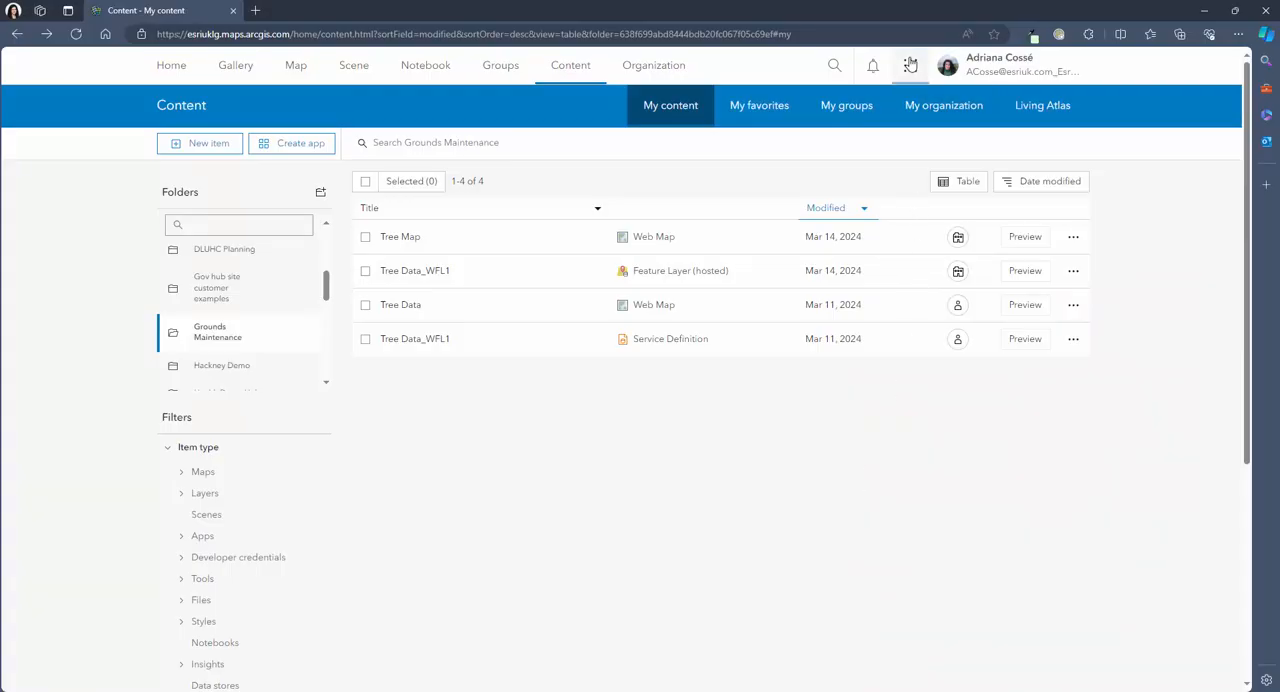
# Launch Workforce from the ArcGIS Online app launcher to reach the Projects page.
pyautogui.click(912, 64)
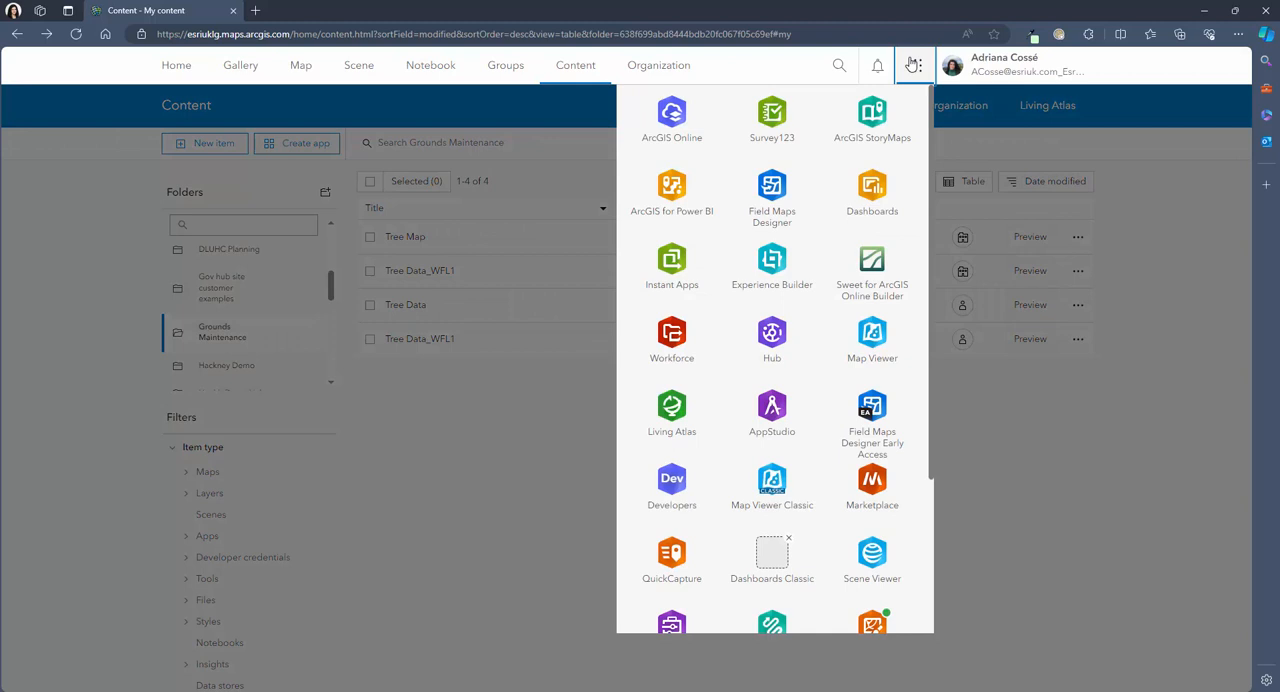
pyautogui.moveTo(672, 344)
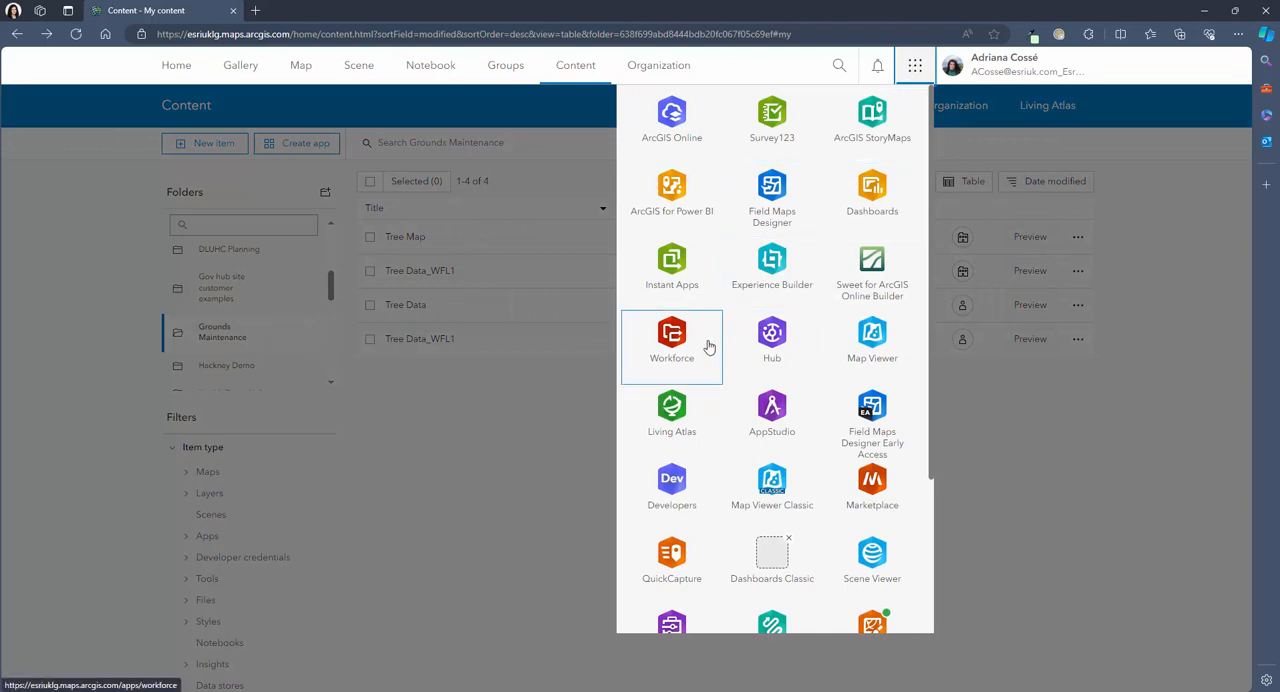
pyautogui.click(672, 340)
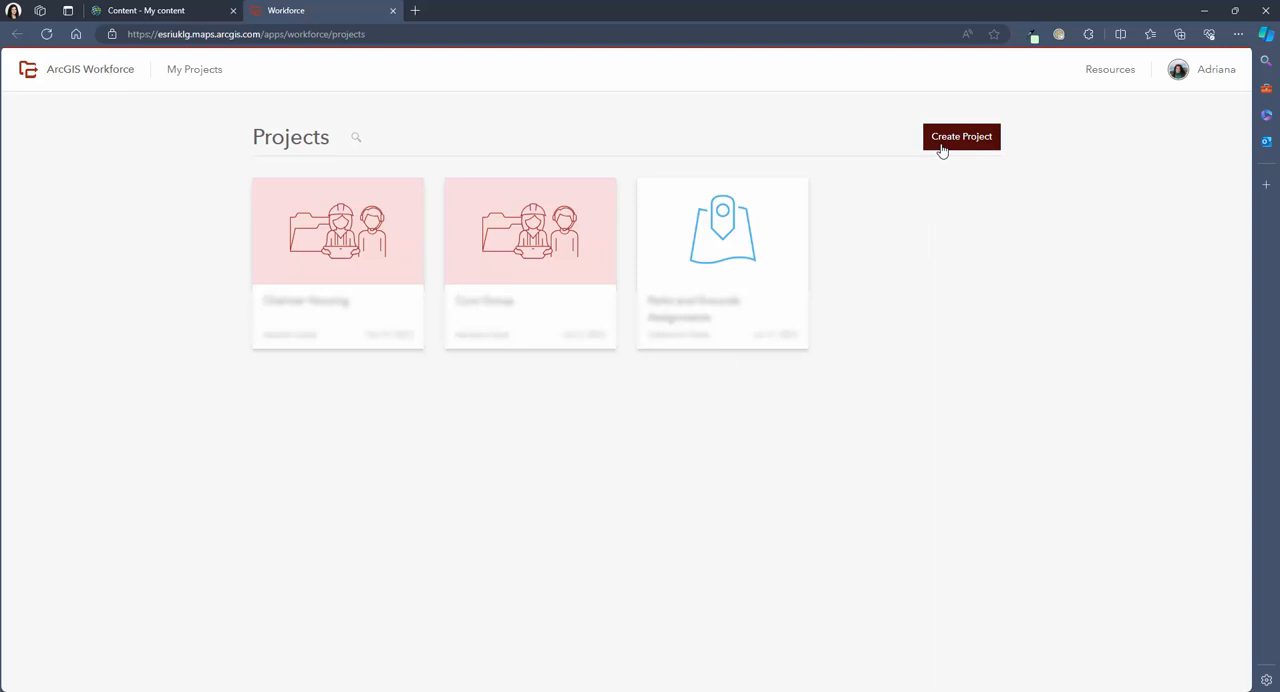
# Create a new Workforce project named 'Grounds Maintenance Project'.
pyautogui.click(960, 136)
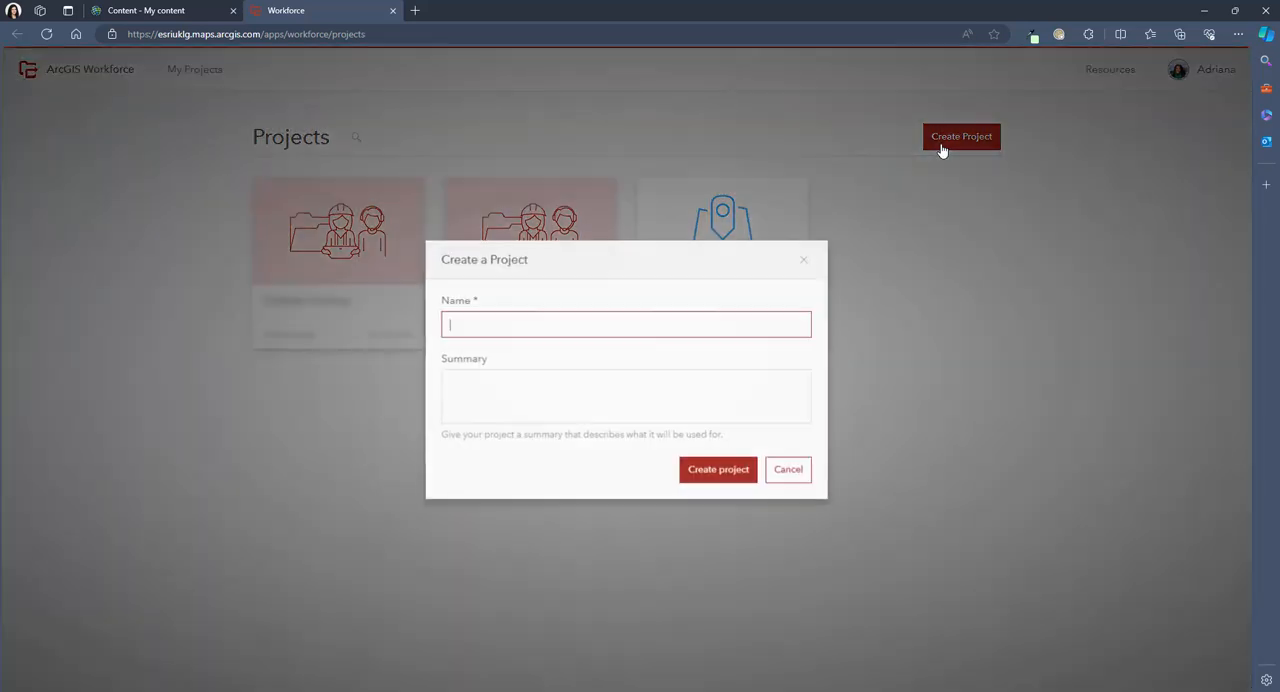
pyautogui.write('Gro')
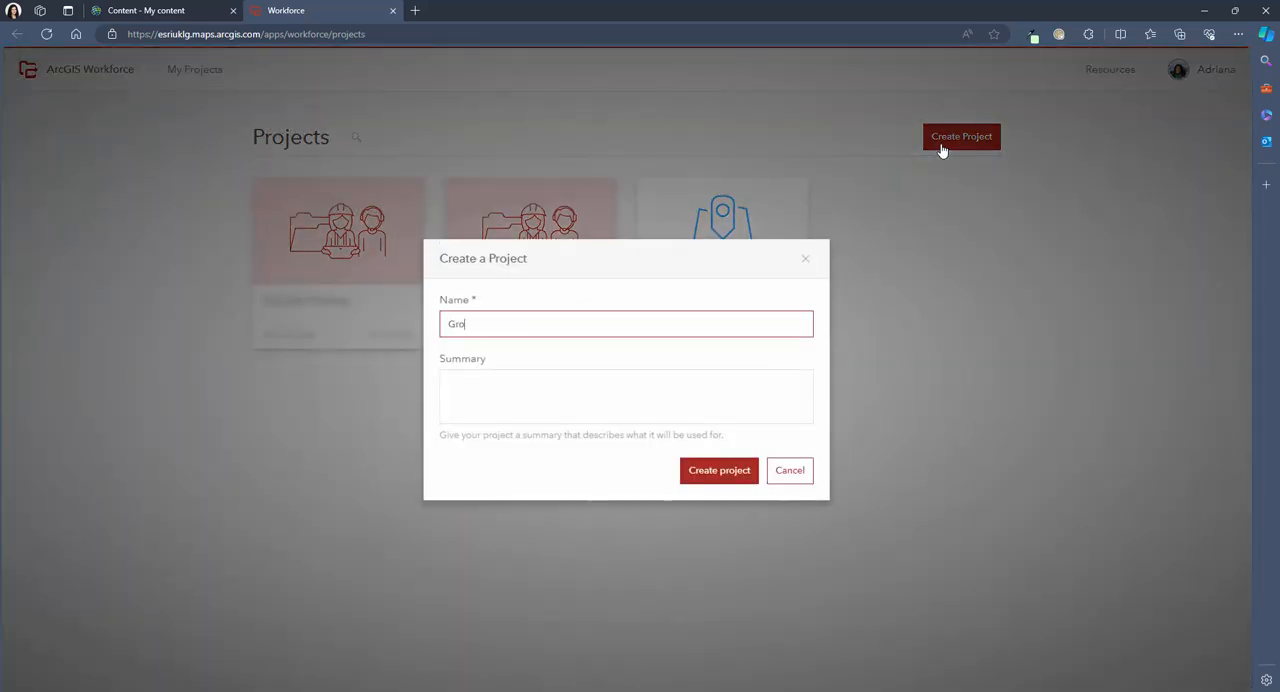
pyautogui.write('unds Maintenance Pro')
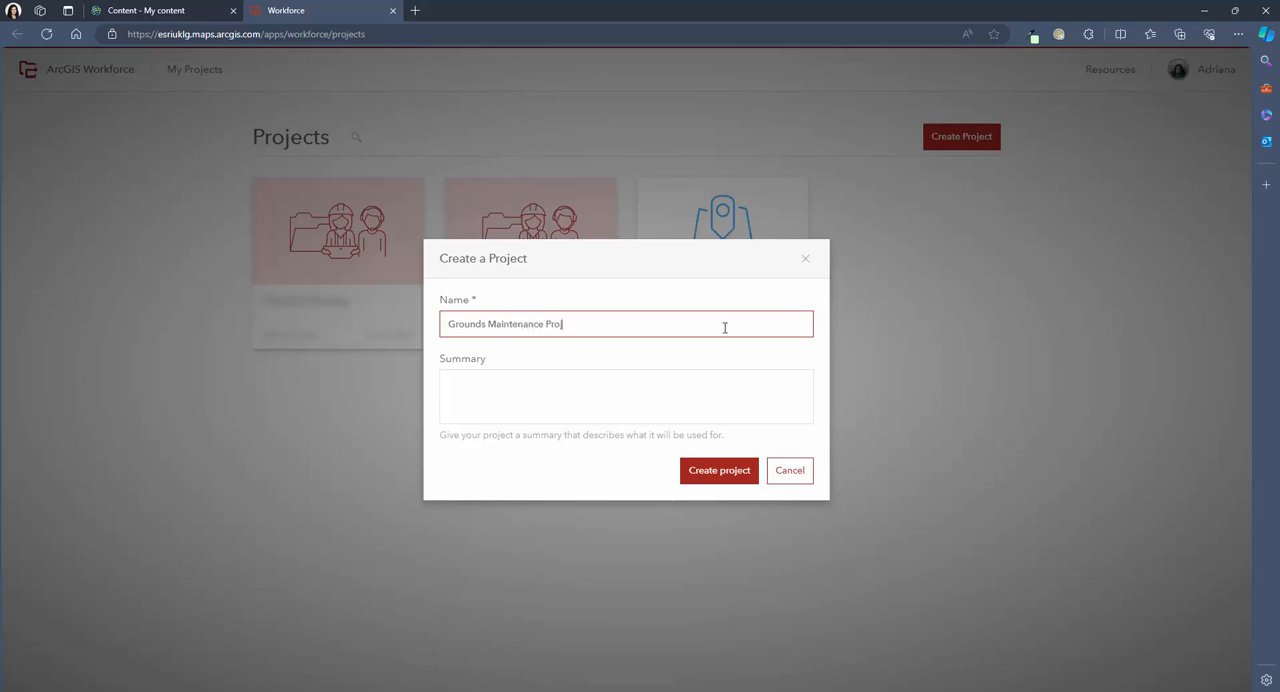
pyautogui.click(718, 470)
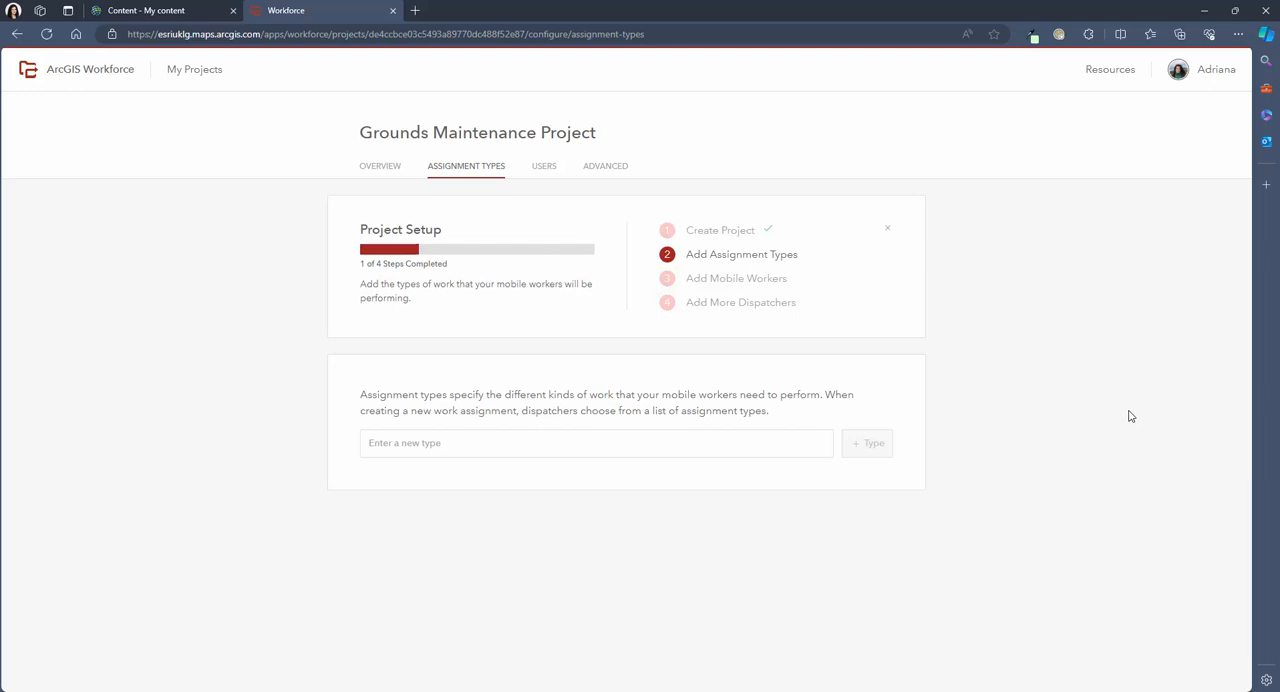
pyautogui.moveTo(772, 258)
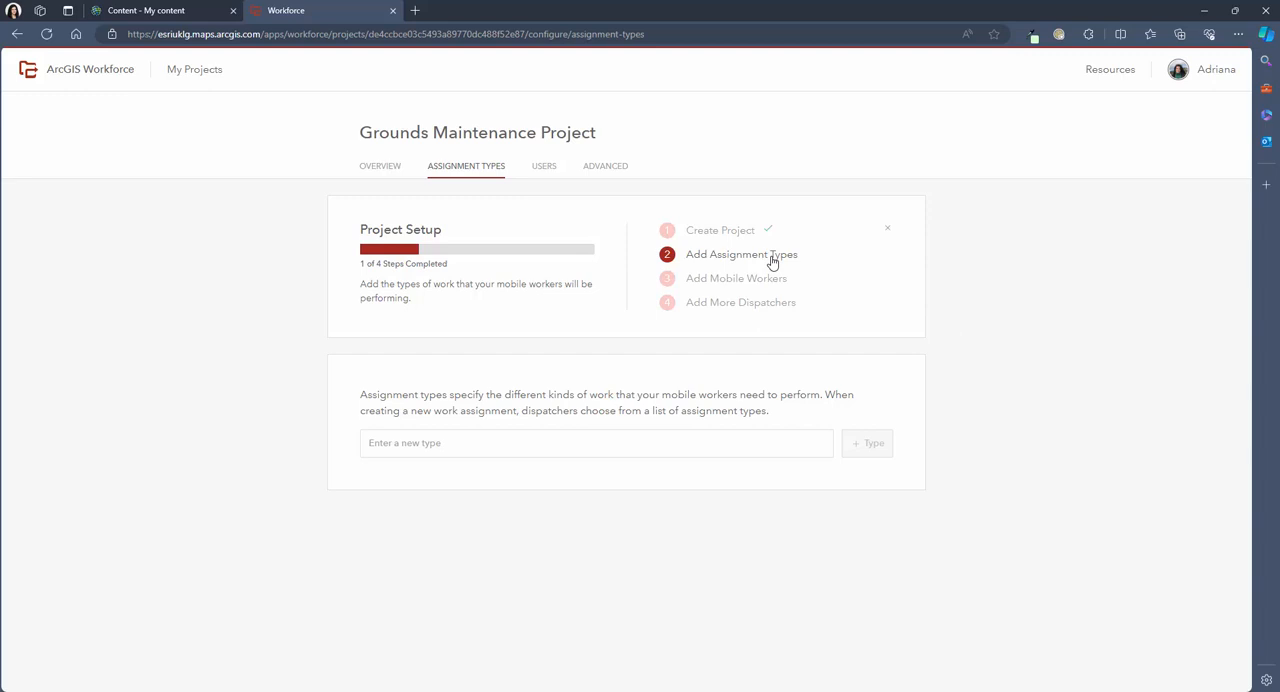
# Add 'Survey Trees' as an assignment type for the project.
pyautogui.click(596, 444)
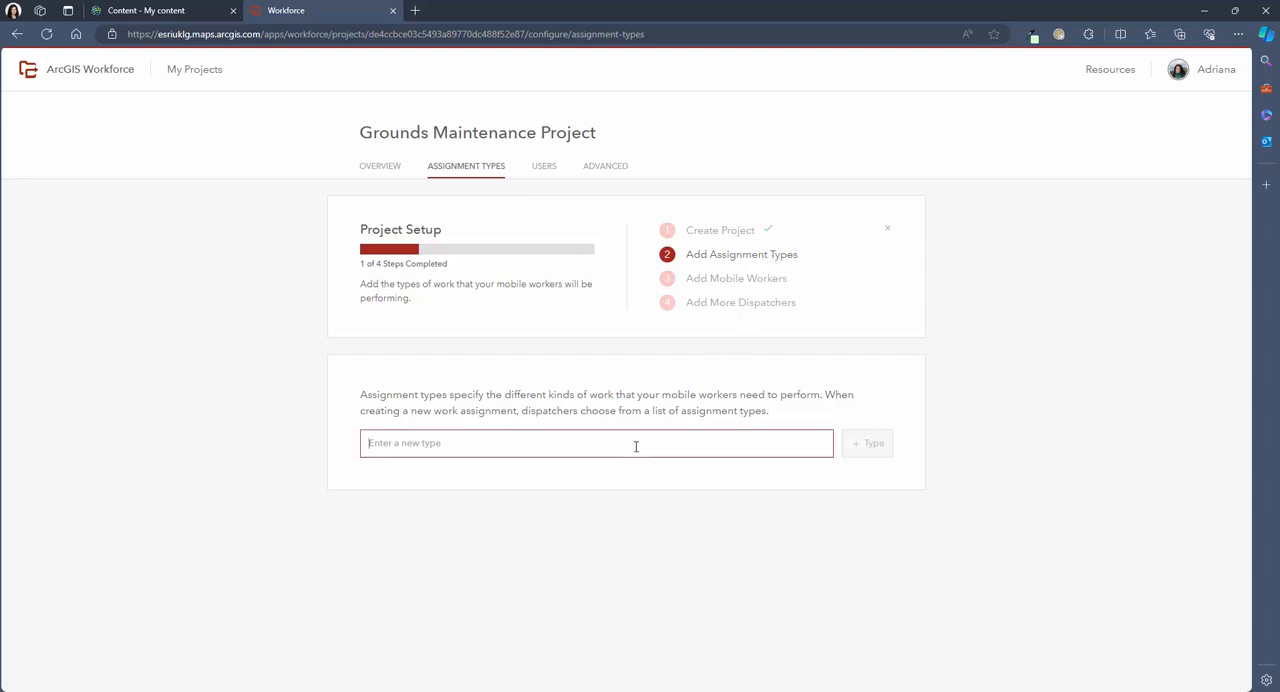
pyautogui.write('9')
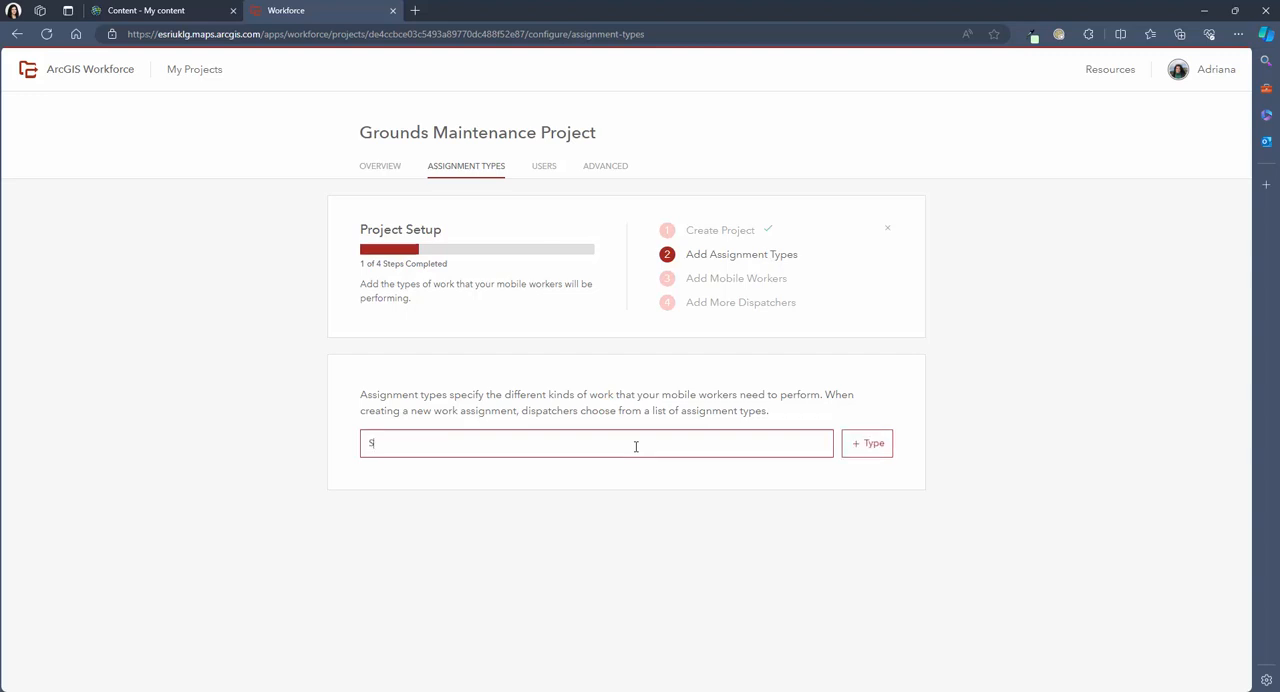
pyautogui.write('Survey Trees')
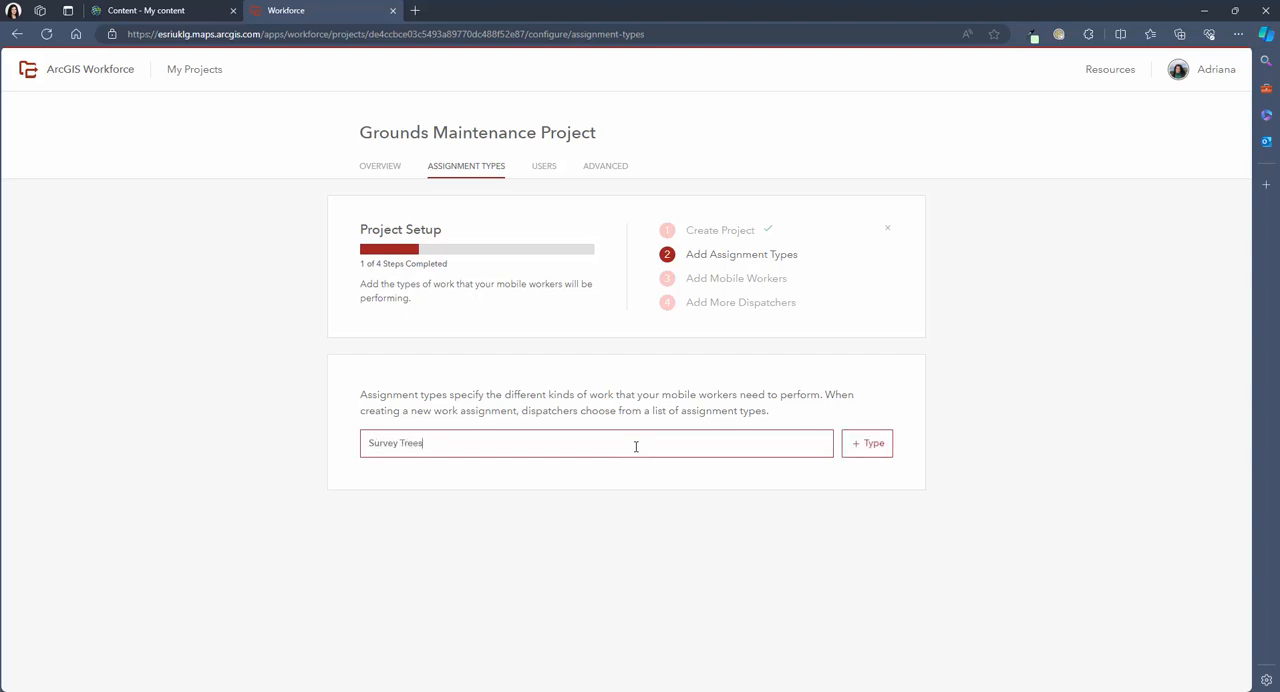
pyautogui.click(866, 444)
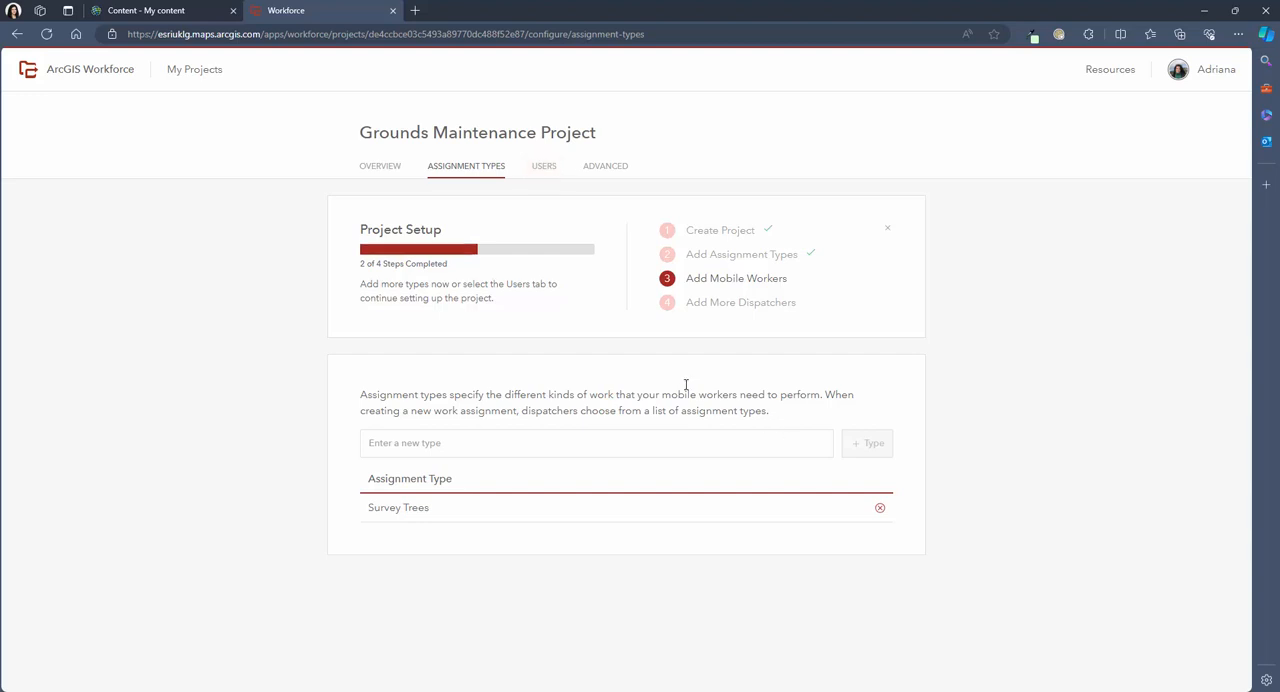
pyautogui.moveTo(544, 166)
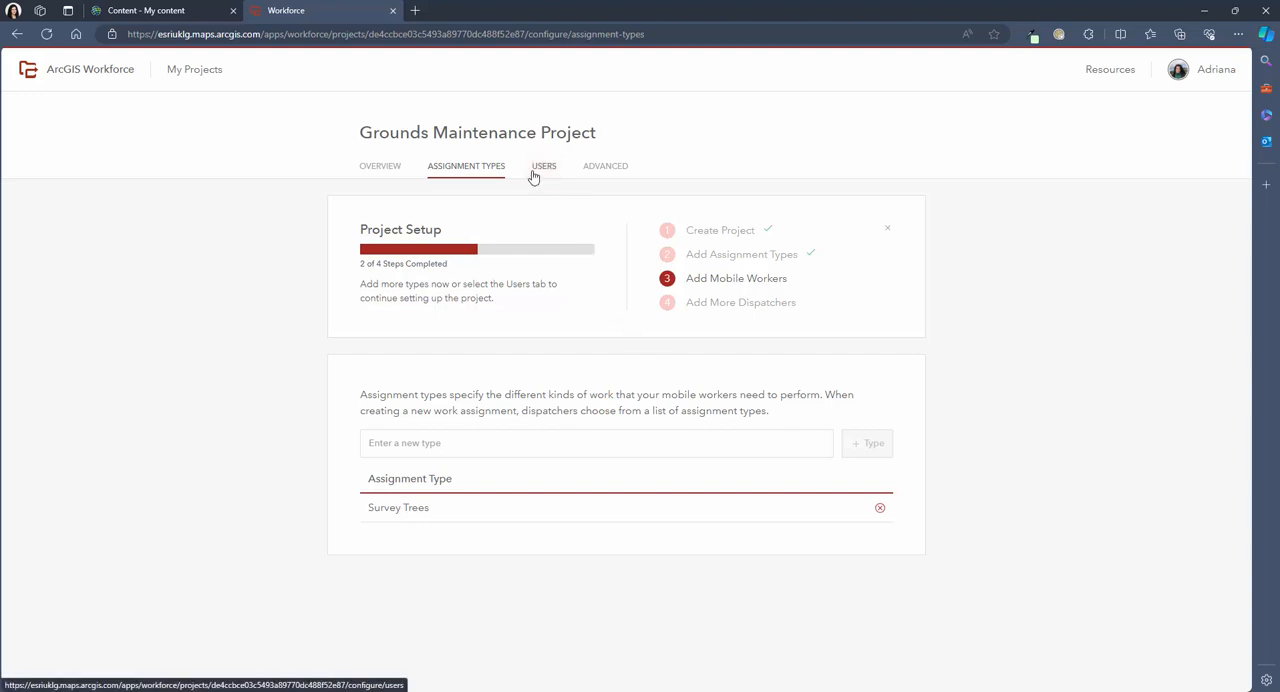
# Add an organization user to the project with the Mobile Worker role.
pyautogui.click(544, 164)
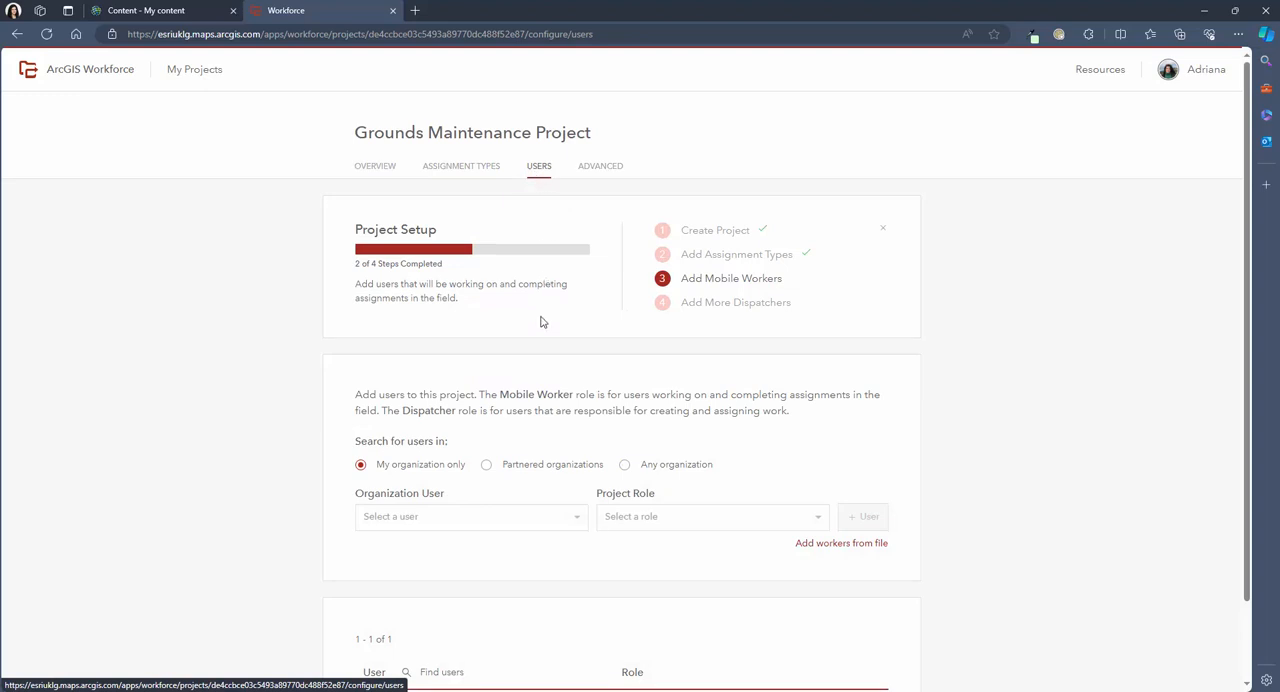
pyautogui.moveTo(544, 378)
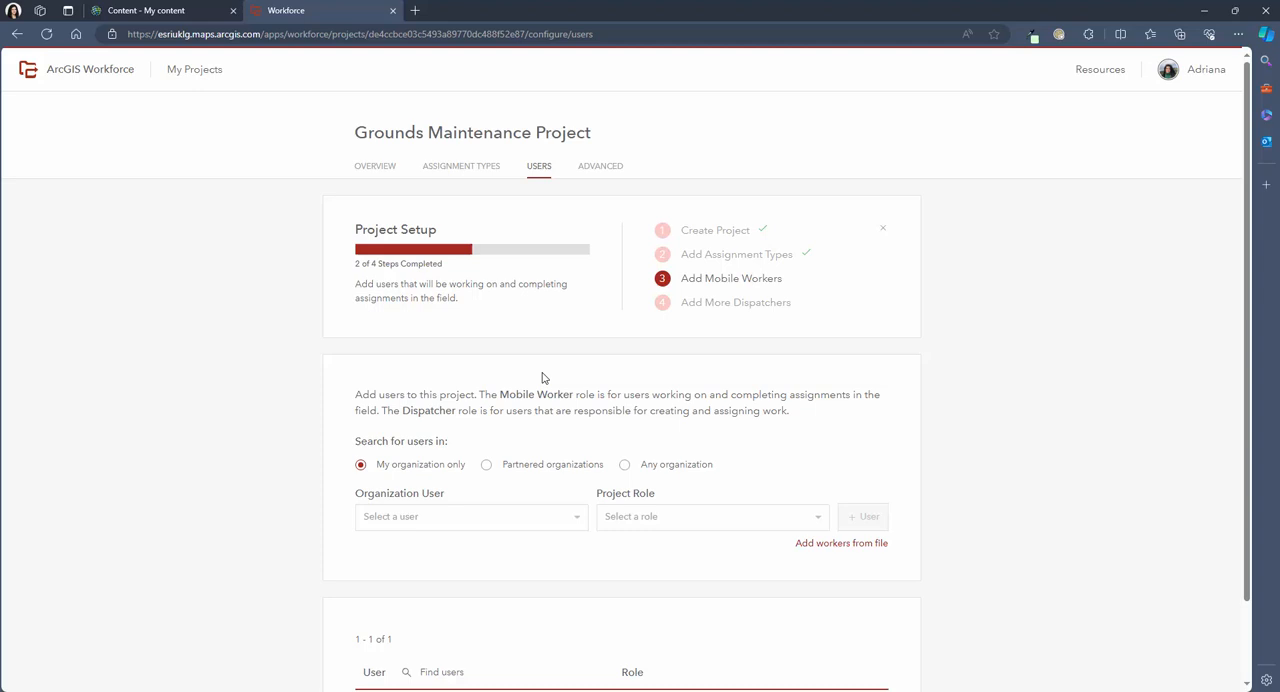
pyautogui.scroll(-3)
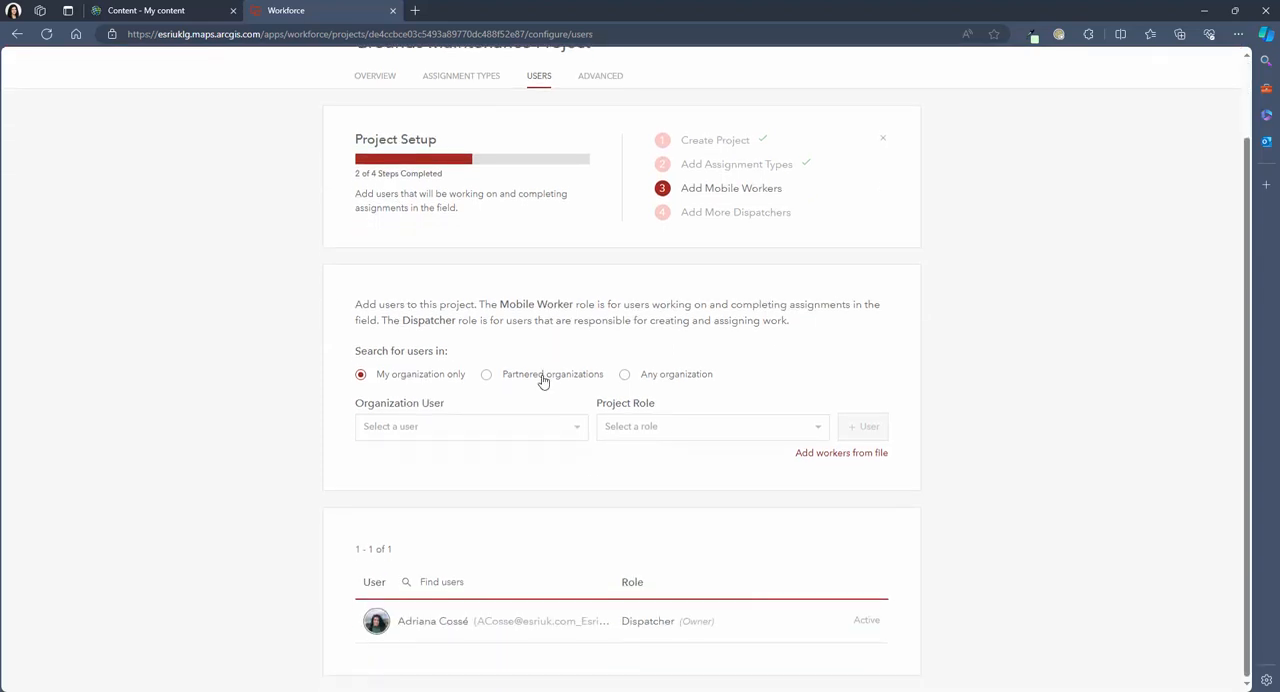
pyautogui.moveTo(528, 414)
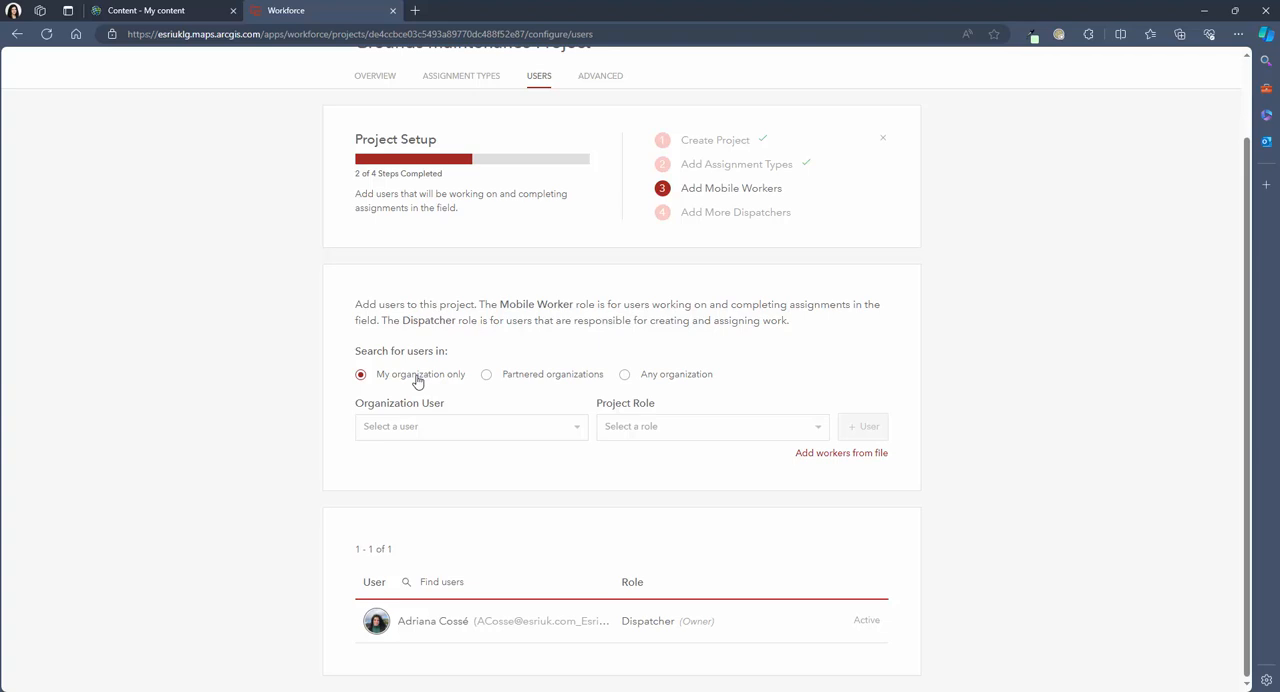
pyautogui.moveTo(424, 412)
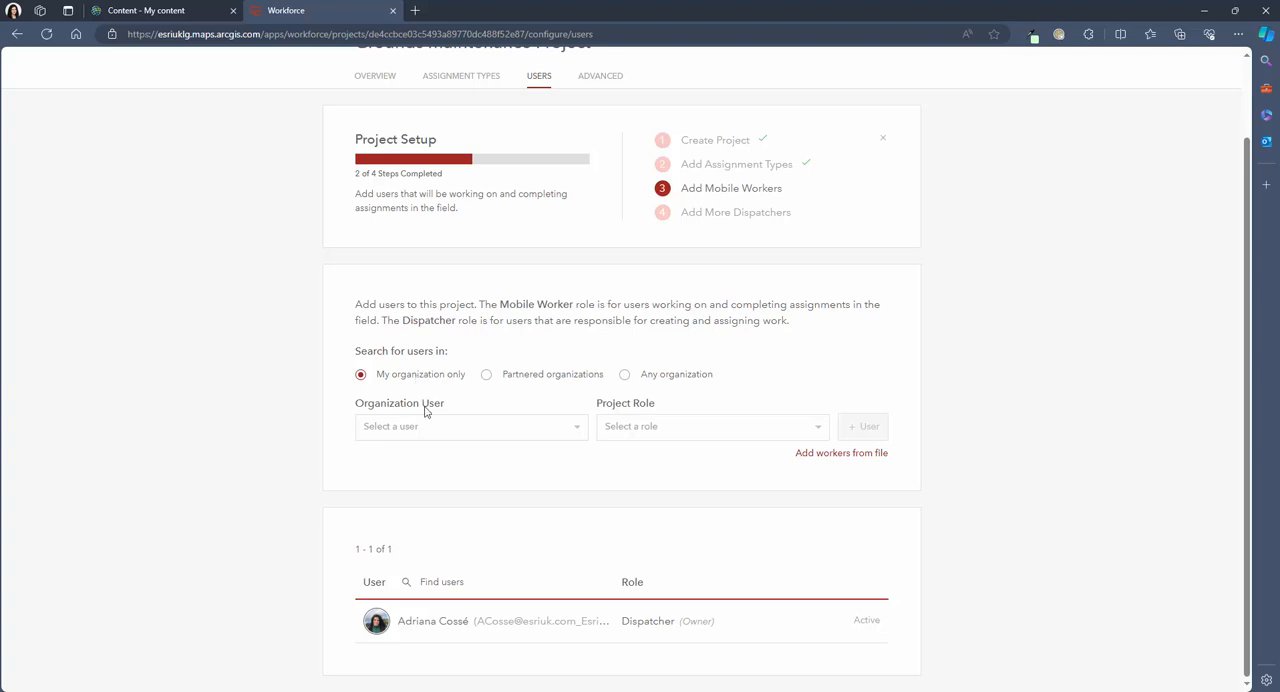
pyautogui.click(470, 426)
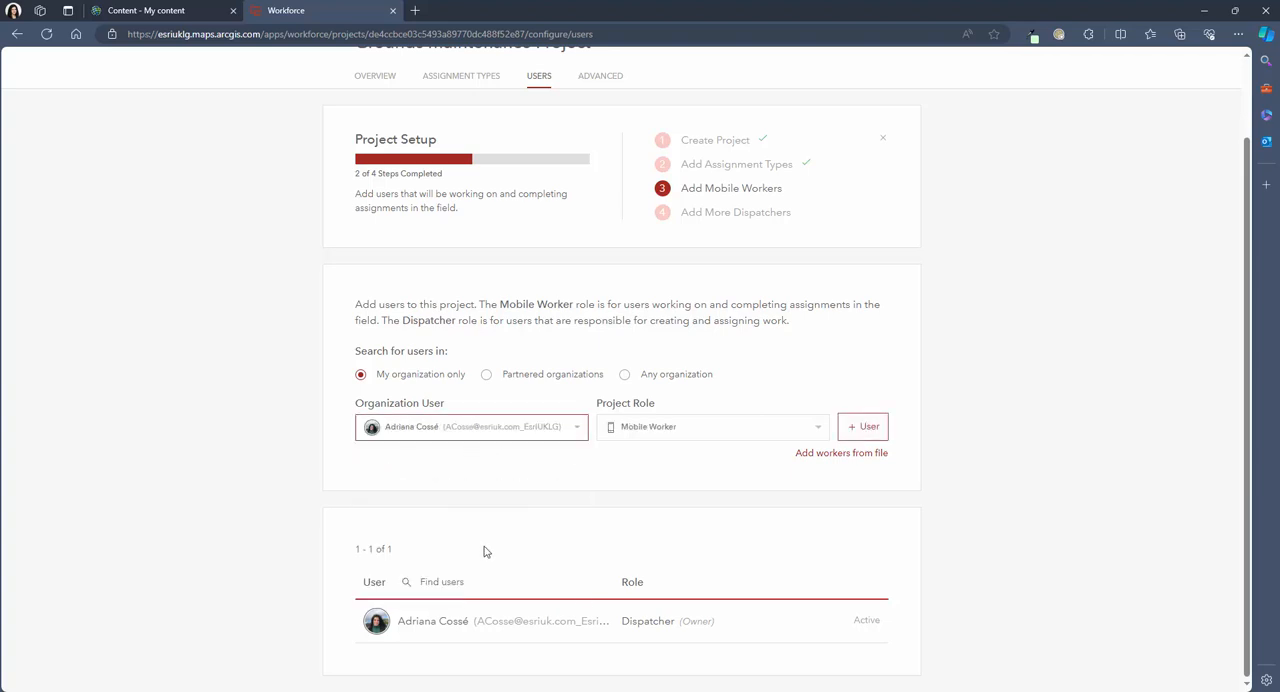
pyautogui.click(712, 426)
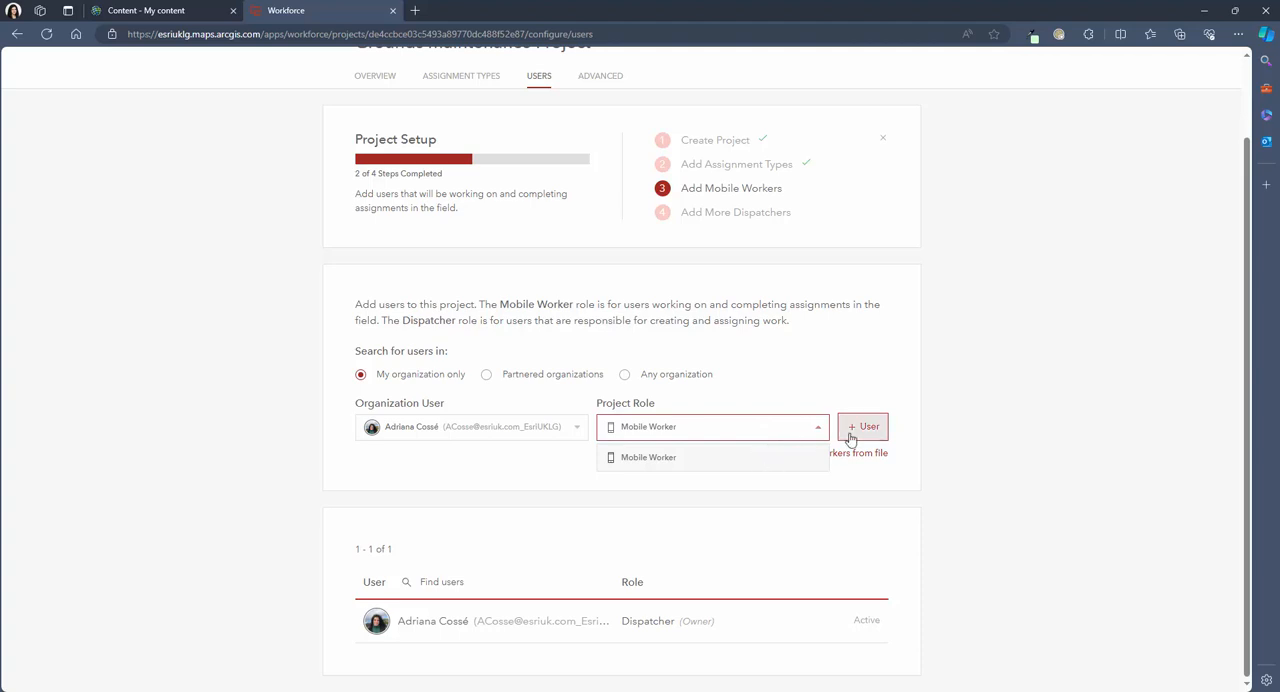
pyautogui.click(862, 426)
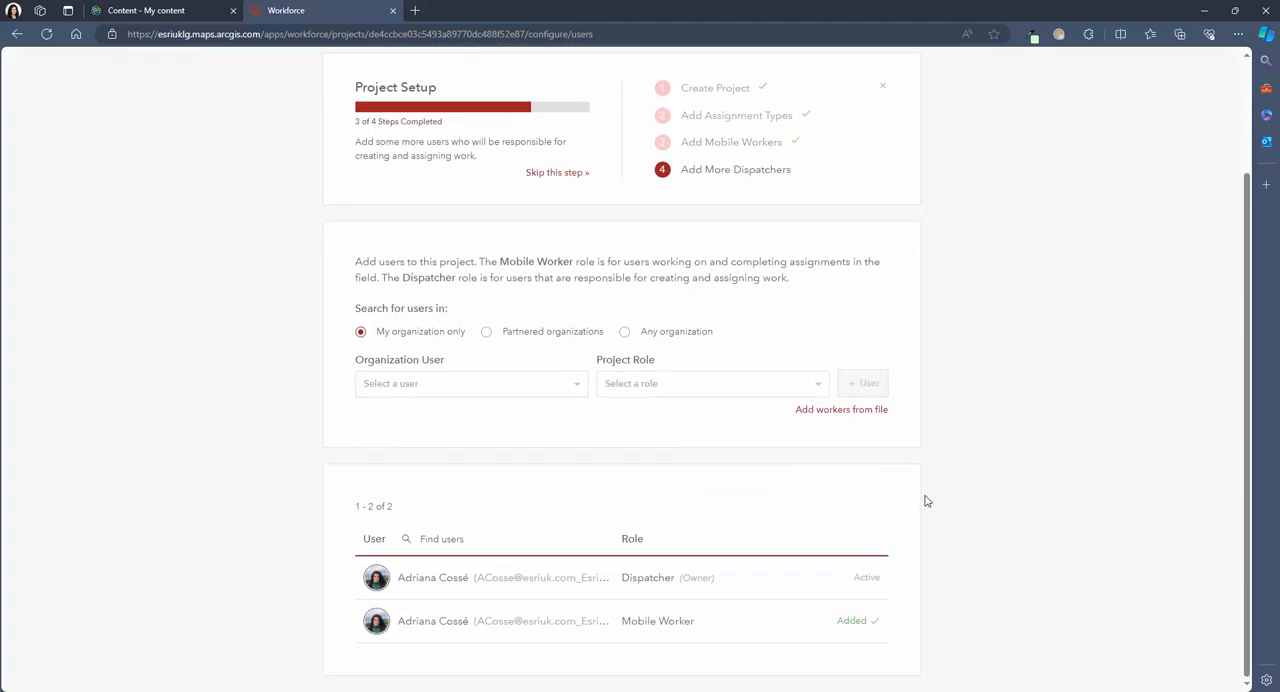
# Add another organization user with the Dispatcher role, completing project setup.
pyautogui.click(470, 384)
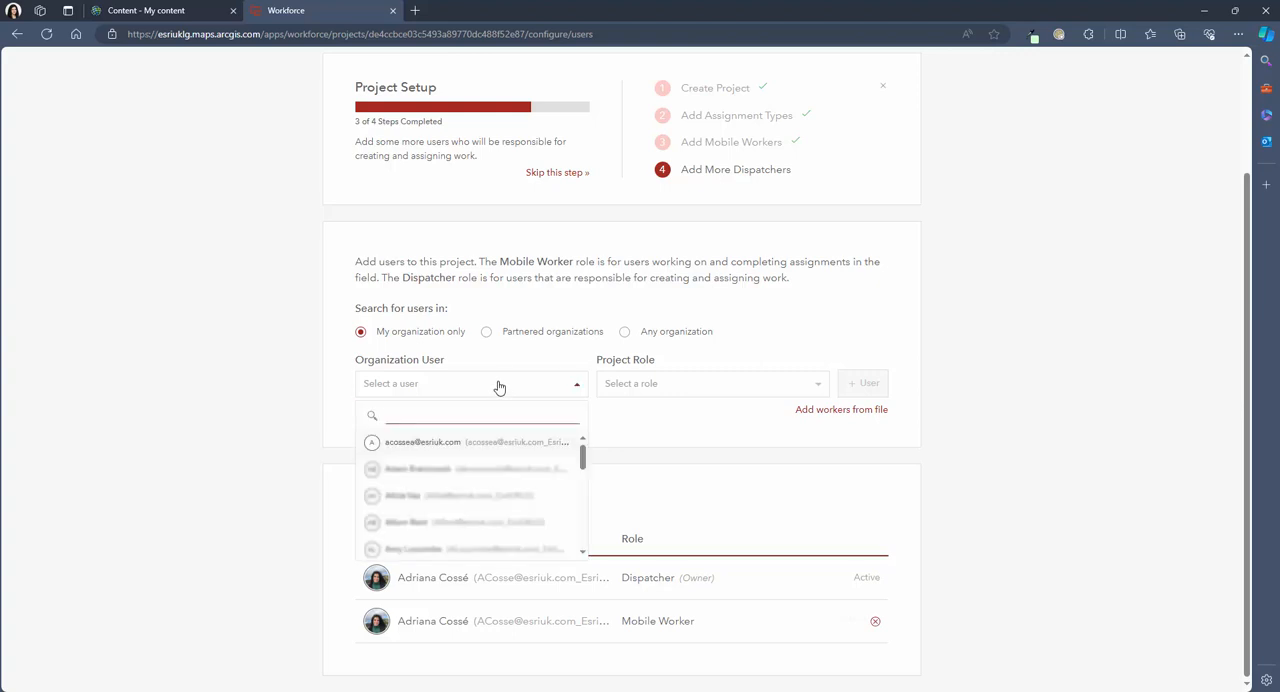
pyautogui.click(476, 442)
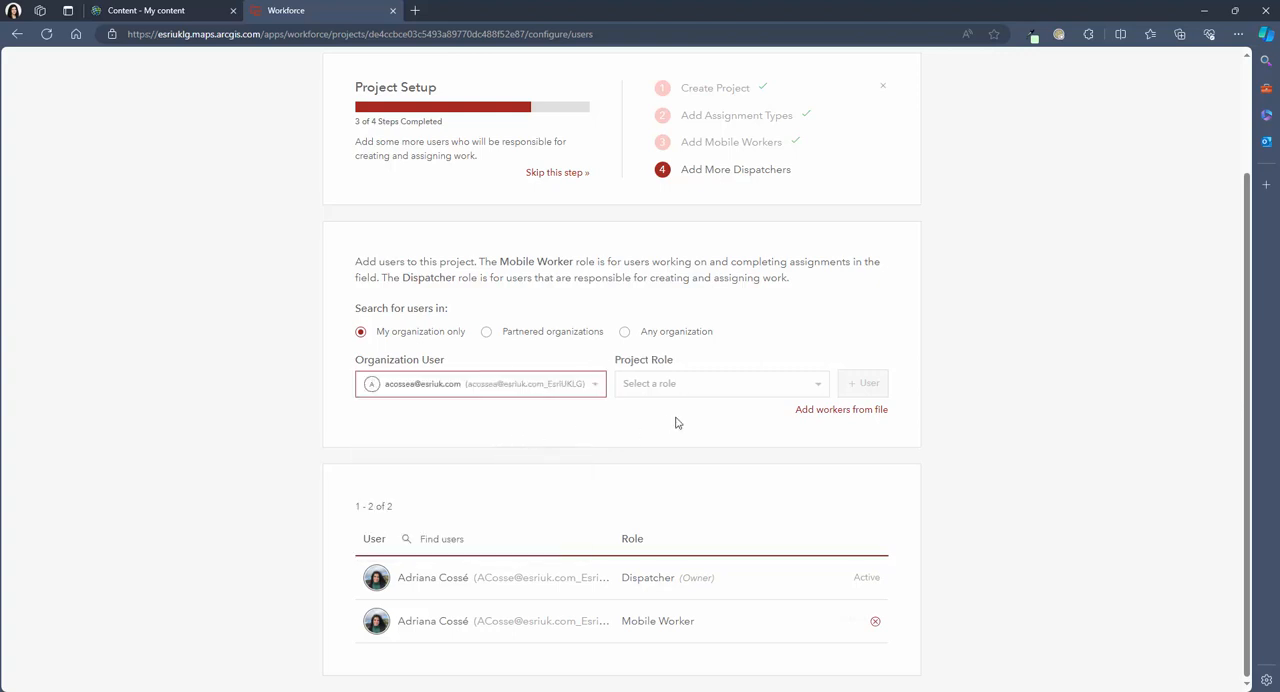
pyautogui.click(718, 384)
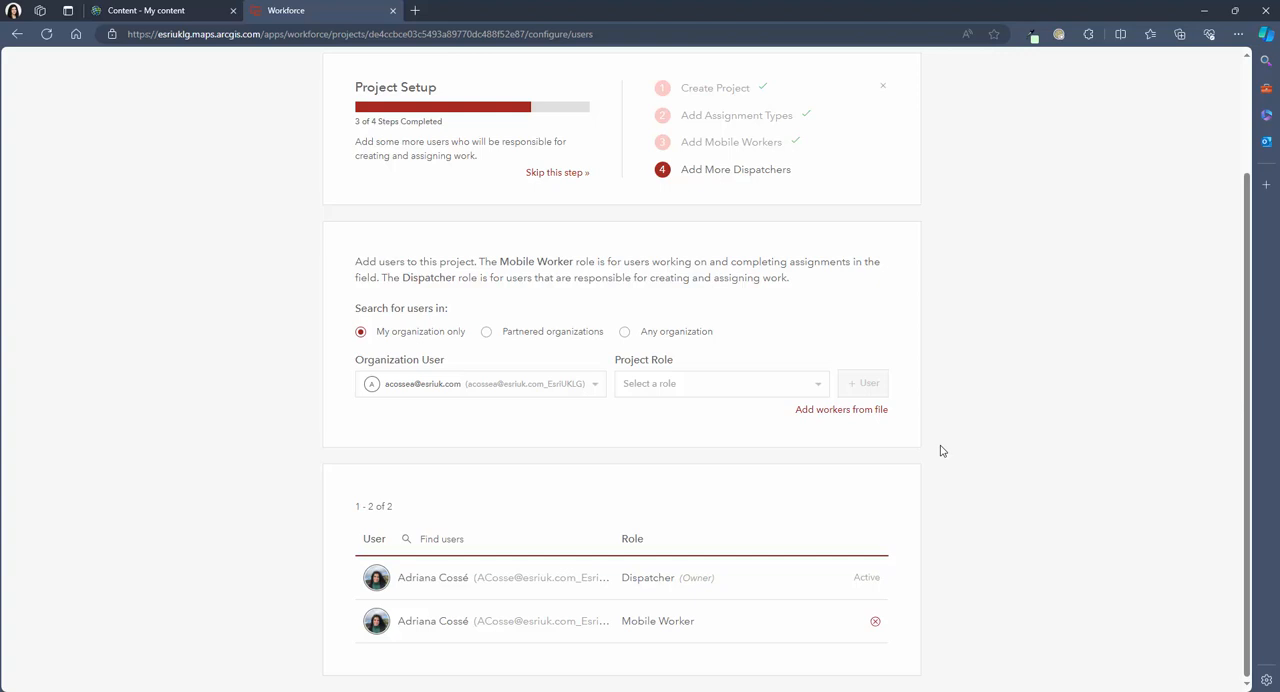
pyautogui.click(720, 384)
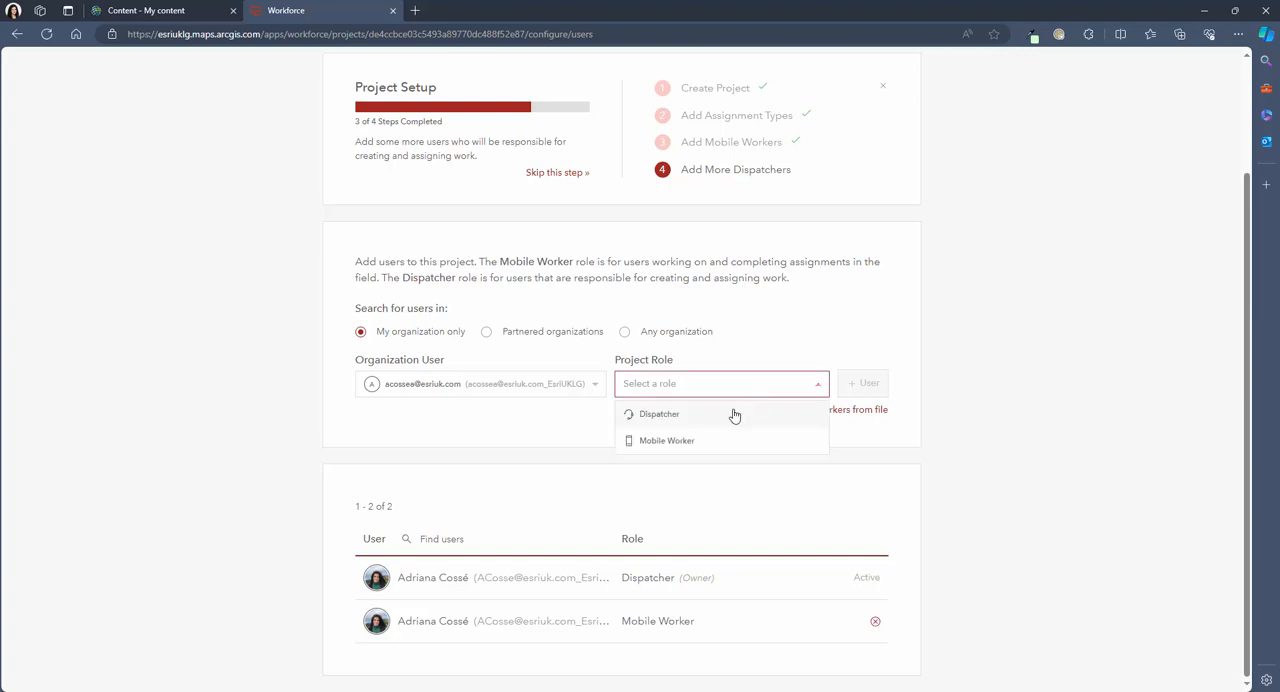
pyautogui.click(660, 414)
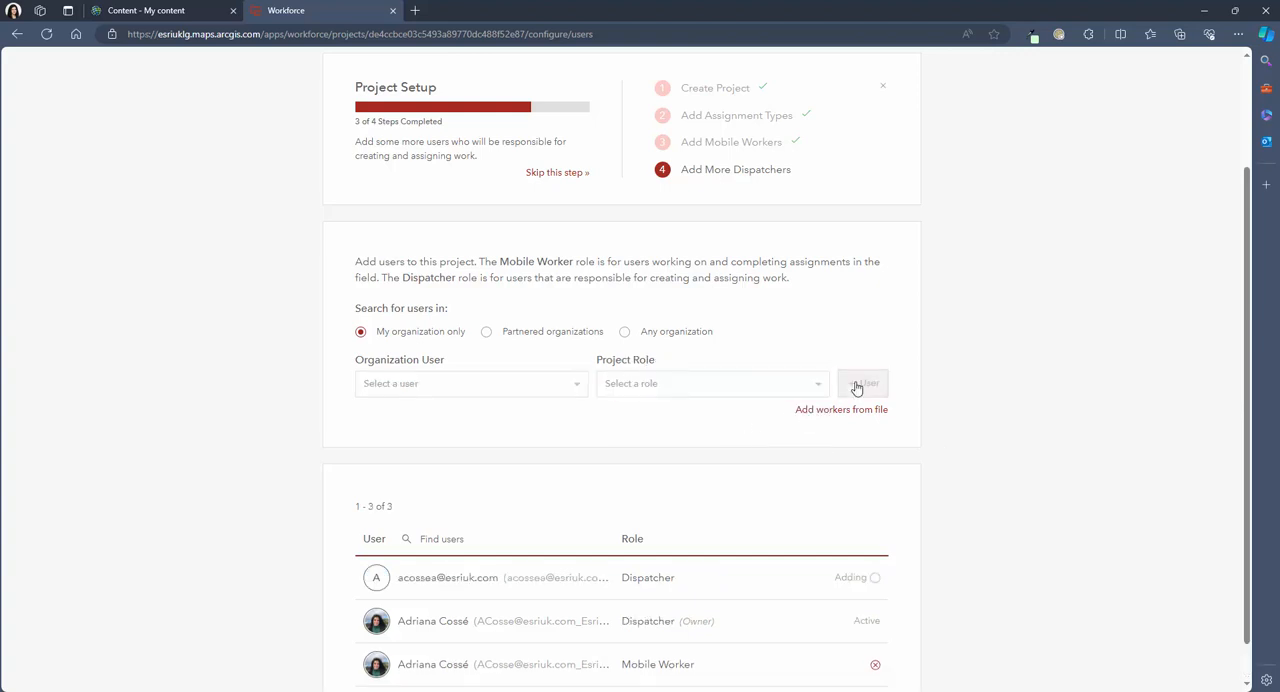
pyautogui.click(862, 384)
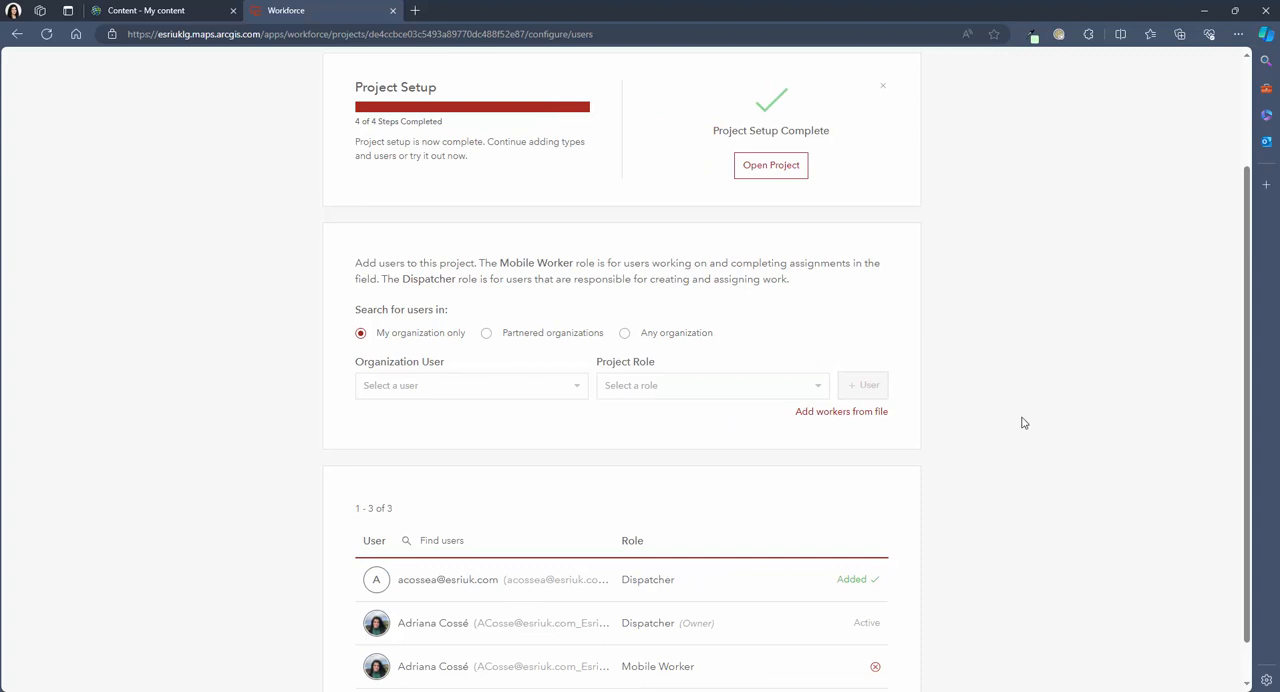
pyautogui.scroll(-3)
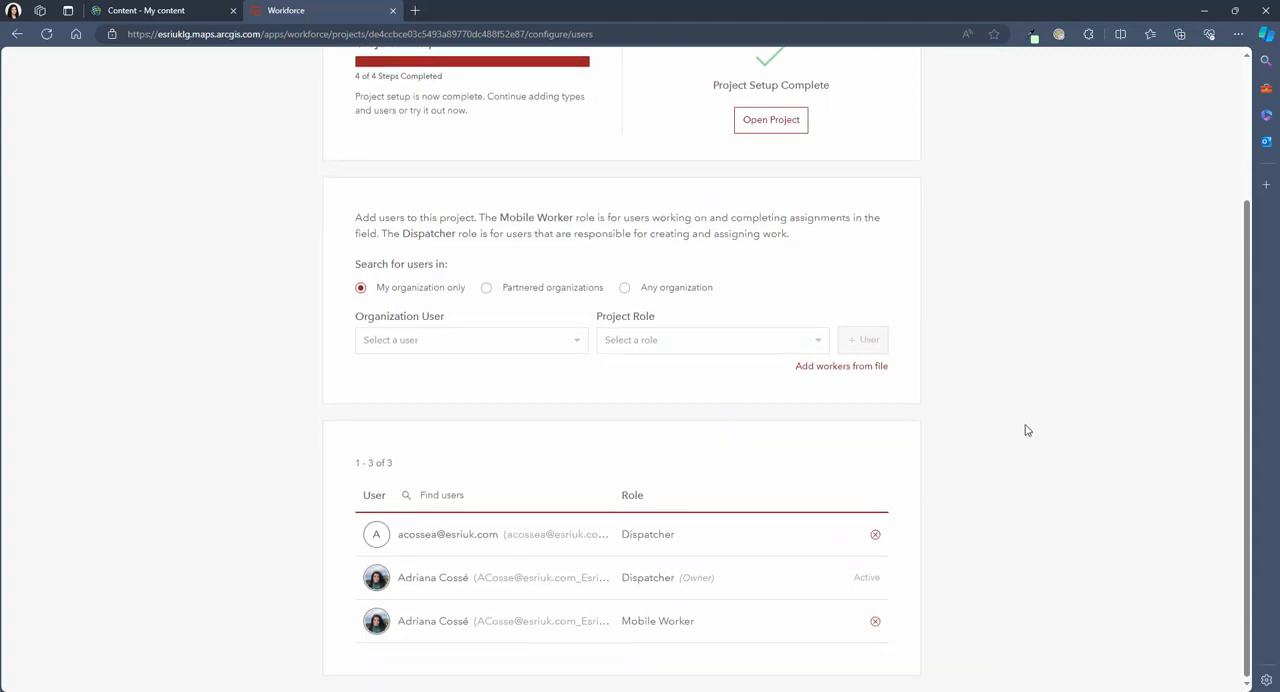
pyautogui.scroll(3)
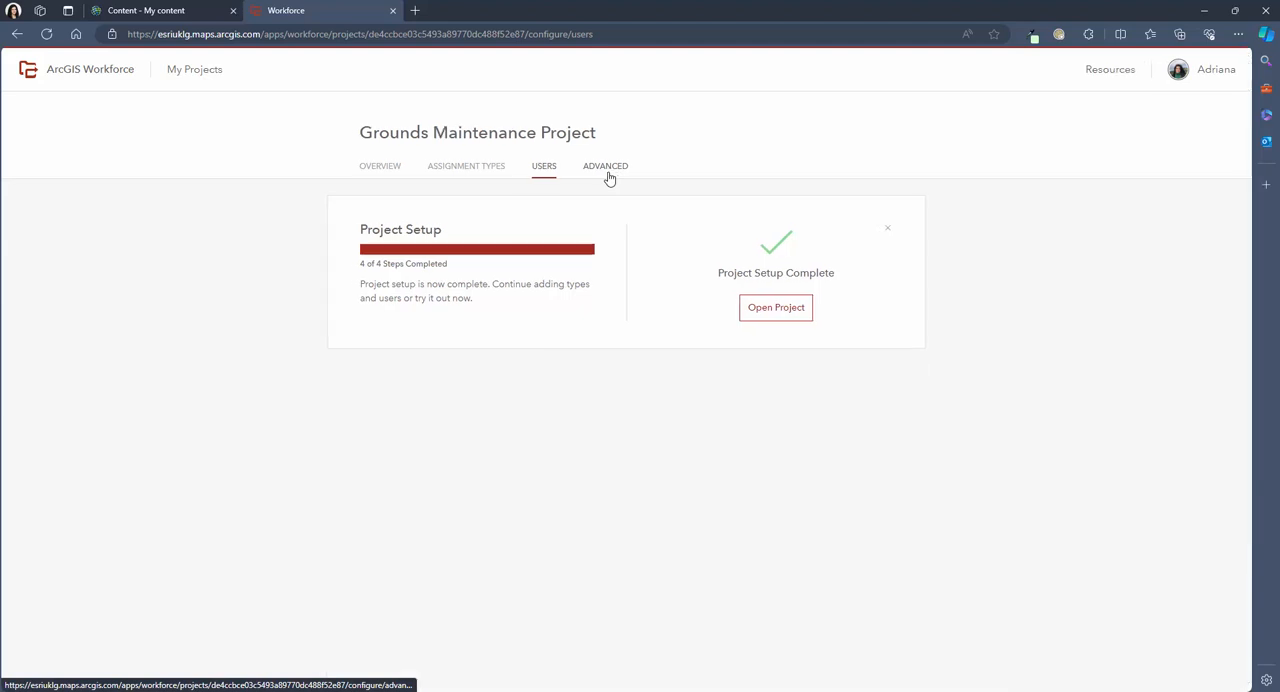
# Show the project's Advanced settings listing the app integrations.
pyautogui.click(604, 164)
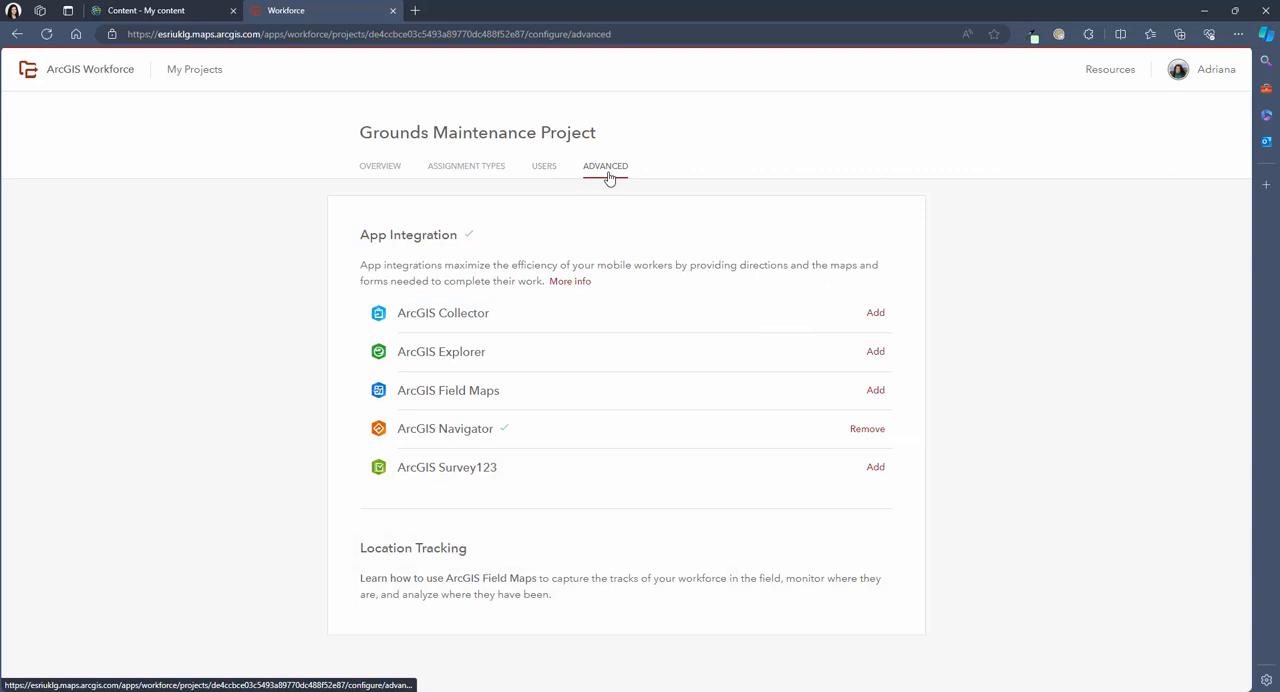
pyautogui.moveTo(518, 406)
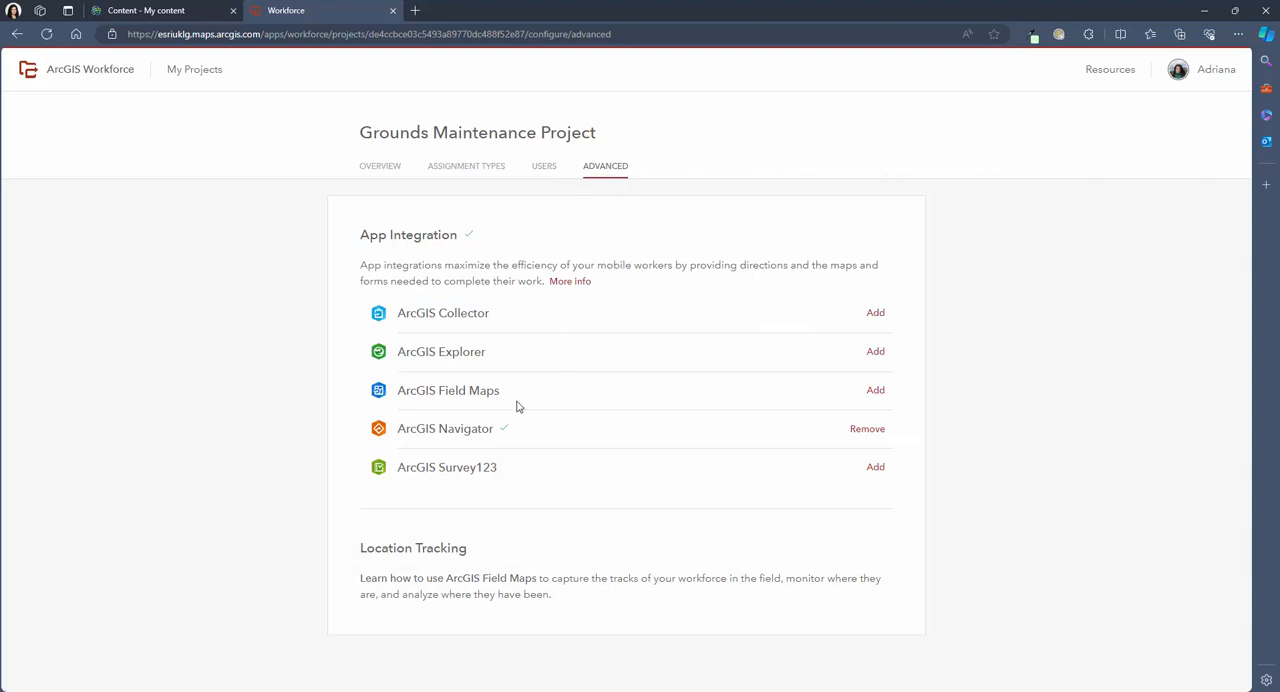
pyautogui.moveTo(390, 390)
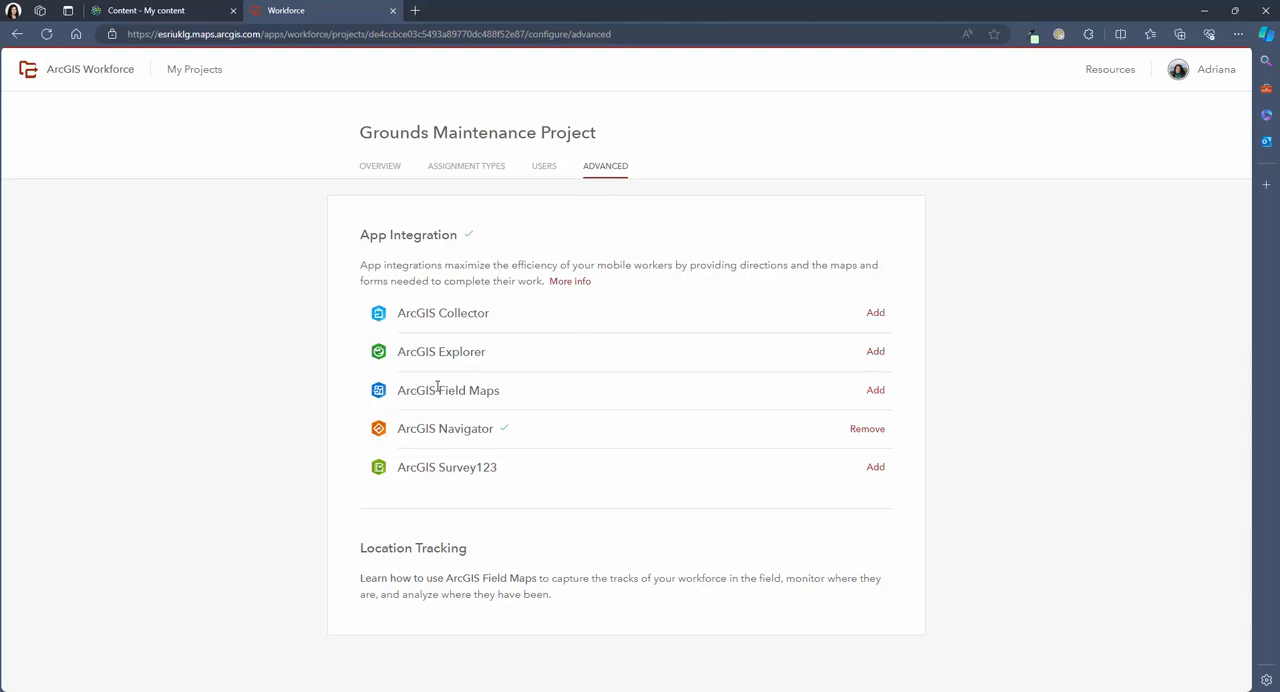
pyautogui.moveTo(516, 390)
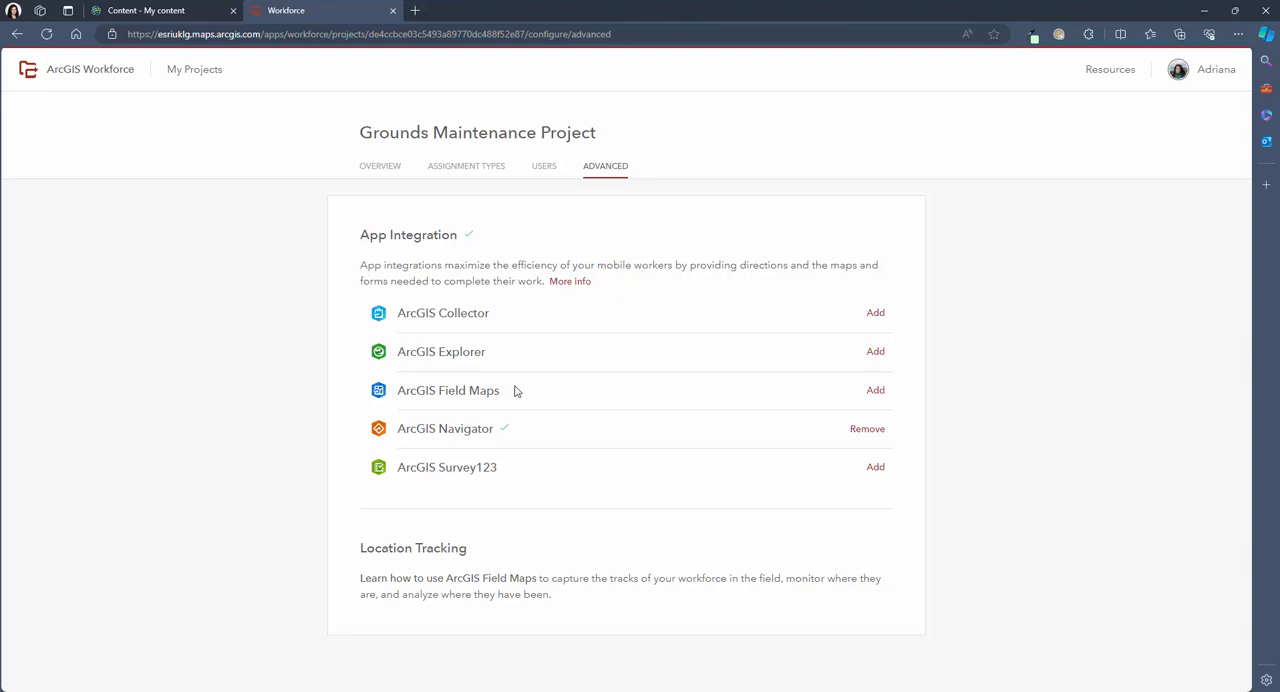
pyautogui.moveTo(686, 396)
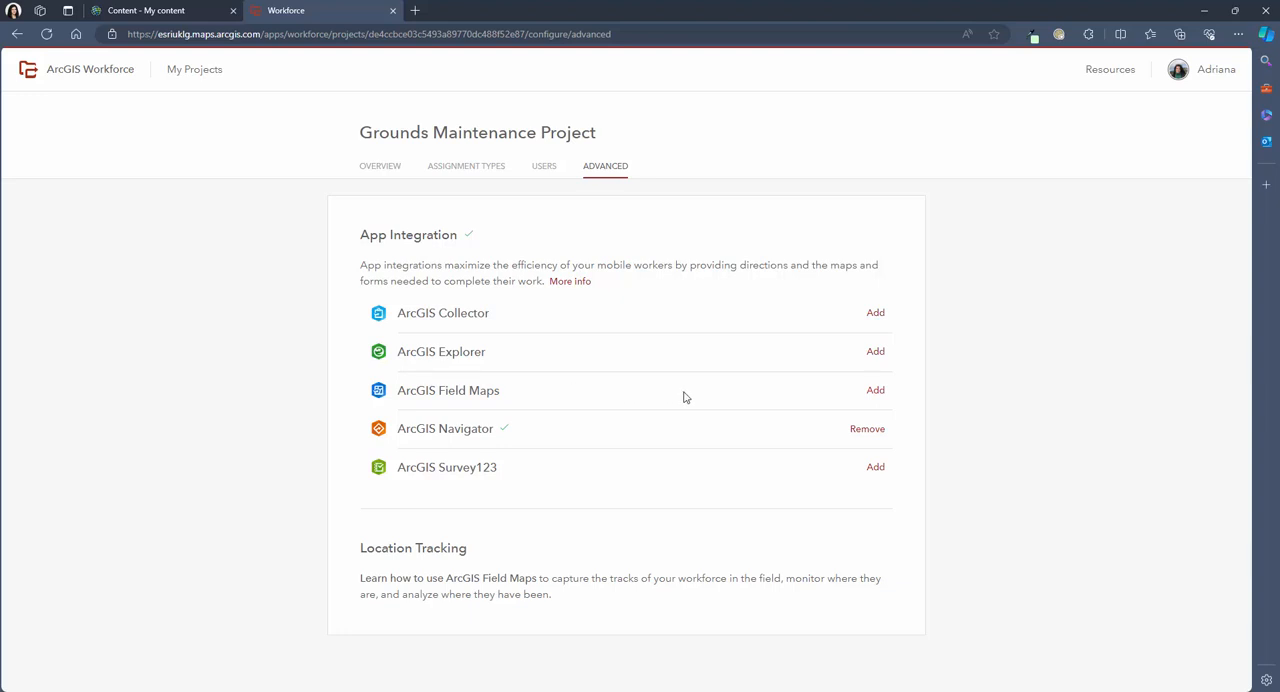
pyautogui.moveTo(880, 402)
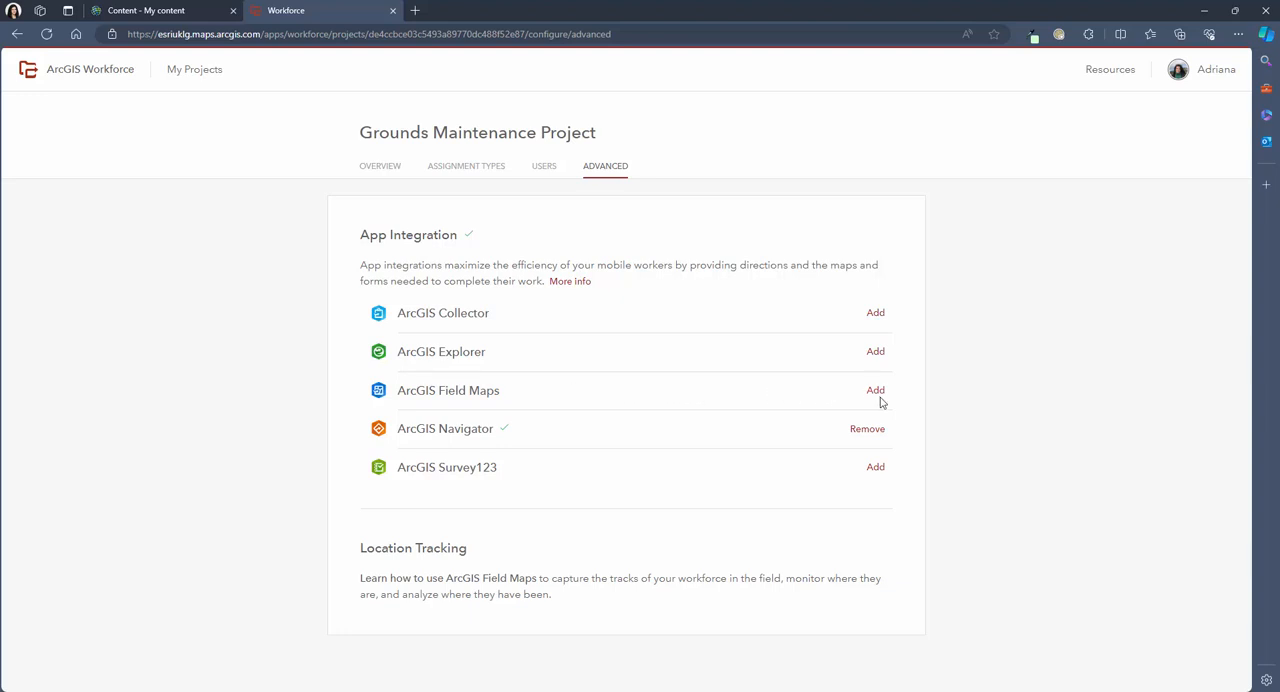
# Start the Field Maps integration with a specific map, filter for 'tree', then return to ArcGIS Online content.
pyautogui.click(876, 390)
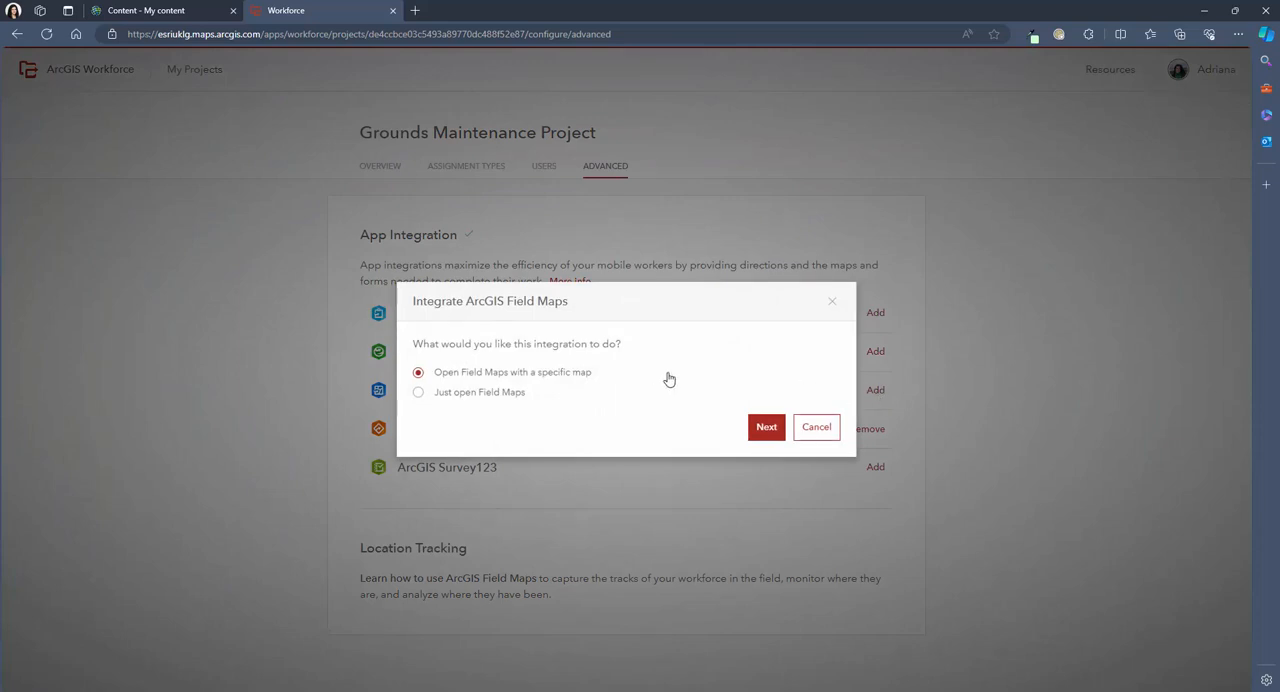
pyautogui.moveTo(600, 384)
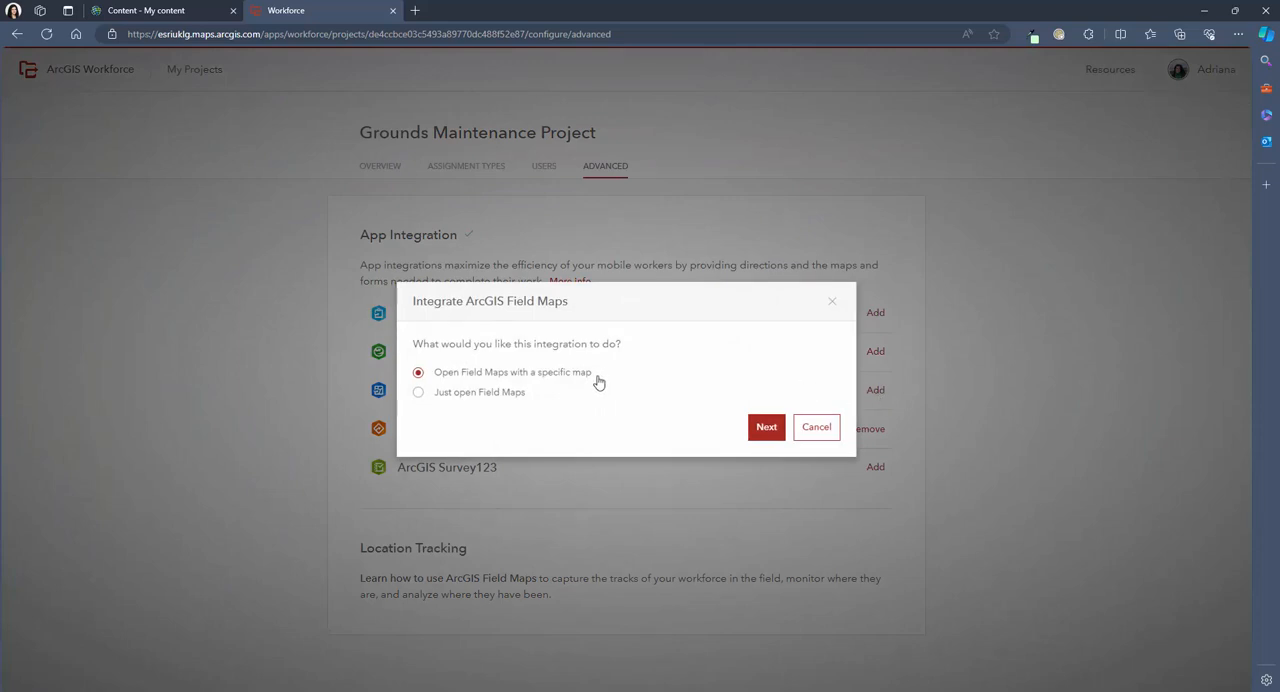
pyautogui.moveTo(588, 400)
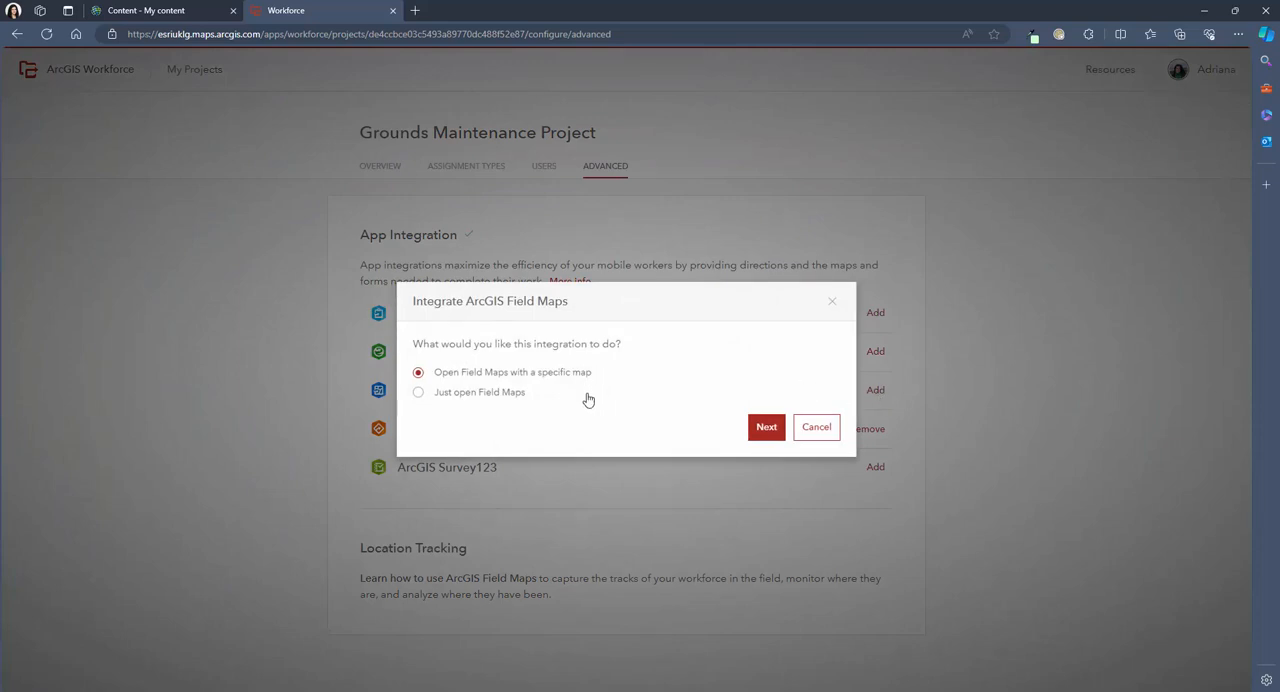
pyautogui.moveTo(716, 424)
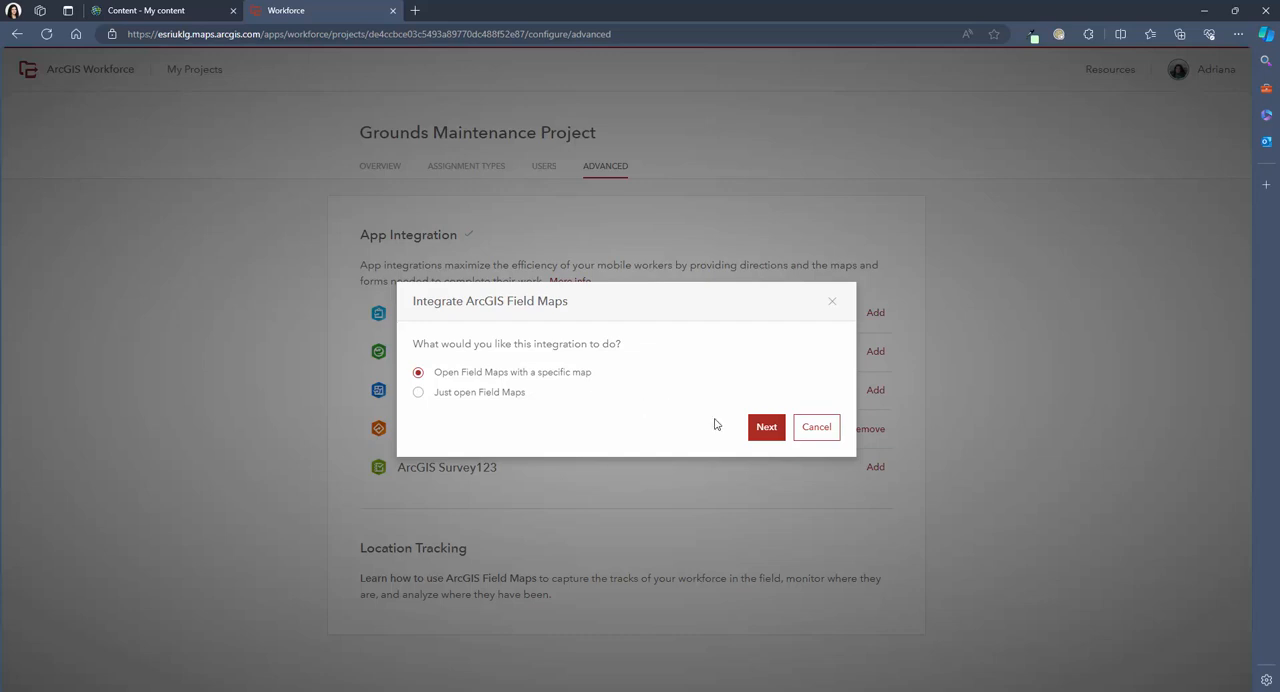
pyautogui.click(766, 428)
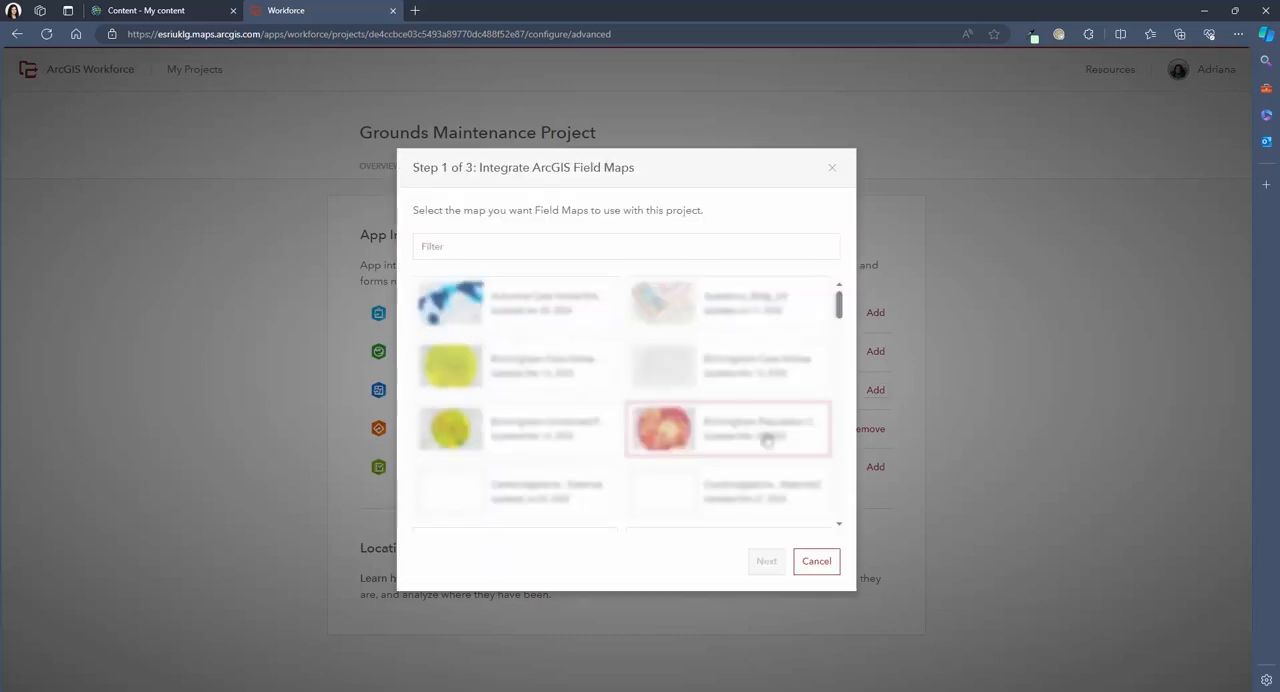
pyautogui.write('t')
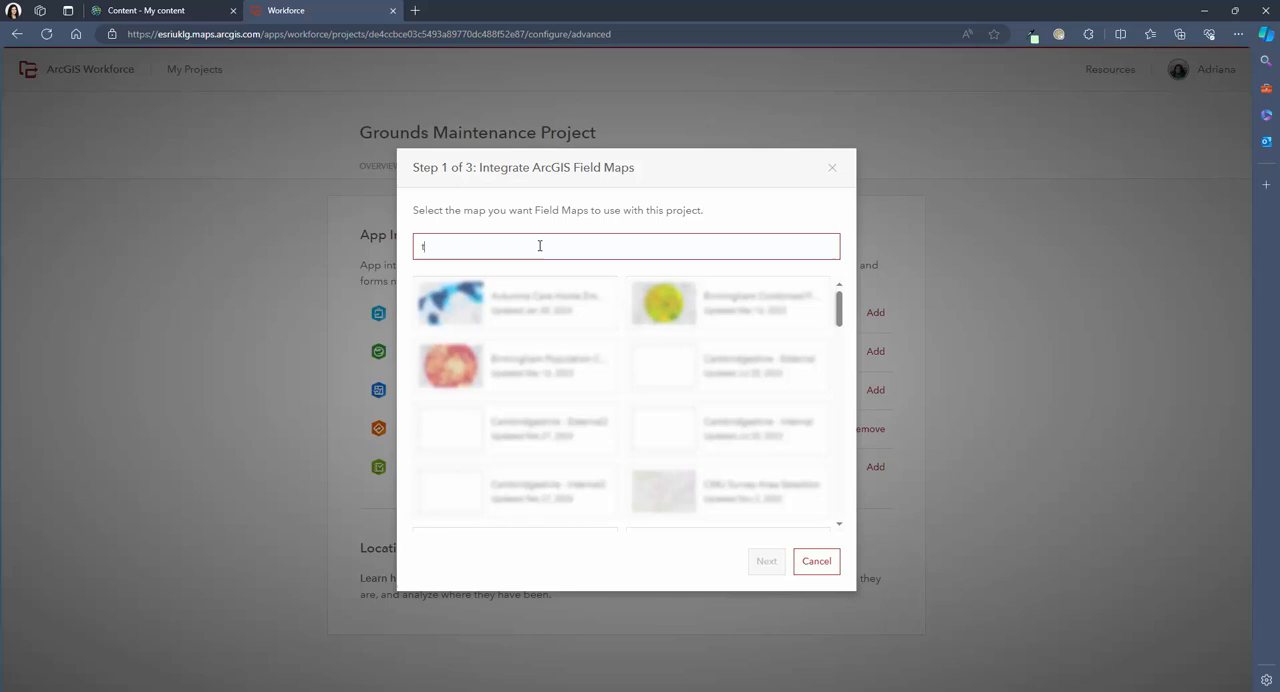
pyautogui.write('tree')
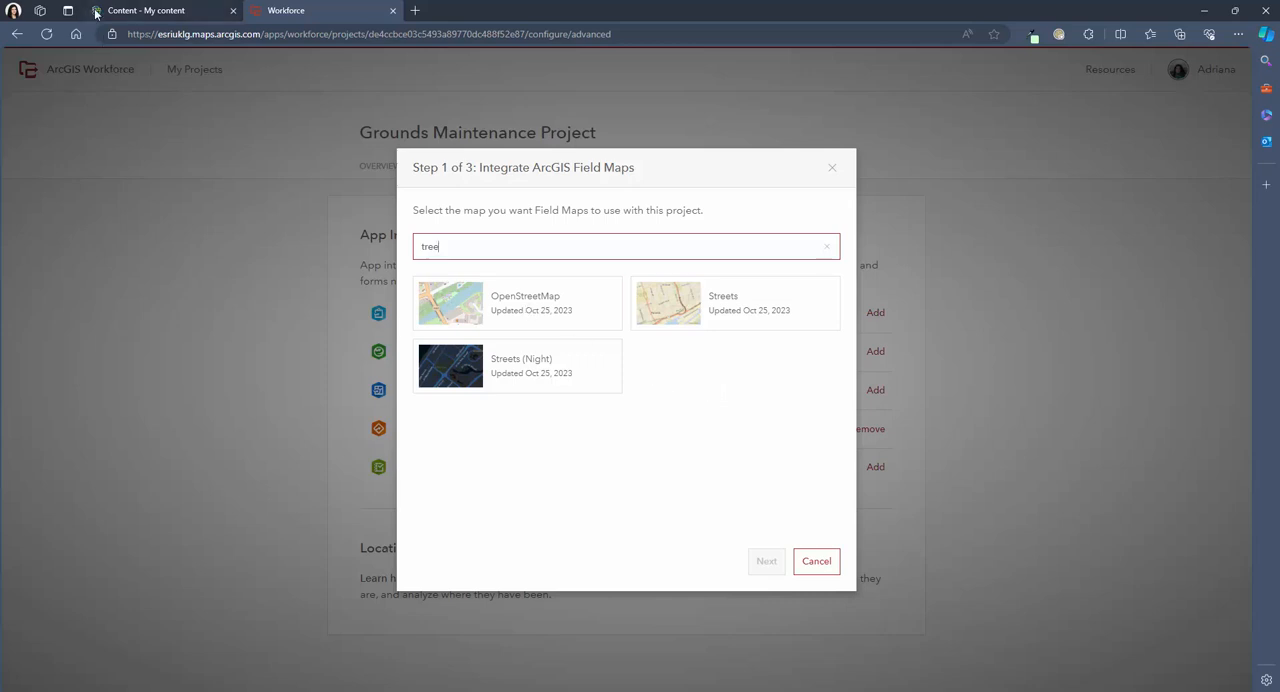
pyautogui.click(150, 10)
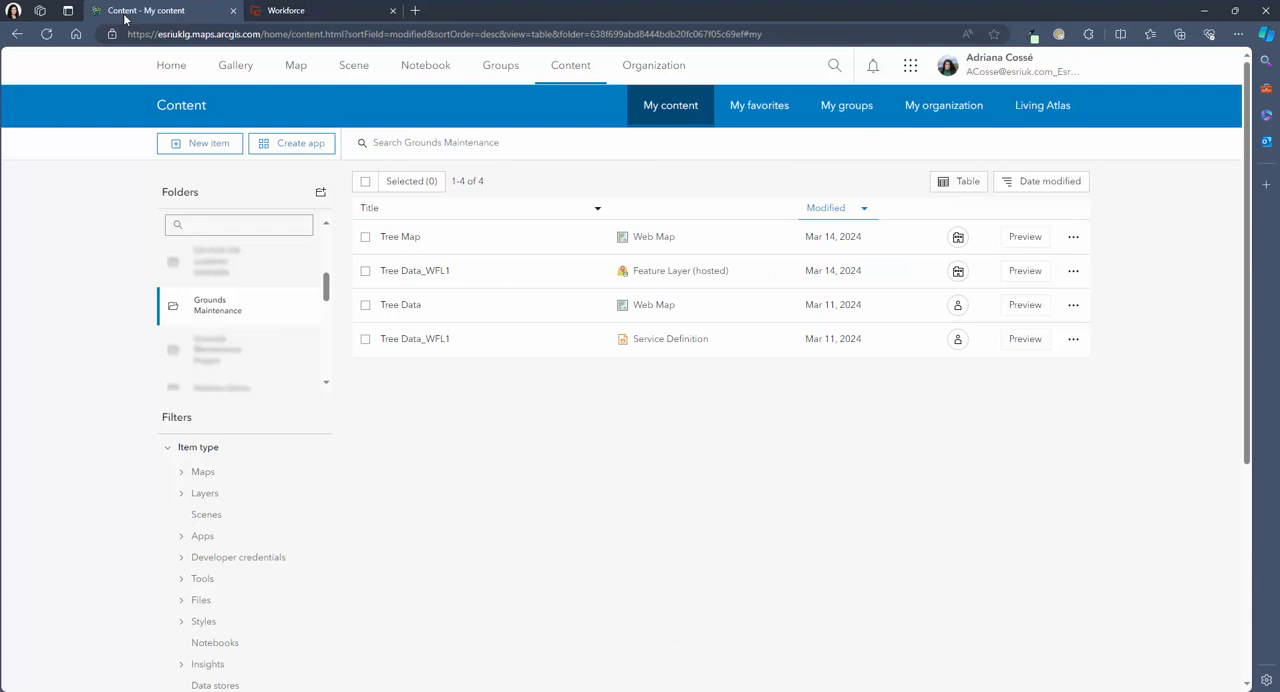
pyautogui.moveTo(500, 64)
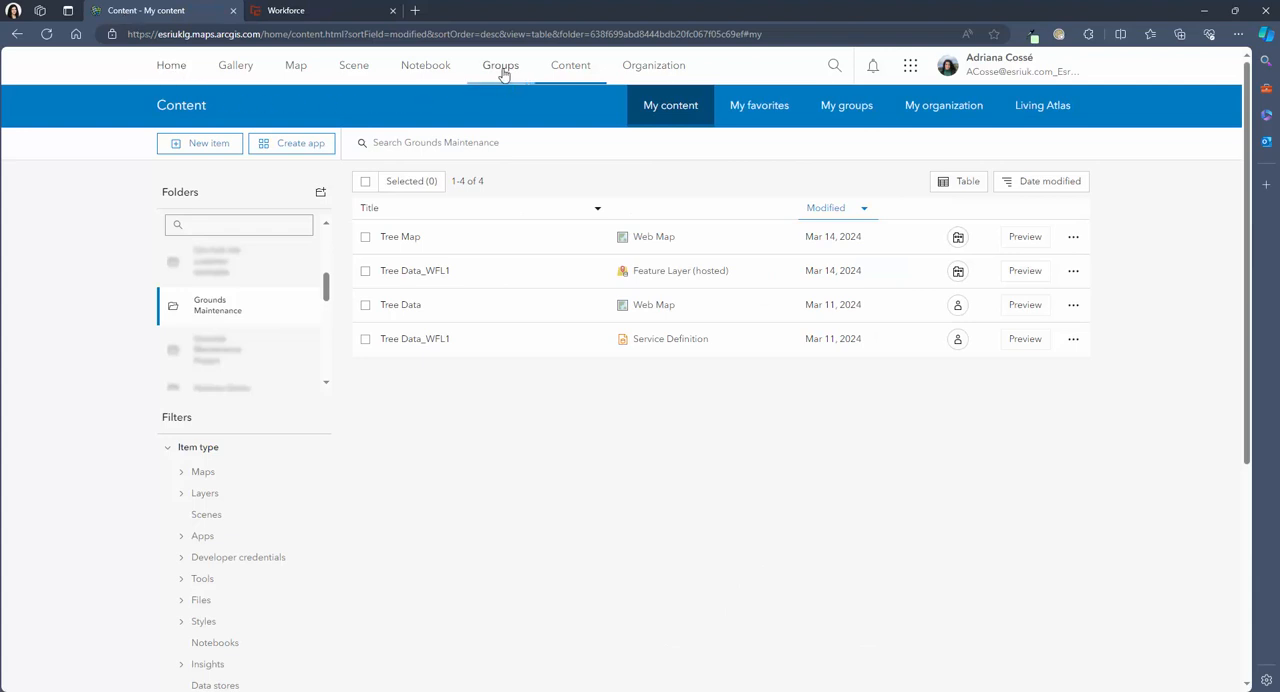
# Find the Grounds Maintenance Project group and review its page and items.
pyautogui.click(500, 64)
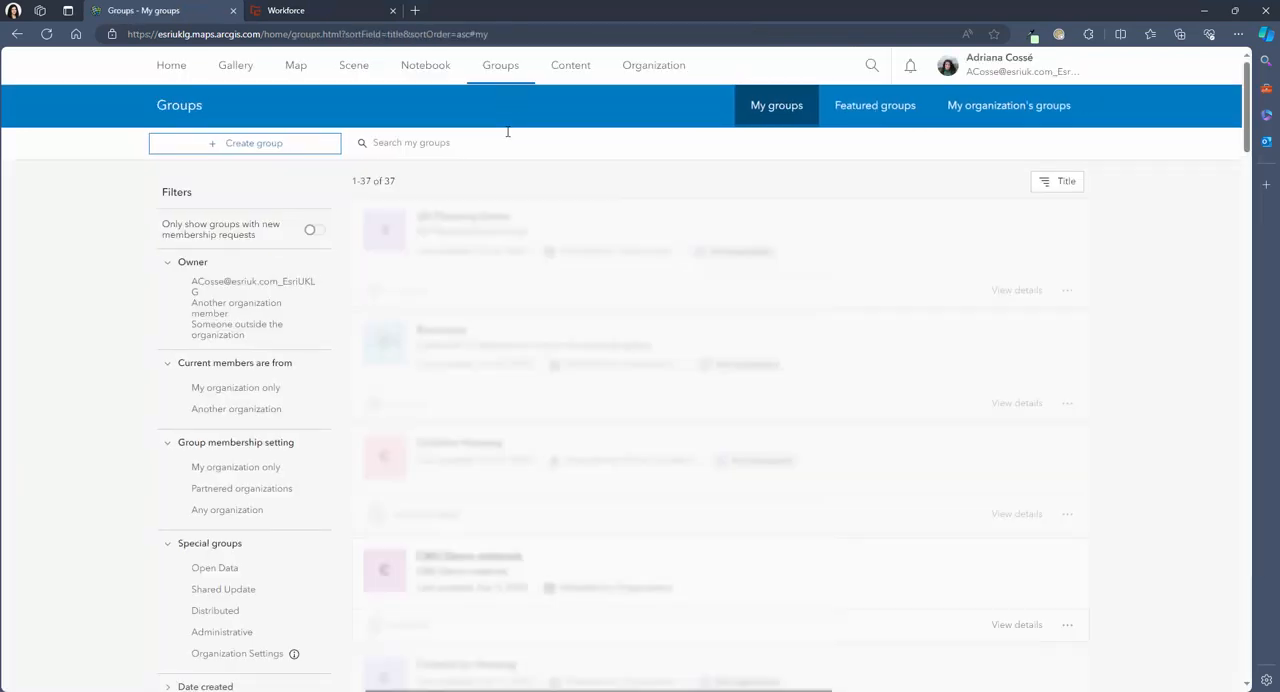
pyautogui.write('grou')
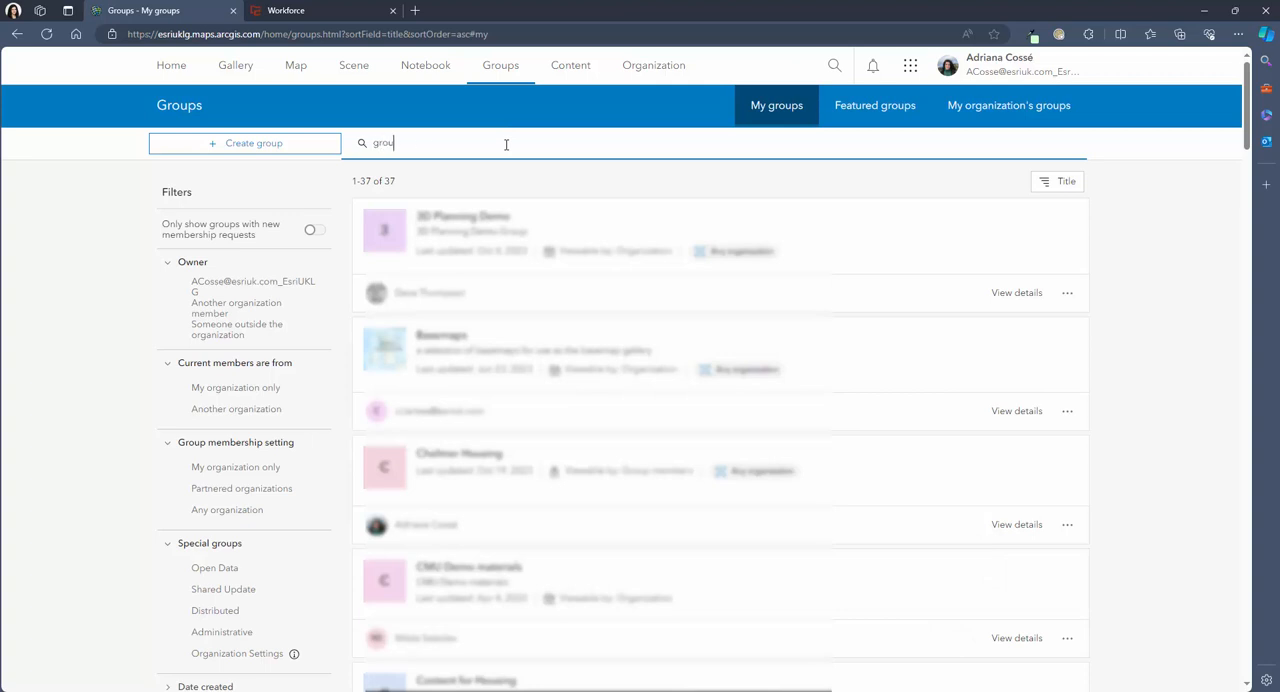
pyautogui.write('nds')
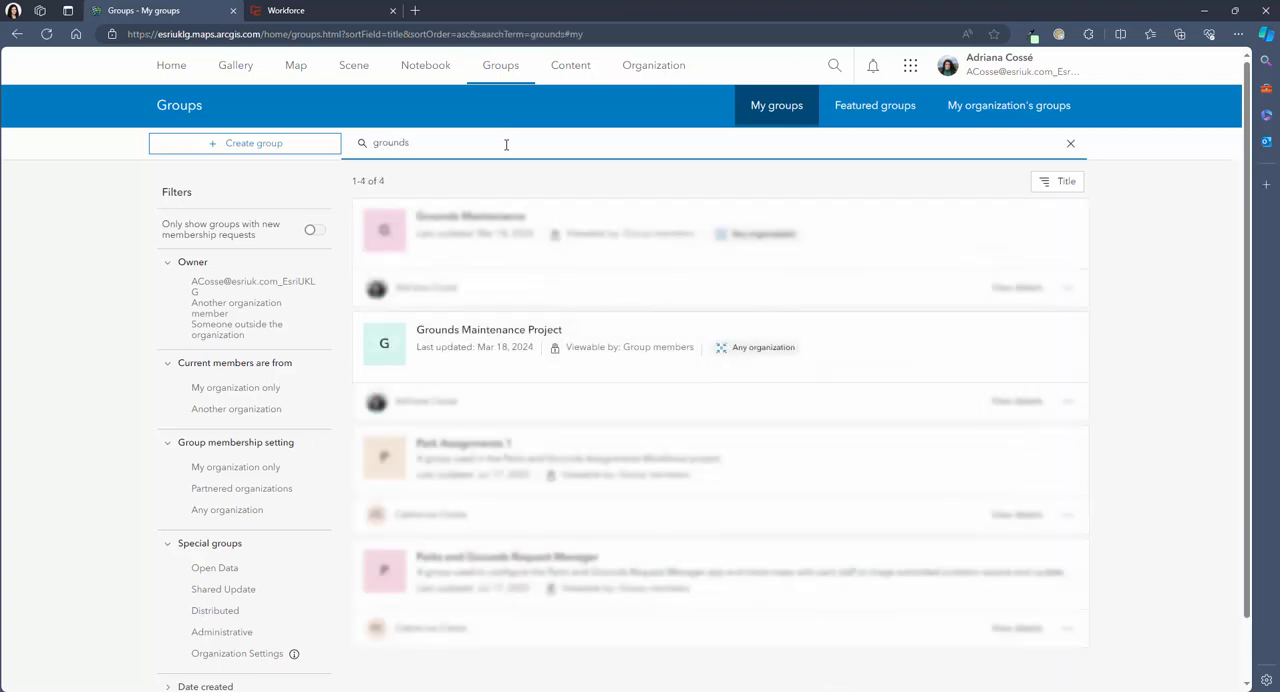
pyautogui.click(488, 328)
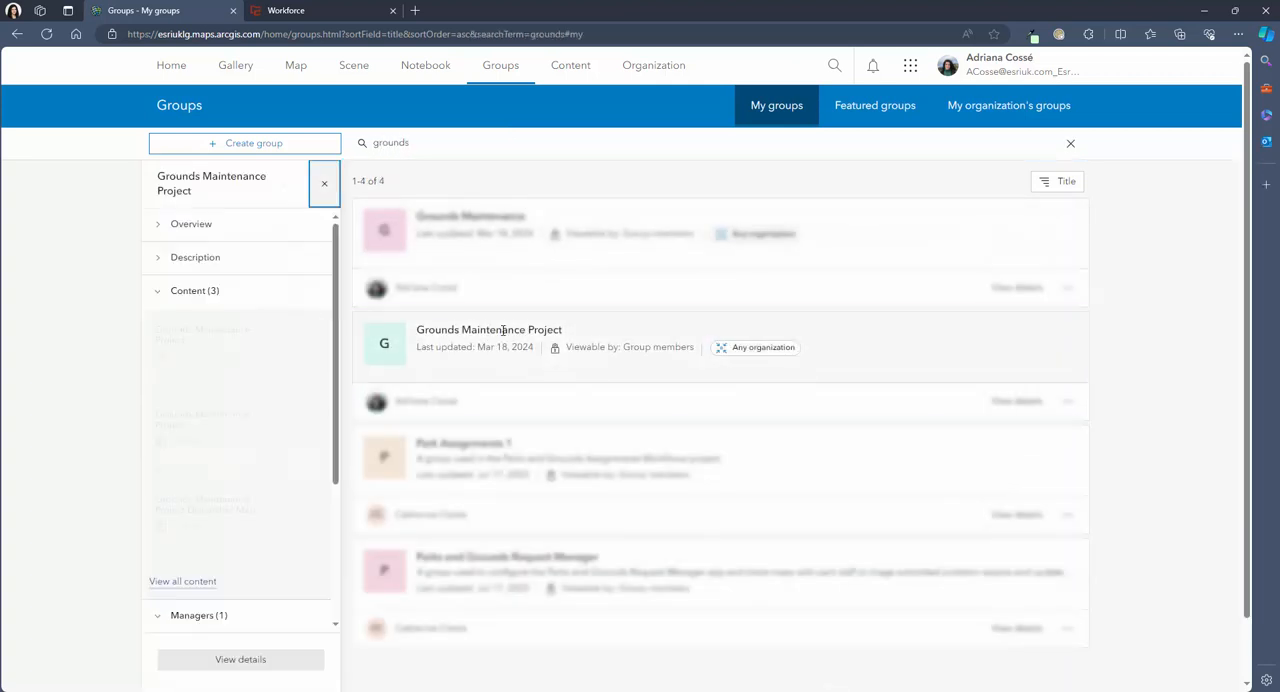
pyautogui.click(194, 290)
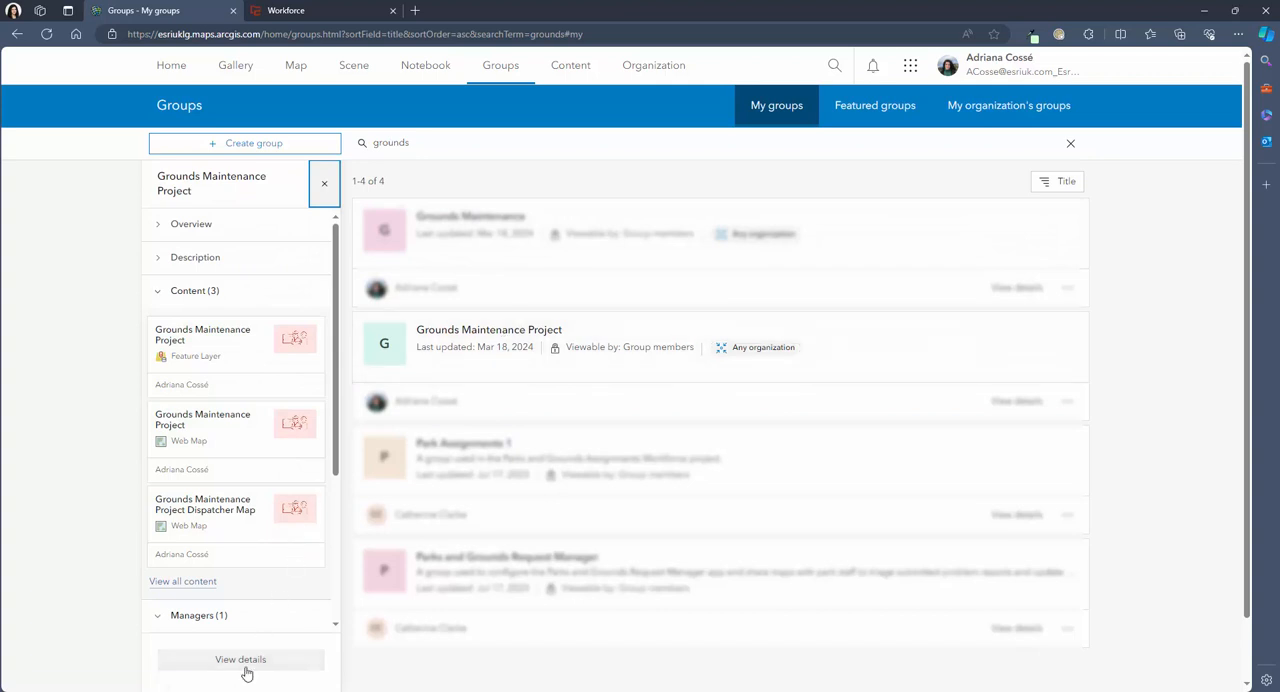
pyautogui.click(240, 660)
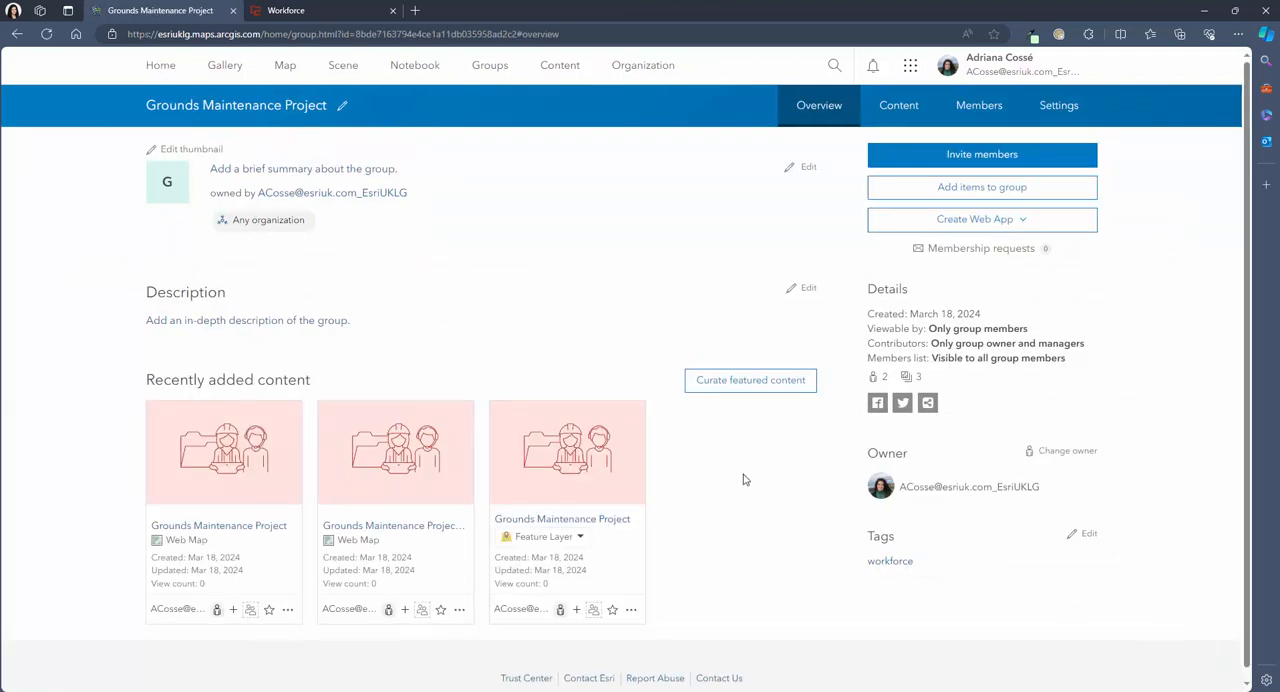
# Share Tree Map with the Grounds Maintenance Project group and return to Workforce.
pyautogui.click(560, 64)
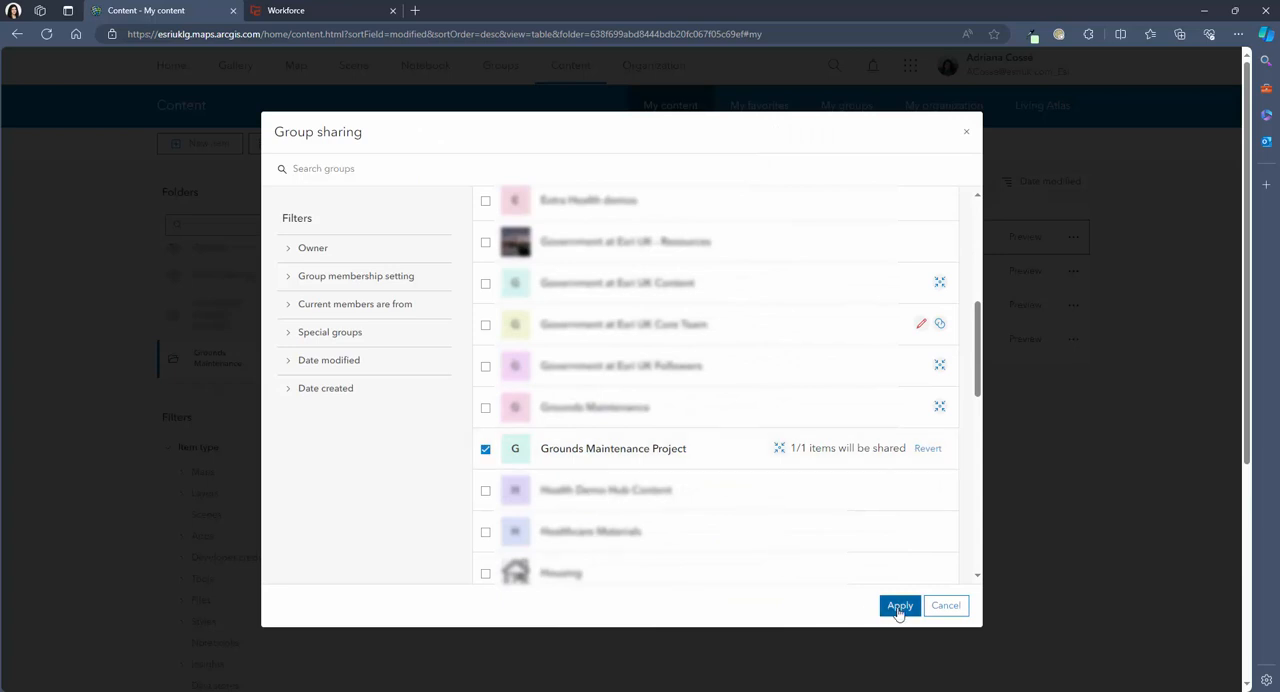
pyautogui.click(900, 604)
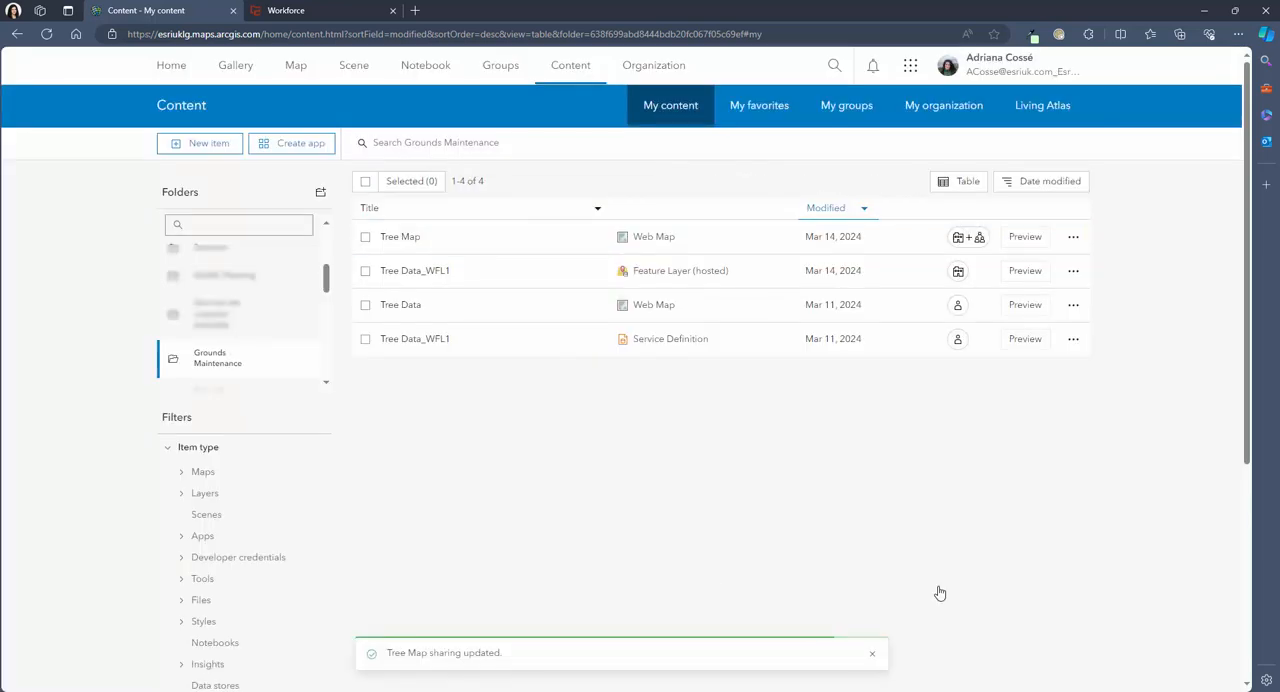
pyautogui.click(320, 10)
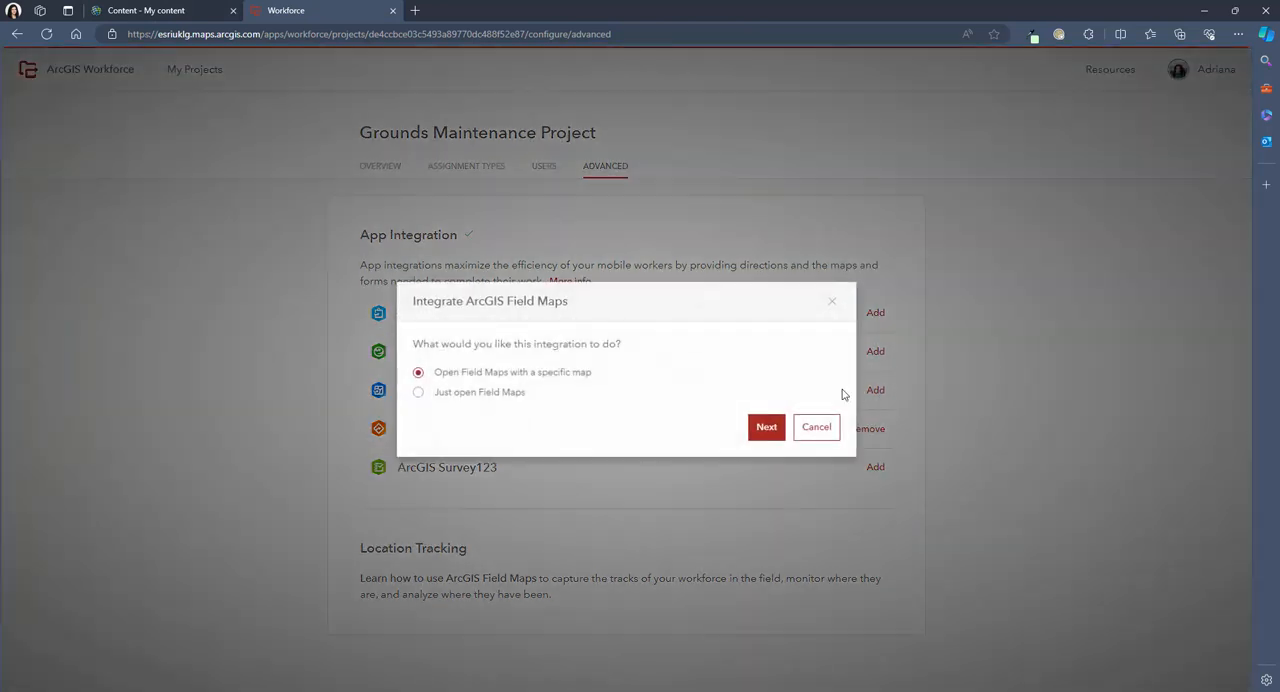
# Link Tree Map to the Survey Trees assignment type and finish the Field Maps integration without passing a field.
pyautogui.click(766, 428)
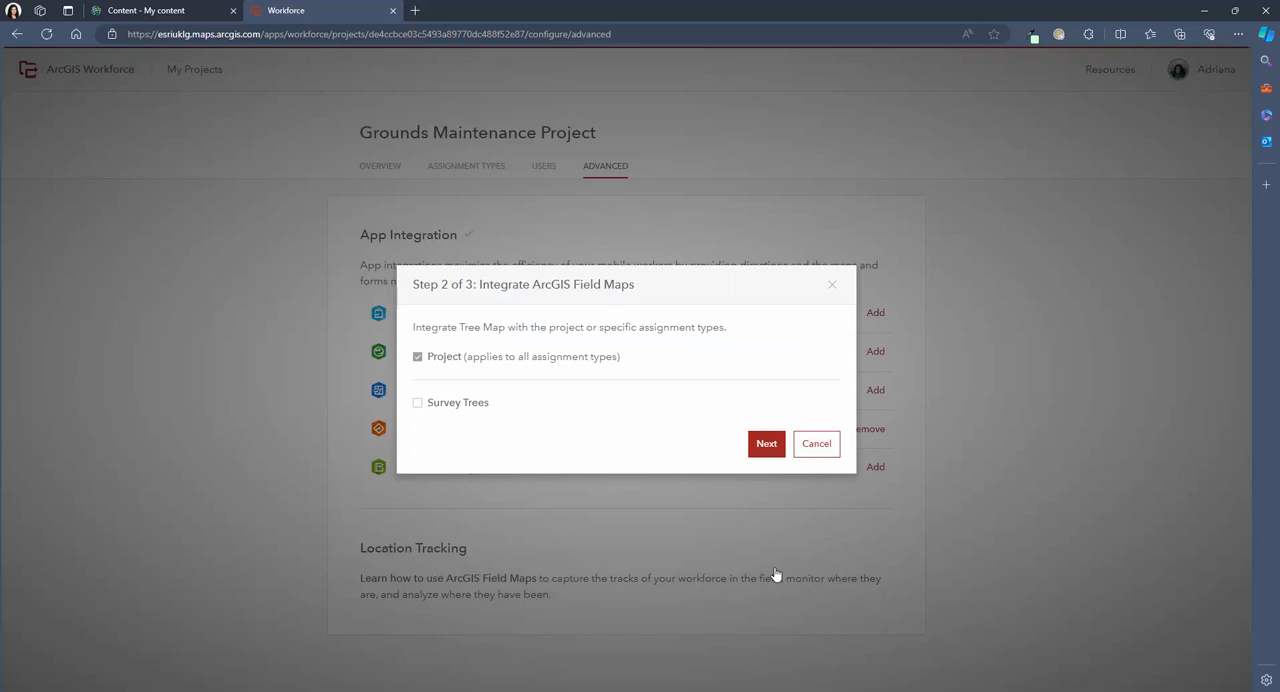
pyautogui.click(416, 402)
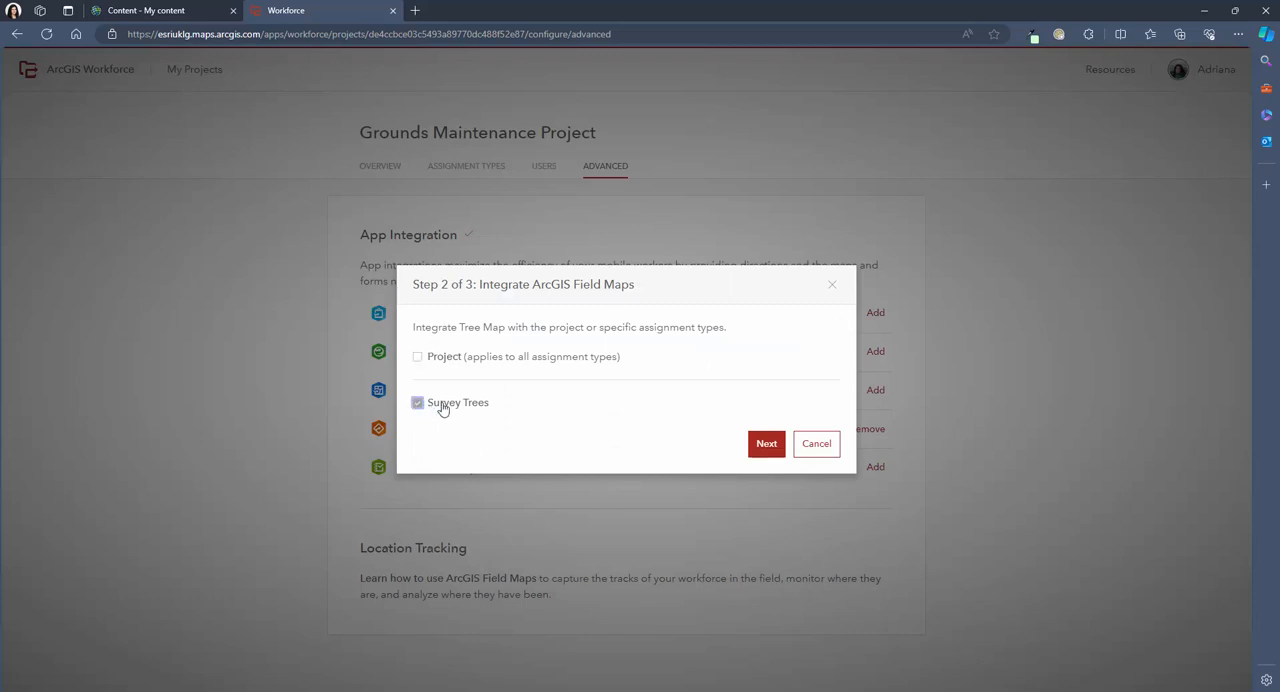
pyautogui.click(766, 444)
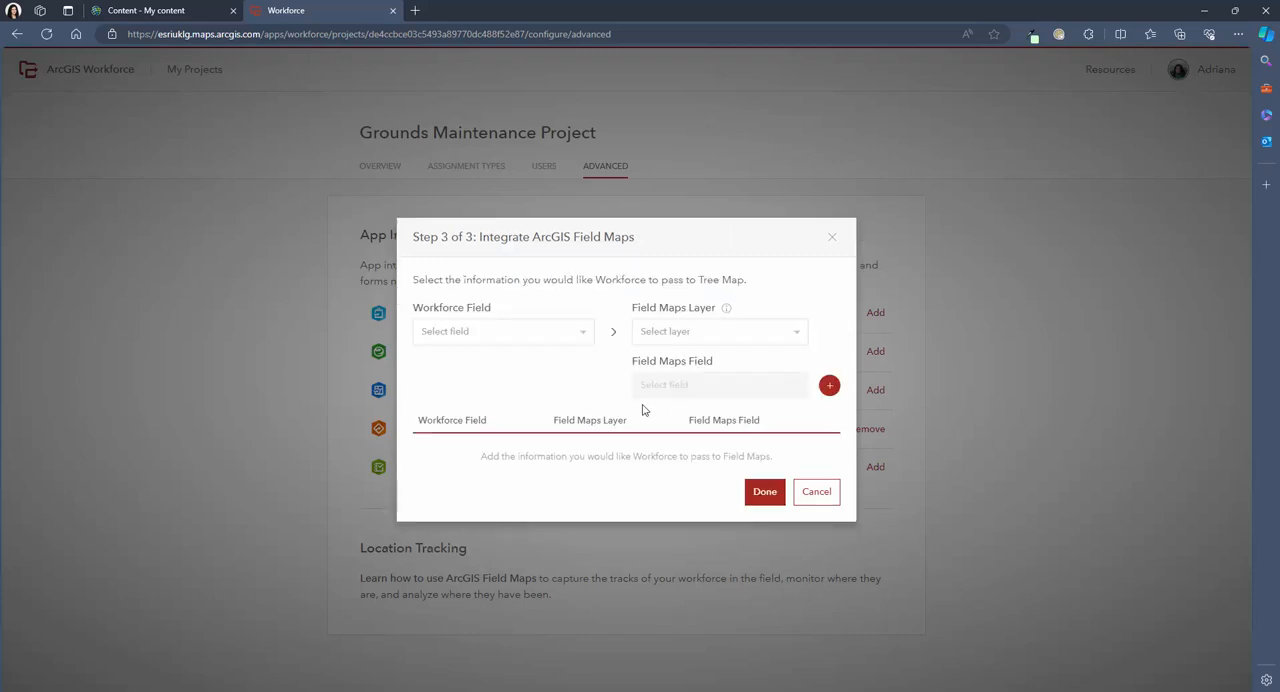
pyautogui.click(500, 332)
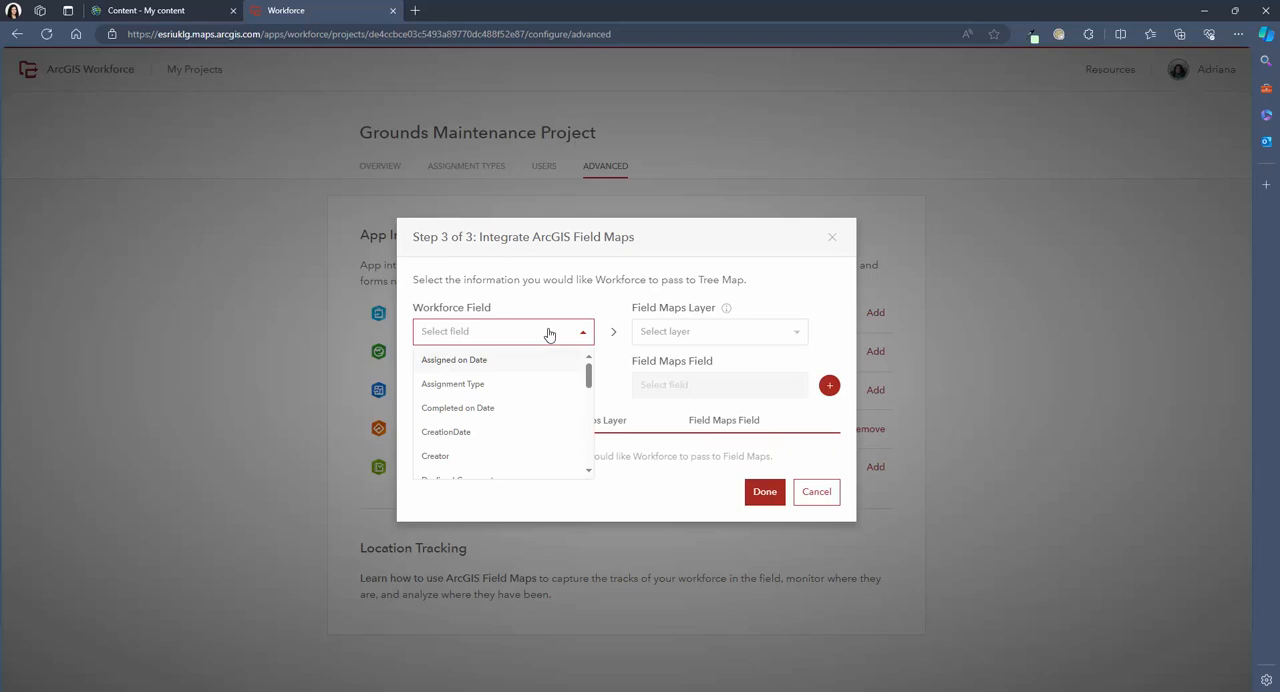
pyautogui.moveTo(492, 360)
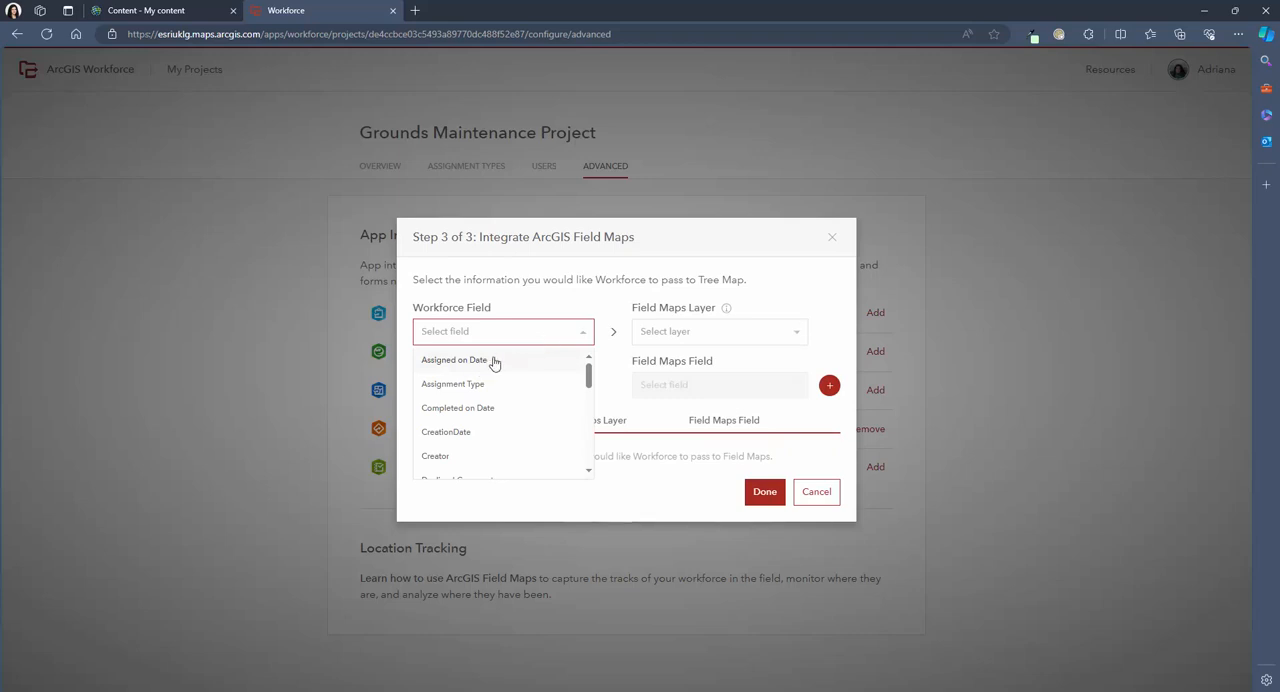
pyautogui.click(456, 408)
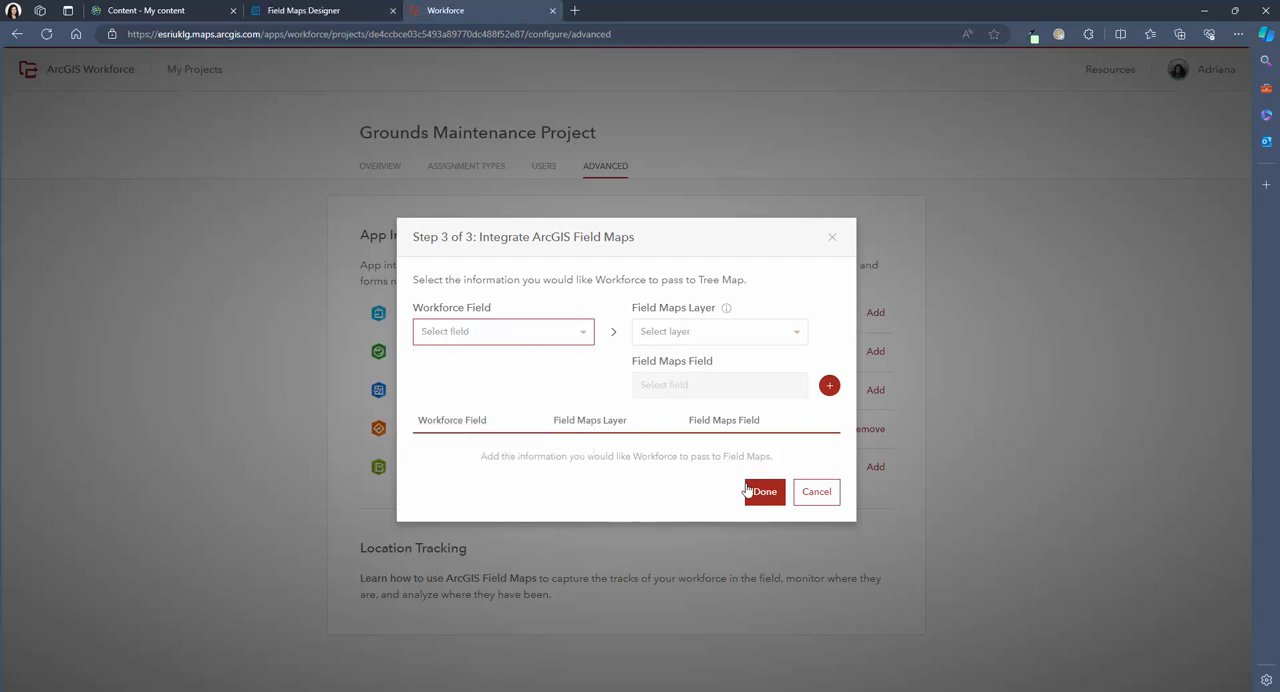
pyautogui.click(764, 492)
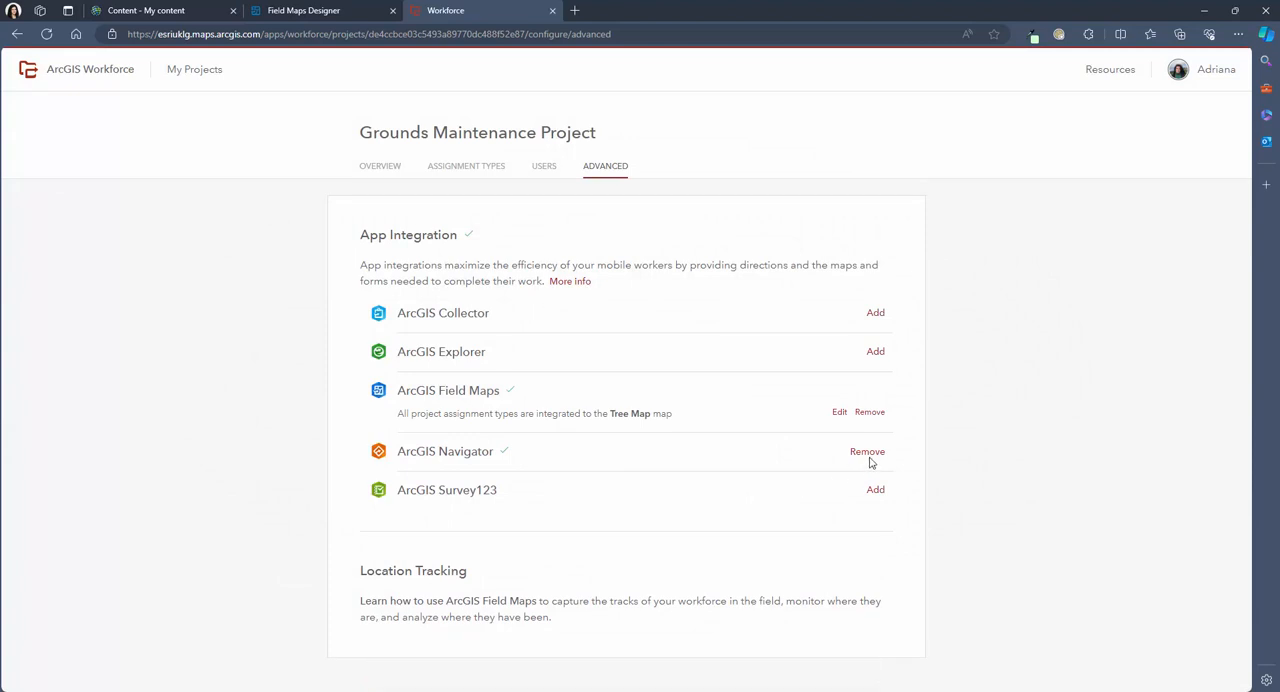
# Remove the ArcGIS Navigator integration and return to the project overview.
pyautogui.click(868, 452)
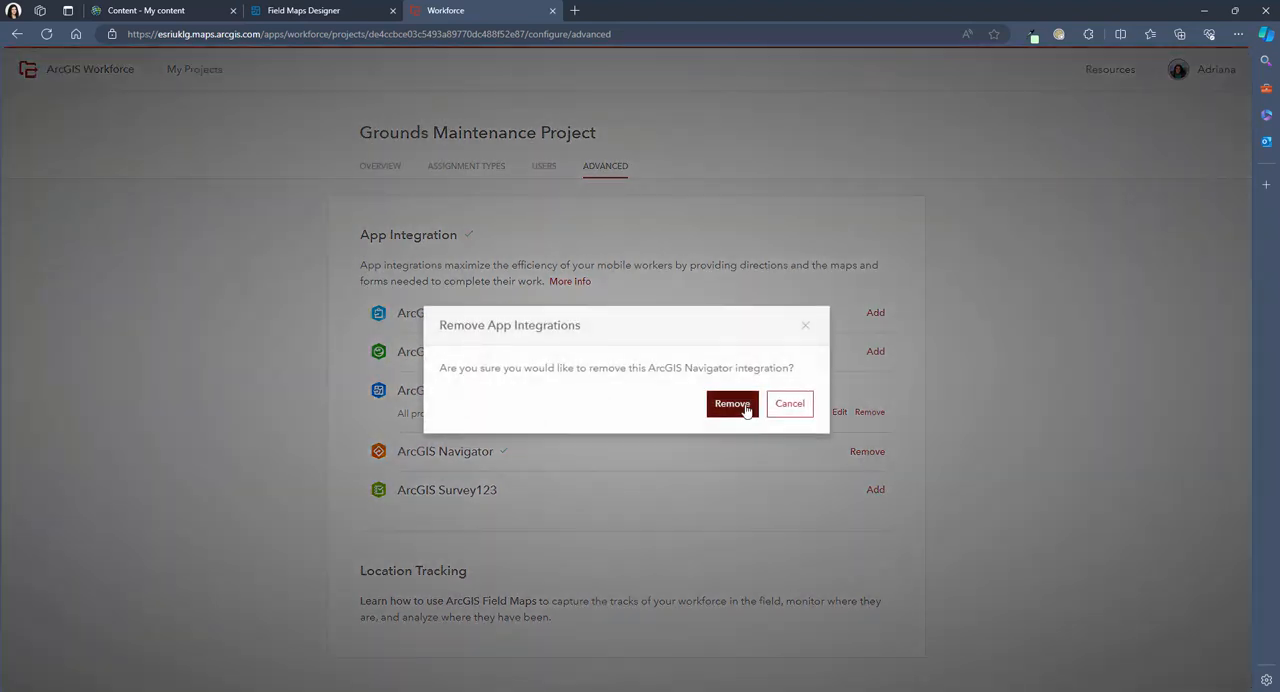
pyautogui.click(732, 404)
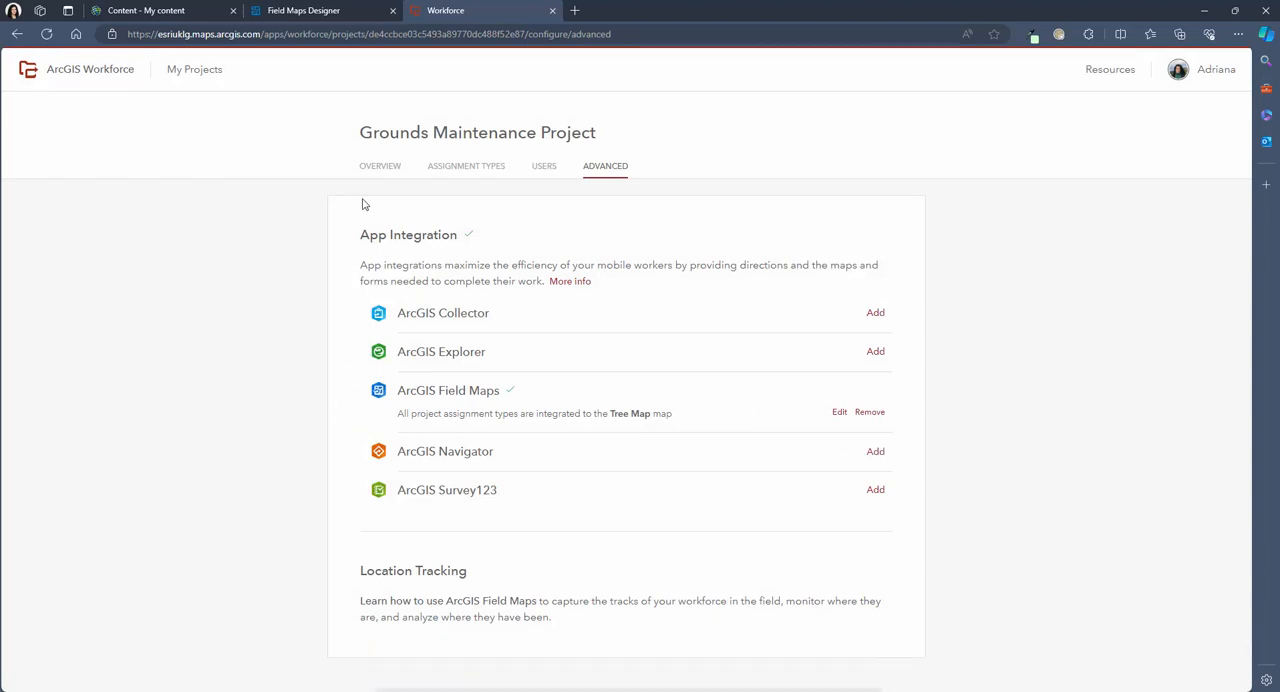
pyautogui.click(380, 164)
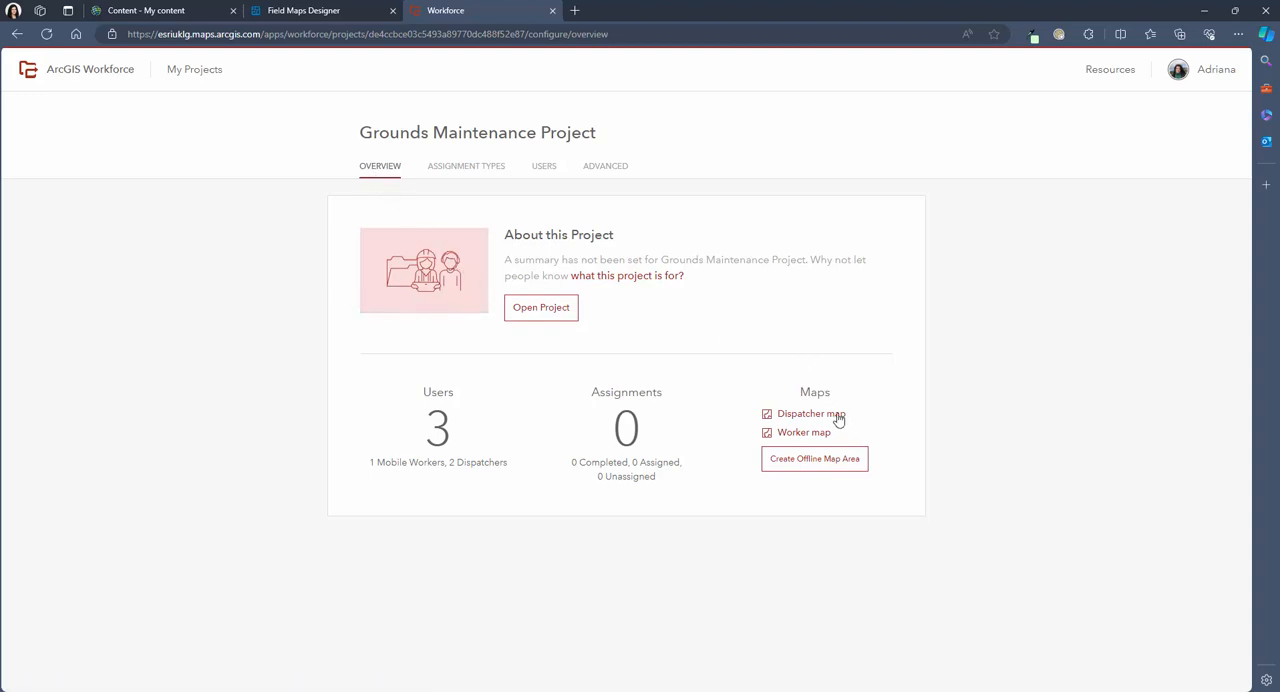
# Add the Tree Data and Land Ownership layers to the Dispatcher map from my content.
pyautogui.click(804, 414)
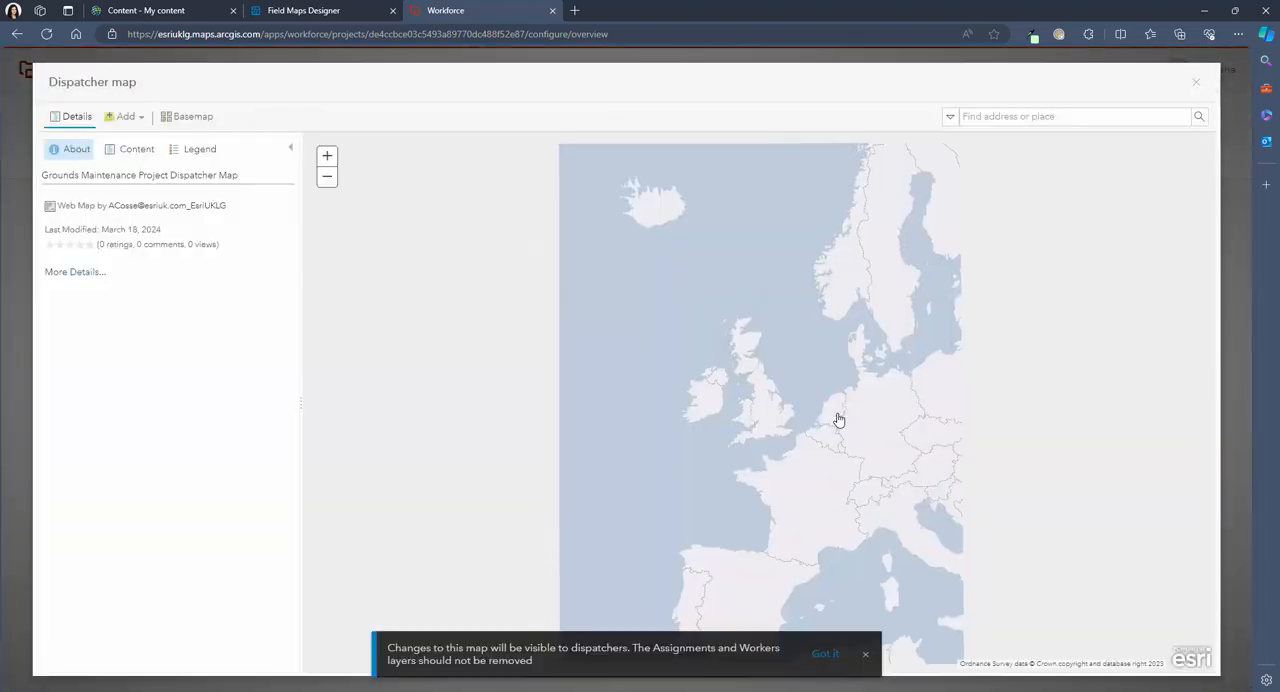
pyautogui.click(136, 148)
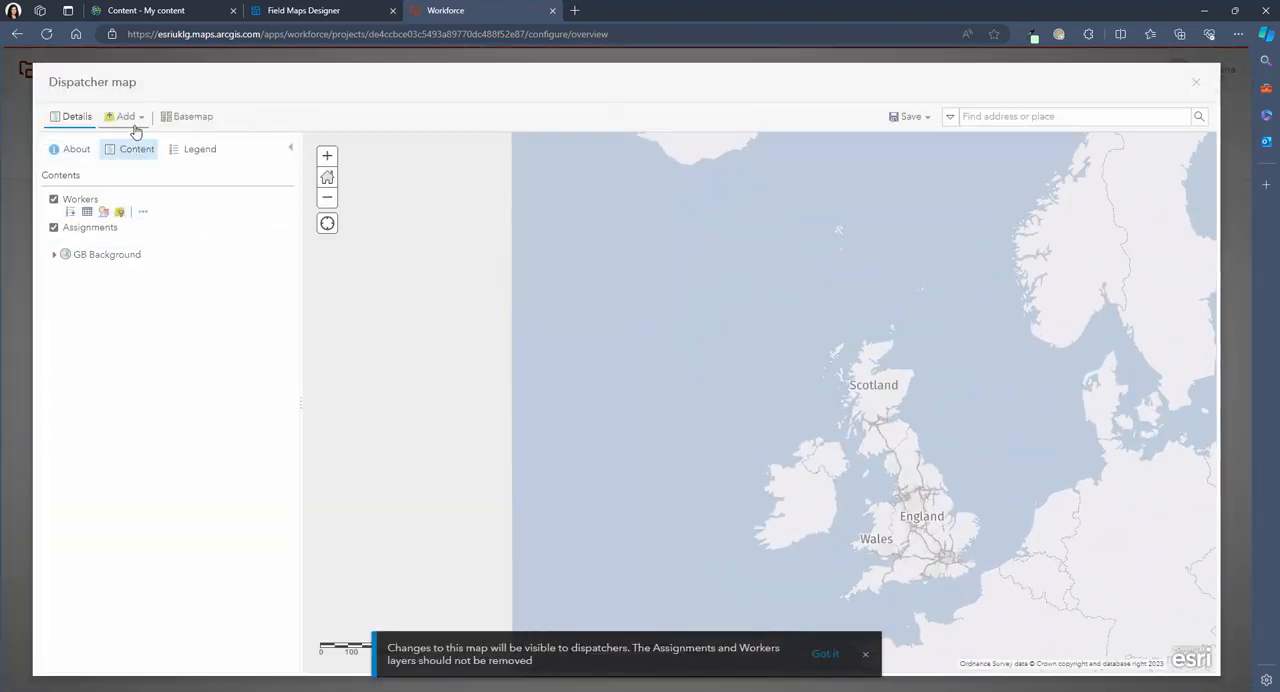
pyautogui.click(122, 116)
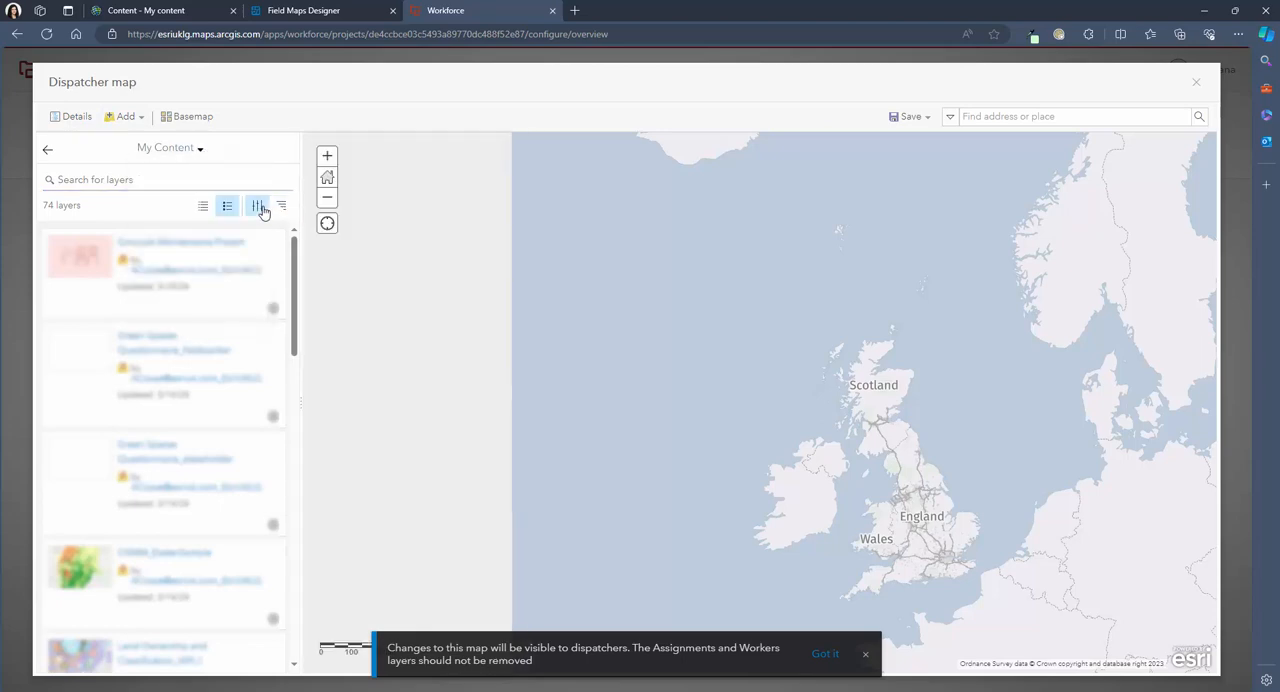
pyautogui.click(282, 206)
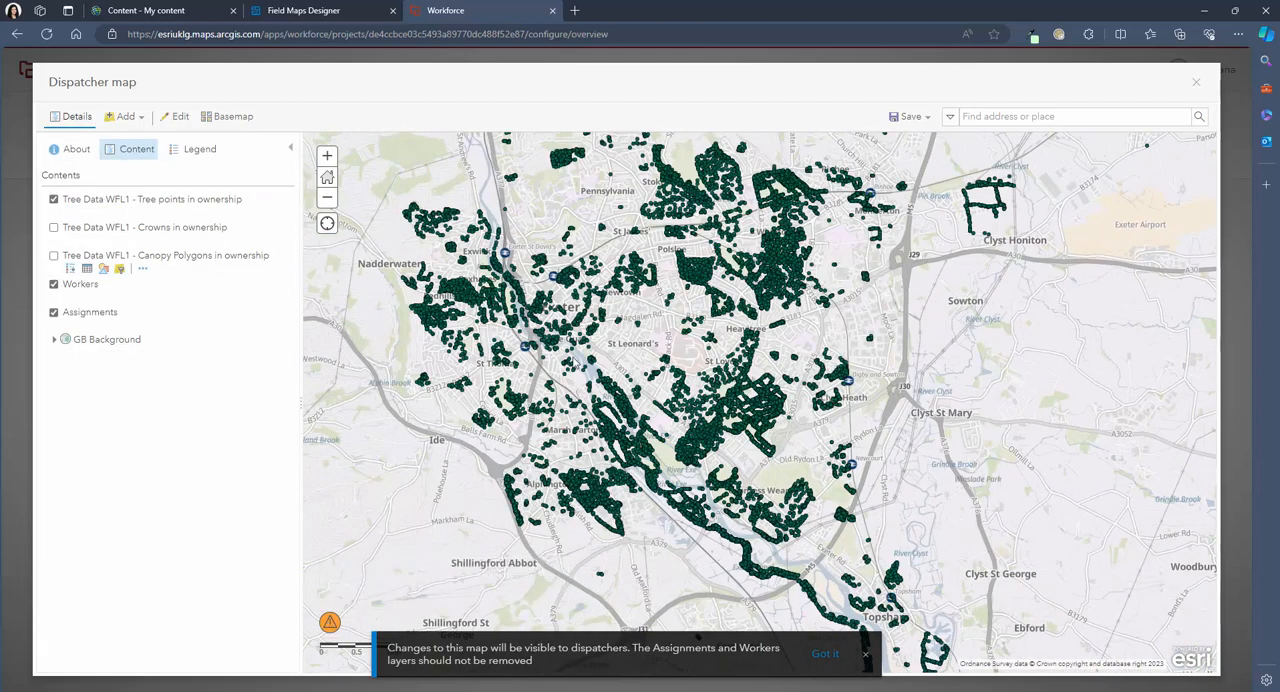
pyautogui.click(124, 116)
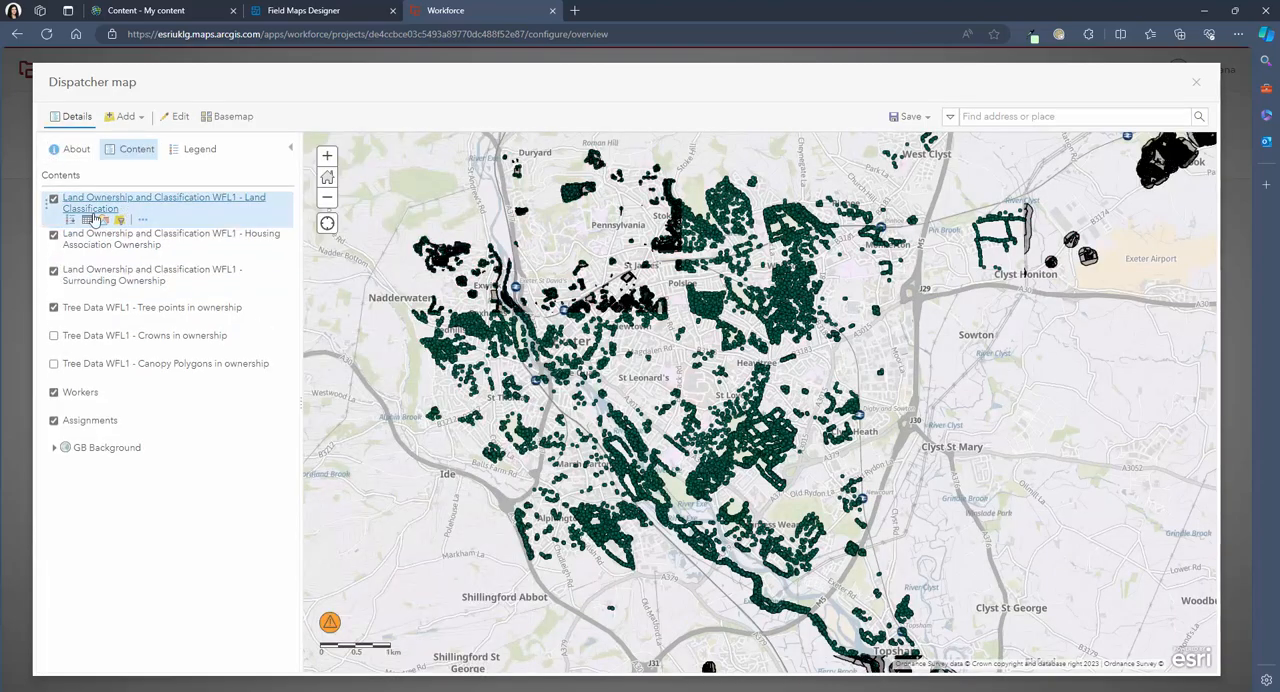
# Trim the ownership layers to a single Land Ownership layer and rename the canopy layer 'Canopy cover'.
pyautogui.click(54, 198)
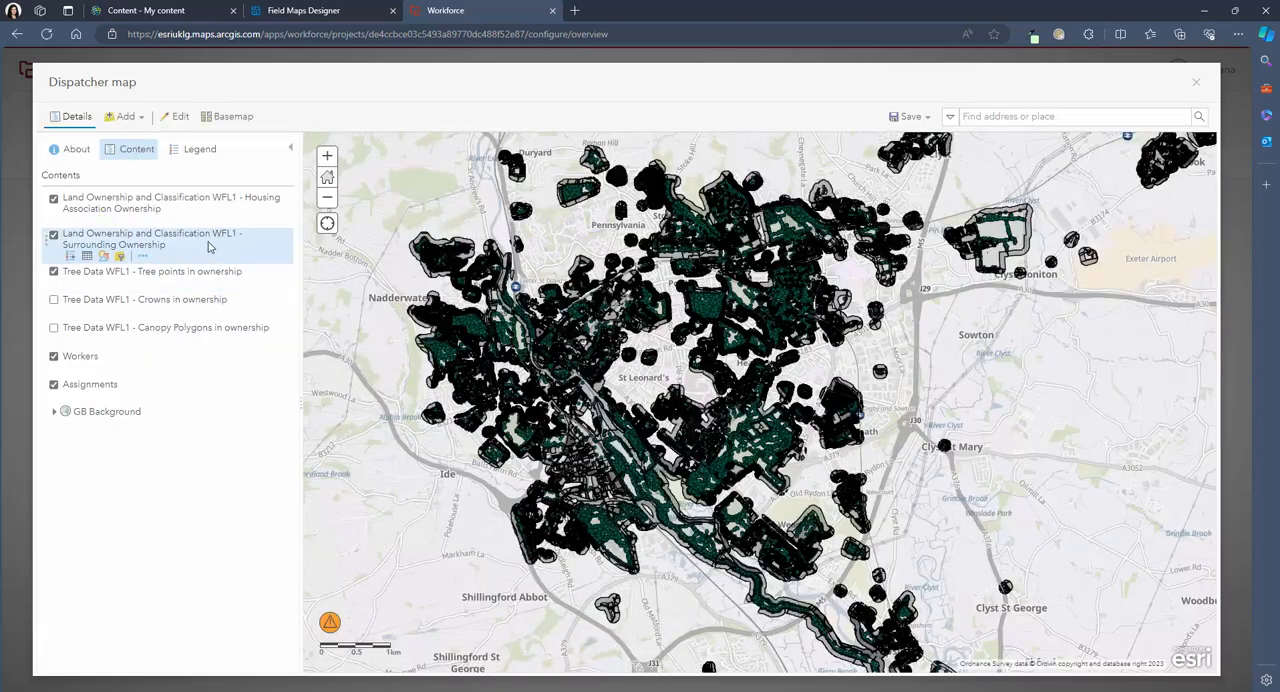
pyautogui.click(142, 256)
pyautogui.write('Cron')
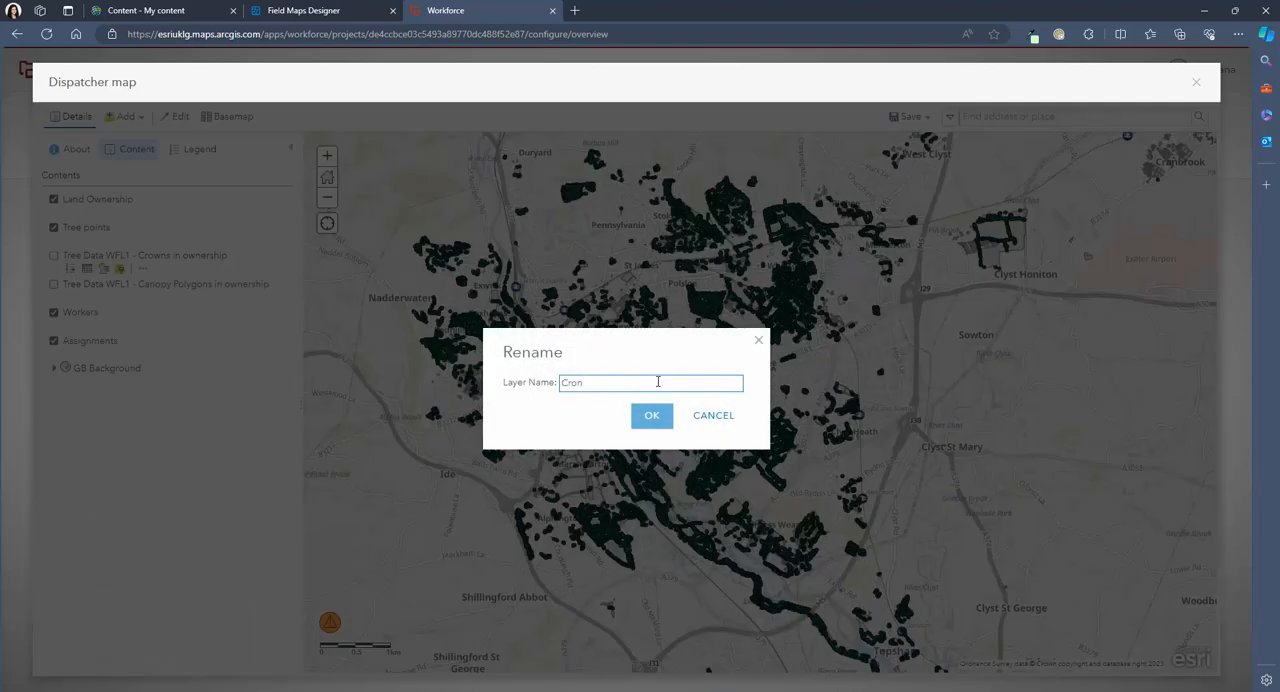
pyautogui.write('Canopy')
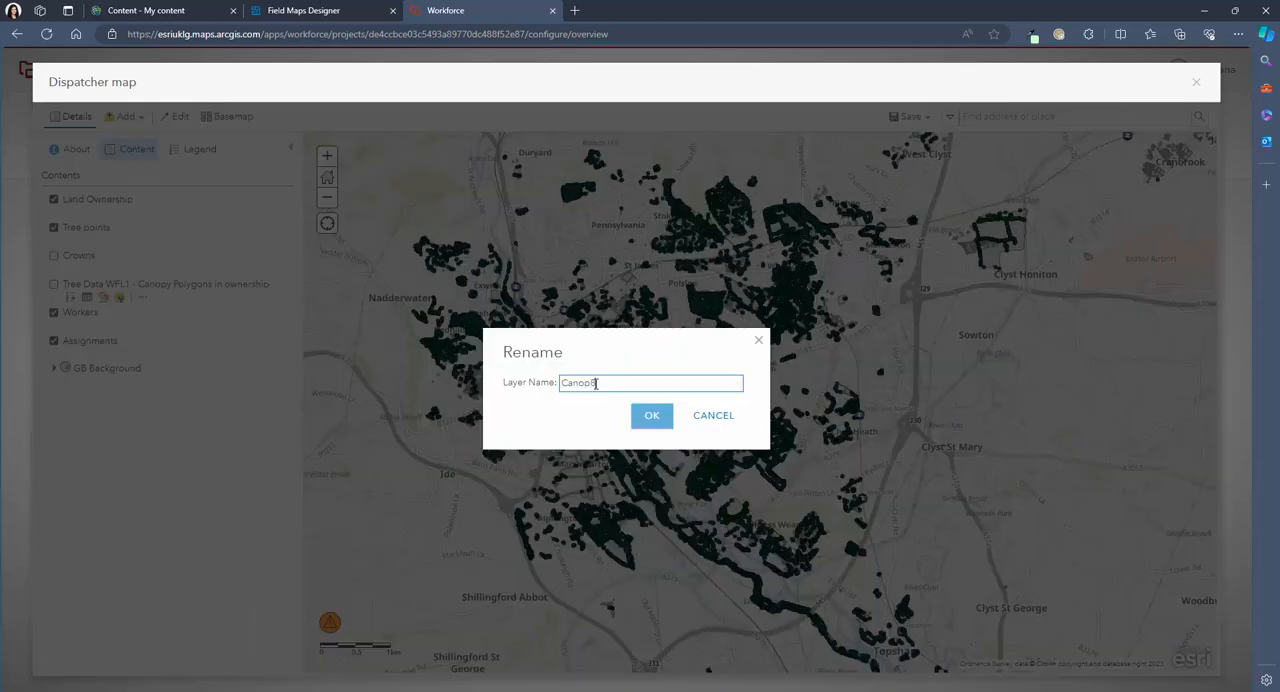
pyautogui.click(652, 416)
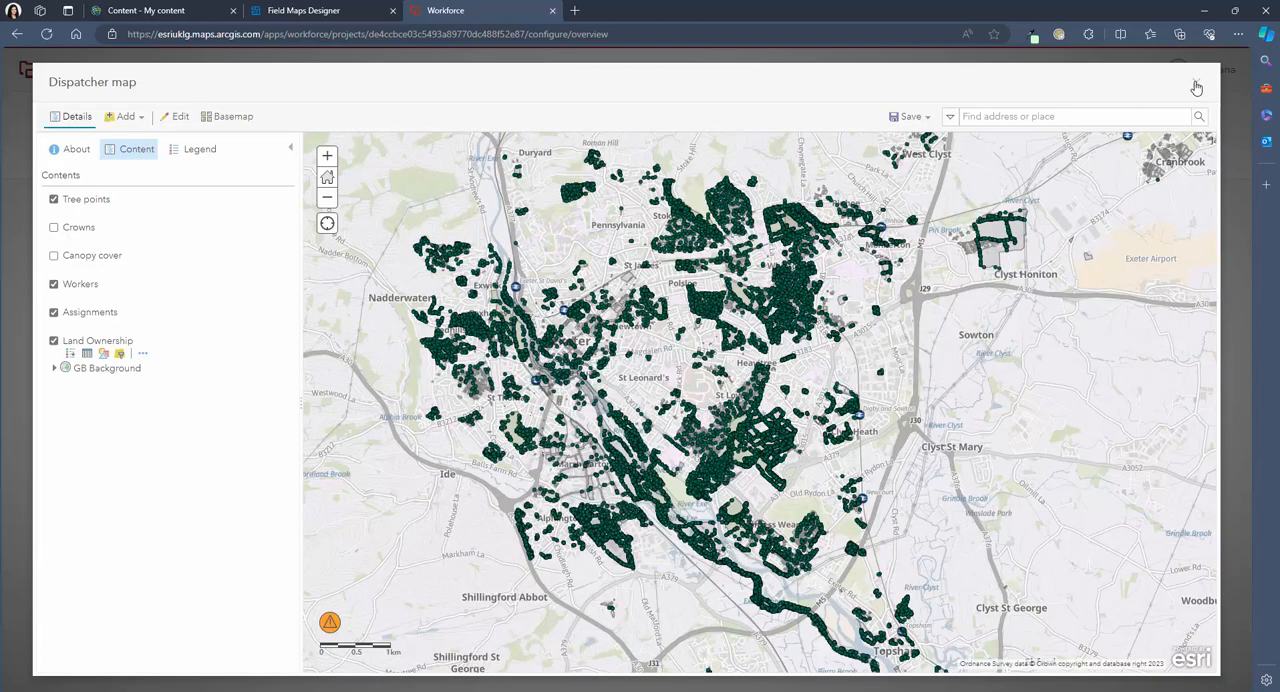
pyautogui.click(1196, 88)
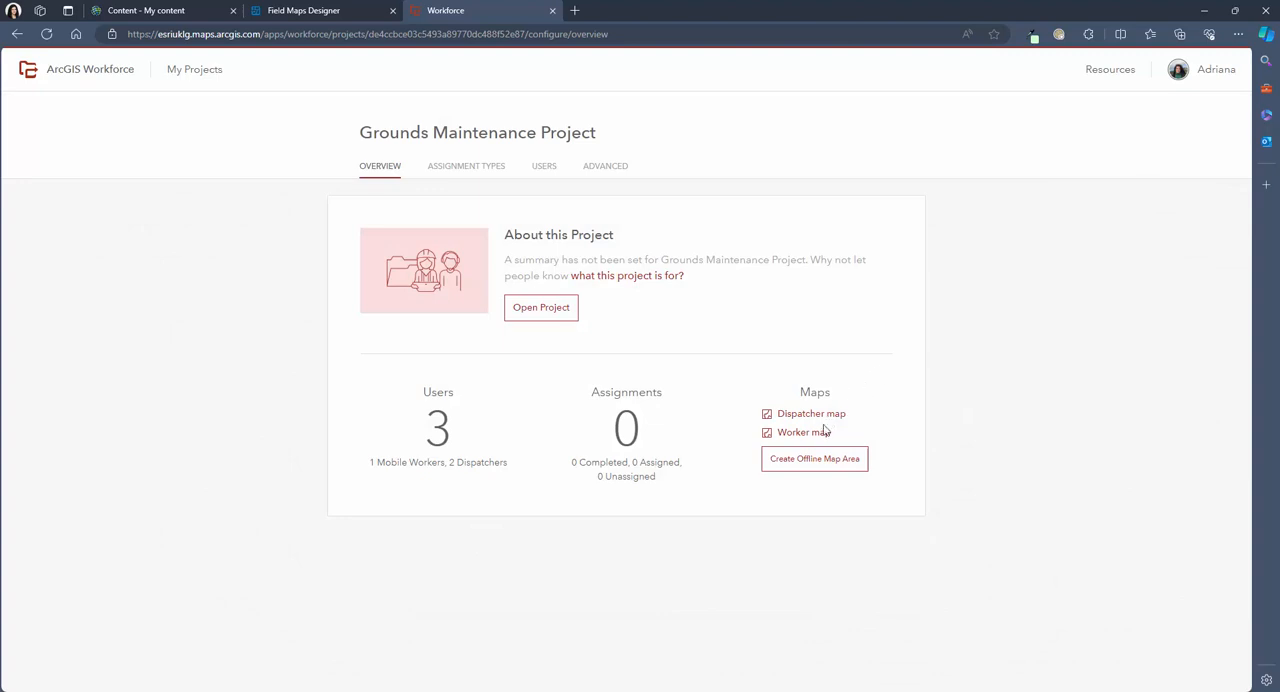
# Add the Tree Data layers to the Worker map and rename the tree points layer 'Trees'.
pyautogui.click(804, 430)
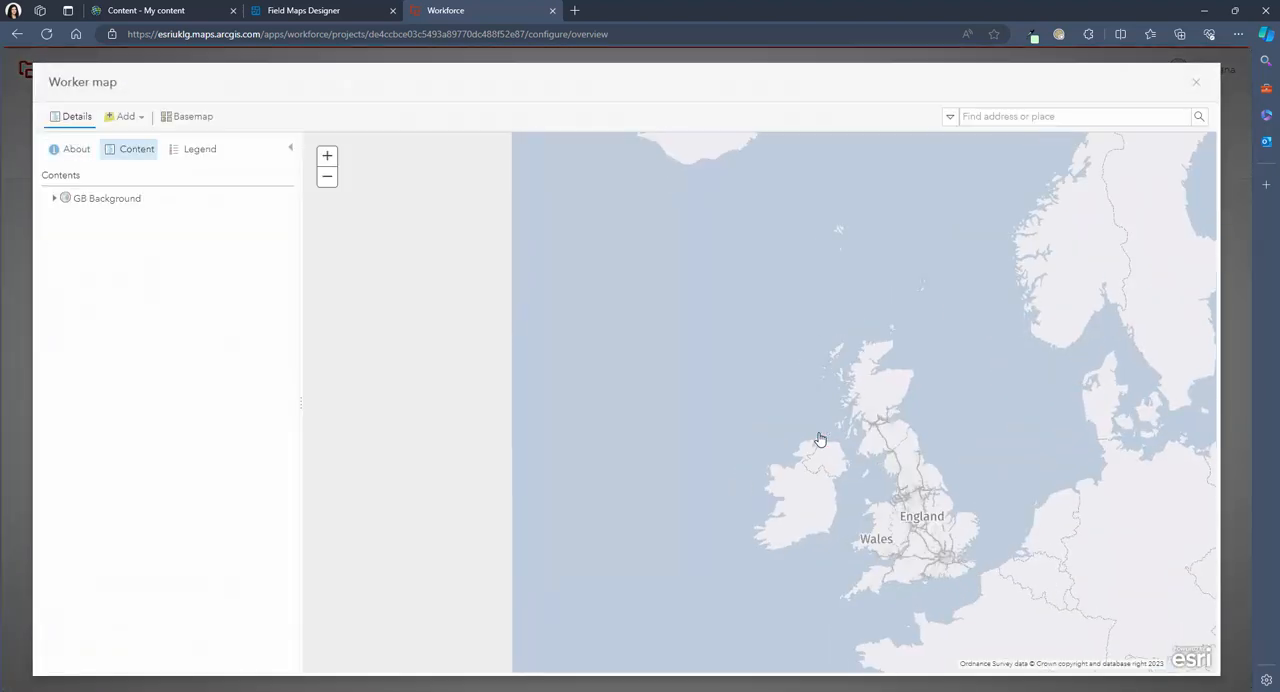
pyautogui.click(124, 116)
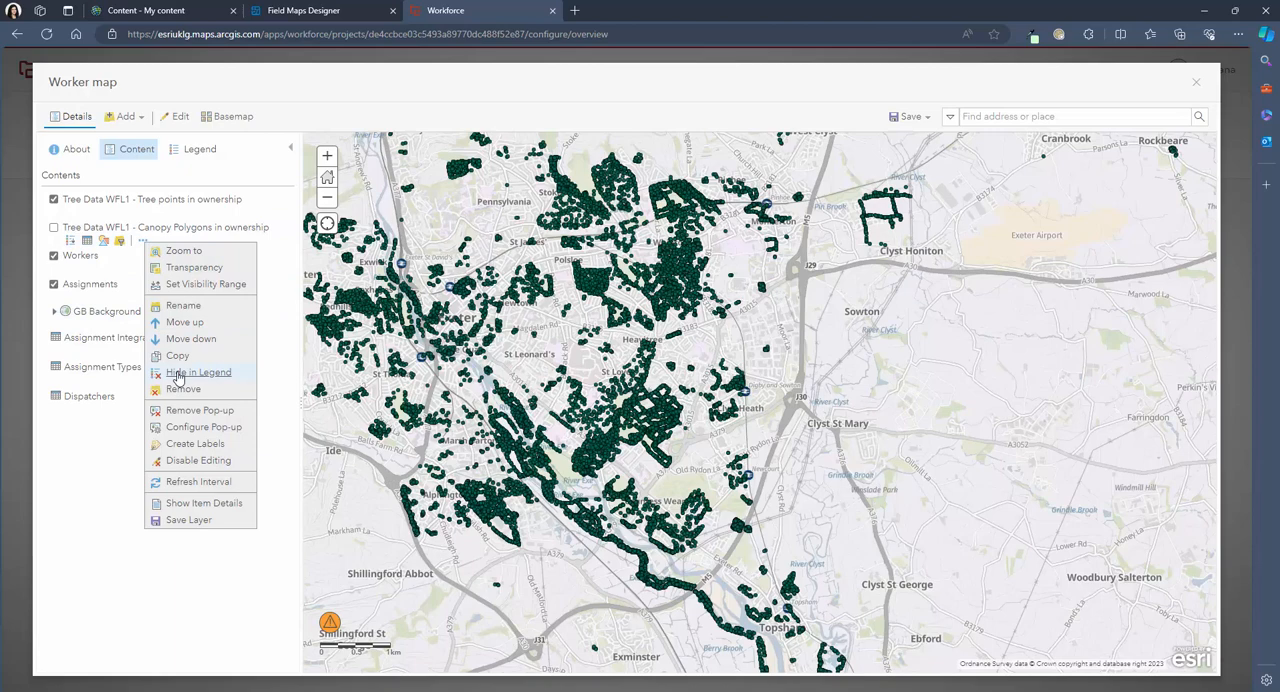
pyautogui.click(184, 304)
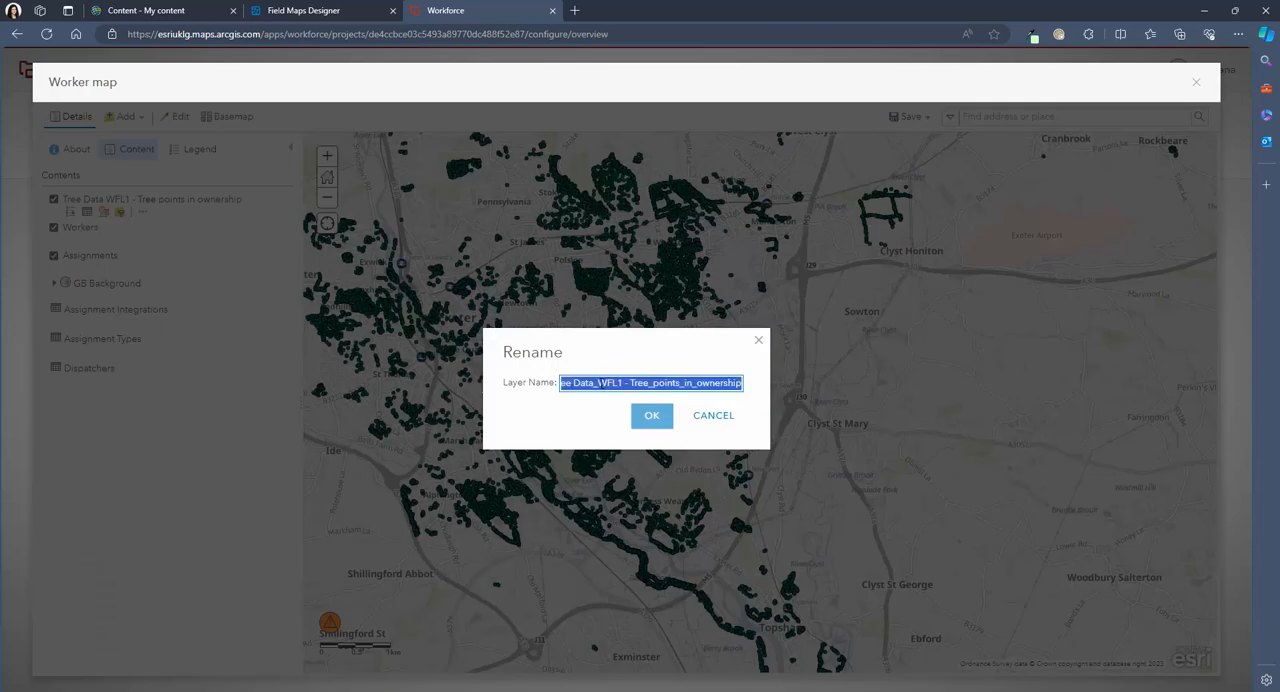
pyautogui.click(652, 416)
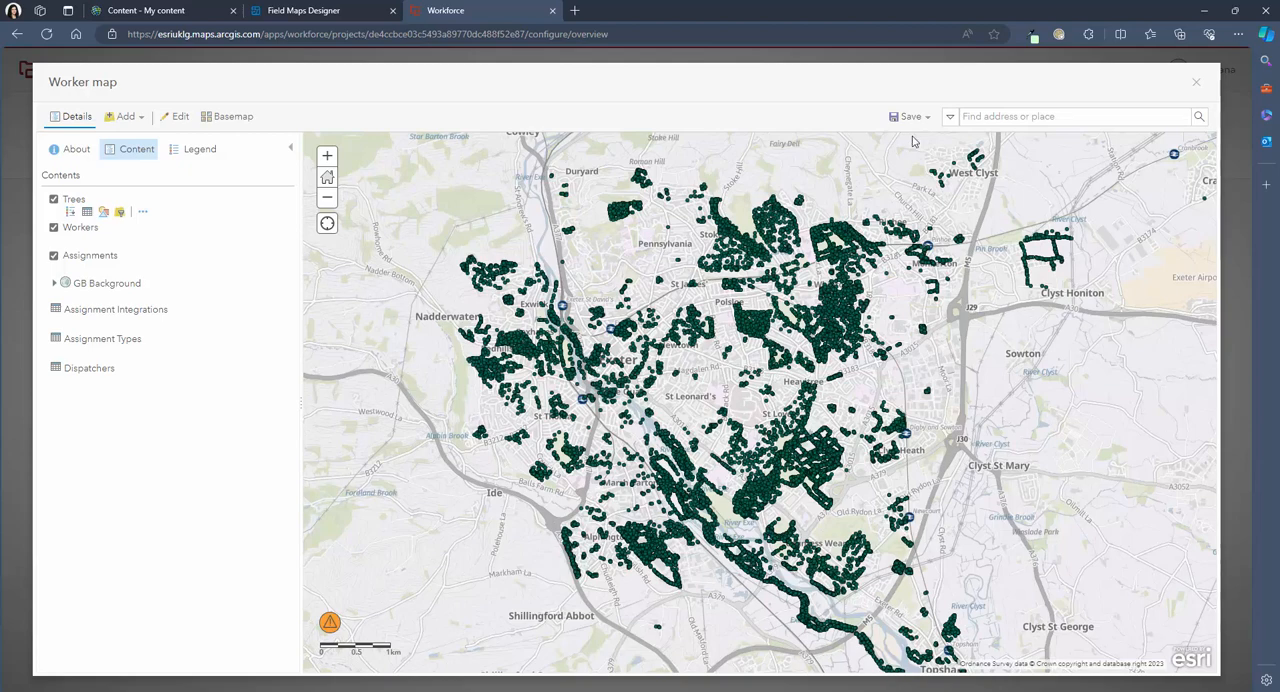
pyautogui.click(1196, 80)
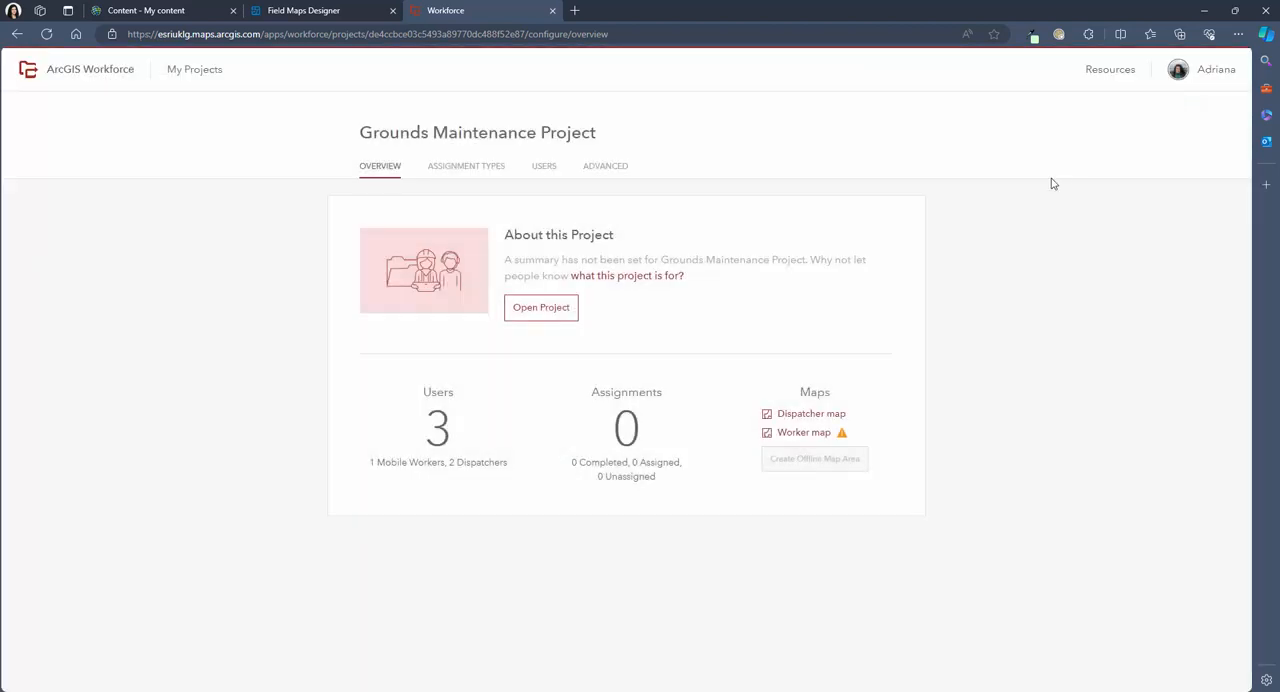
pyautogui.moveTo(548, 328)
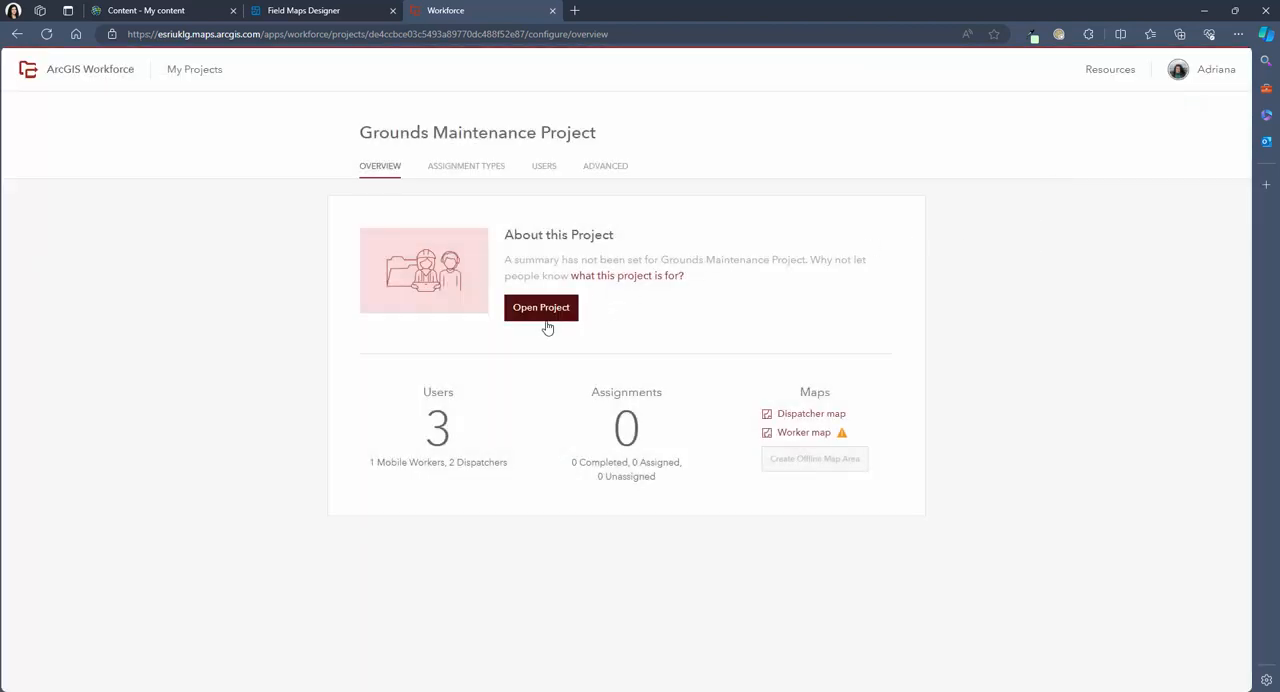
# In the dispatch view, review the workers list and start a new assignment of type Survey Trees.
pyautogui.click(540, 308)
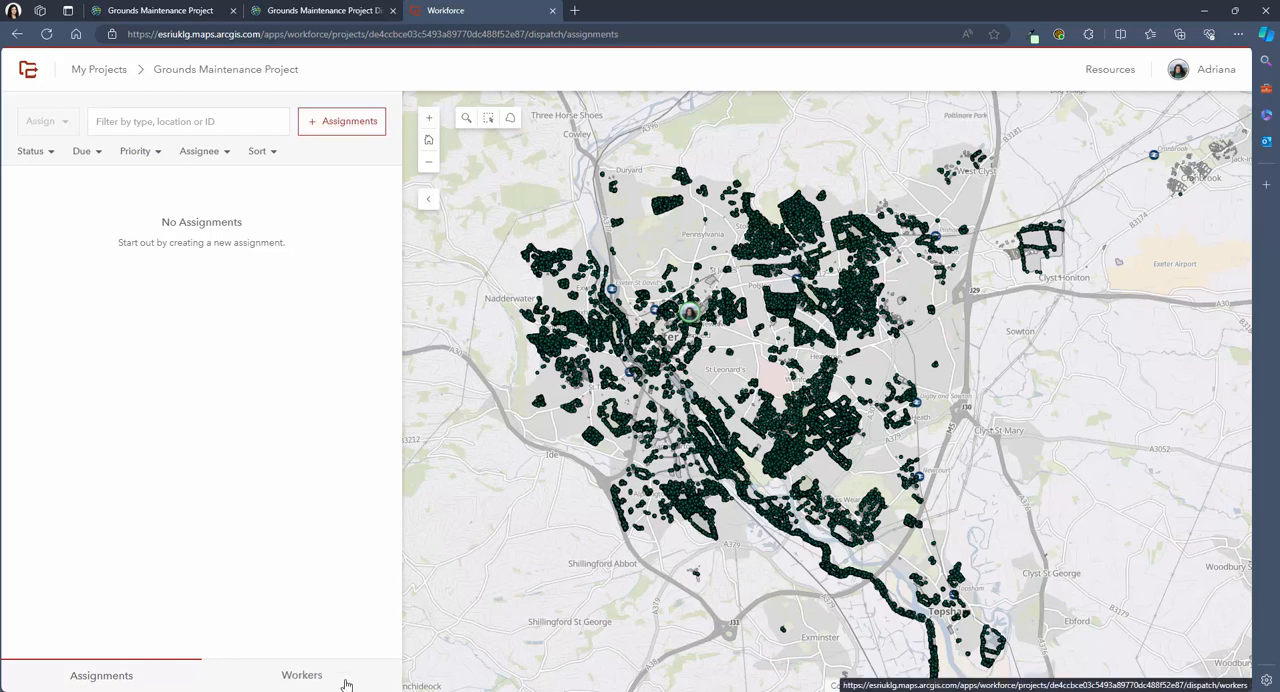
pyautogui.click(300, 676)
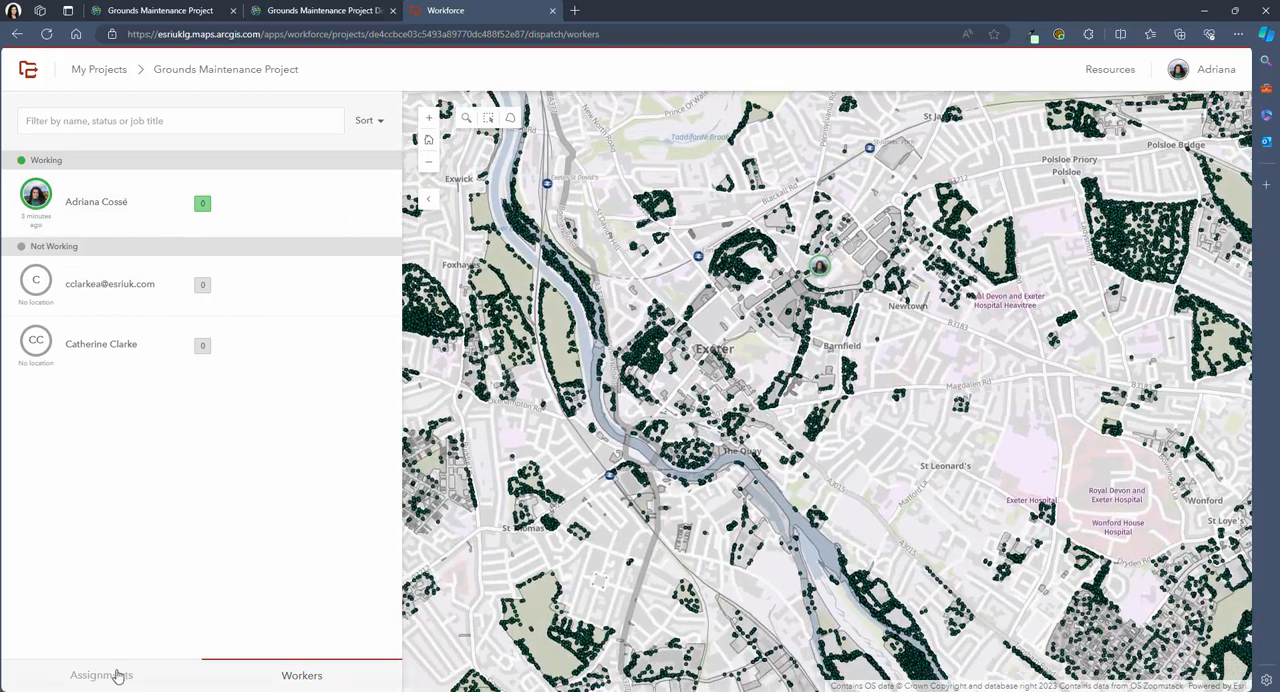
pyautogui.click(100, 676)
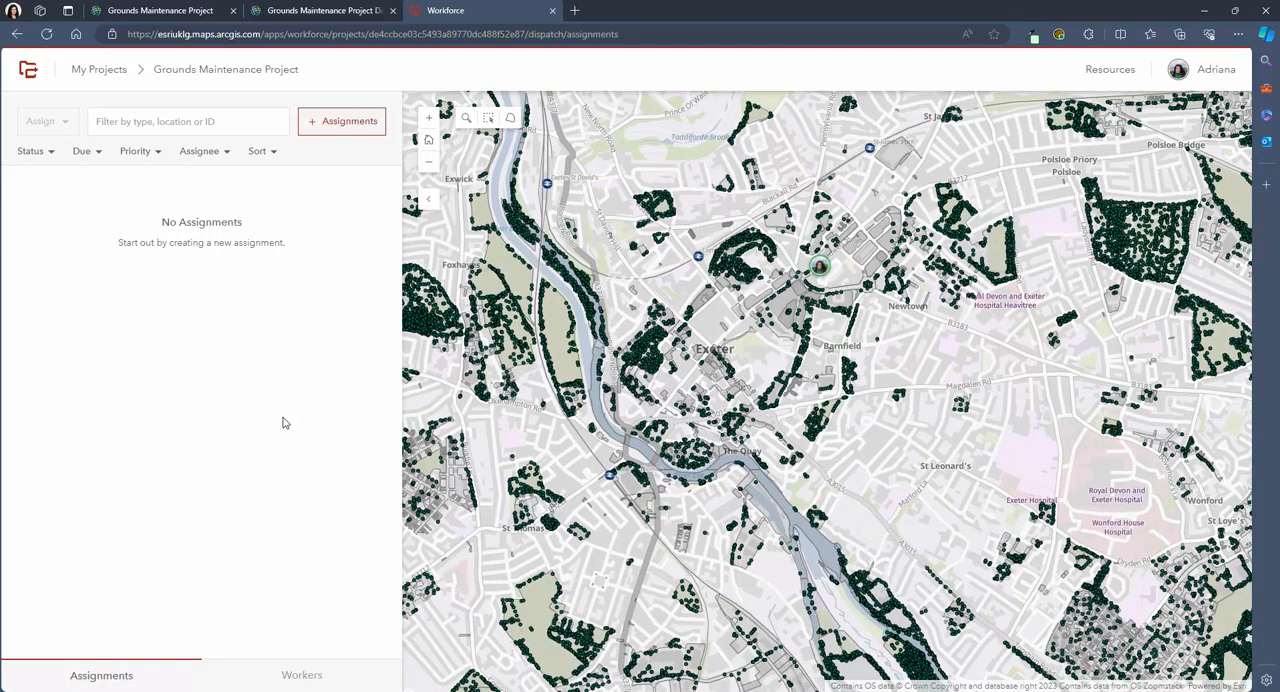
pyautogui.click(344, 120)
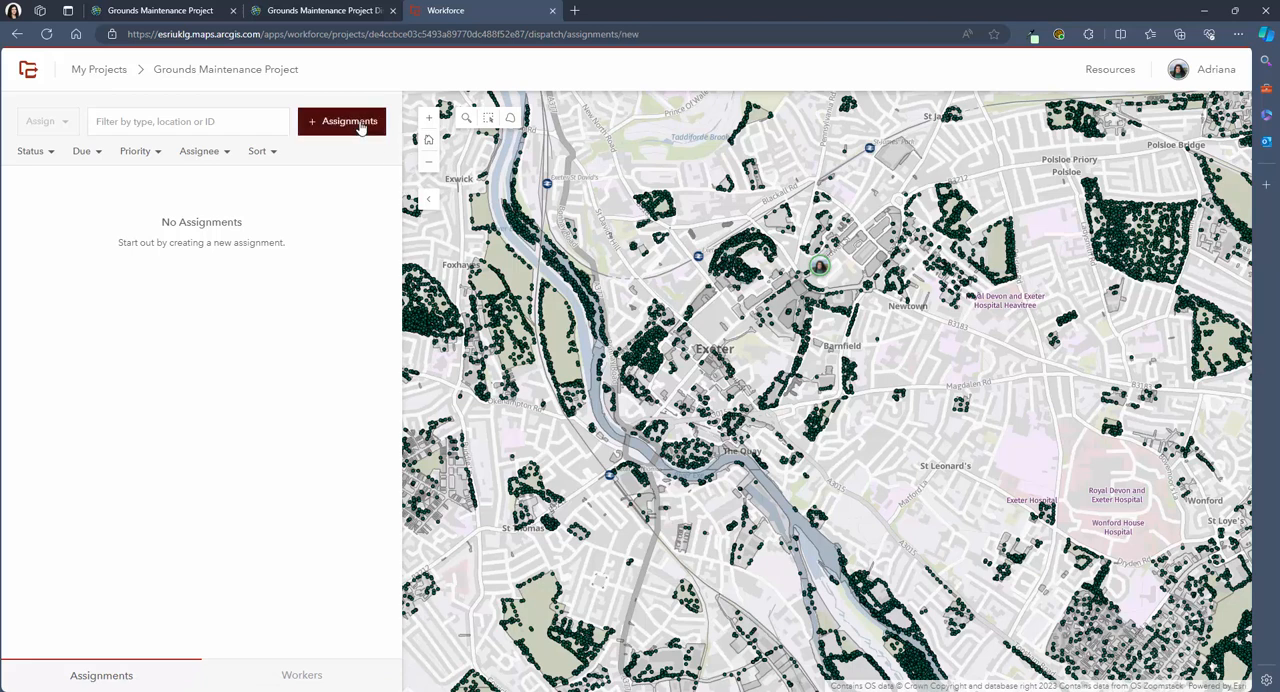
pyautogui.click(350, 120)
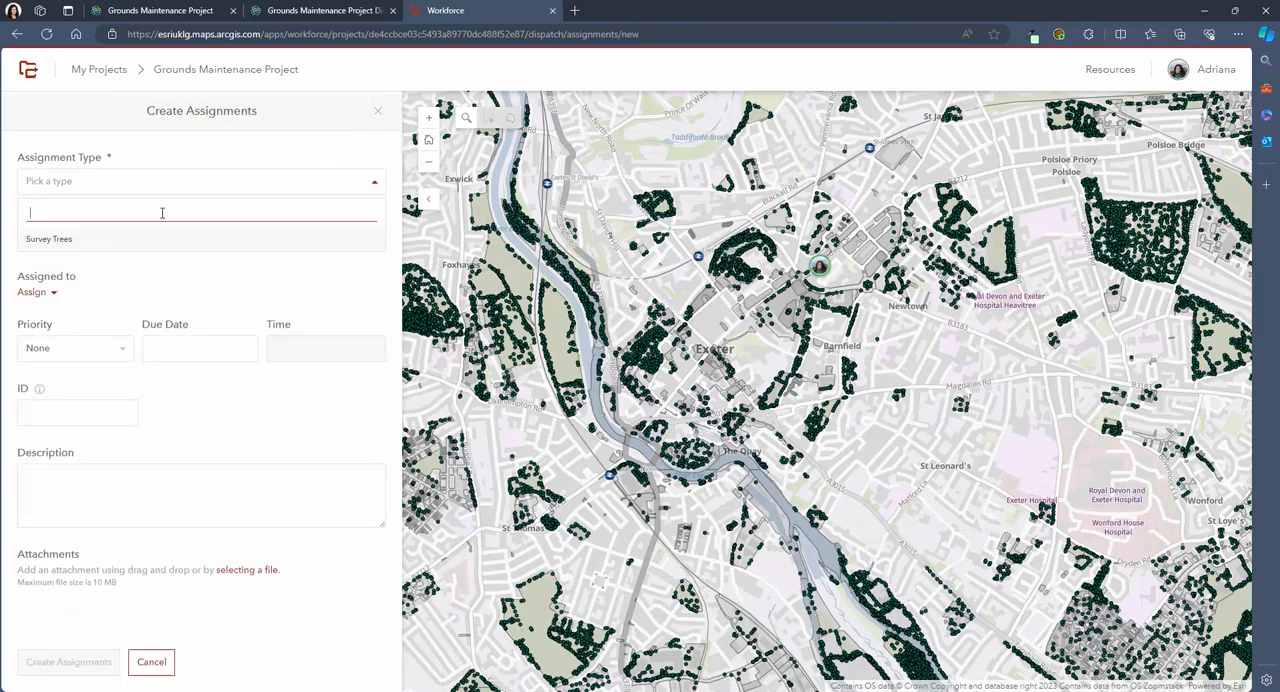
pyautogui.click(48, 240)
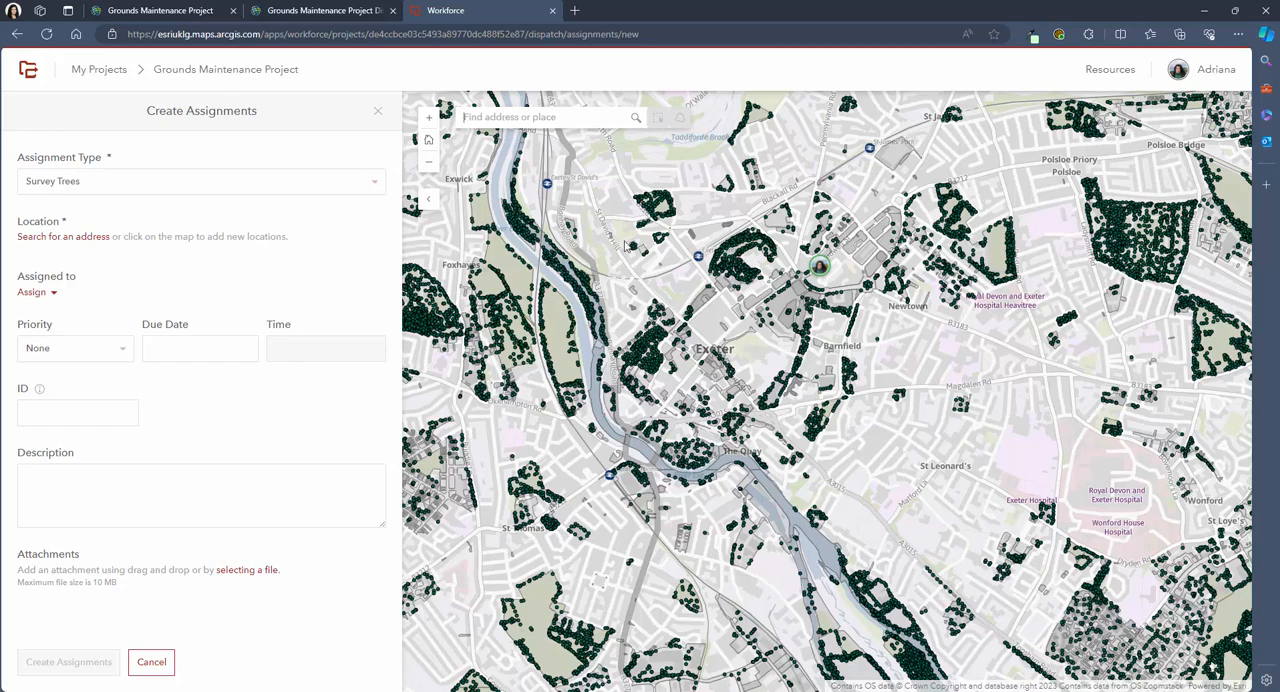
# Place the assignment location among the tree points, then abandon the draft and inspect a tree point's pop-up.
pyautogui.scroll(3)
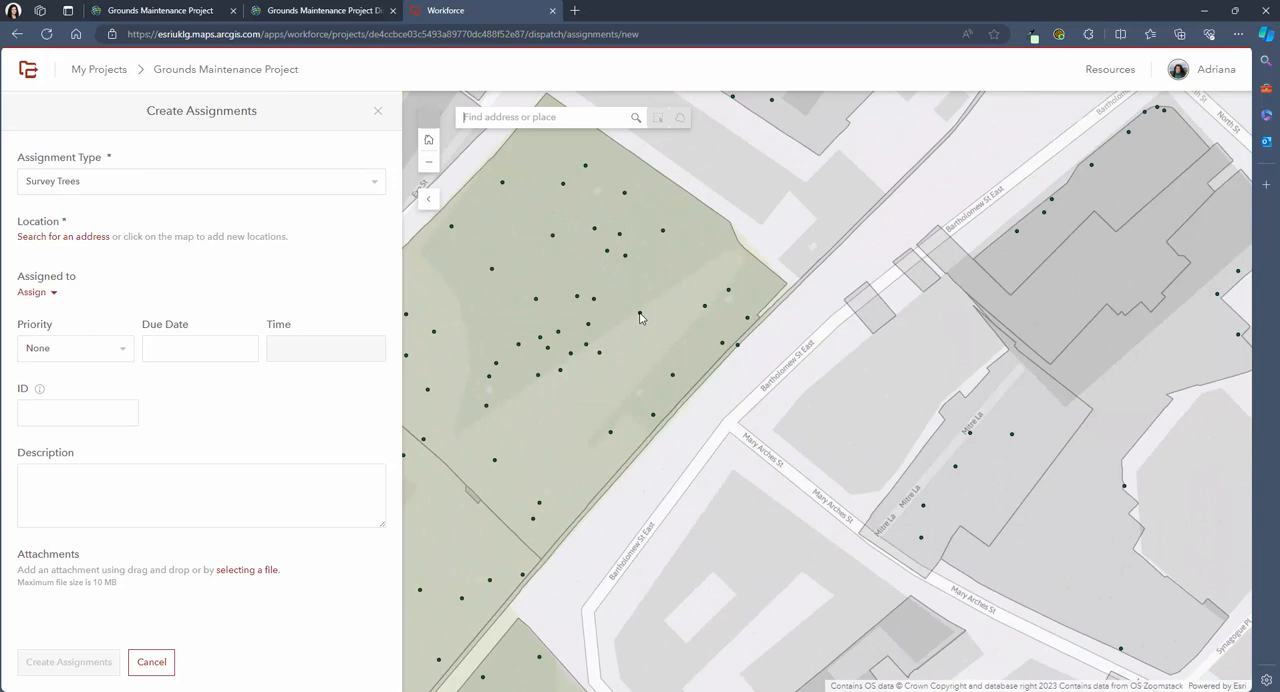
pyautogui.click(638, 302)
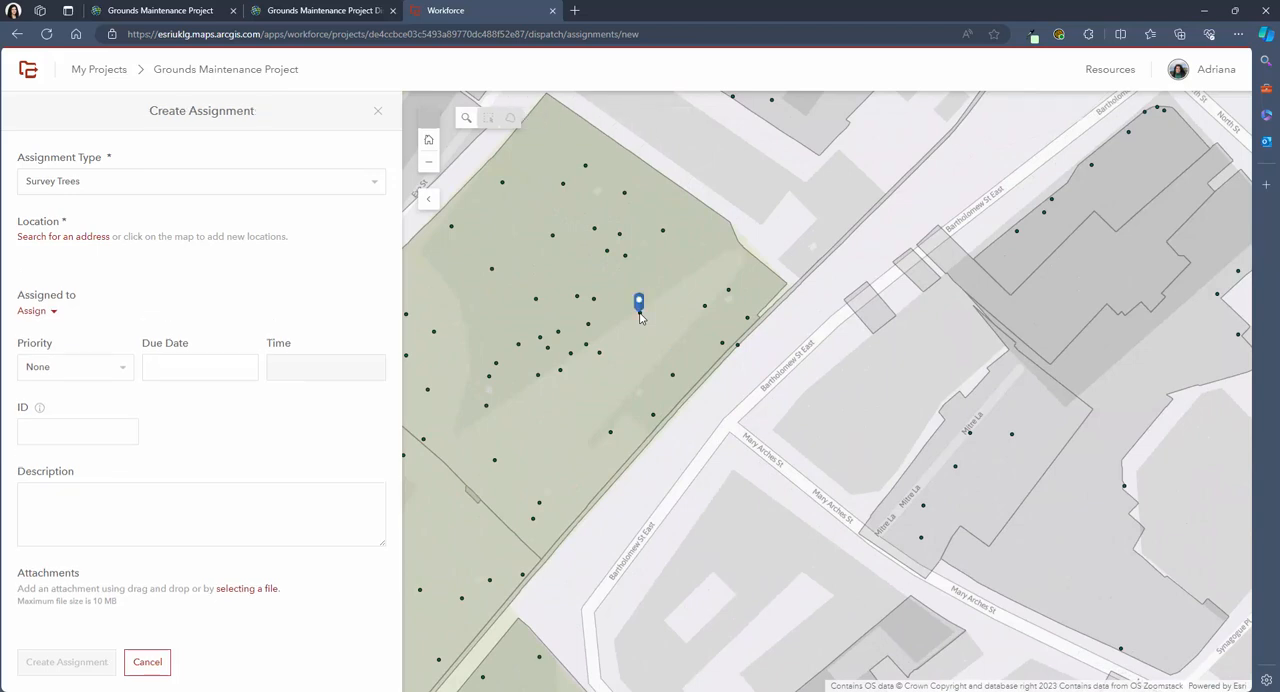
pyautogui.click(638, 304)
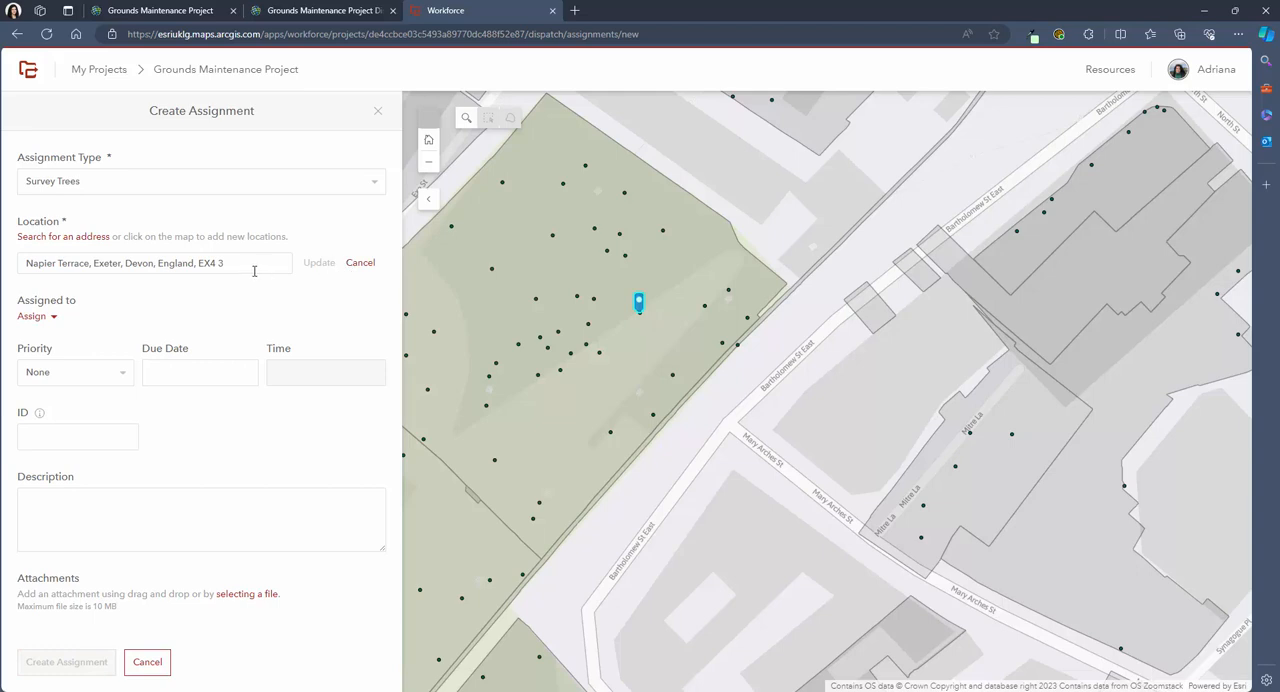
pyautogui.click(318, 262)
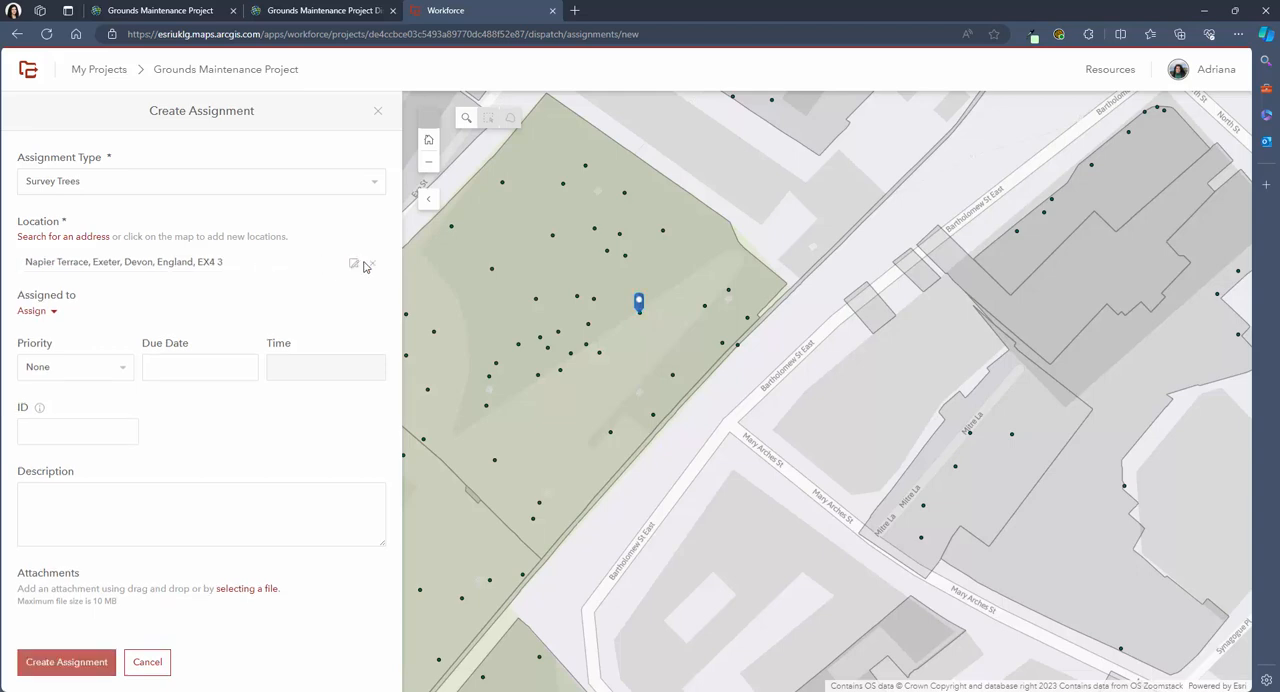
pyautogui.click(368, 262)
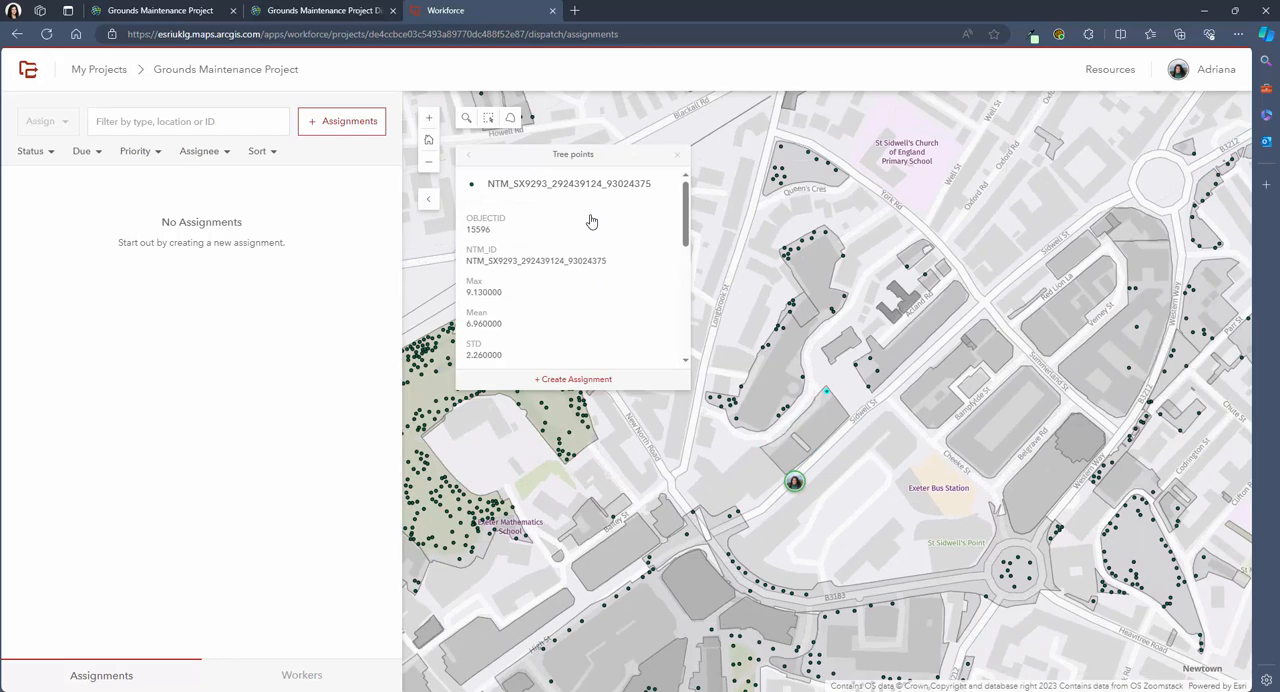
# Start a new assignment from the Create Assignment link at the bottom of the tree point pop-up.
pyautogui.scroll(-3)
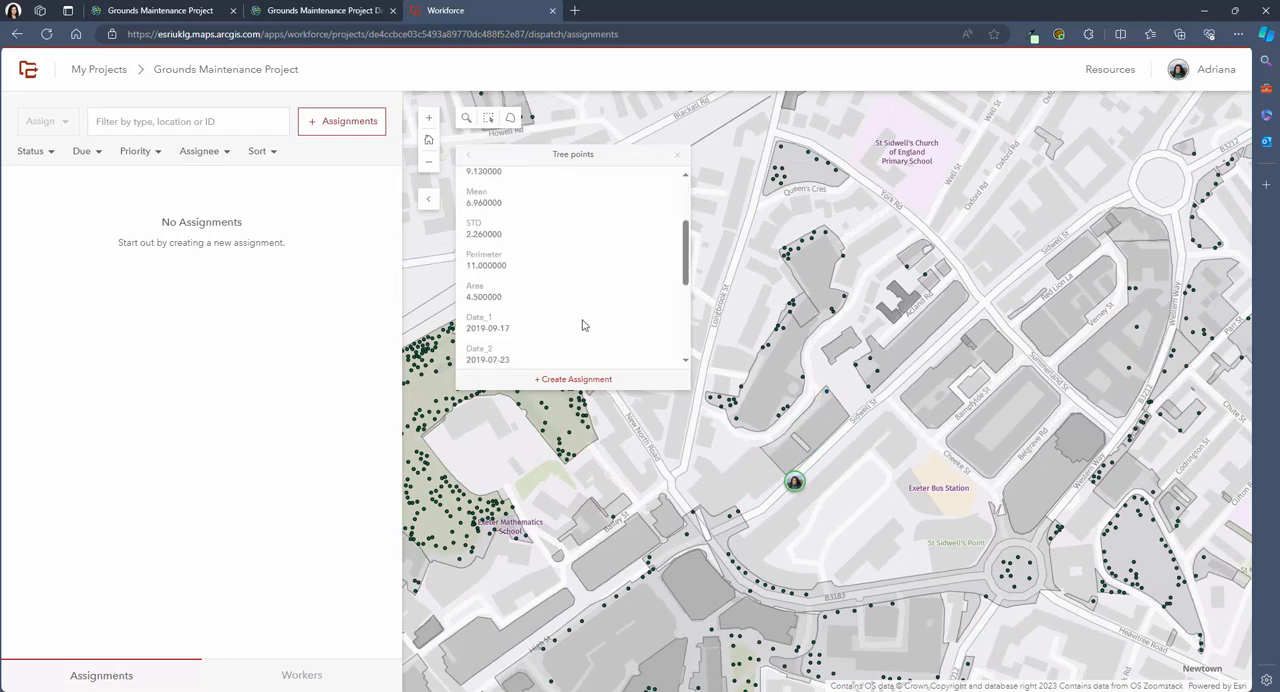
pyautogui.scroll(-3)
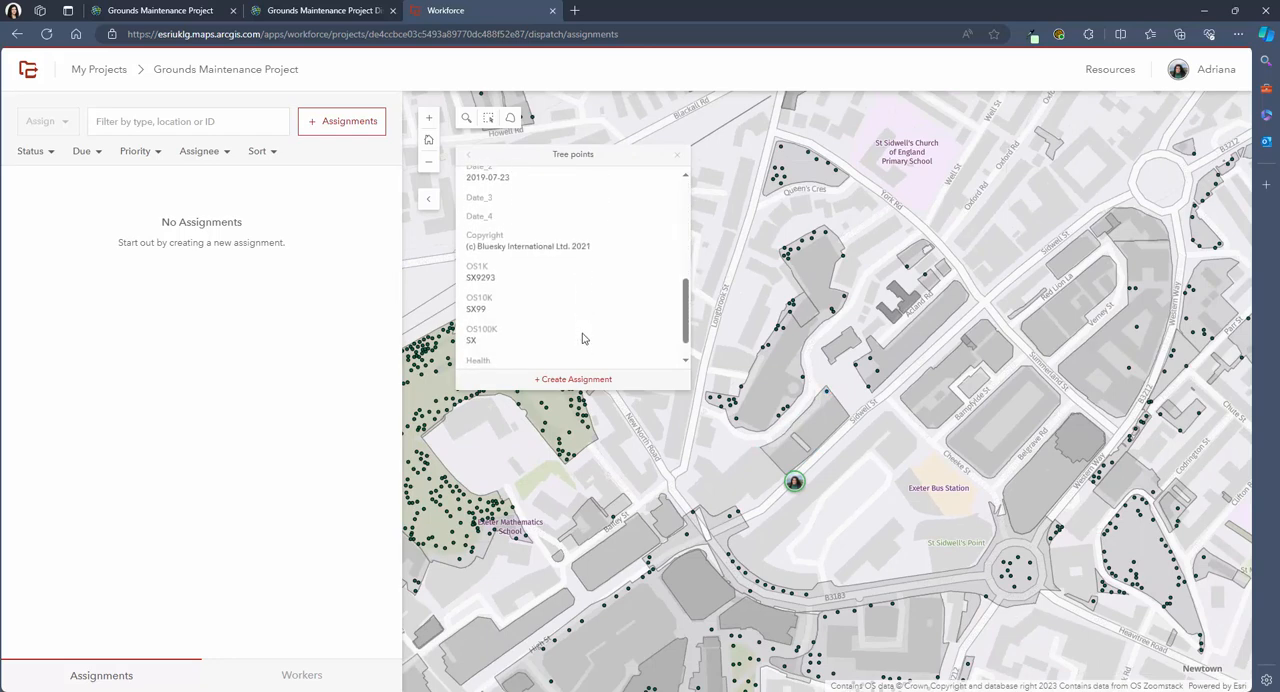
pyautogui.scroll(-3)
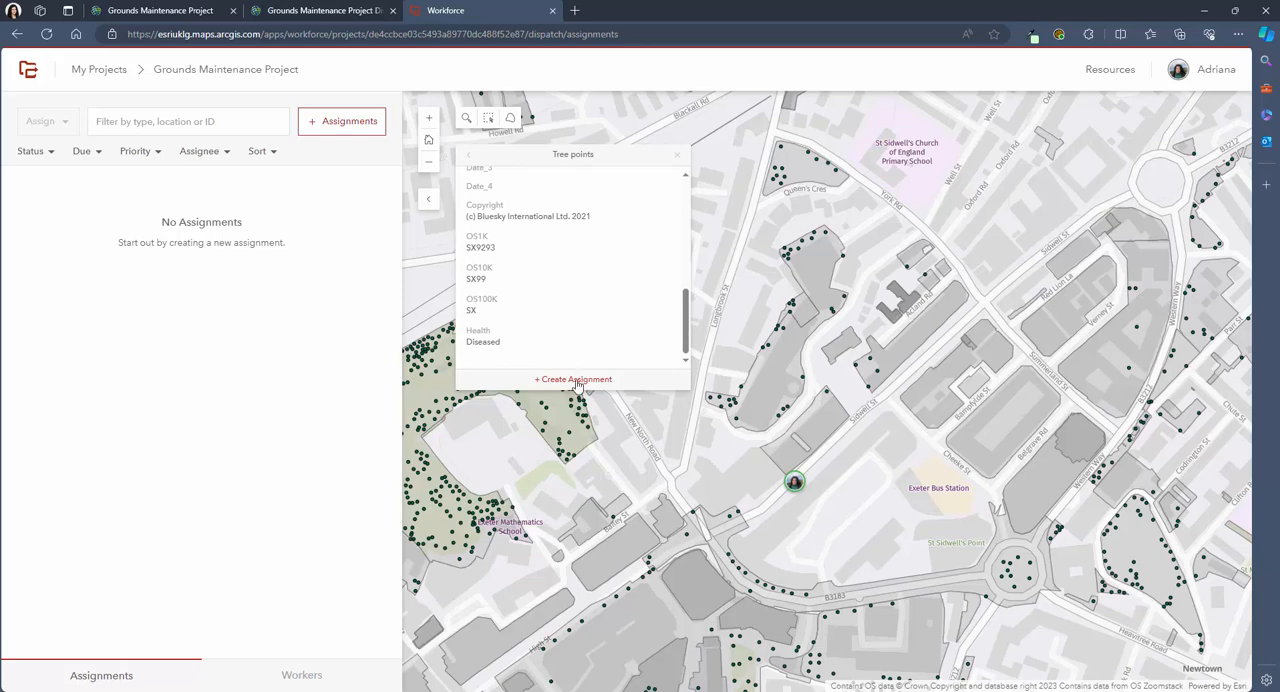
pyautogui.click(572, 380)
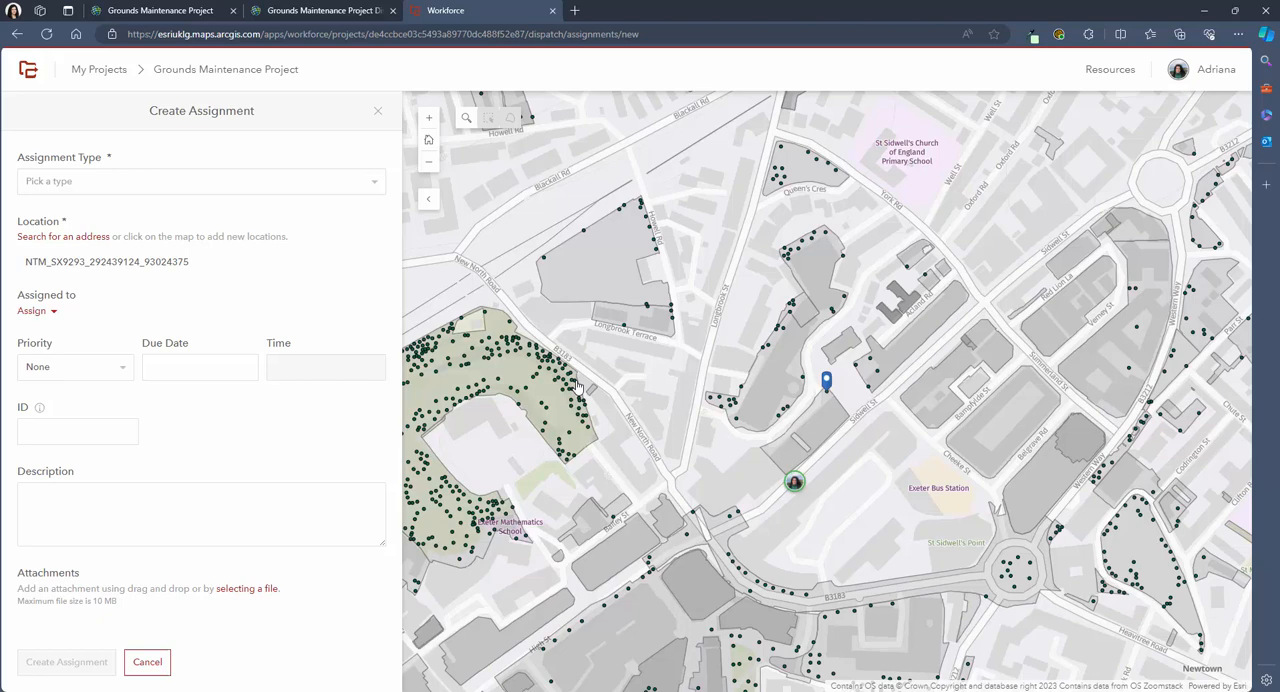
# Set the assignment type to Survey Trees and assign it to the worker listed under Working.
pyautogui.click(200, 180)
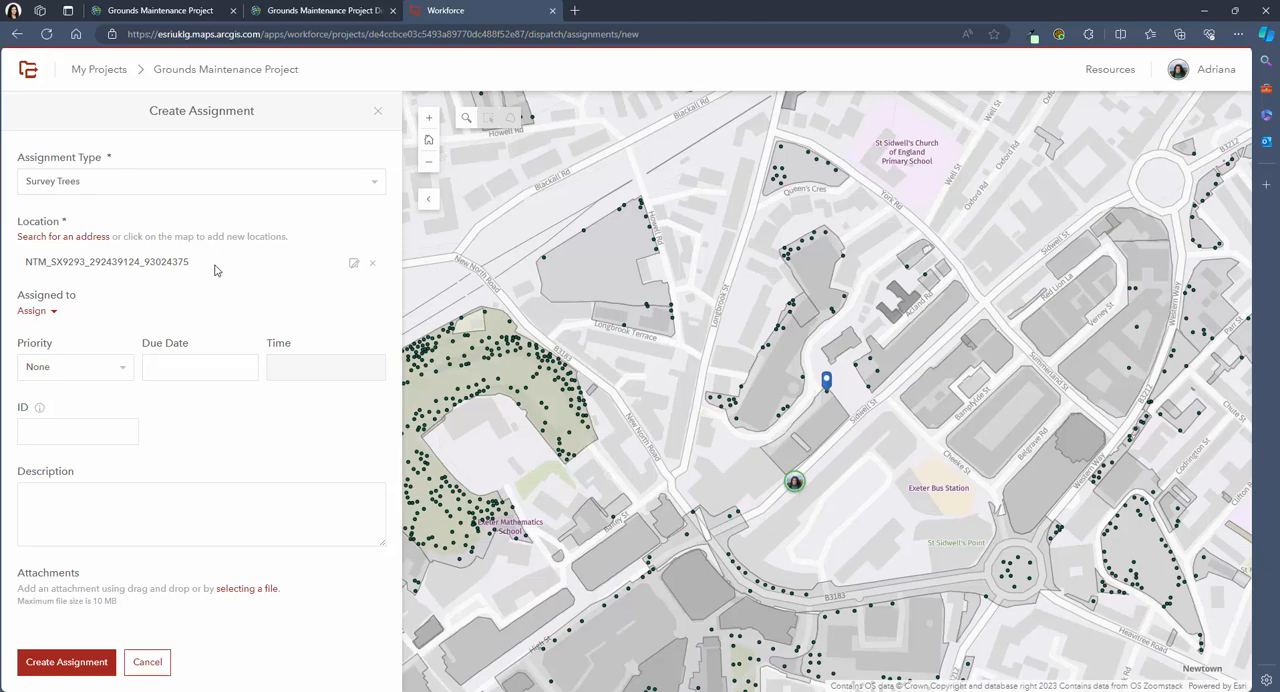
pyautogui.moveTo(98, 320)
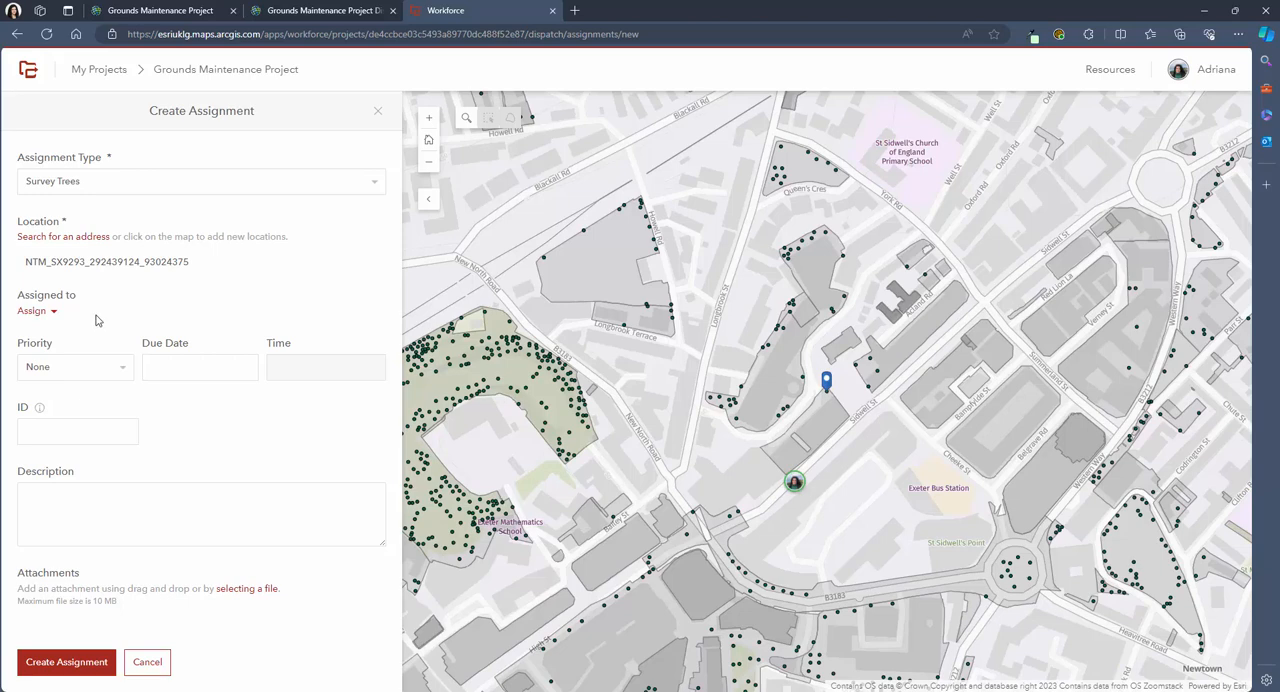
pyautogui.click(36, 310)
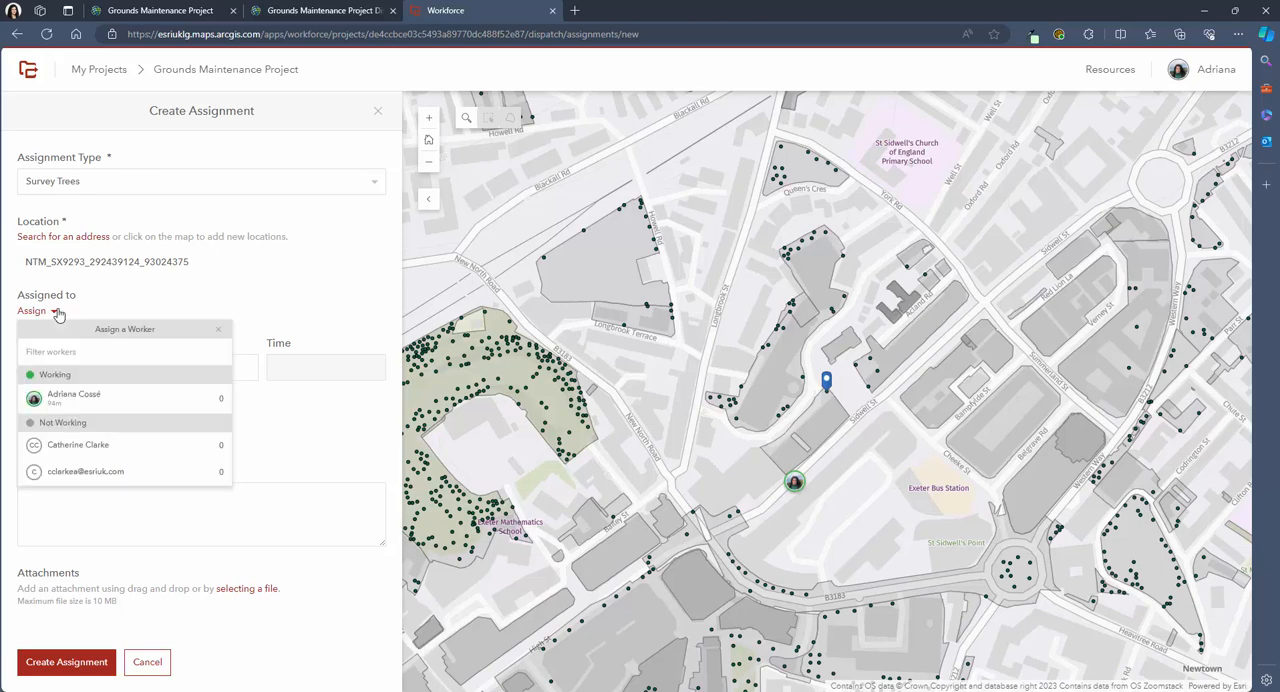
pyautogui.moveTo(138, 452)
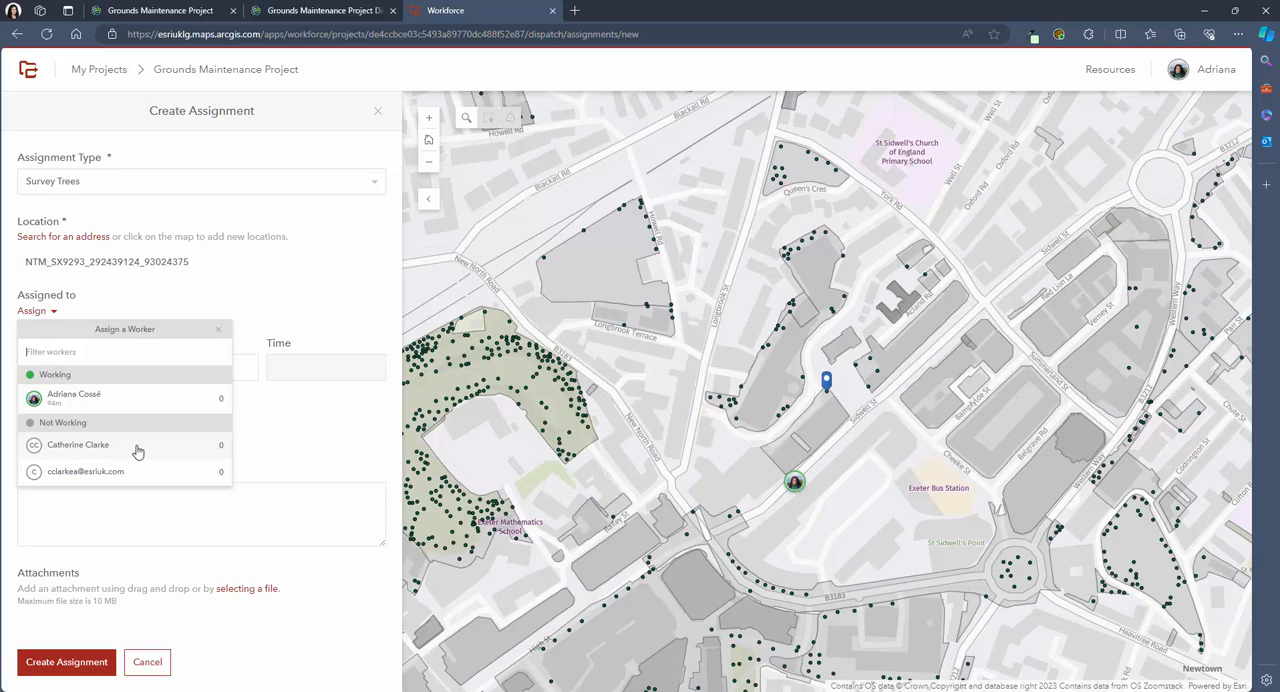
pyautogui.moveTo(140, 444)
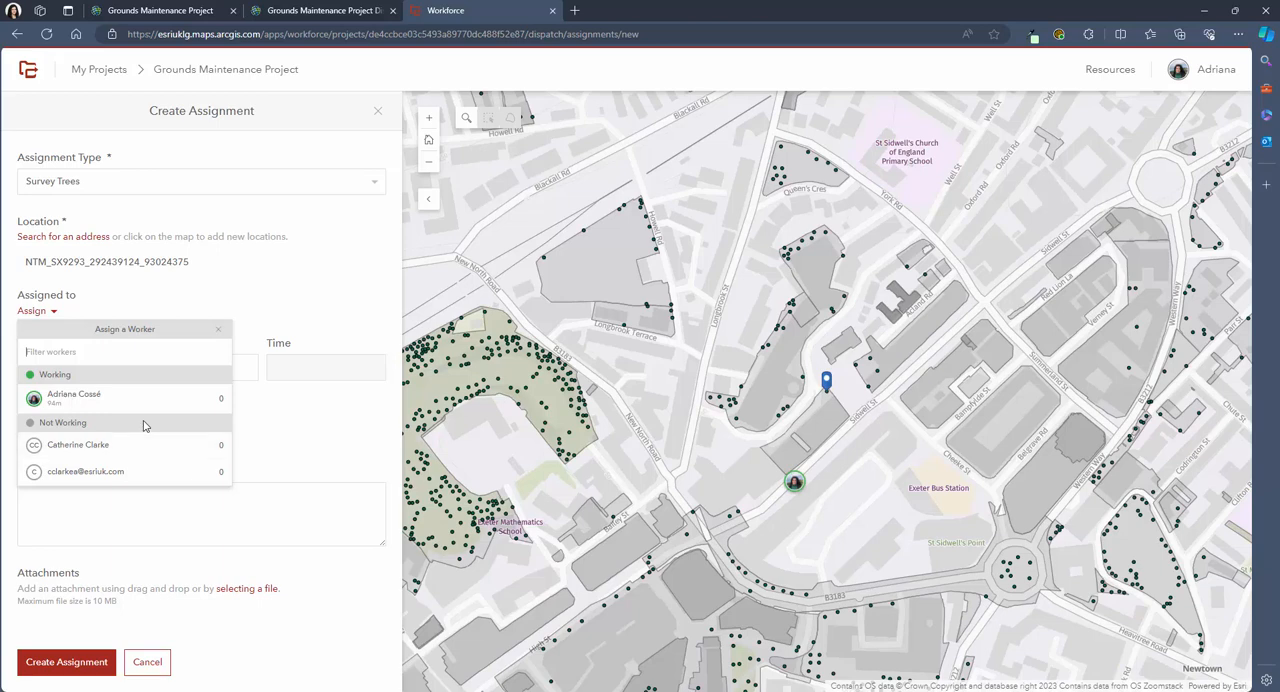
pyautogui.moveTo(144, 414)
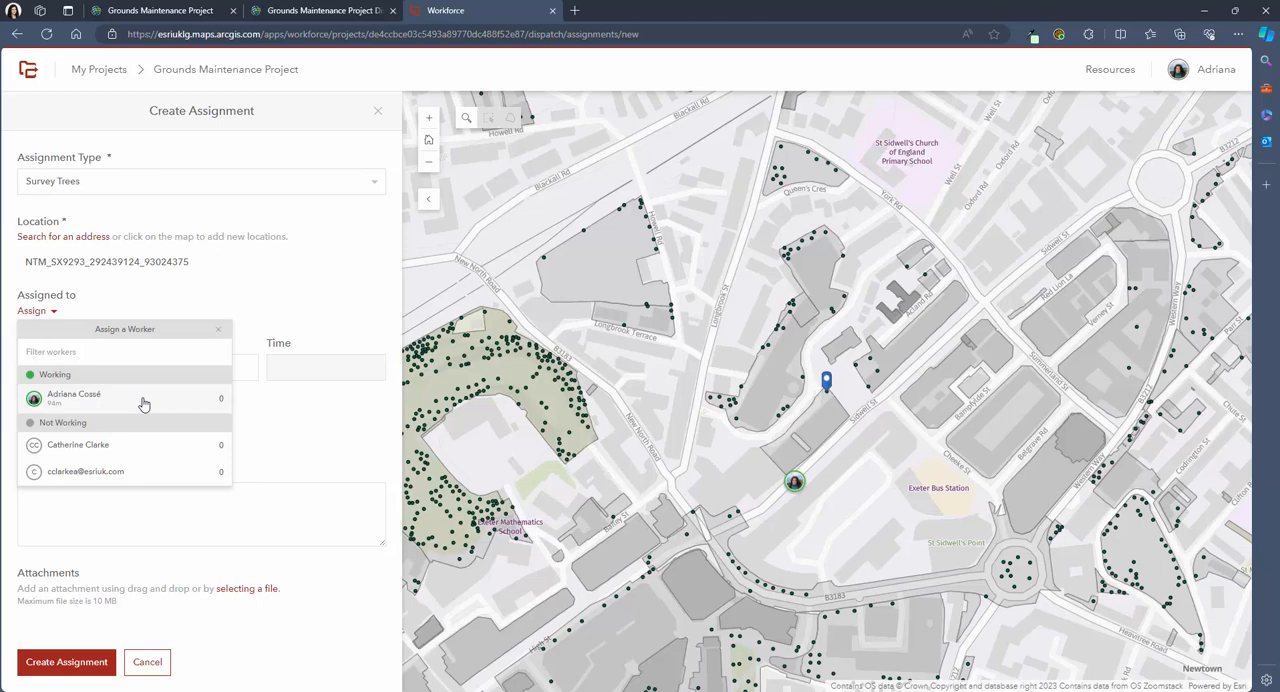
pyautogui.click(72, 398)
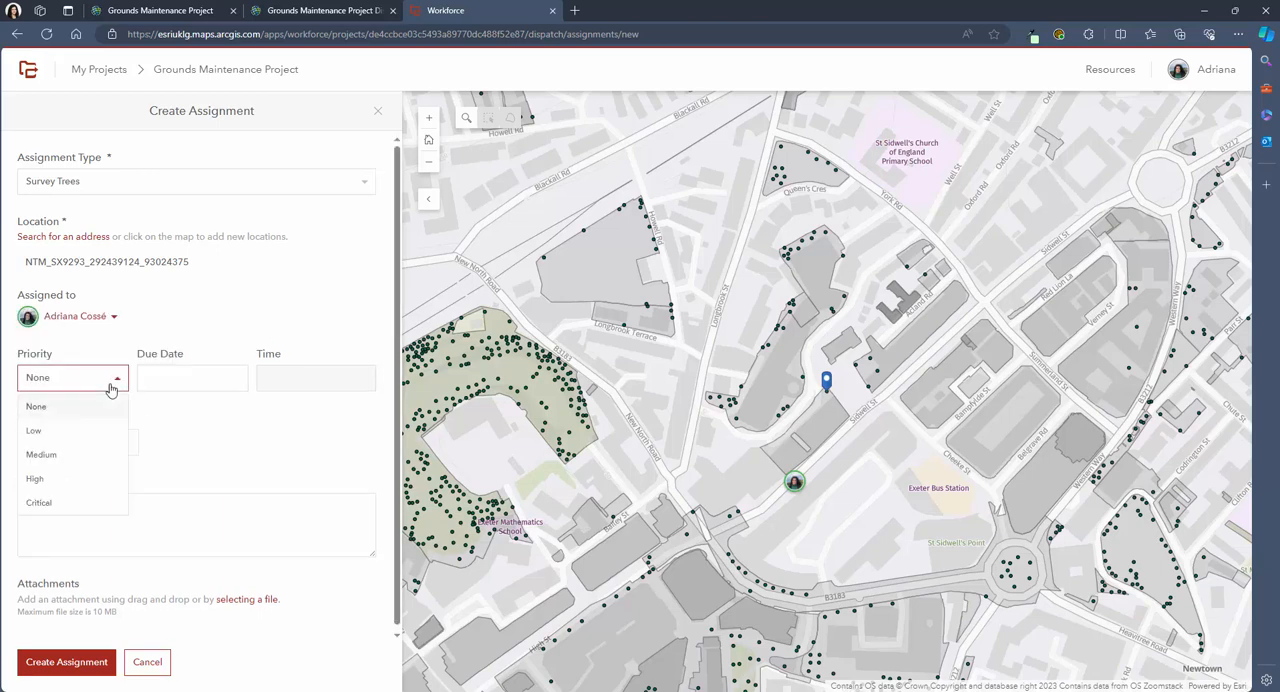
pyautogui.moveTo(90, 478)
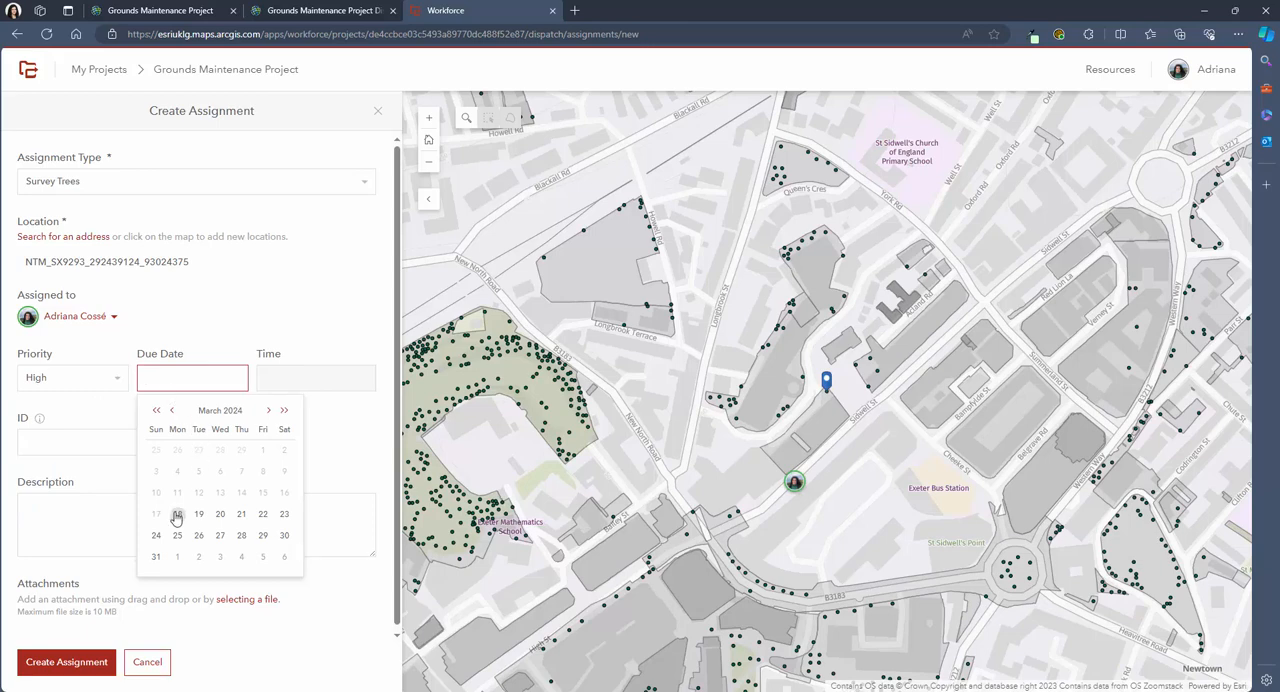
# Set the due date to 3/18/2024 with a 12:00 pm due time.
pyautogui.click(176, 512)
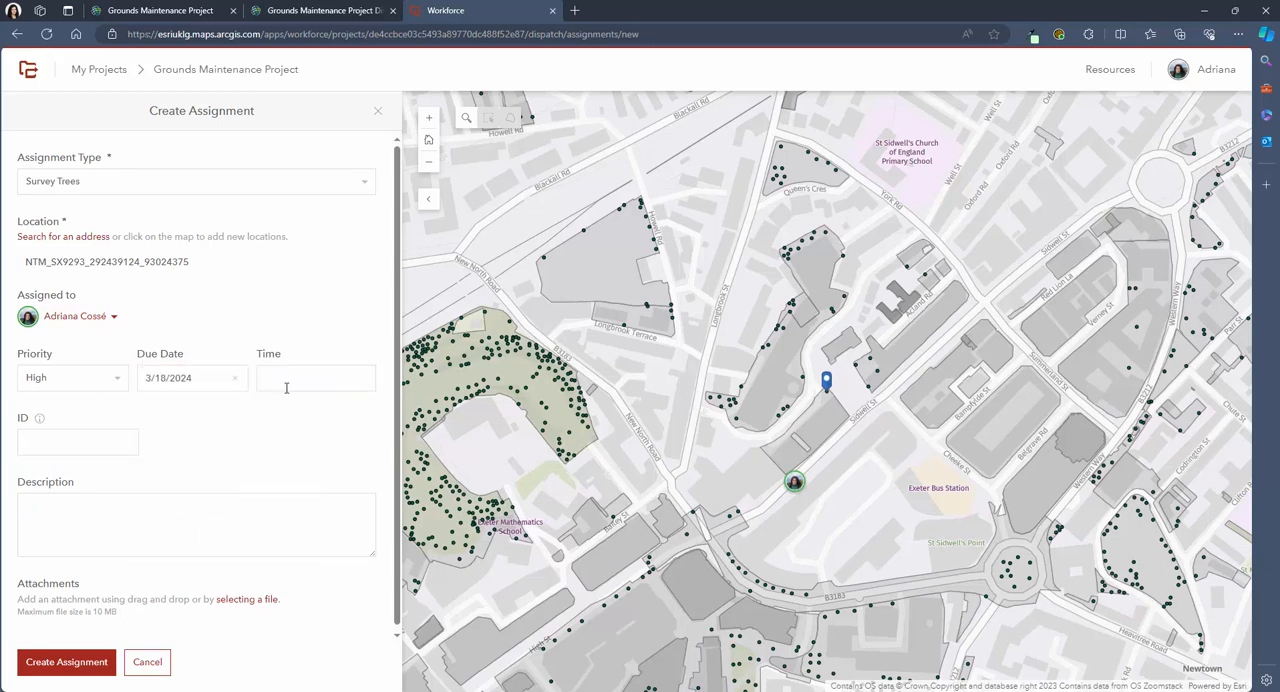
pyautogui.click(316, 376)
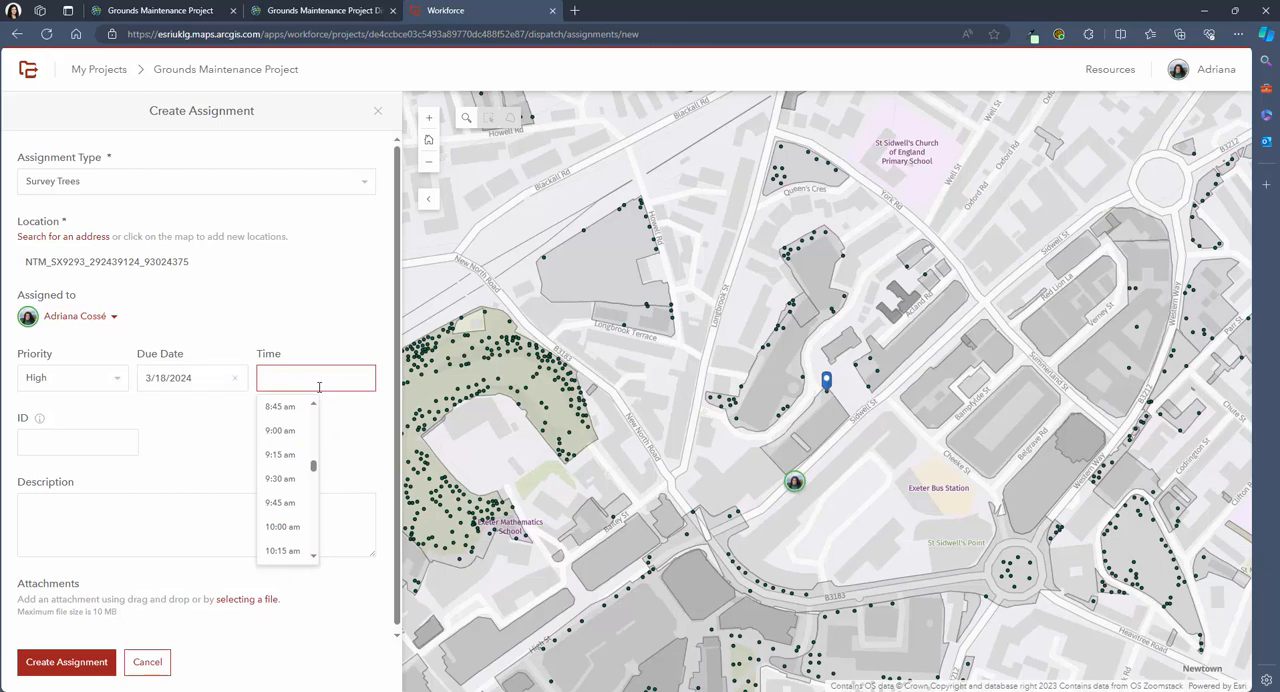
pyautogui.moveTo(288, 528)
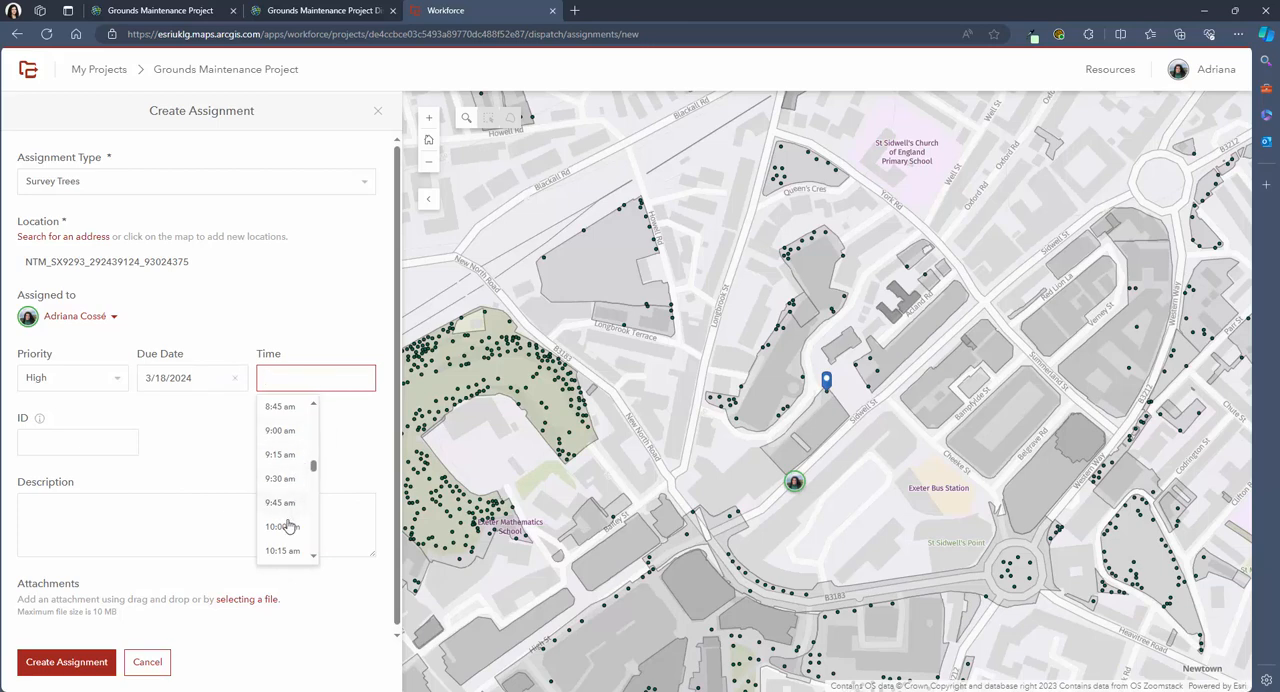
pyautogui.scroll(-3)
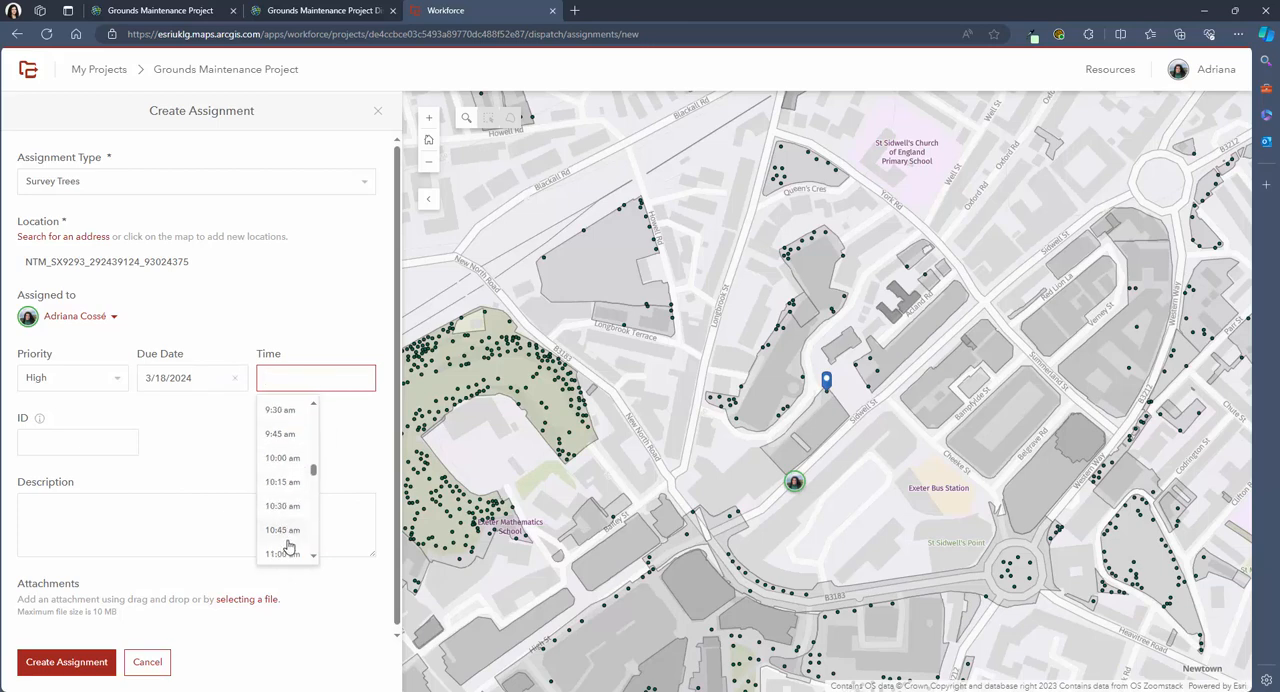
pyautogui.scroll(-3)
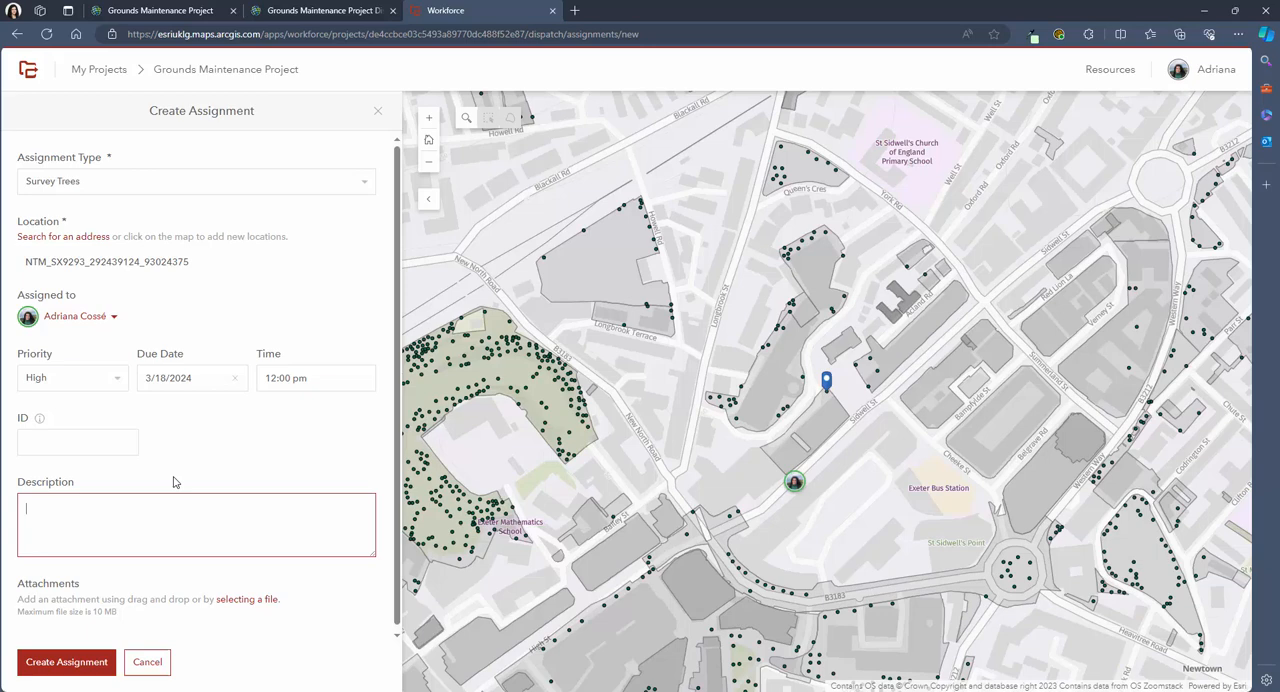
pyautogui.moveTo(40, 416)
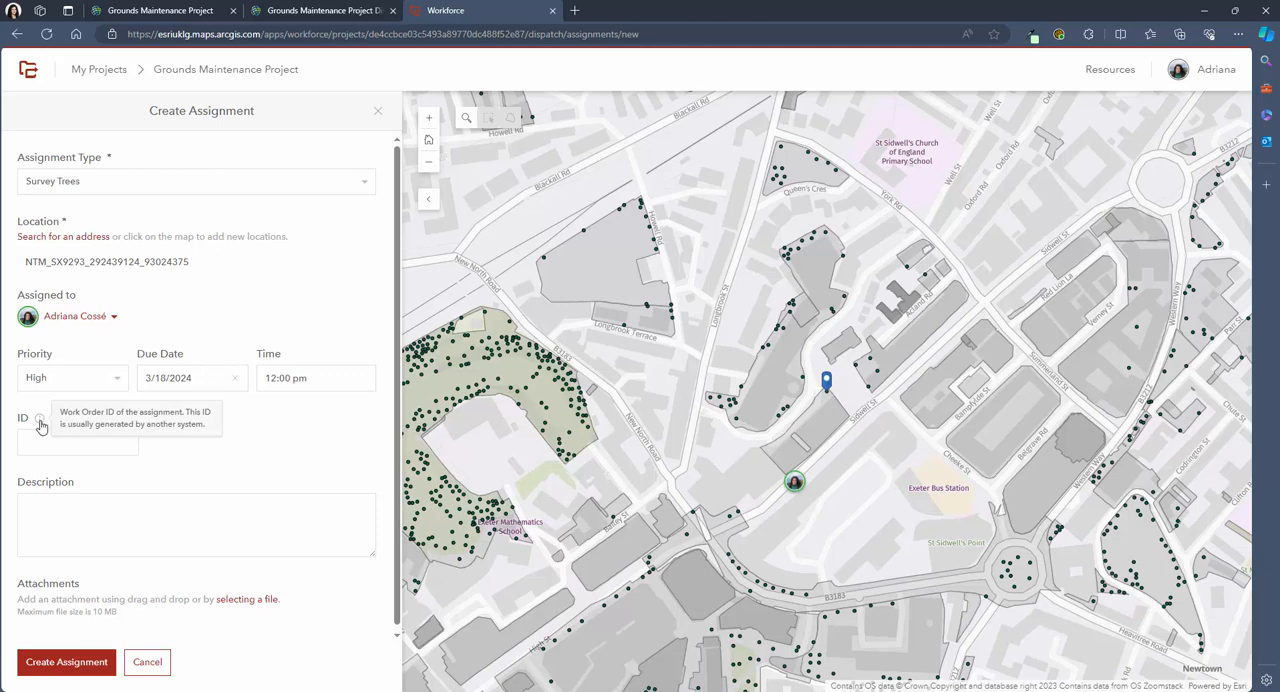
# Enter the description 'Please collect data on this tree for it's species.' and create the assignment.
pyautogui.write('Please collect')
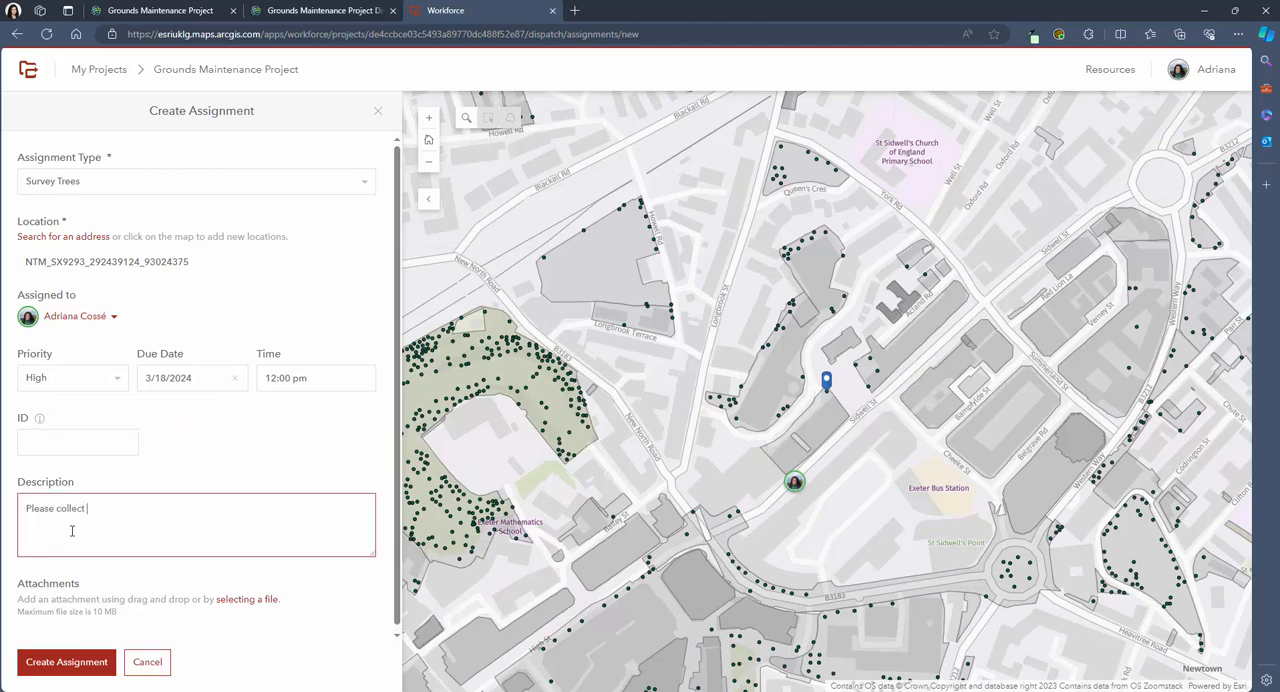
pyautogui.write("data on this tree for it's species.")
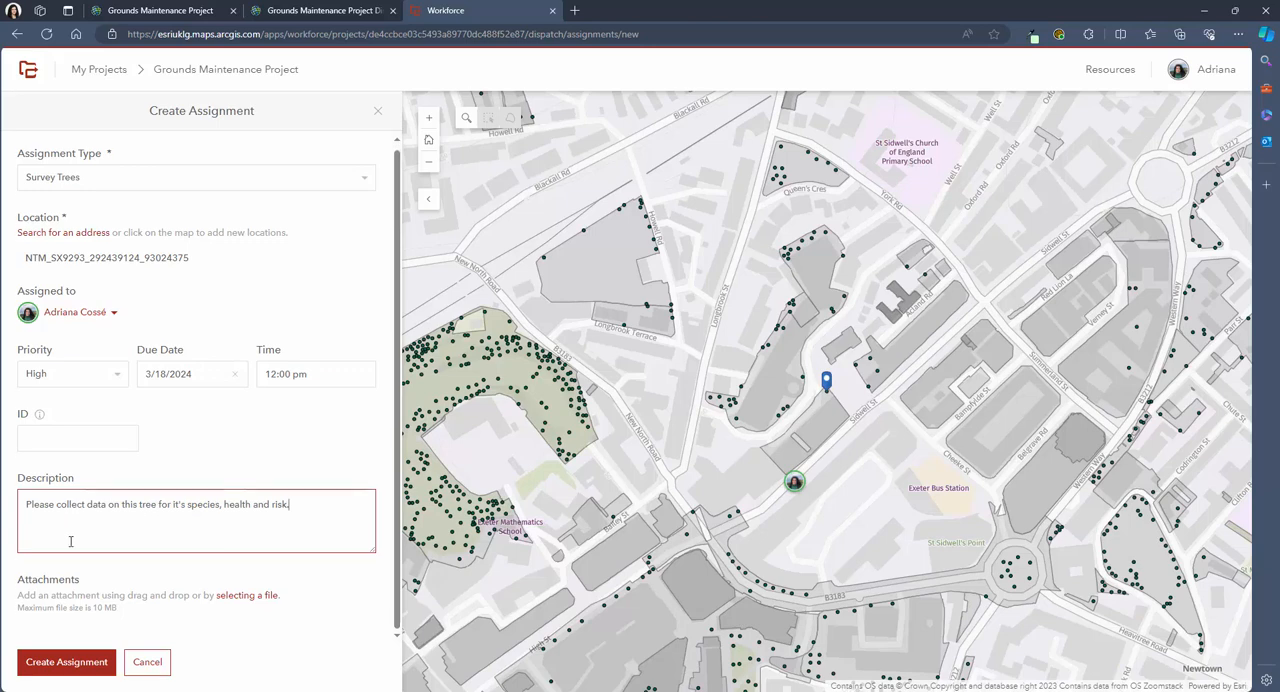
pyautogui.moveTo(182, 616)
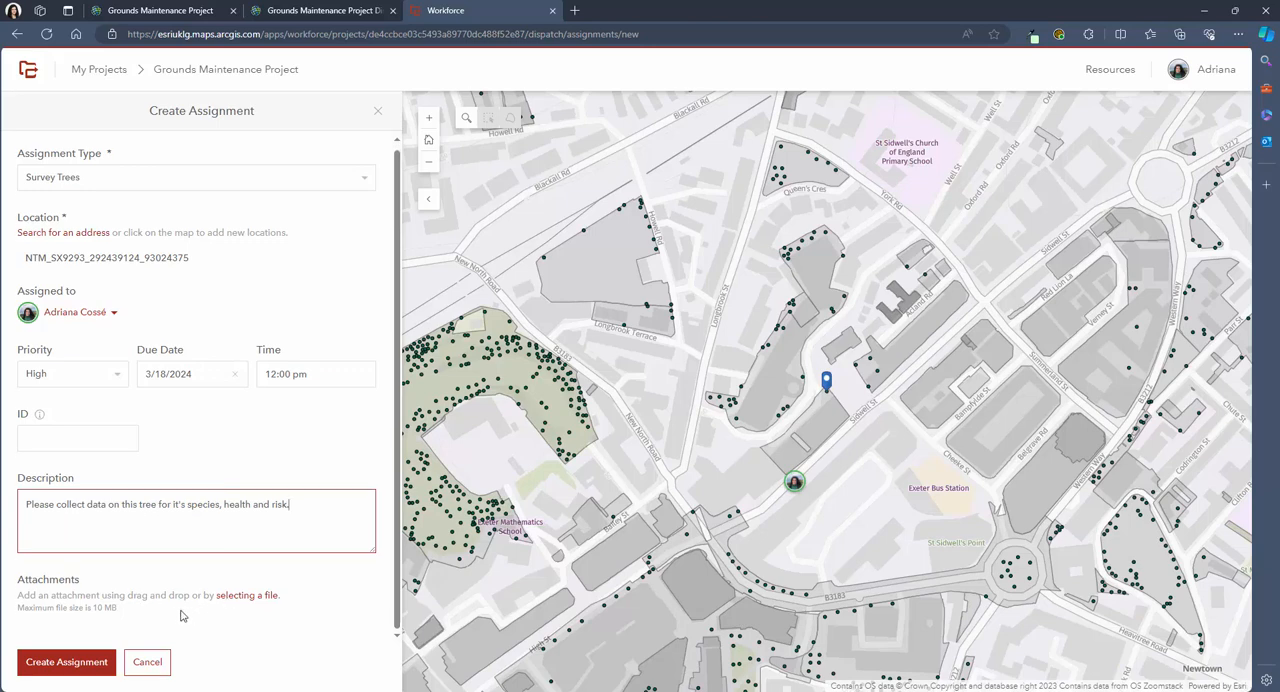
pyautogui.click(66, 662)
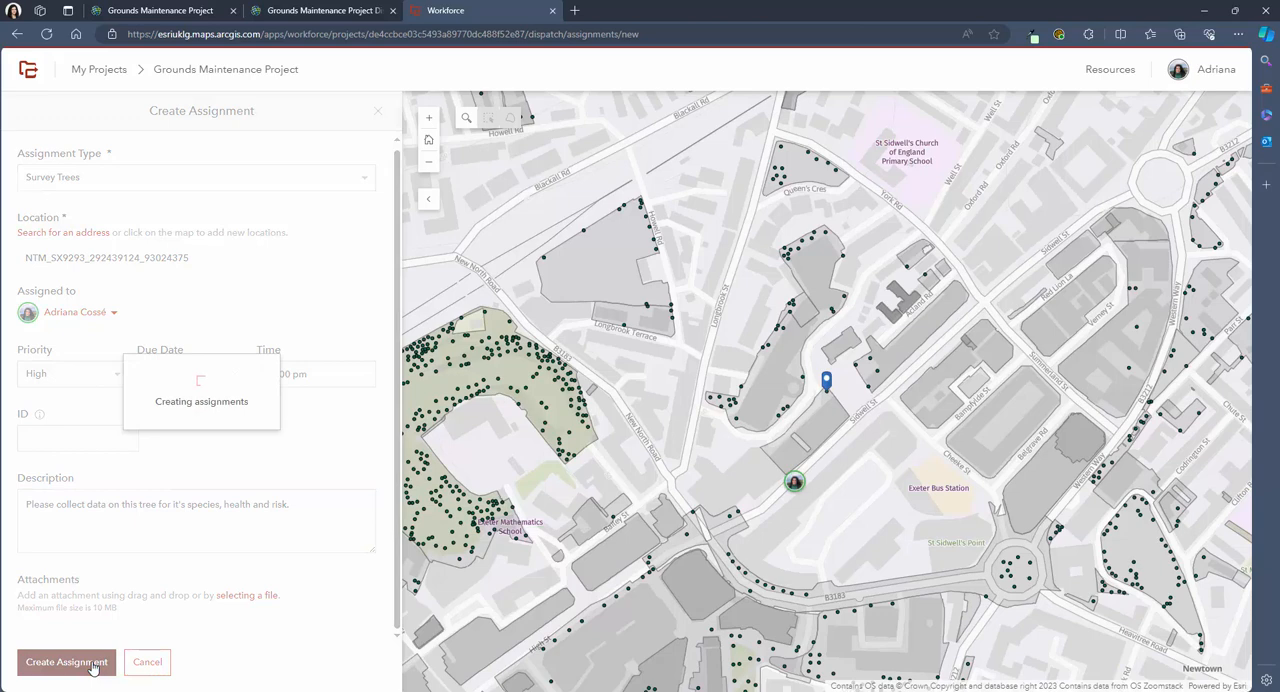
# Create the high-priority Survey Trees assignment and return to the assignments list.
pyautogui.click(66, 662)
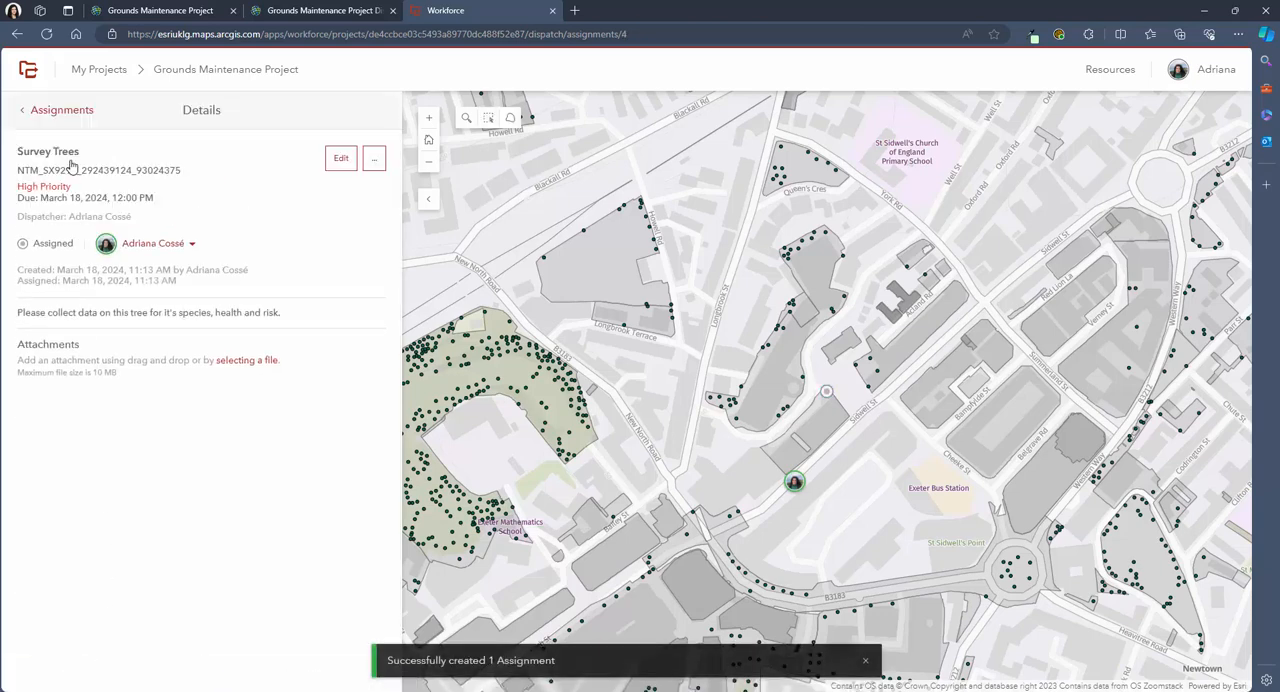
pyautogui.click(56, 108)
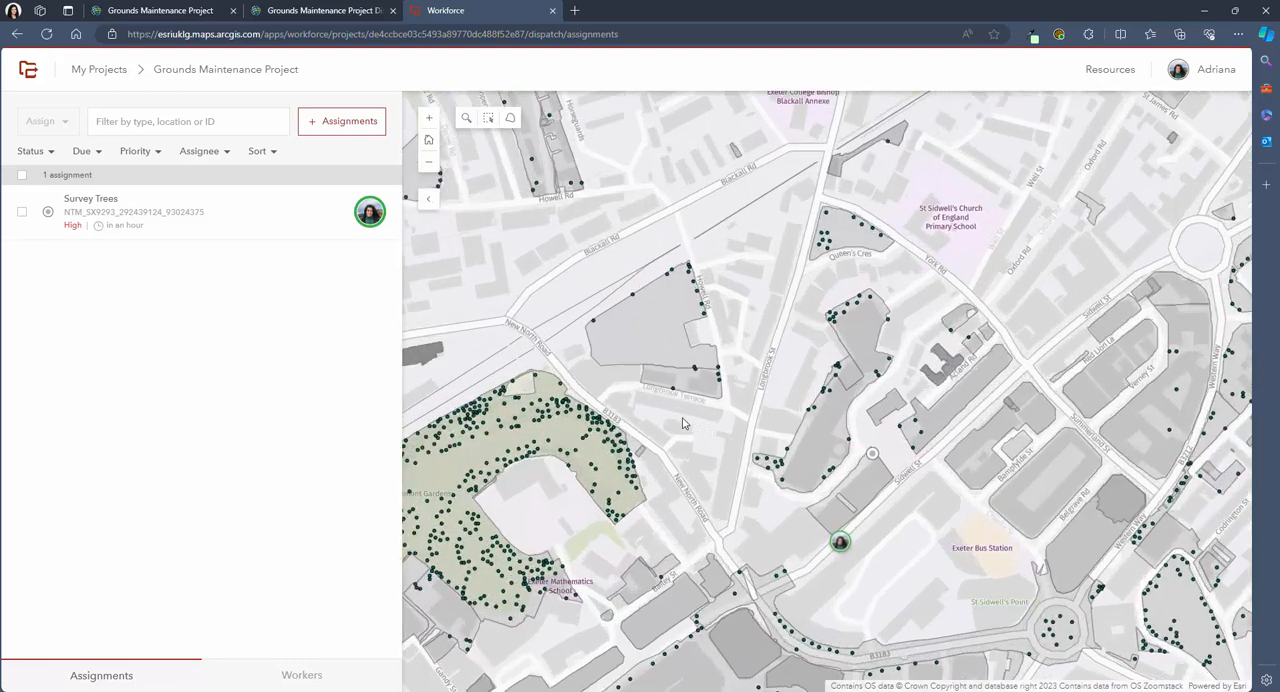
# Lasso-select a group of tree points on the map and create Survey Trees assignments for them.
pyautogui.click(840, 390)
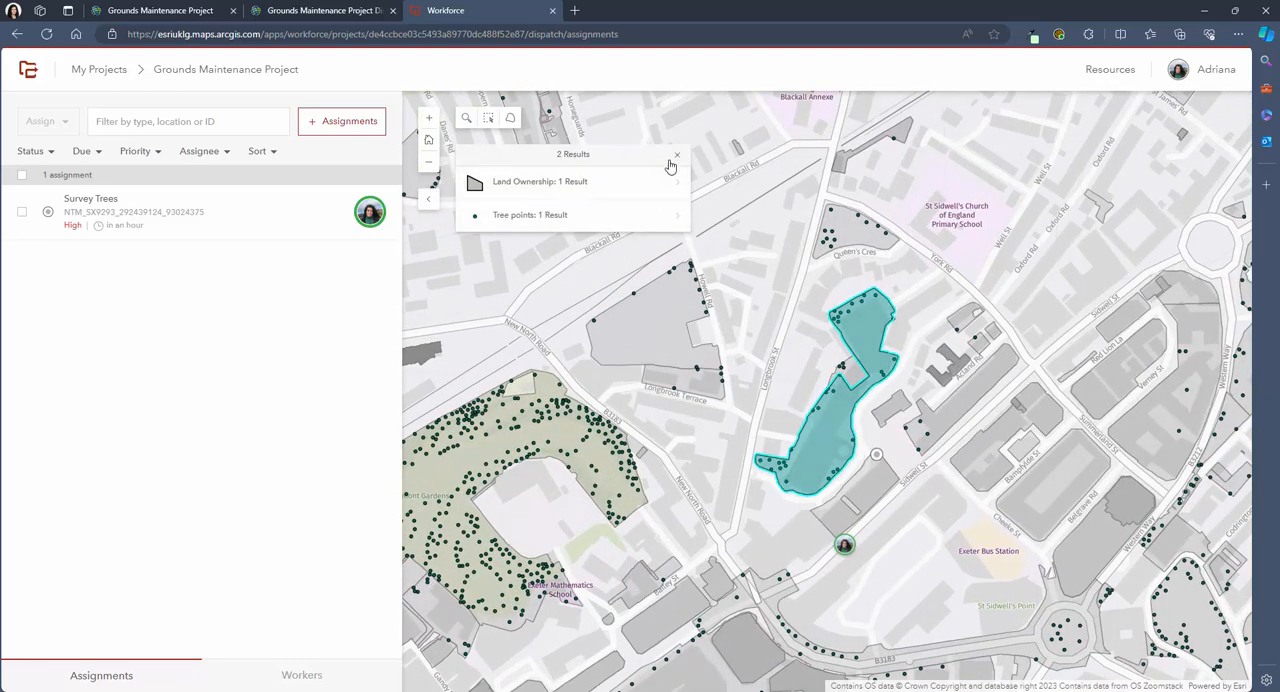
pyautogui.click(676, 156)
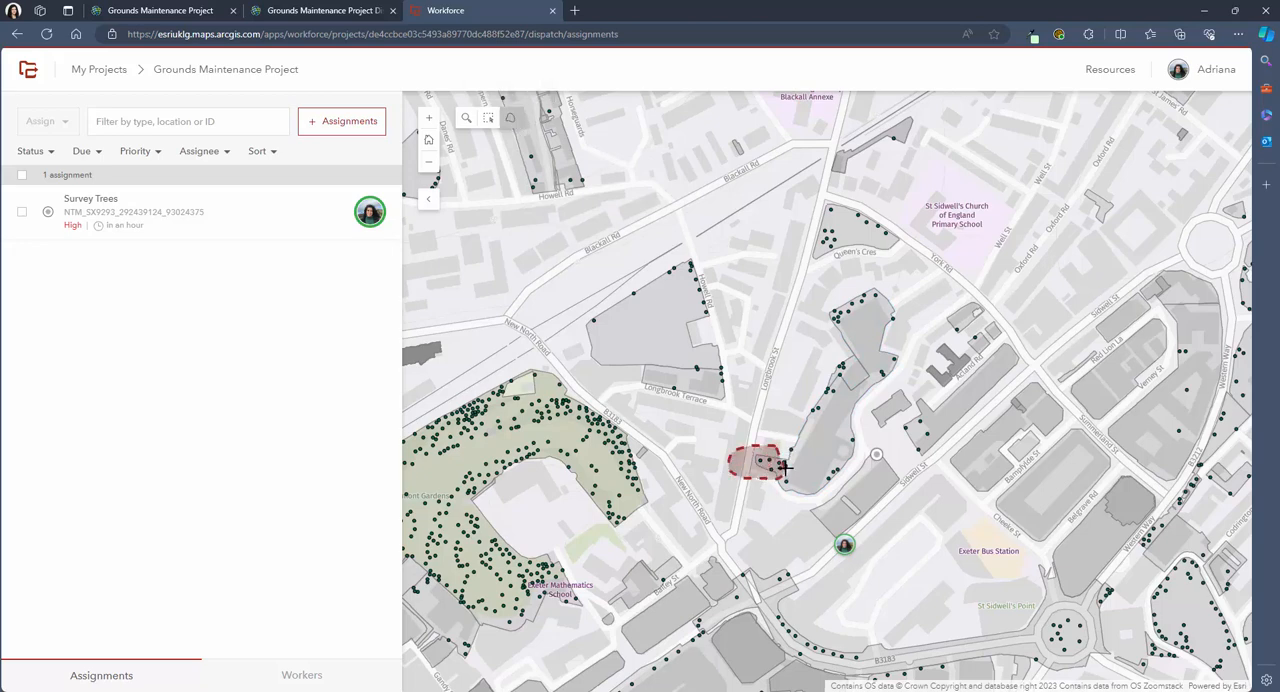
pyautogui.click(764, 462)
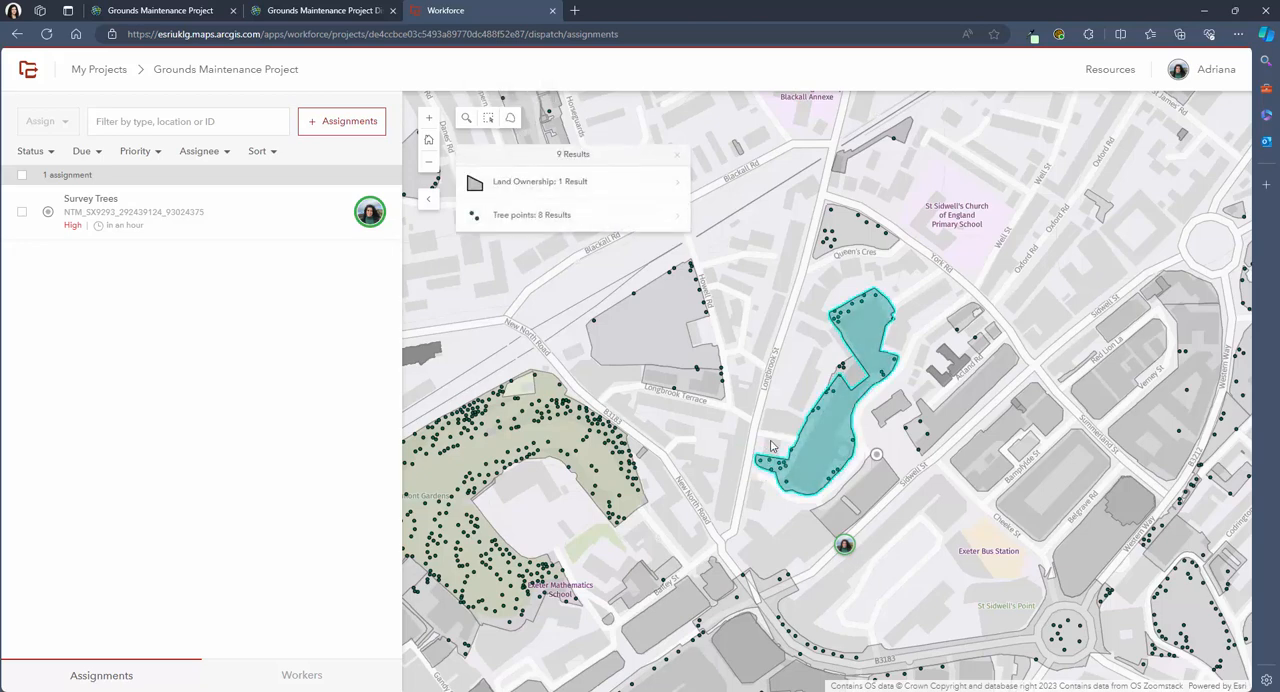
pyautogui.click(532, 214)
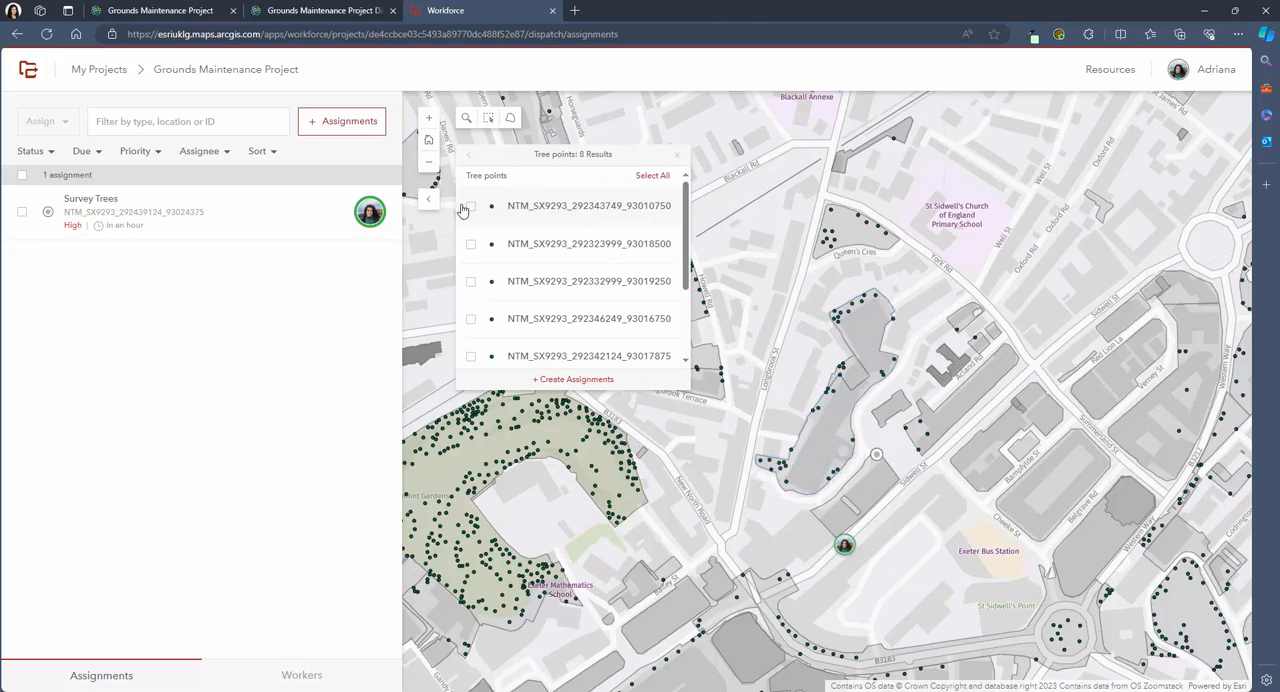
pyautogui.click(652, 176)
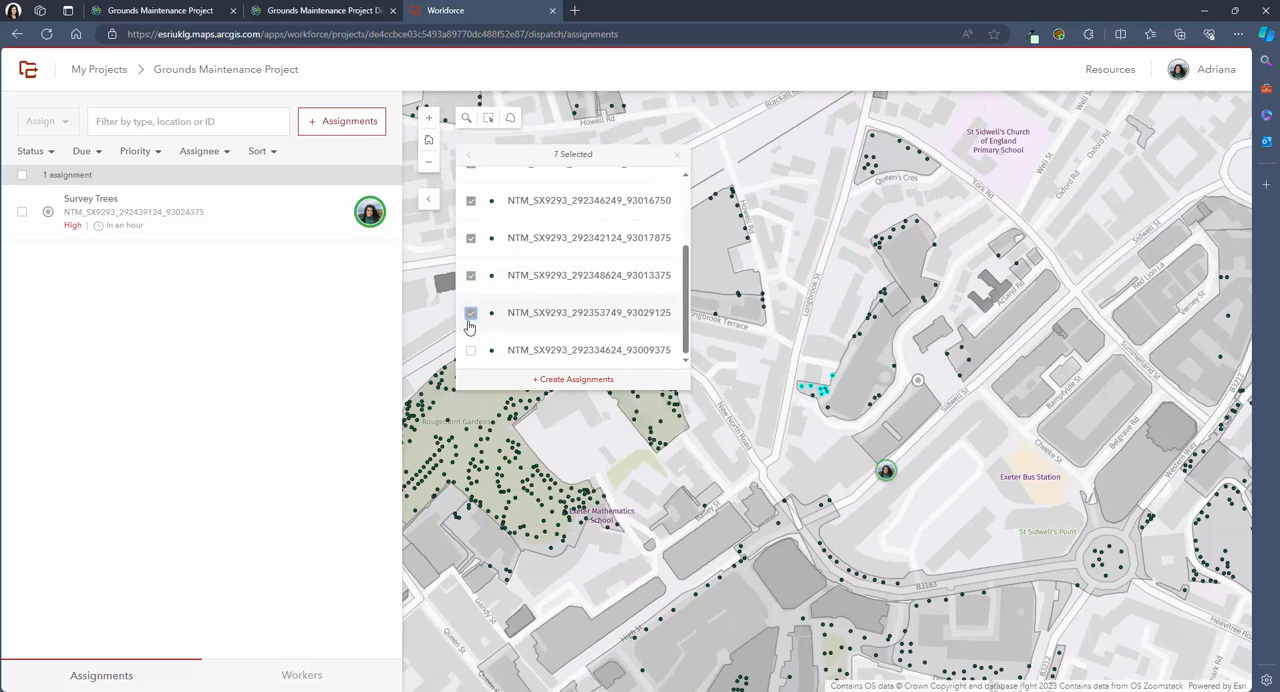
pyautogui.click(572, 378)
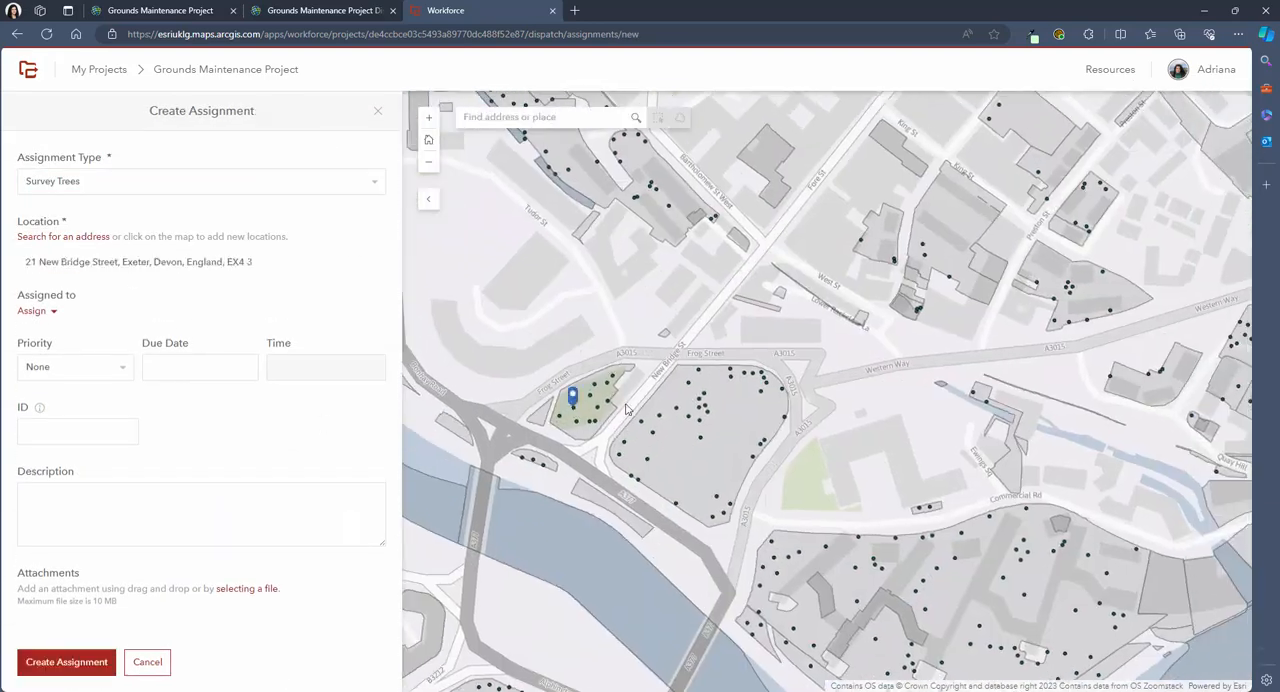
pyautogui.click(72, 514)
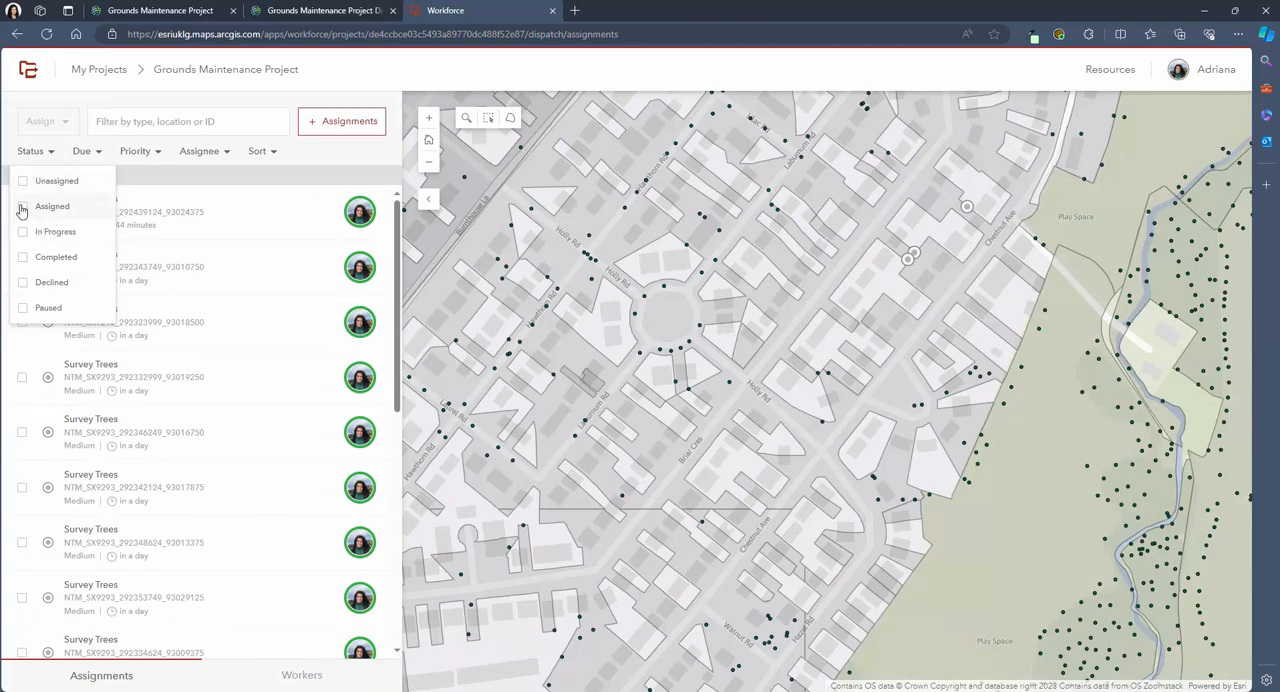
# Filter the assignments to Assigned status, due this week and High priority.
pyautogui.click(24, 206)
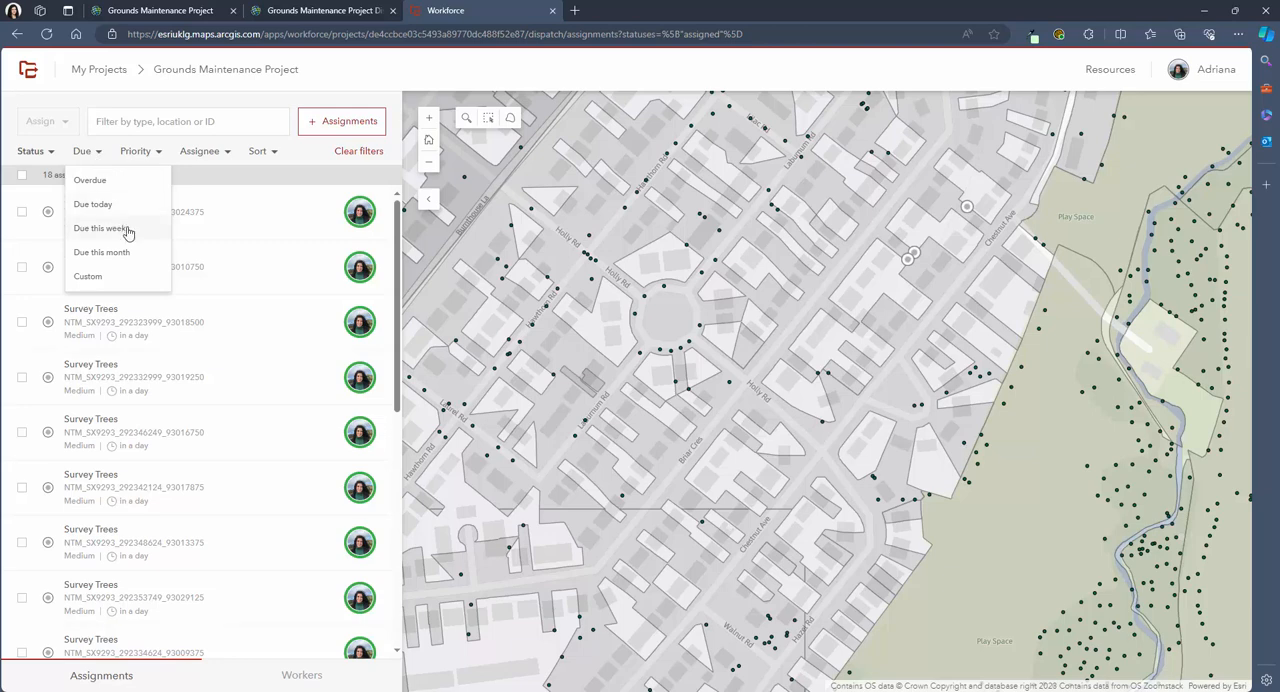
pyautogui.click(100, 228)
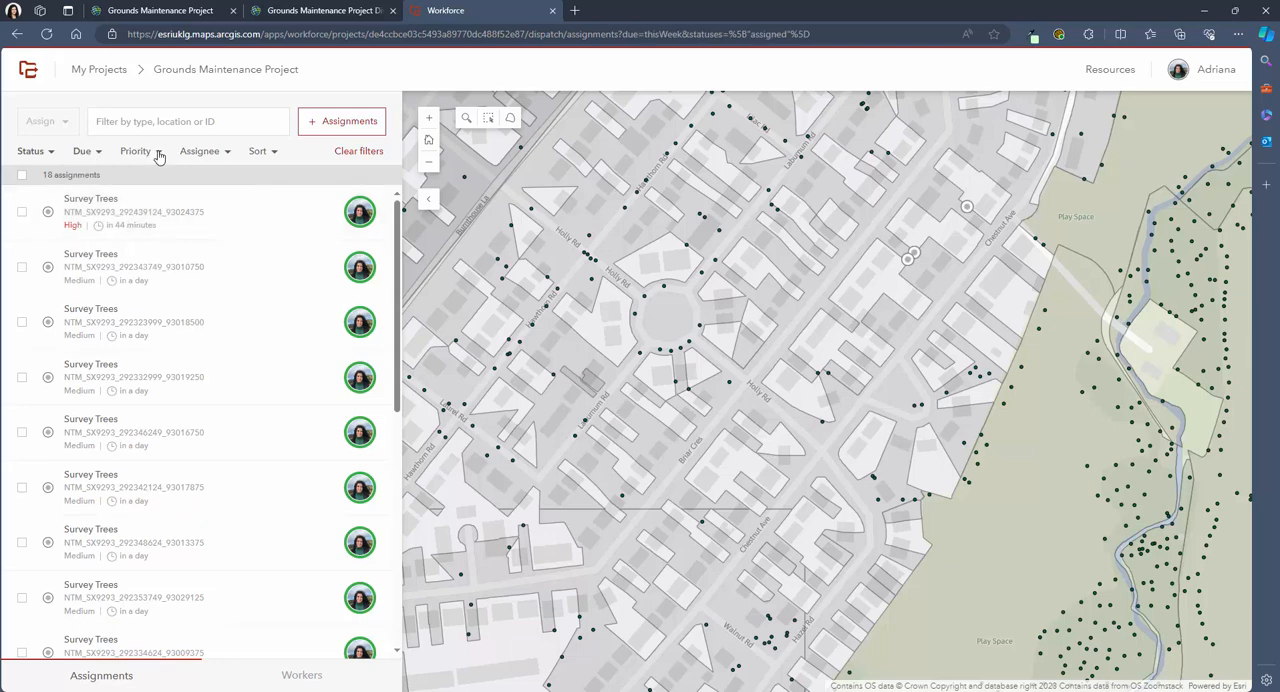
pyautogui.click(136, 152)
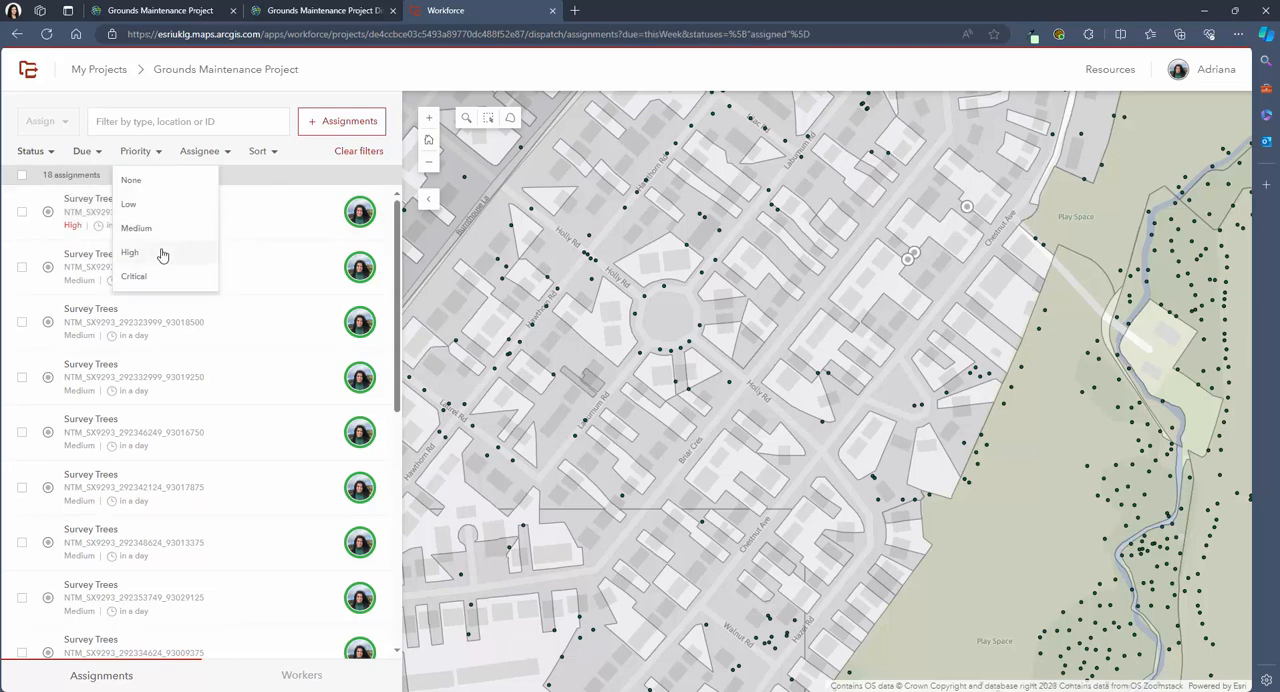
pyautogui.click(128, 252)
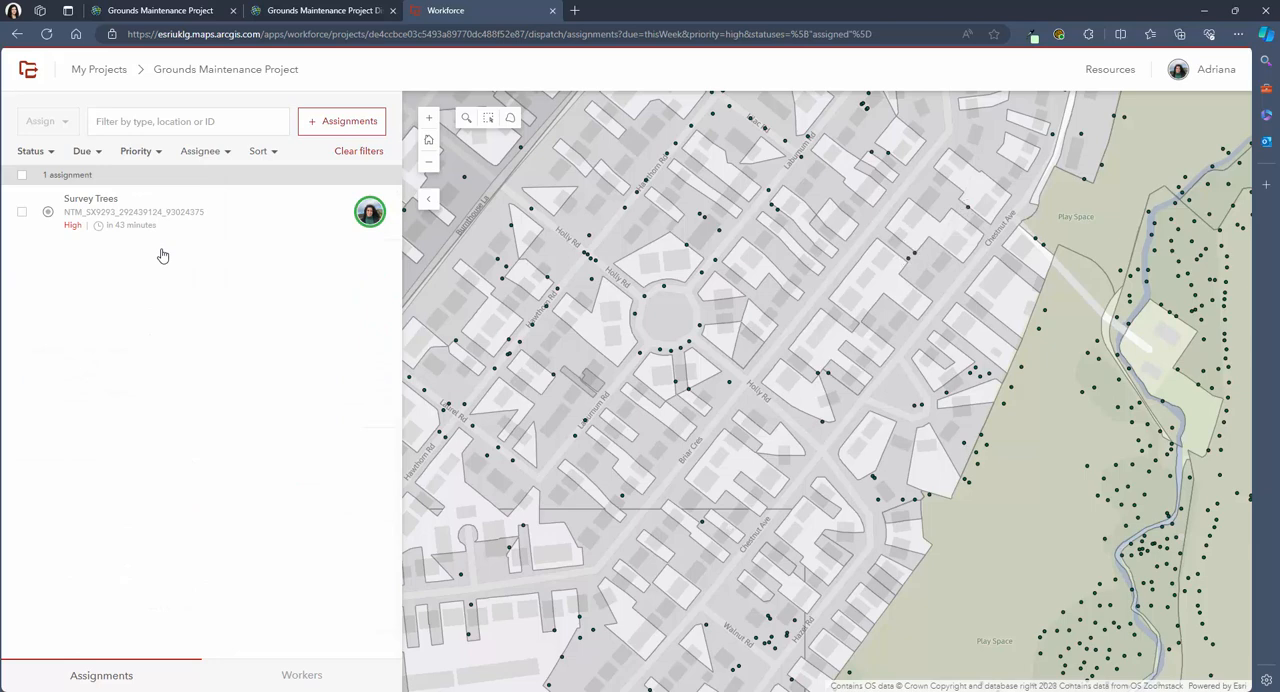
pyautogui.moveTo(360, 156)
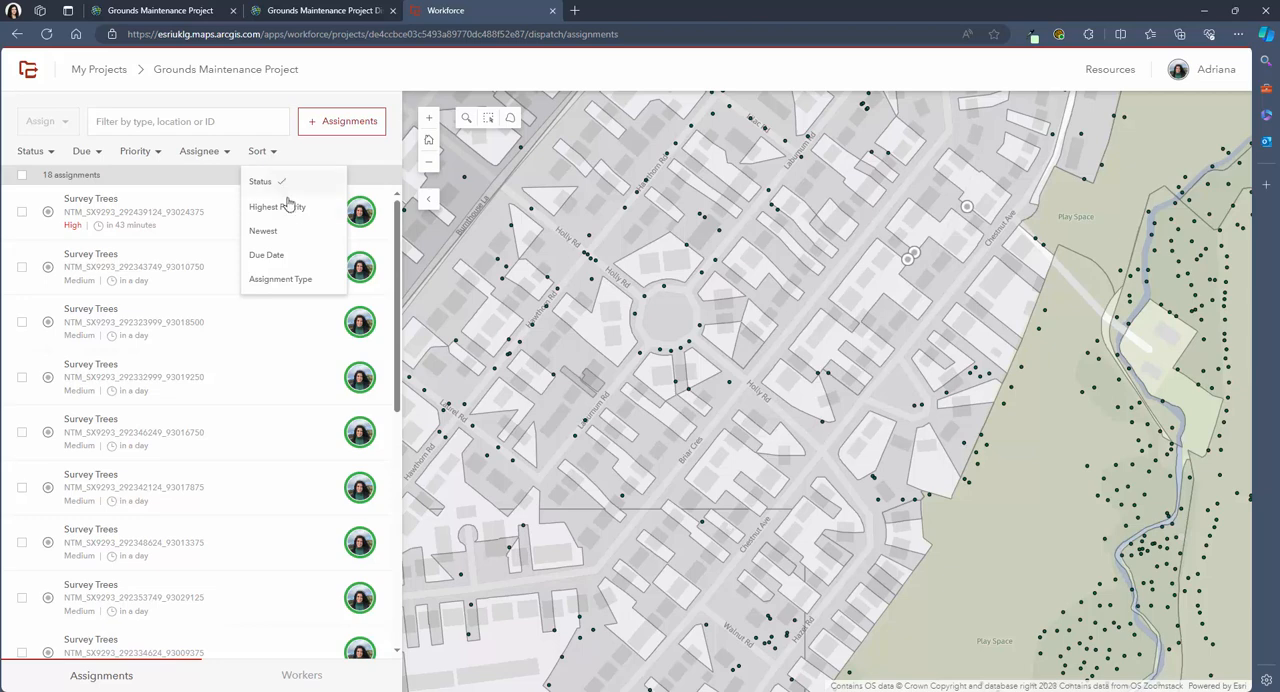
pyautogui.moveTo(324, 246)
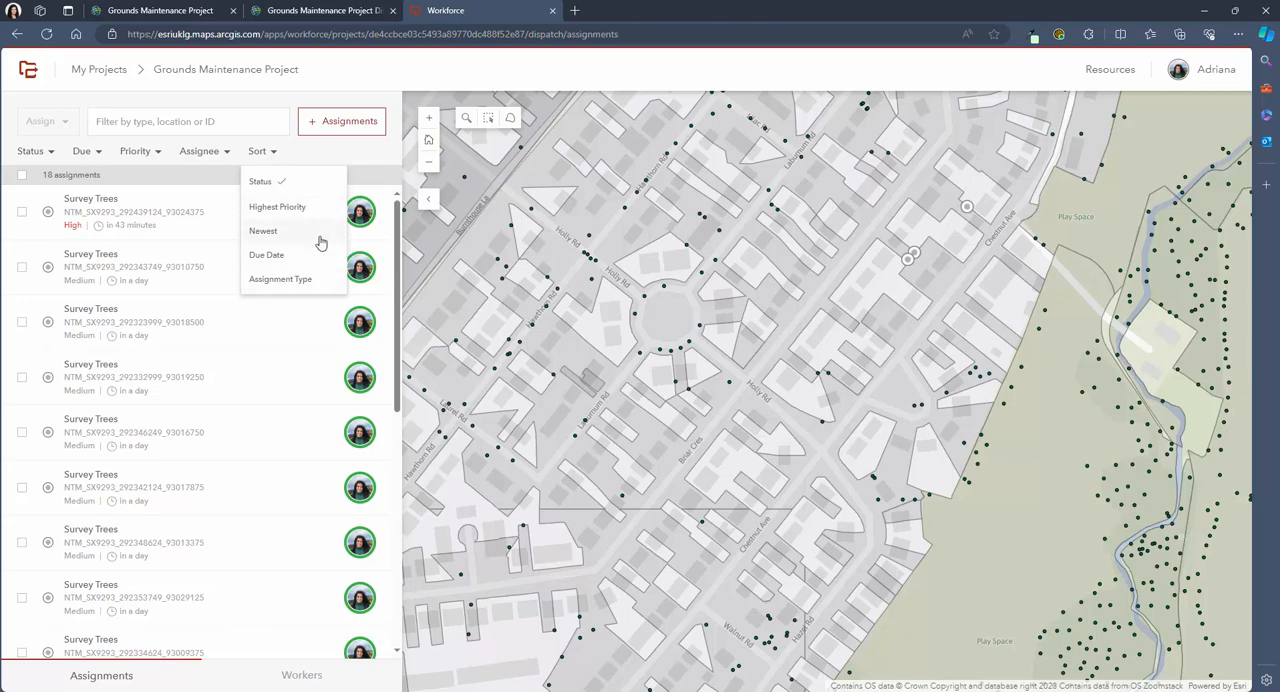
# Clear the filters and sort all 18 assignments by highest priority.
pyautogui.click(276, 206)
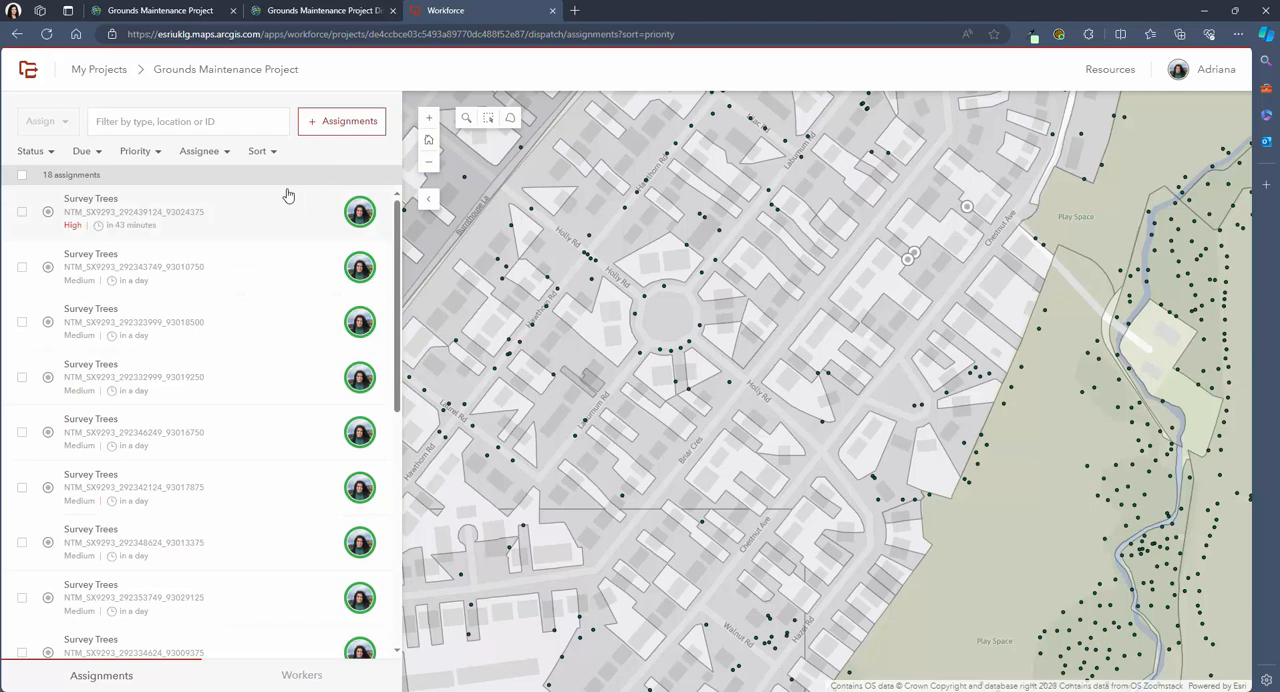
pyautogui.click(200, 152)
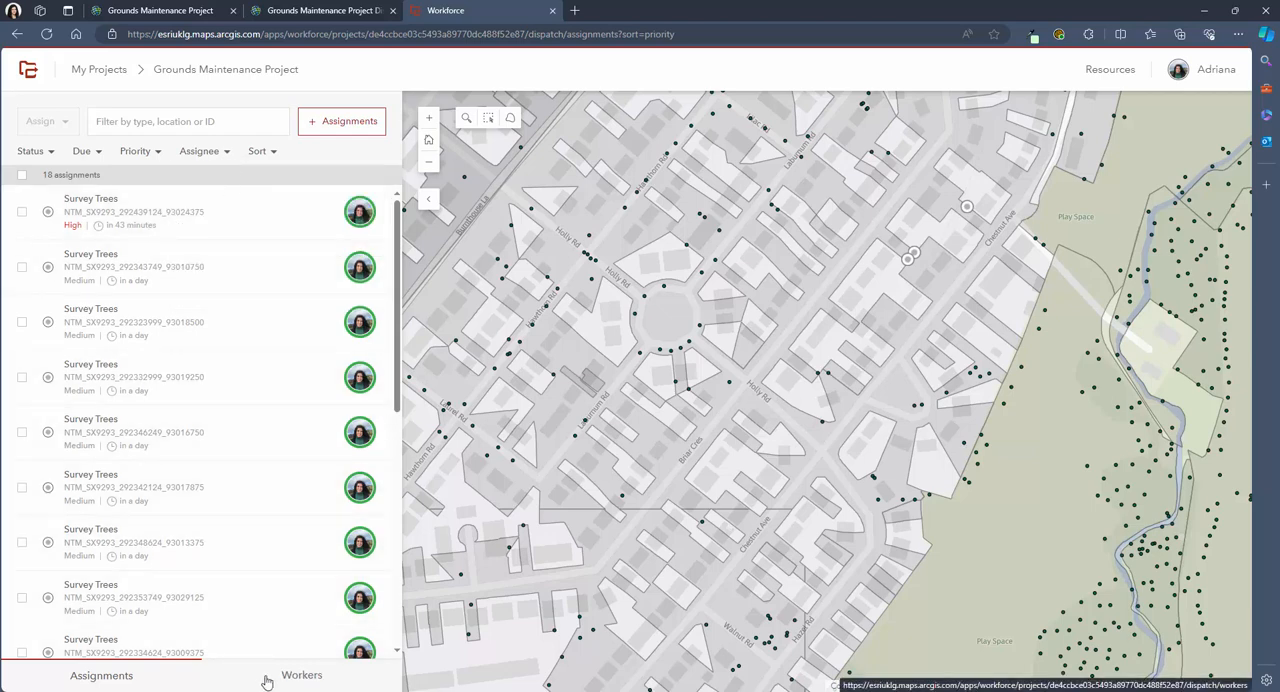
pyautogui.scroll(-3)
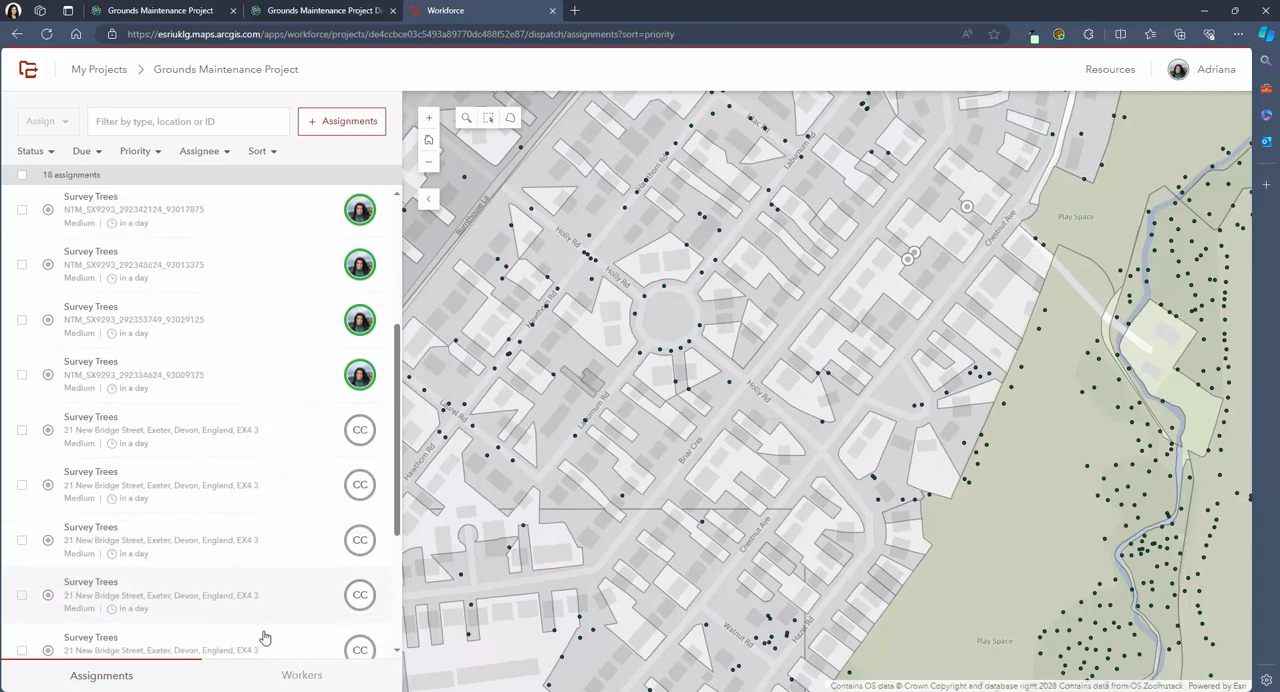
pyautogui.scroll(-3)
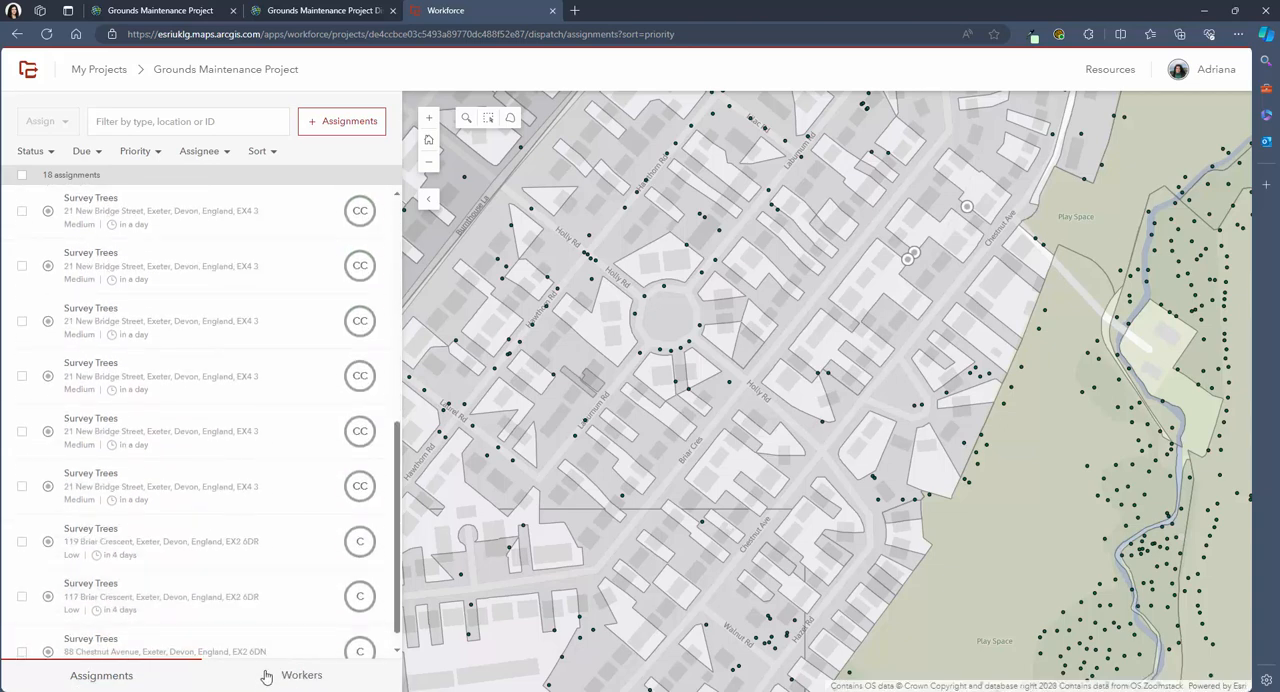
# Sort the Workers list by Current Workload - Highest and show the working worker's details on the map.
pyautogui.click(300, 676)
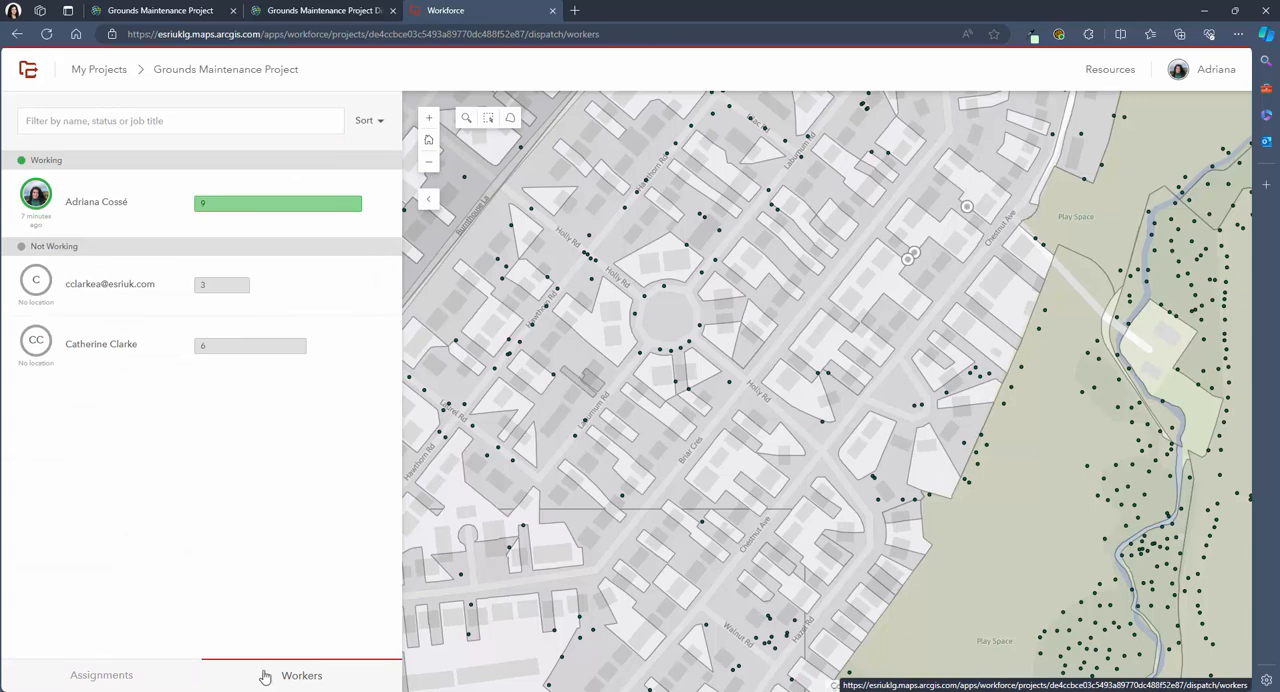
pyautogui.moveTo(244, 528)
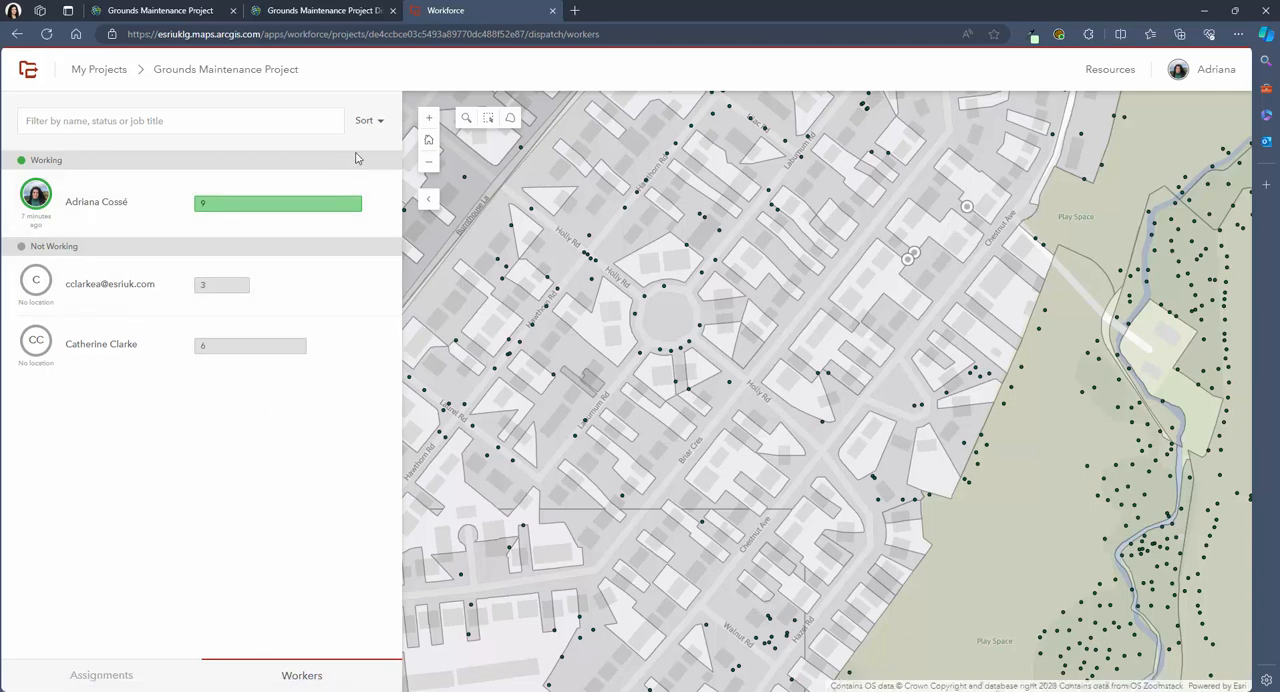
pyautogui.click(366, 120)
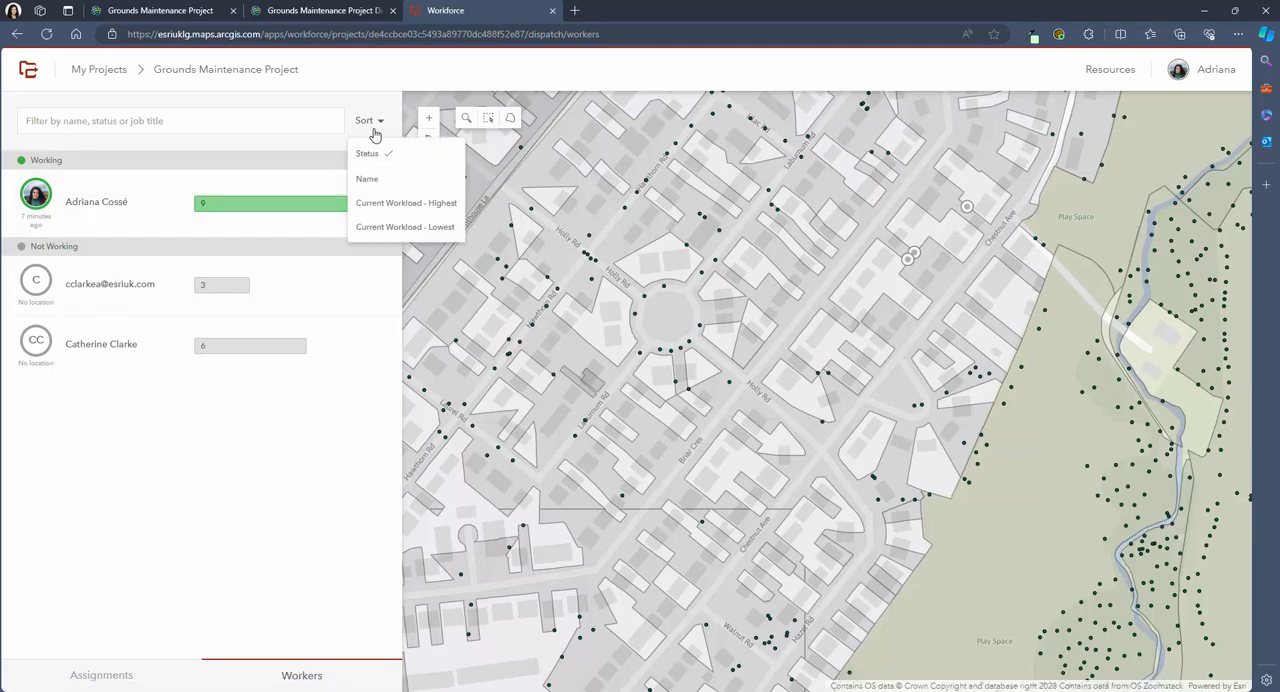
pyautogui.moveTo(400, 208)
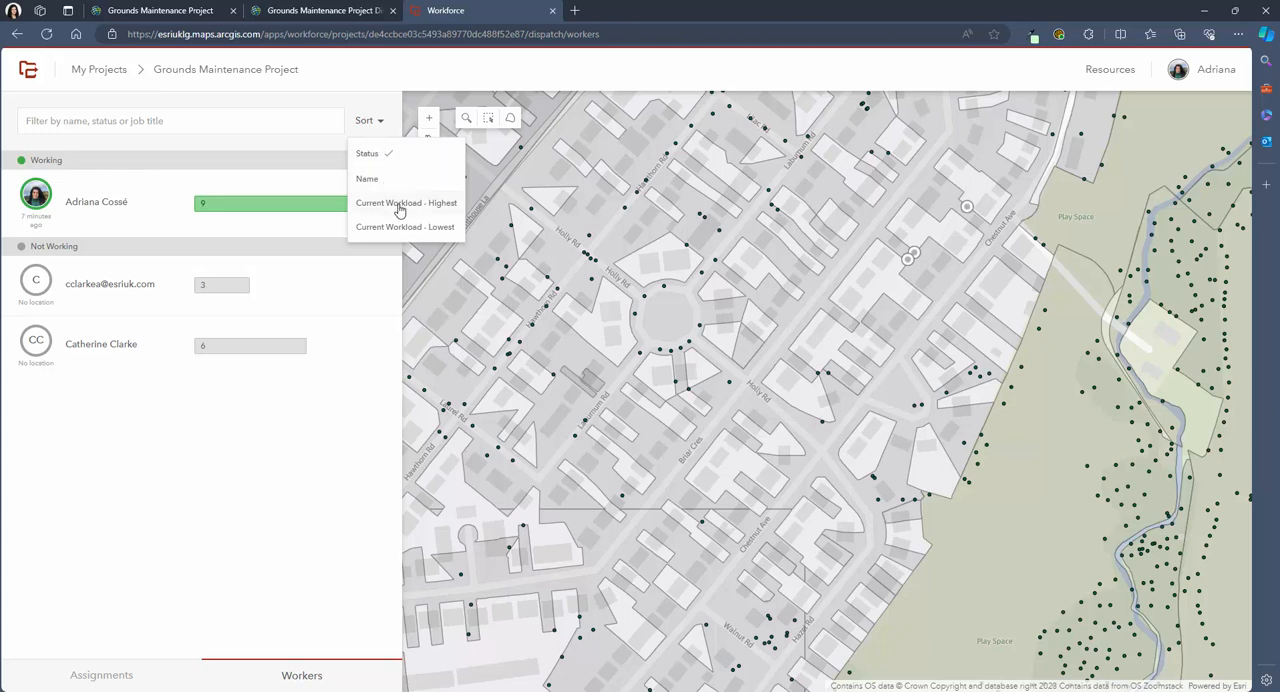
pyautogui.click(406, 204)
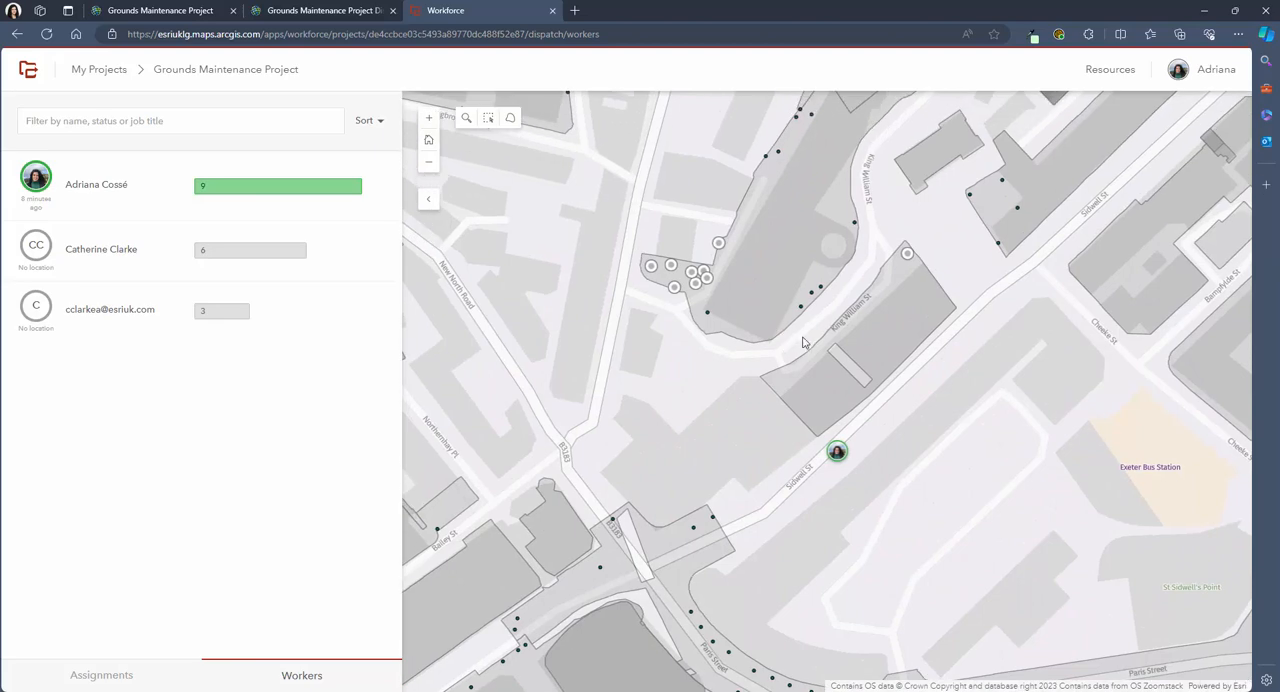
pyautogui.click(836, 452)
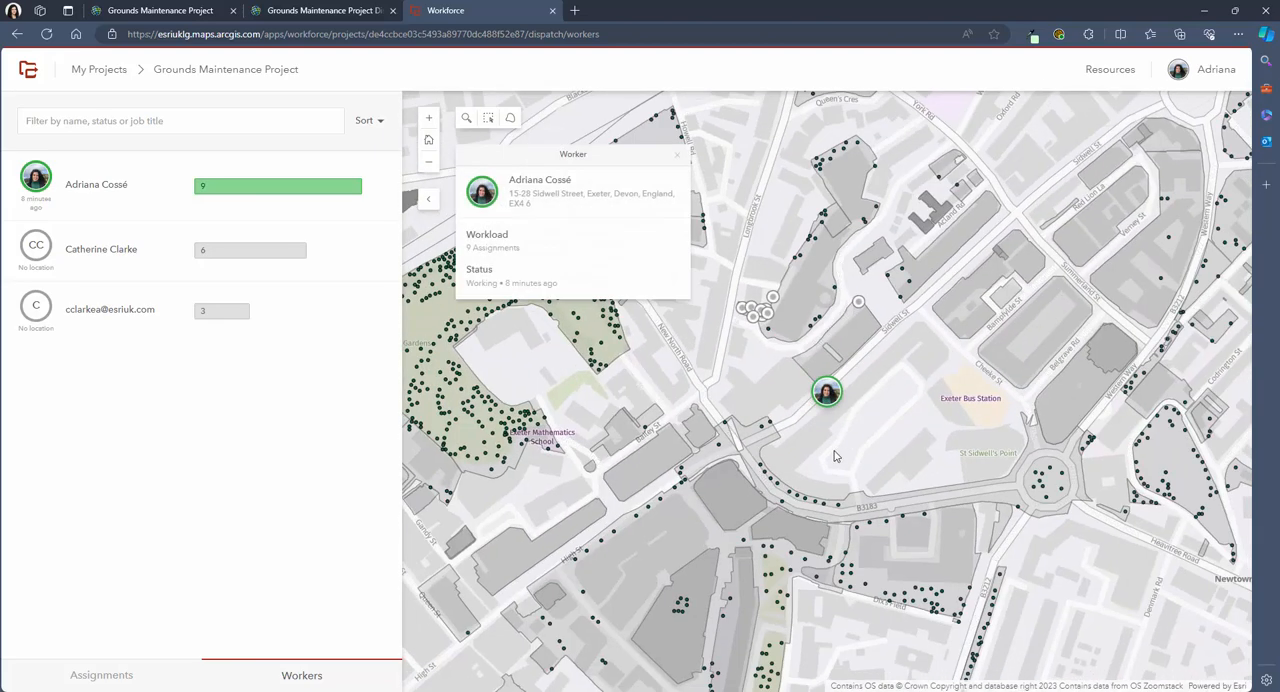
pyautogui.moveTo(520, 256)
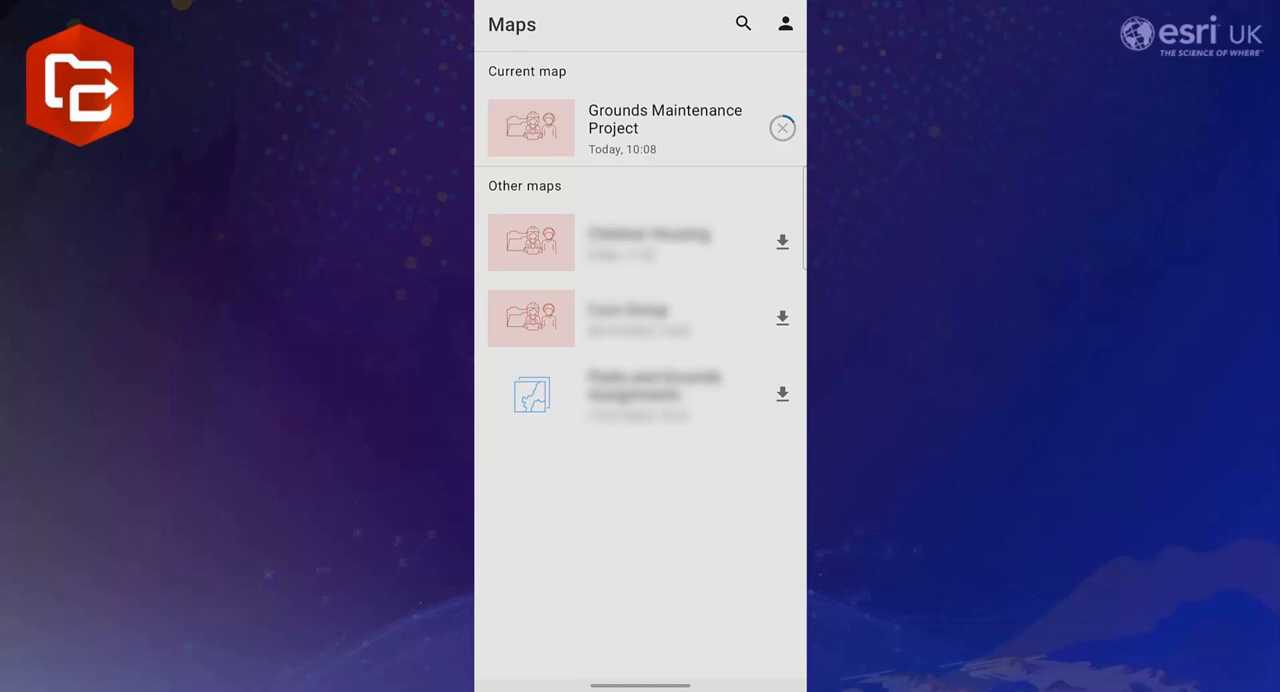
# Enter the Grounds Maintenance Project map and keep the To do assignments list showing.
pyautogui.click(640, 128)
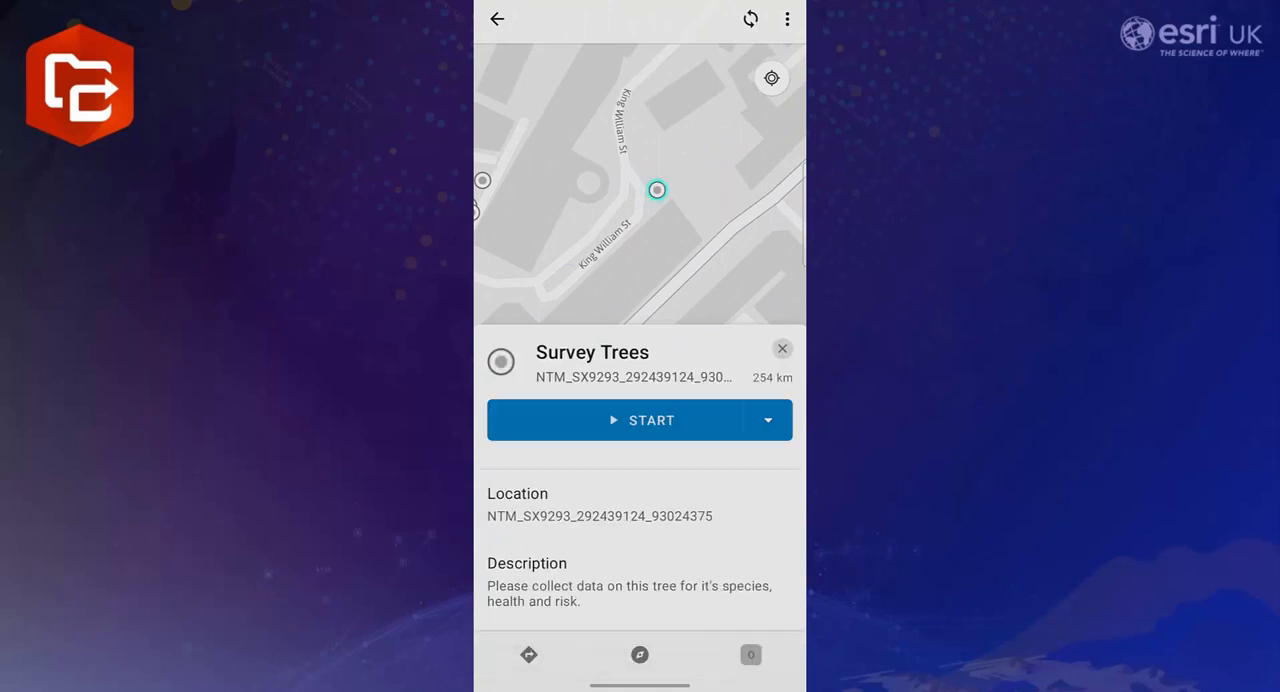
pyautogui.click(782, 348)
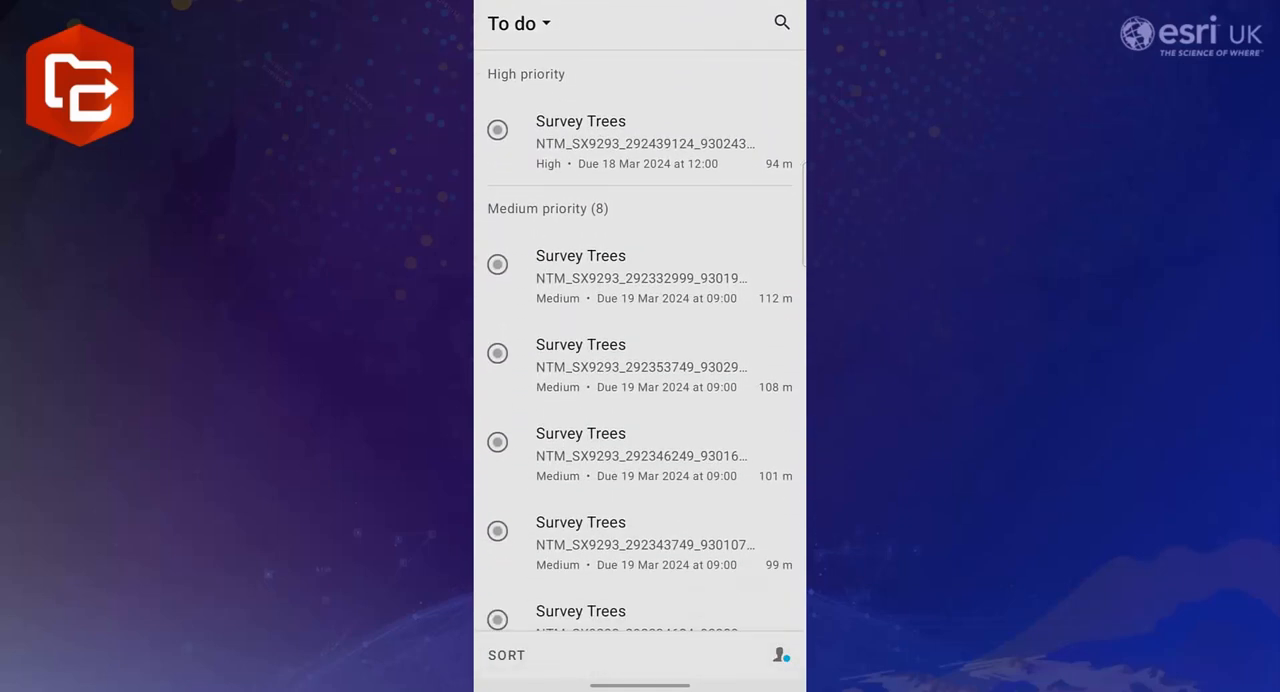
pyautogui.click(518, 22)
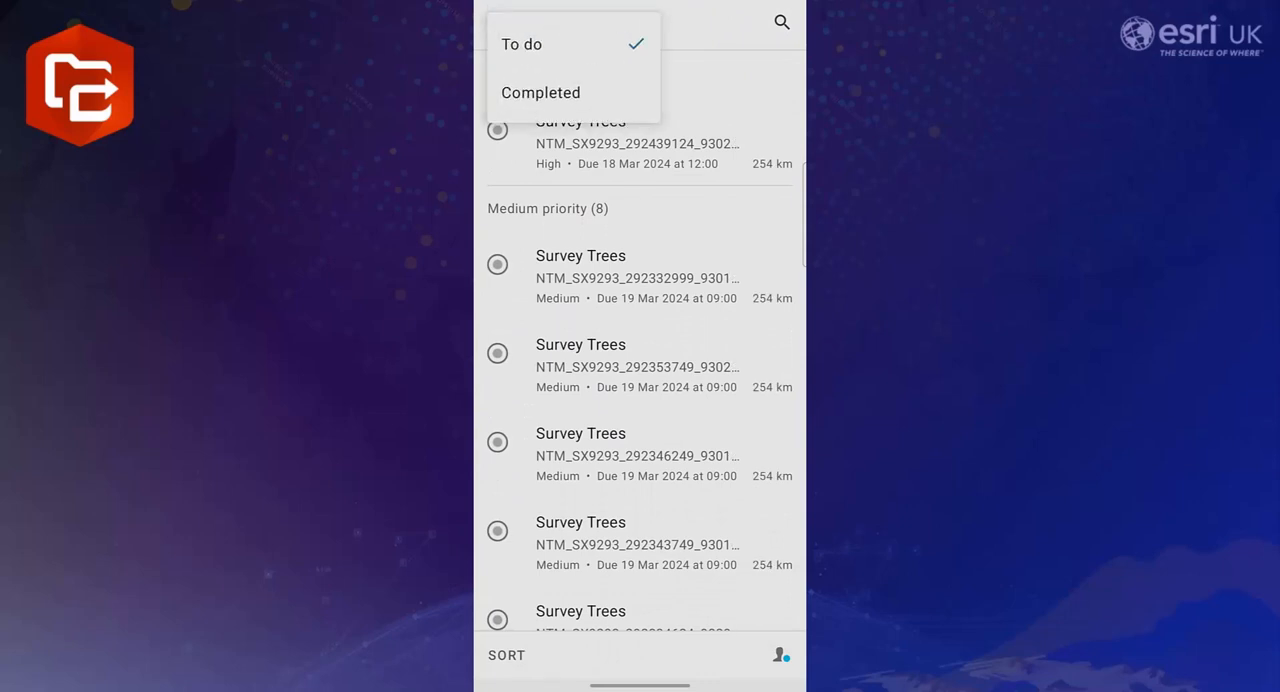
pyautogui.click(520, 44)
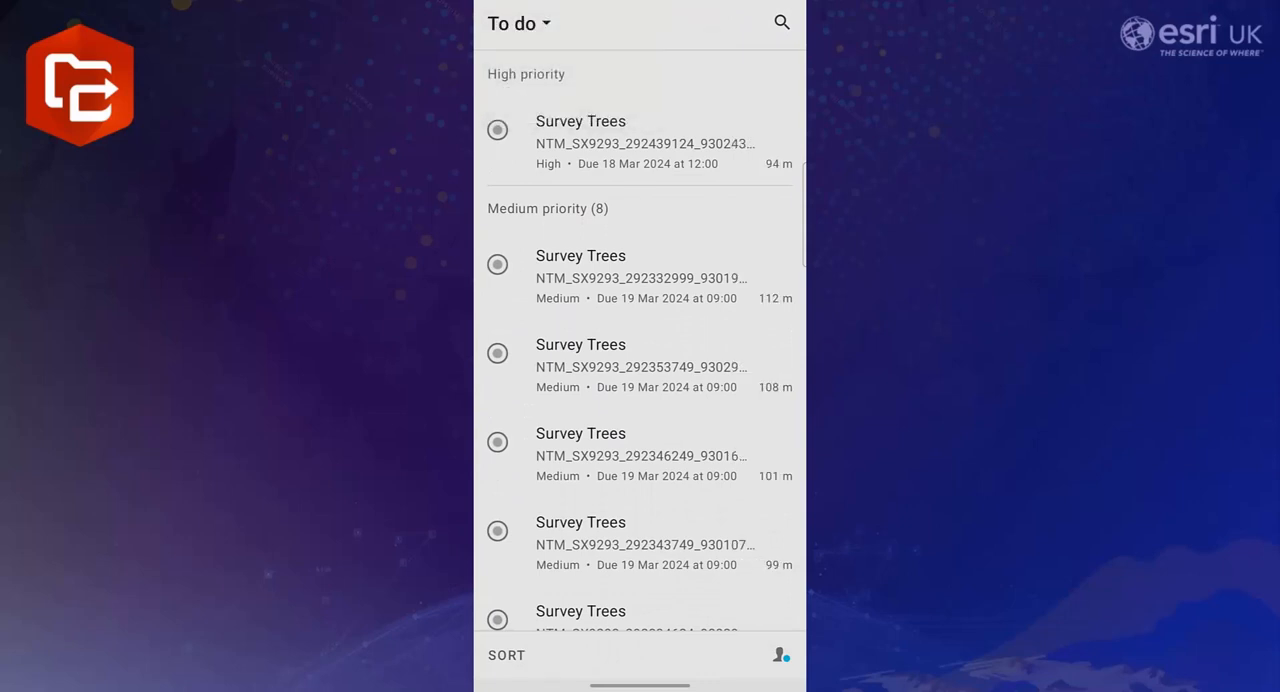
# Re-sort the Survey Trees assignments without priority grouping and check worker status is Working.
pyautogui.click(506, 656)
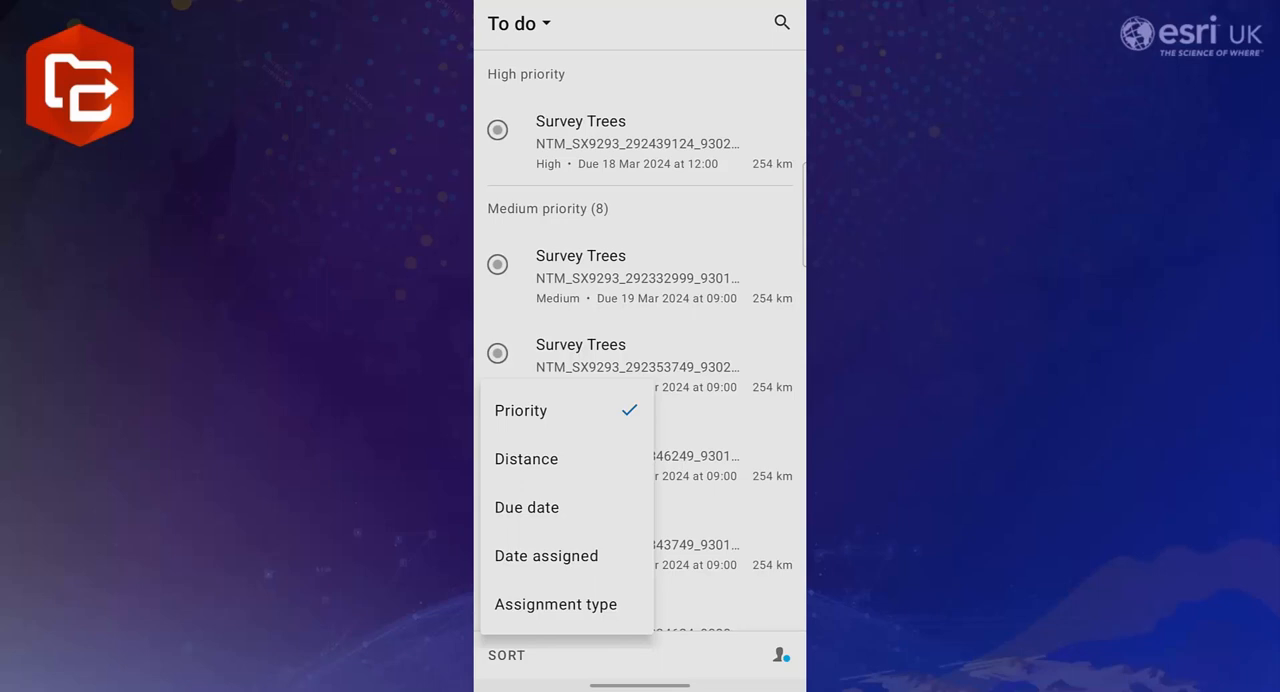
pyautogui.click(526, 460)
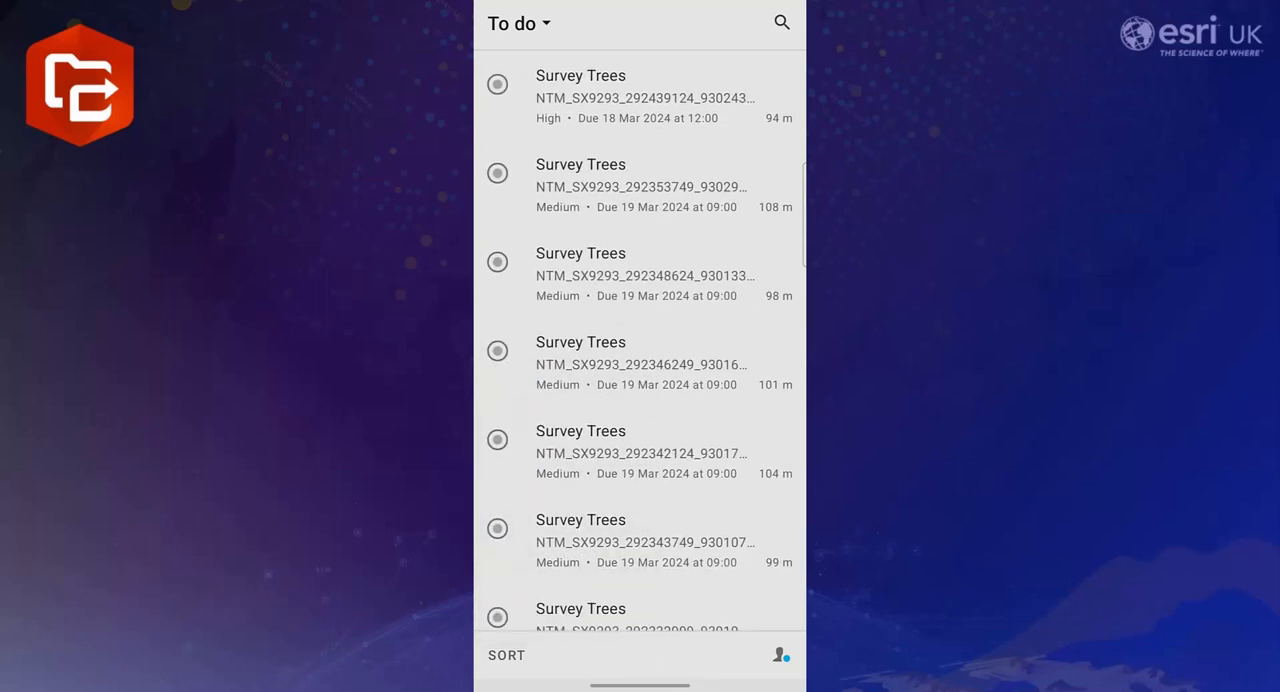
pyautogui.click(780, 656)
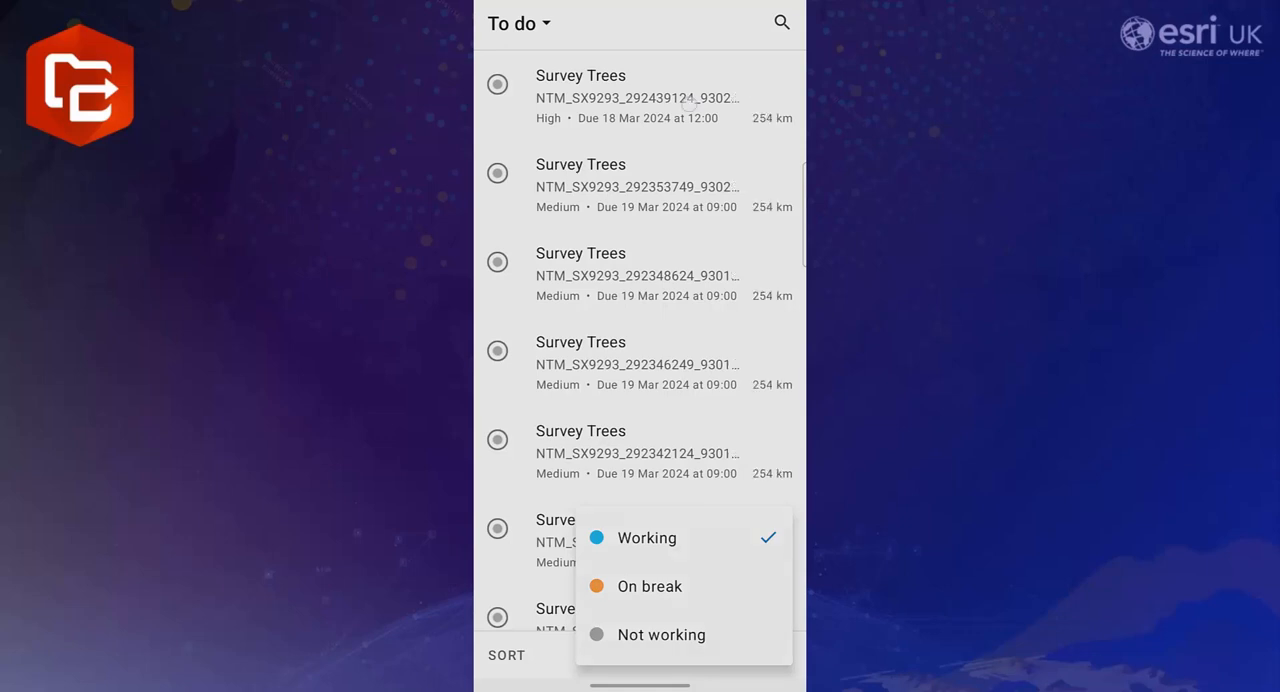
# Start the high-priority Survey Trees assignment and view its tree location in Field Maps.
pyautogui.click(636, 96)
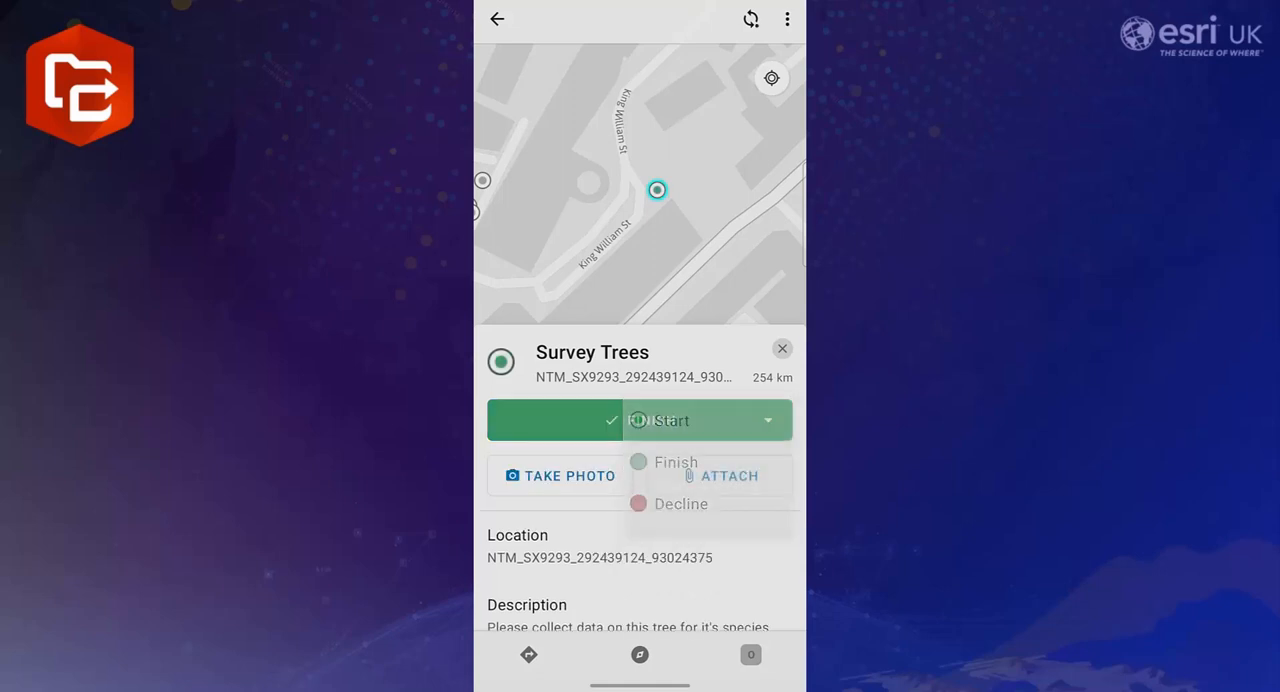
pyautogui.click(676, 460)
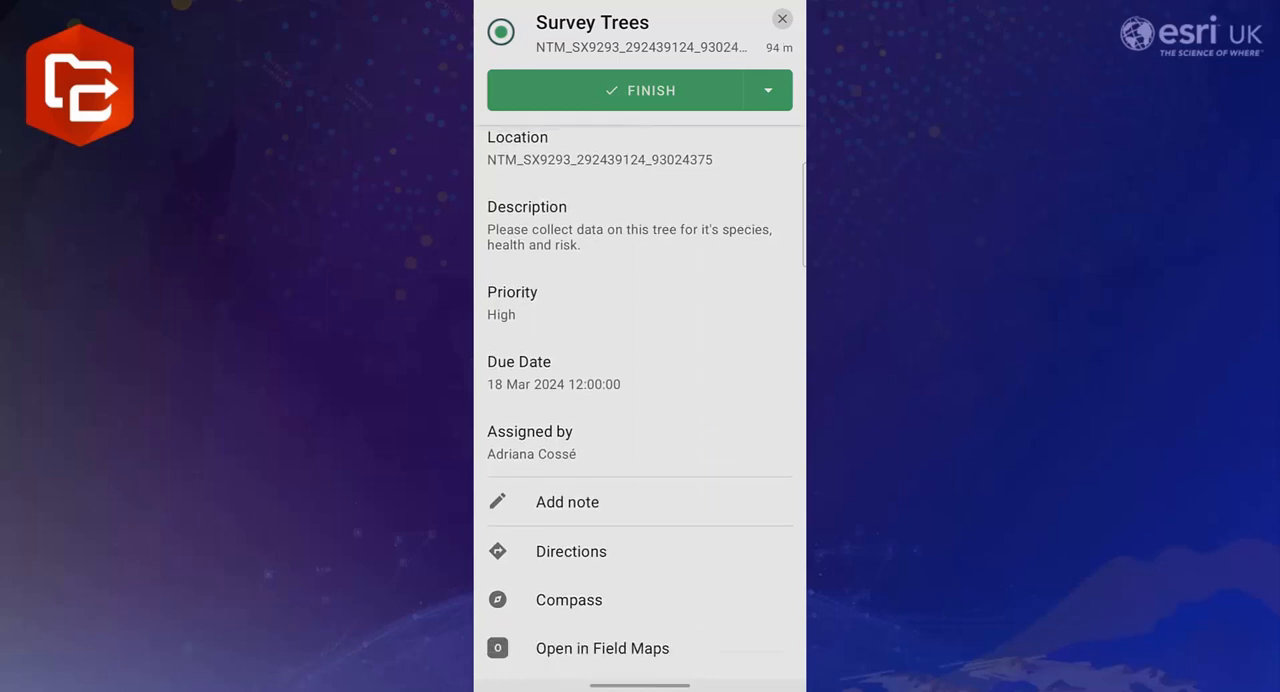
pyautogui.click(572, 552)
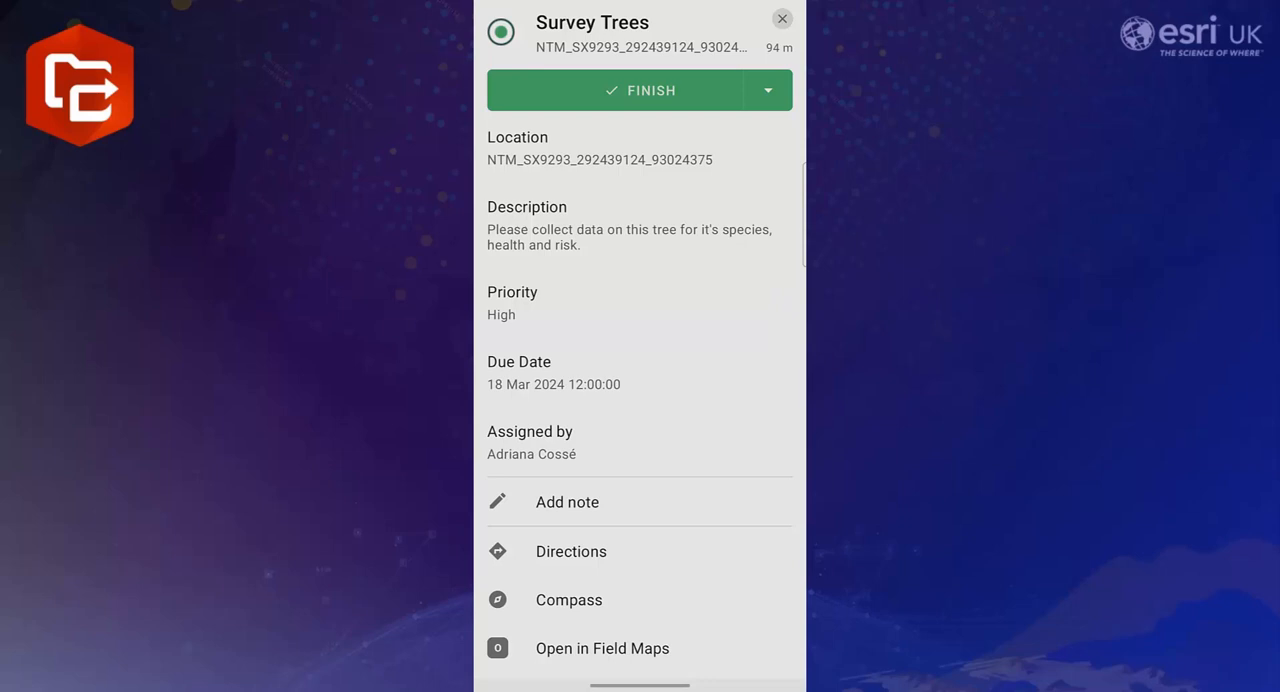
pyautogui.click(782, 18)
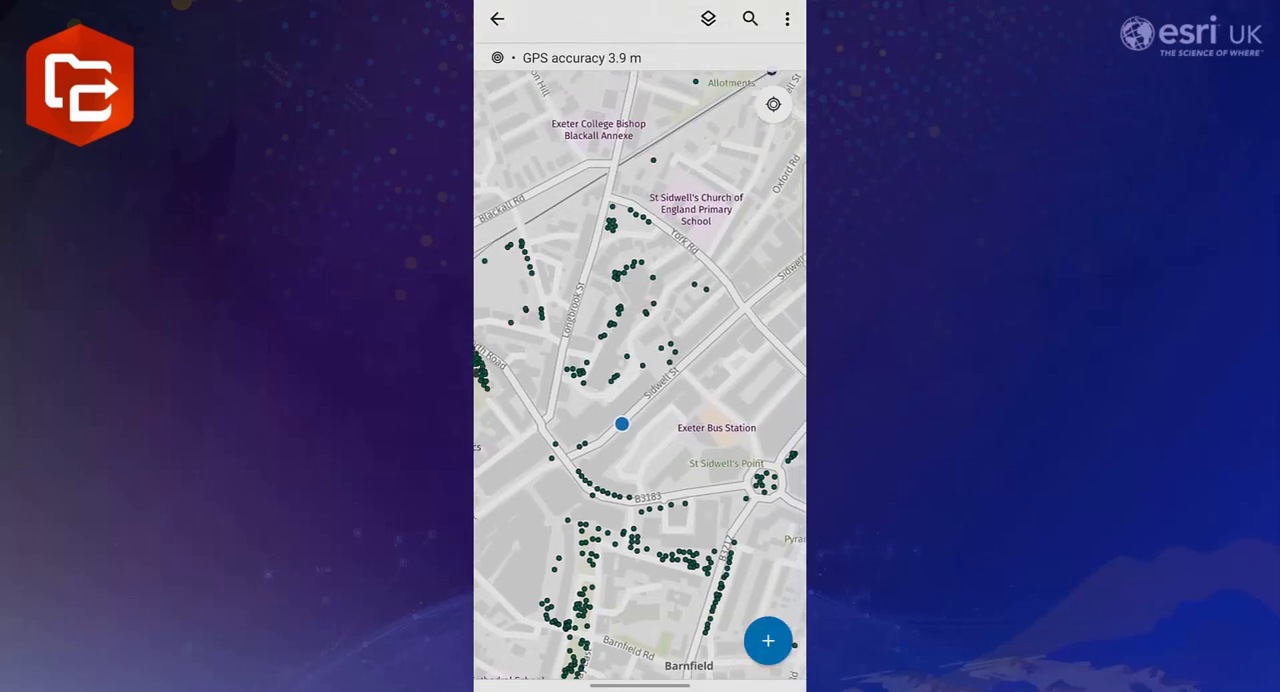
# Select the tree feature at the current location and begin editing its attributes.
pyautogui.click(620, 424)
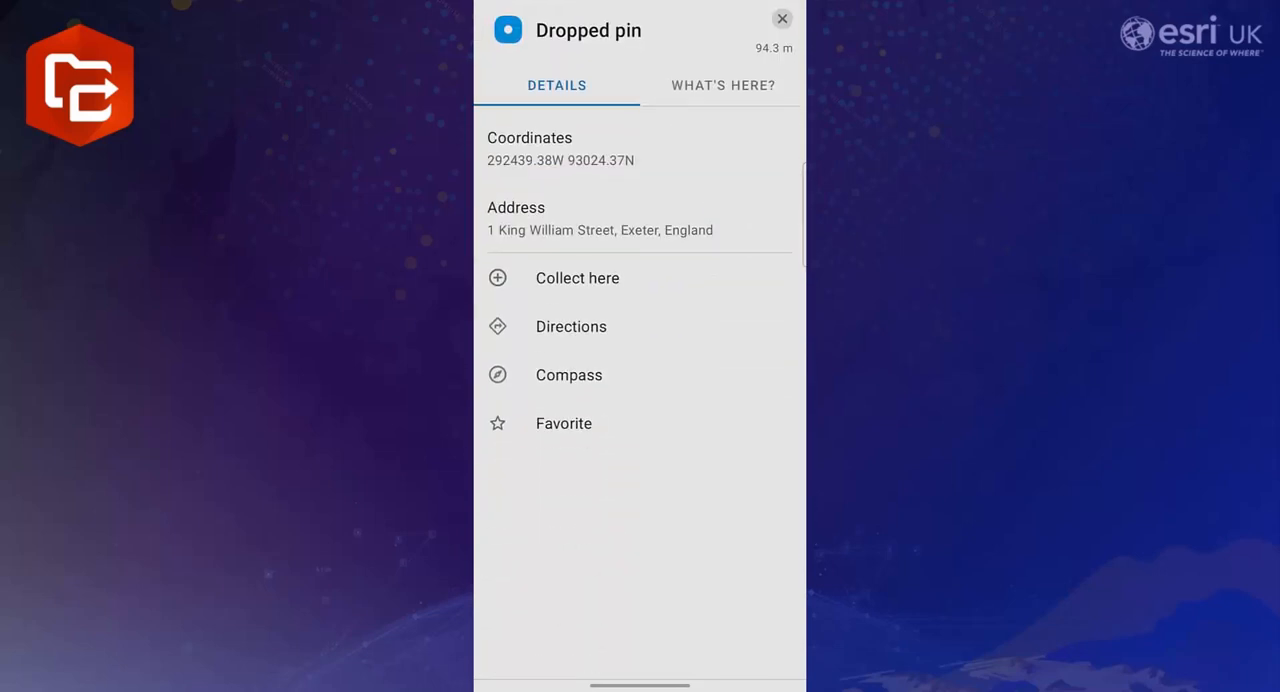
pyautogui.click(722, 84)
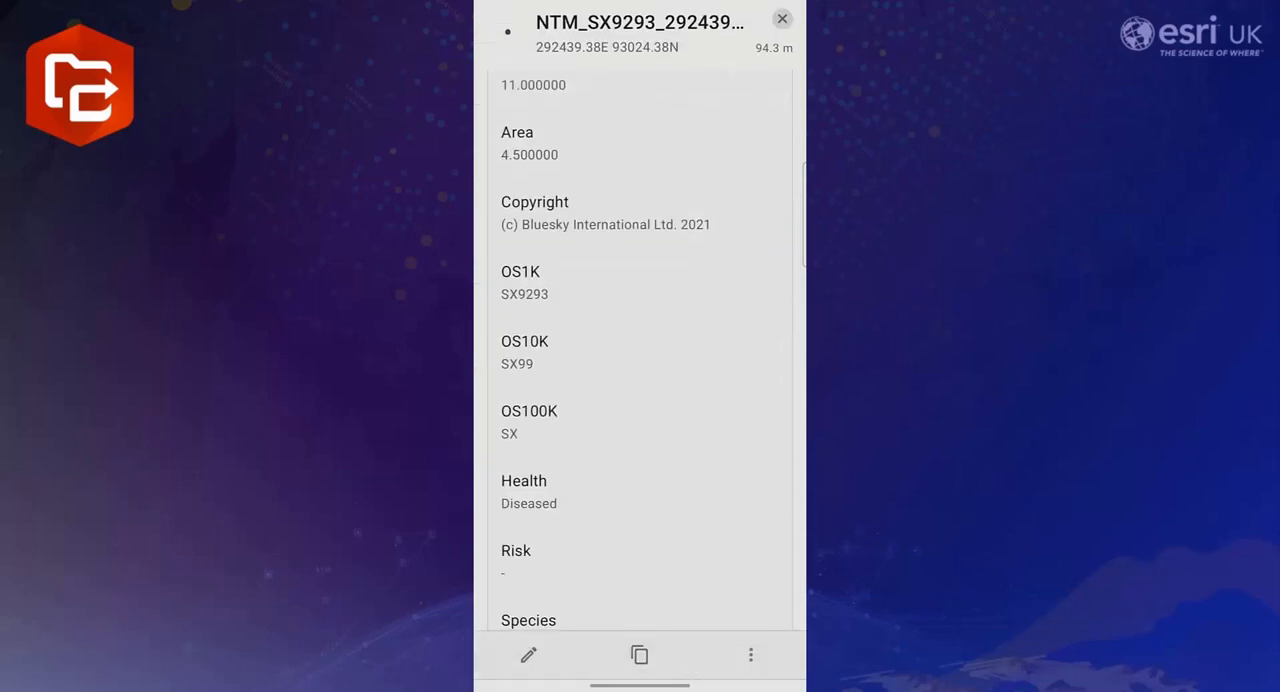
pyautogui.click(528, 656)
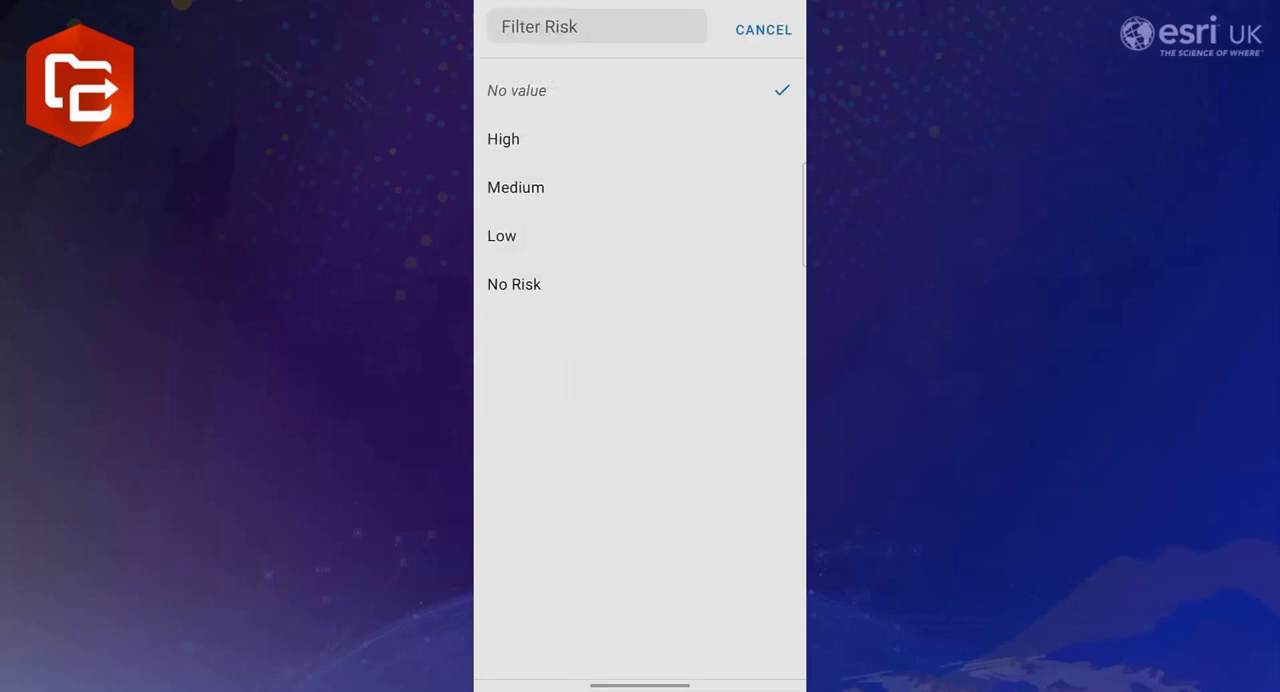
# Set the tree's Risk value, update the point and return to the Workforce assignment.
pyautogui.click(762, 28)
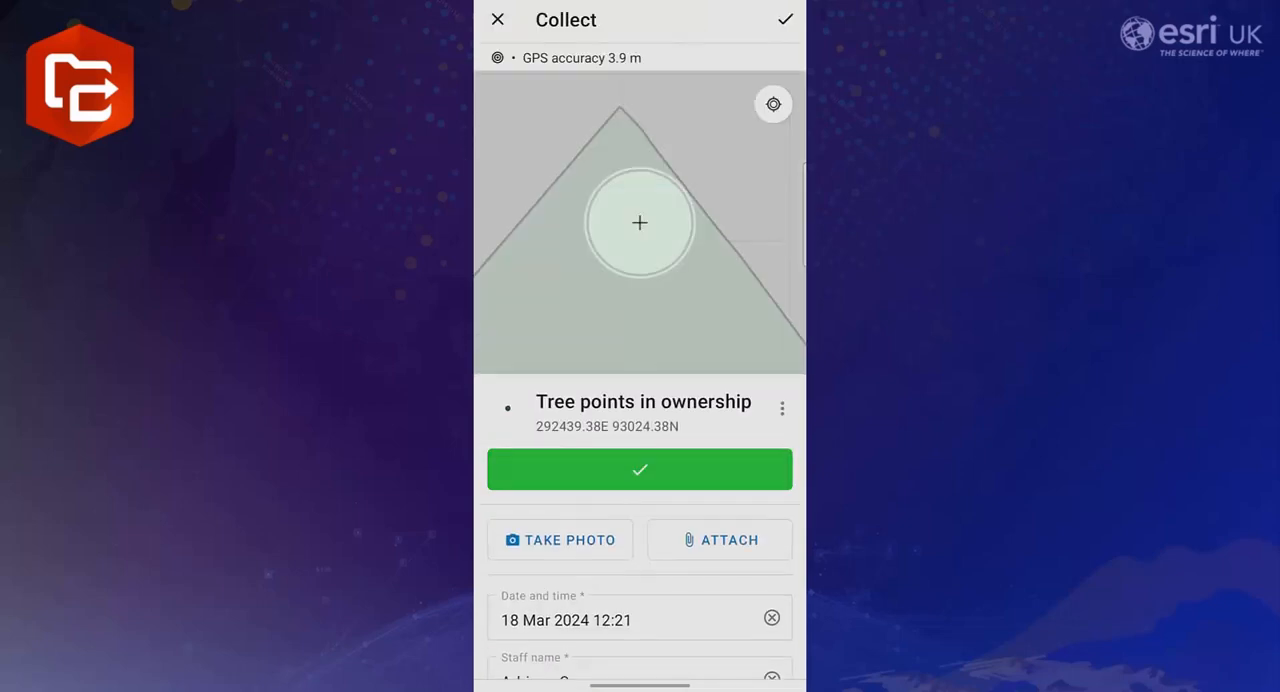
pyautogui.click(640, 468)
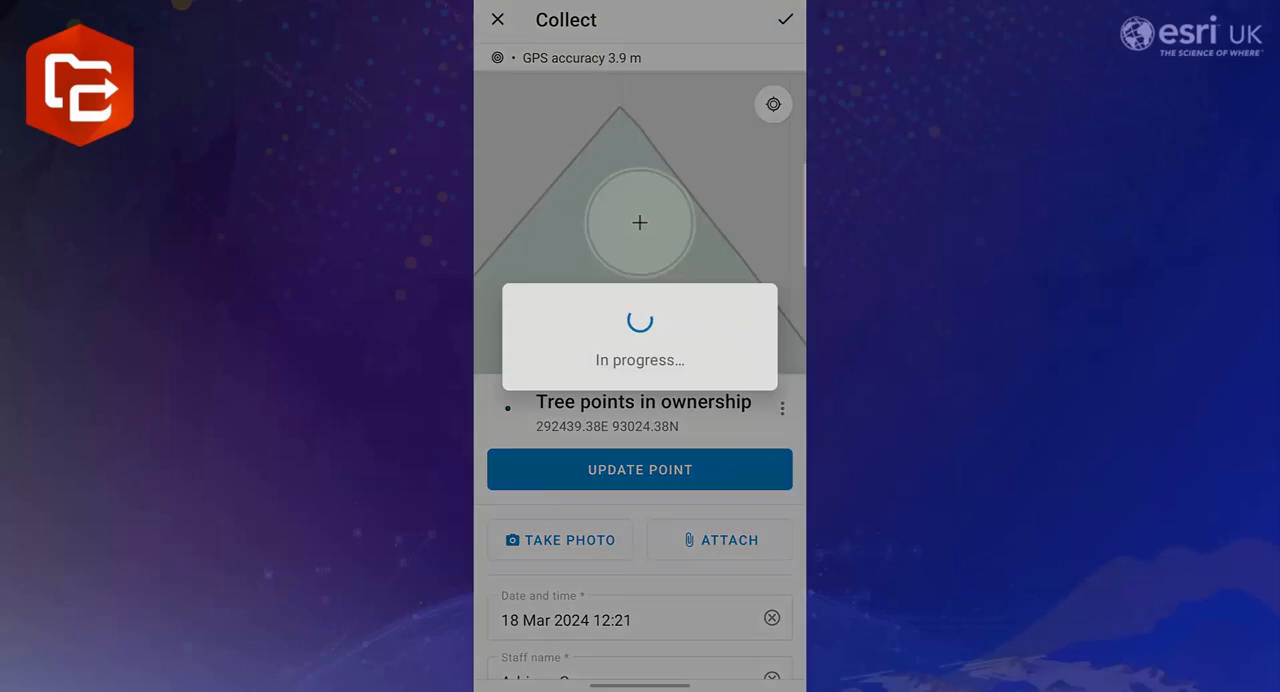
pyautogui.click(786, 20)
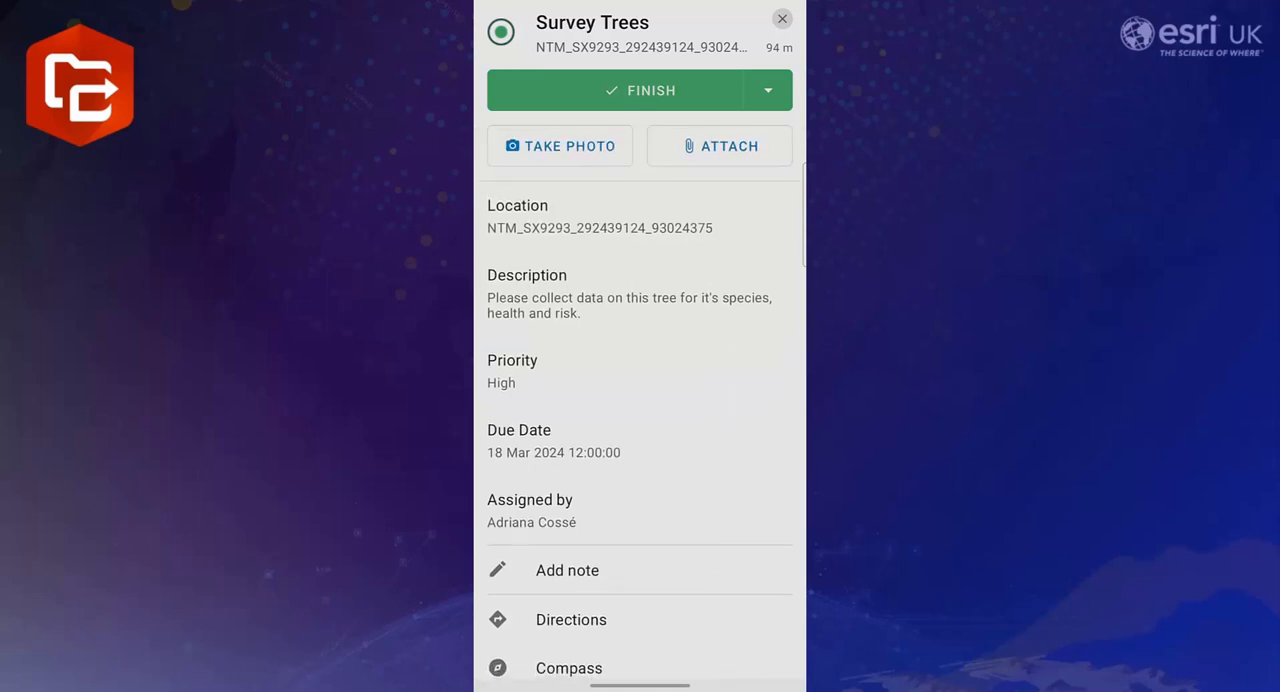
# Finish the Survey Trees assignment and confirm it in the Completed list.
pyautogui.click(640, 90)
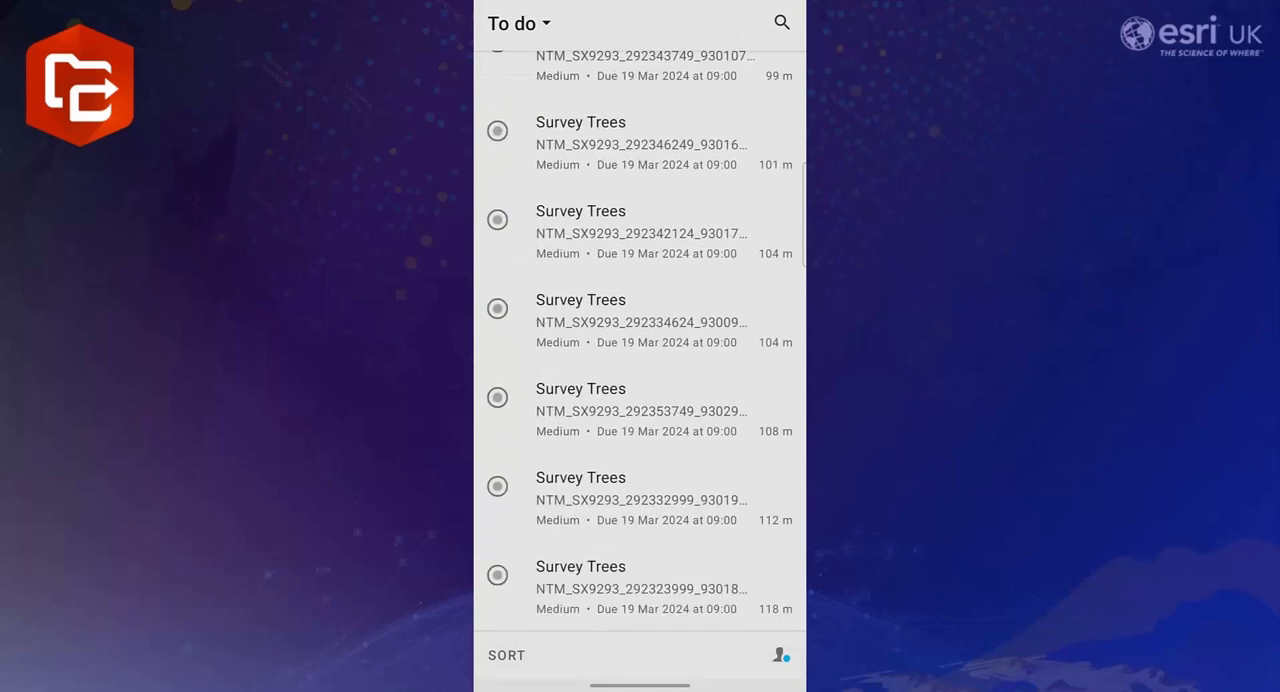
pyautogui.scroll(3)
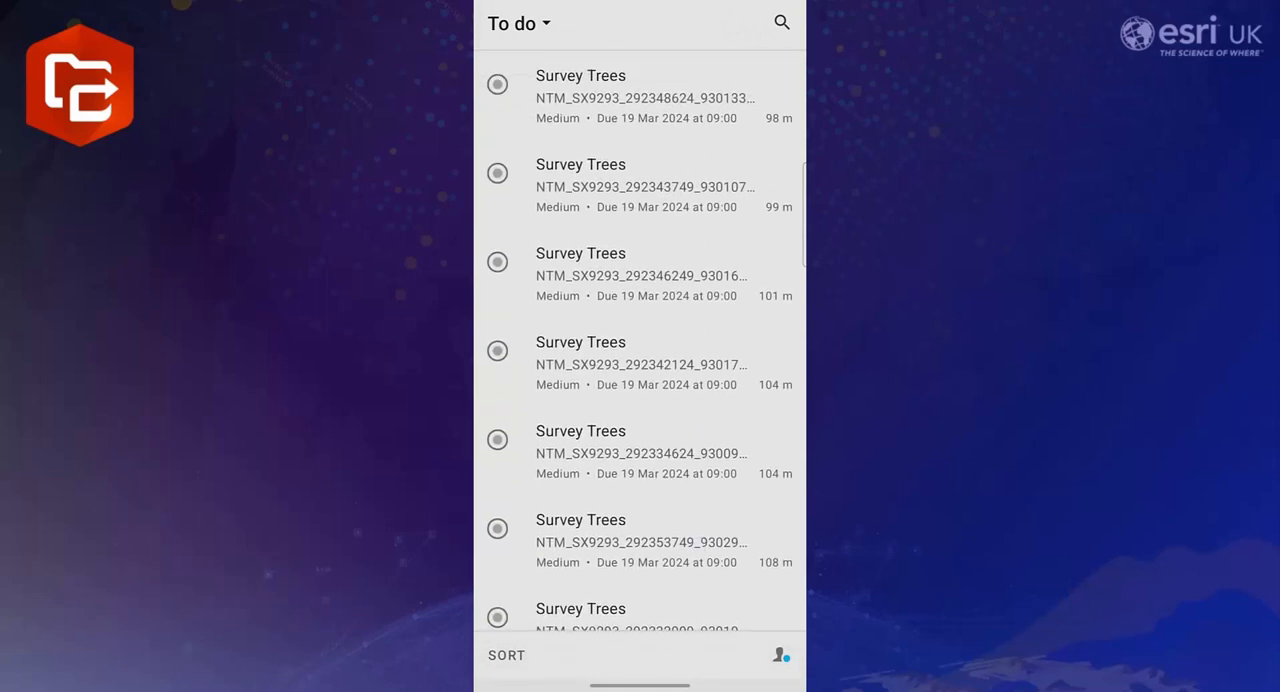
pyautogui.click(512, 22)
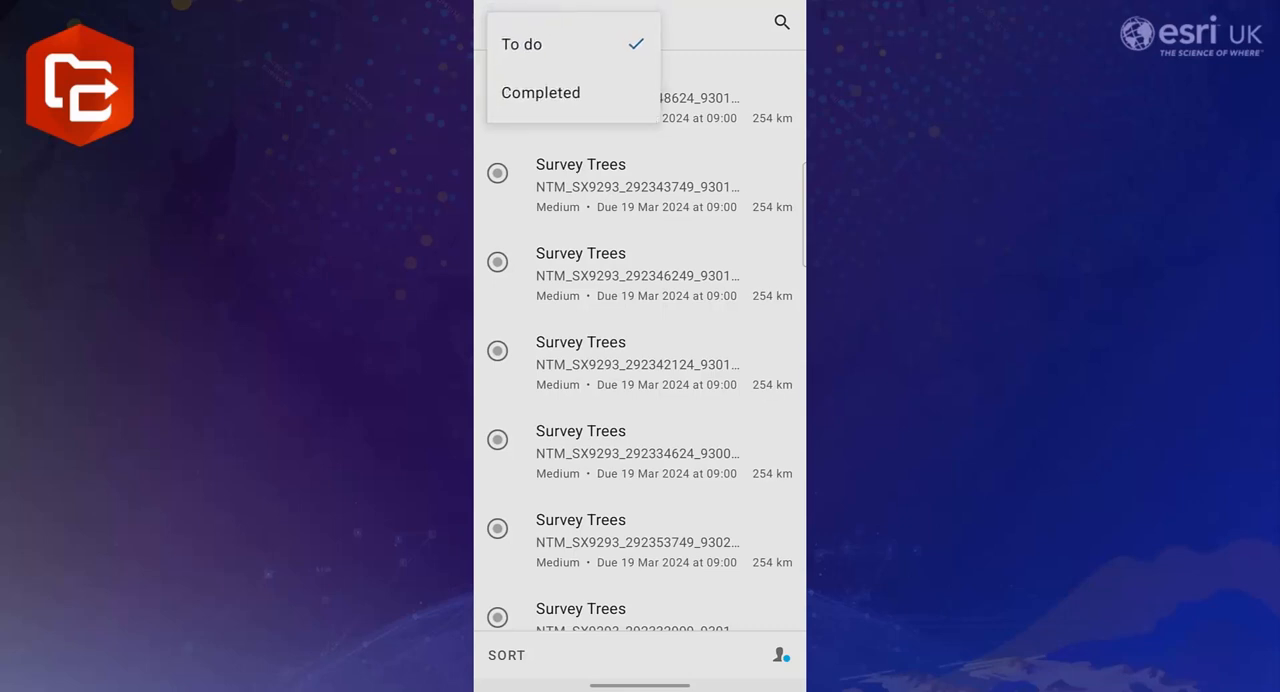
pyautogui.click(540, 92)
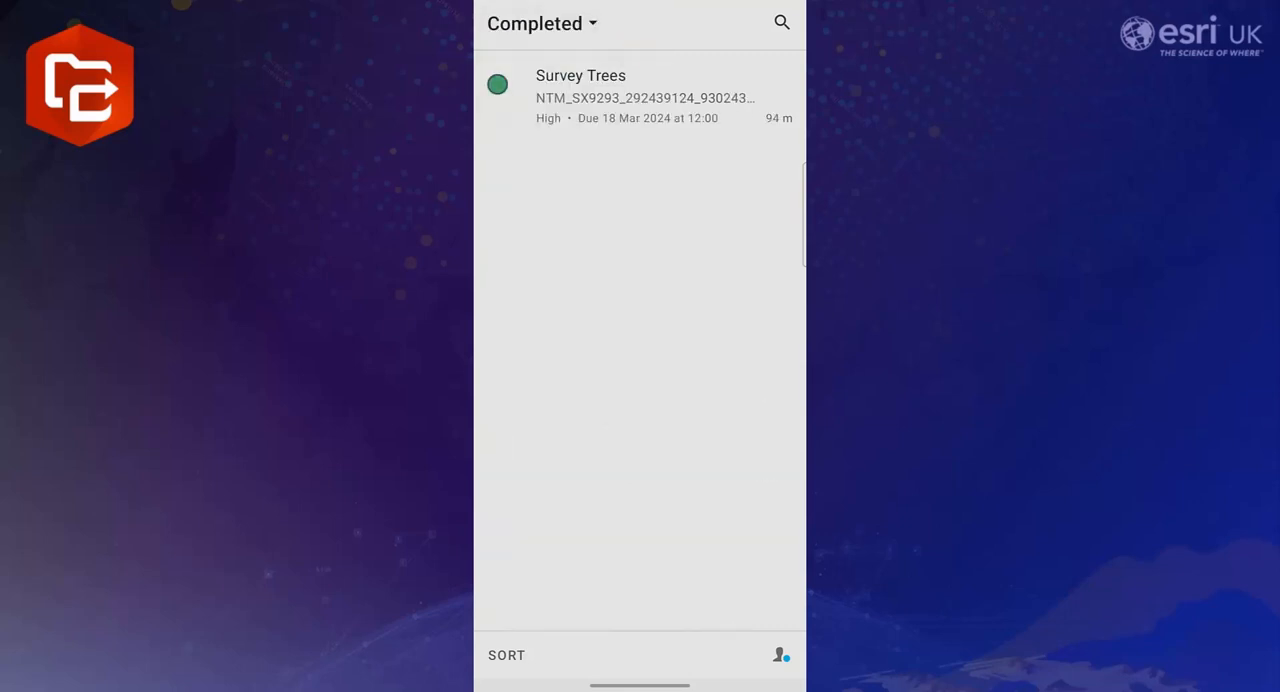
# Return to the To do list and recentre the map on the current position.
pyautogui.click(520, 22)
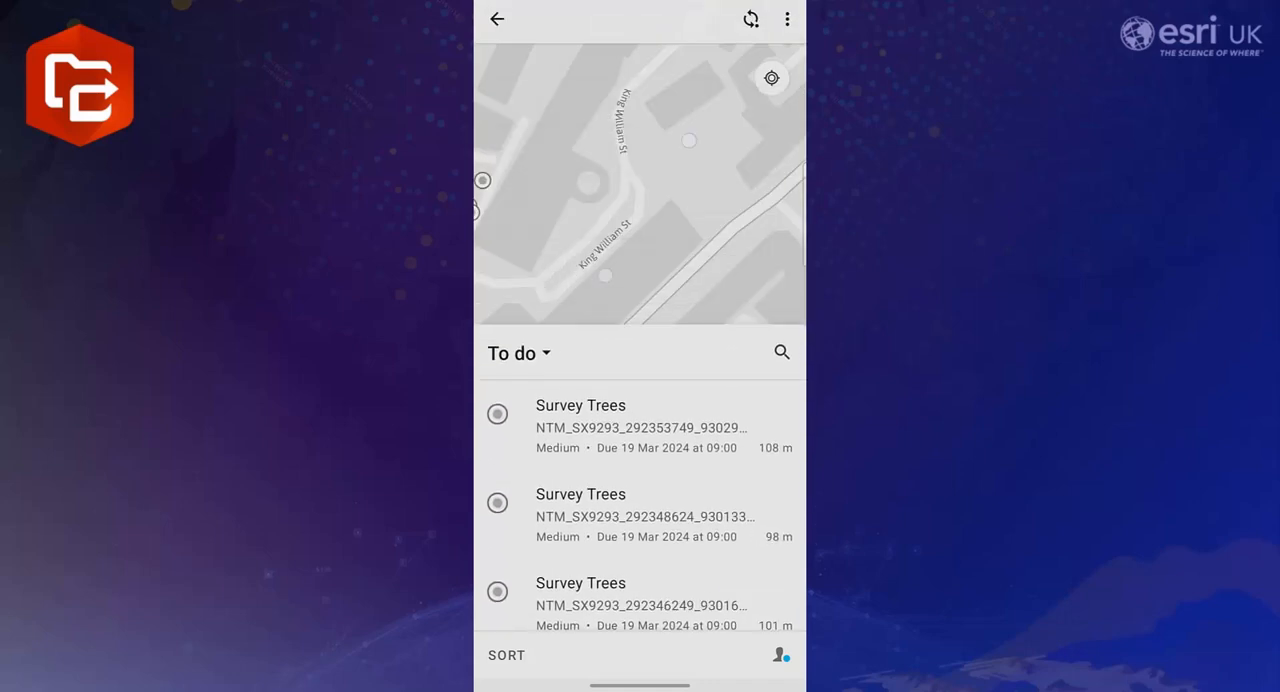
pyautogui.click(772, 78)
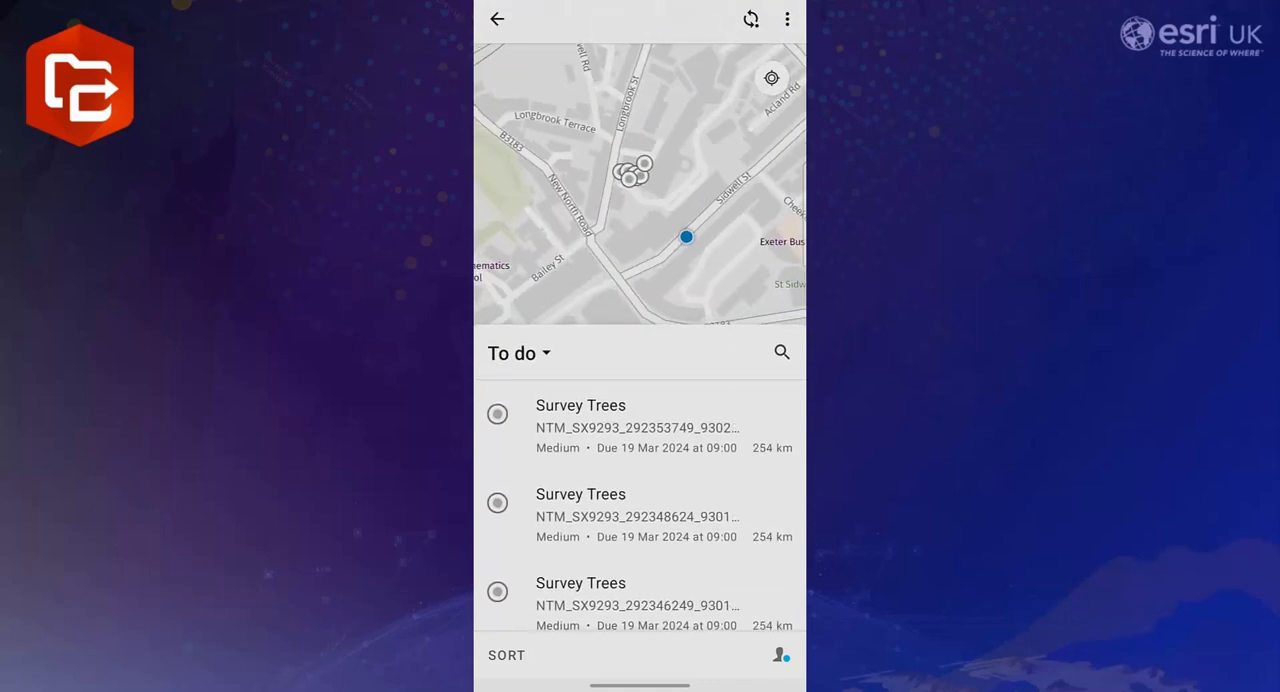
pyautogui.click(506, 656)
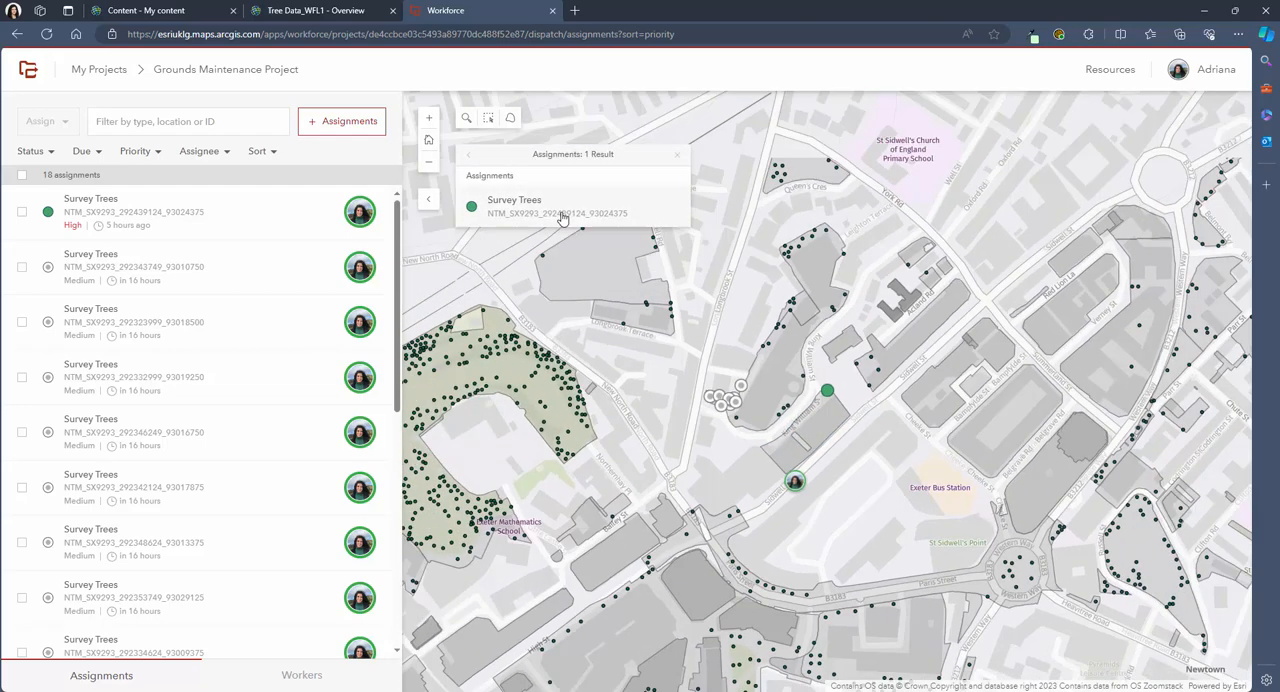
# Filter the web dispatcher's assignments by Status to Completed, leaving the Survey Trees task.
pyautogui.click(556, 206)
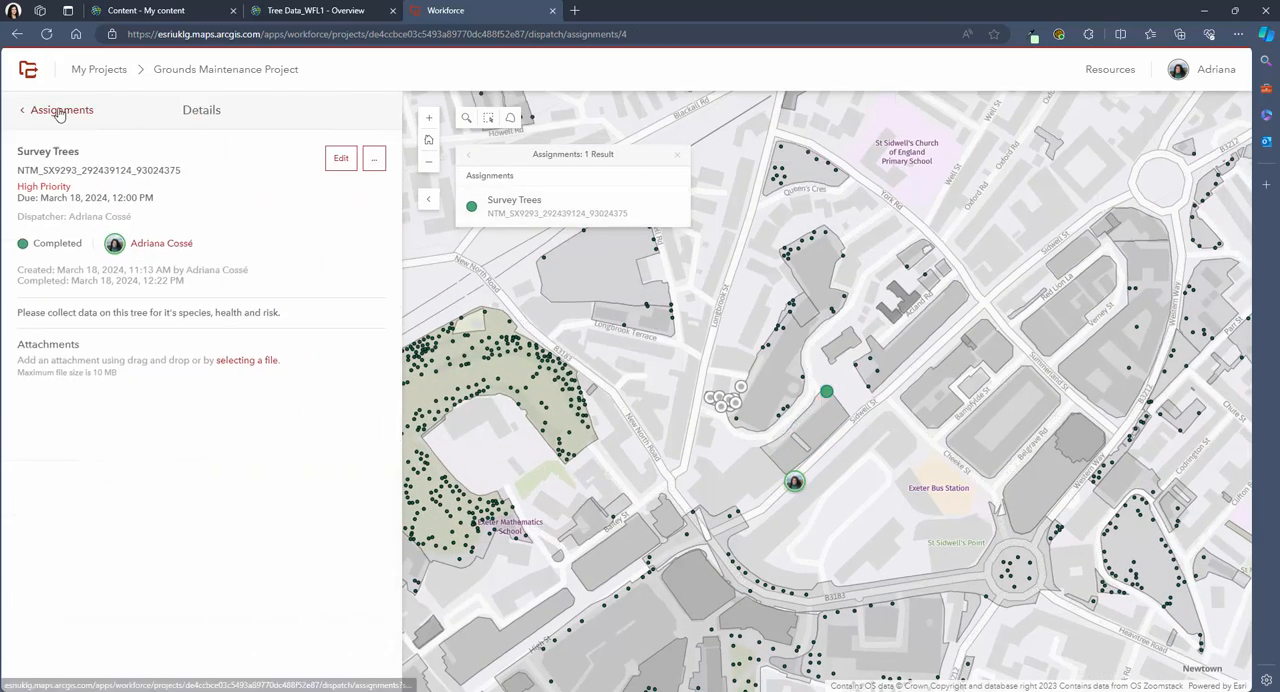
pyautogui.click(62, 108)
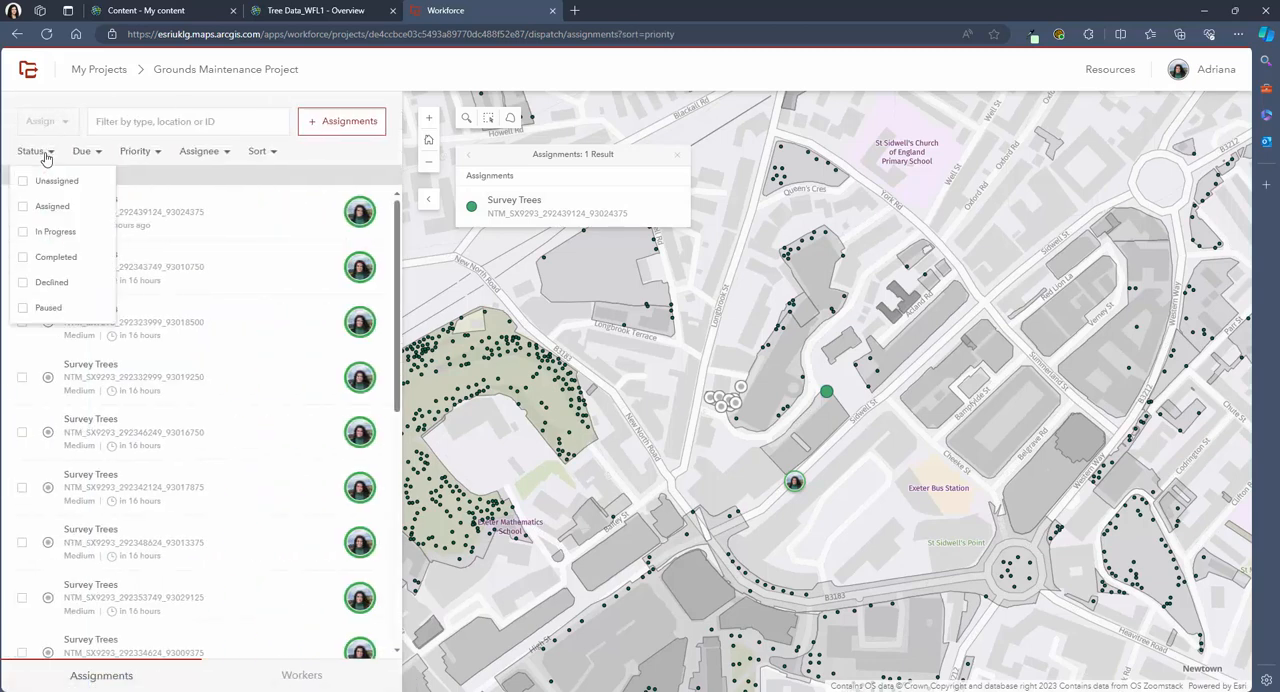
pyautogui.click(56, 256)
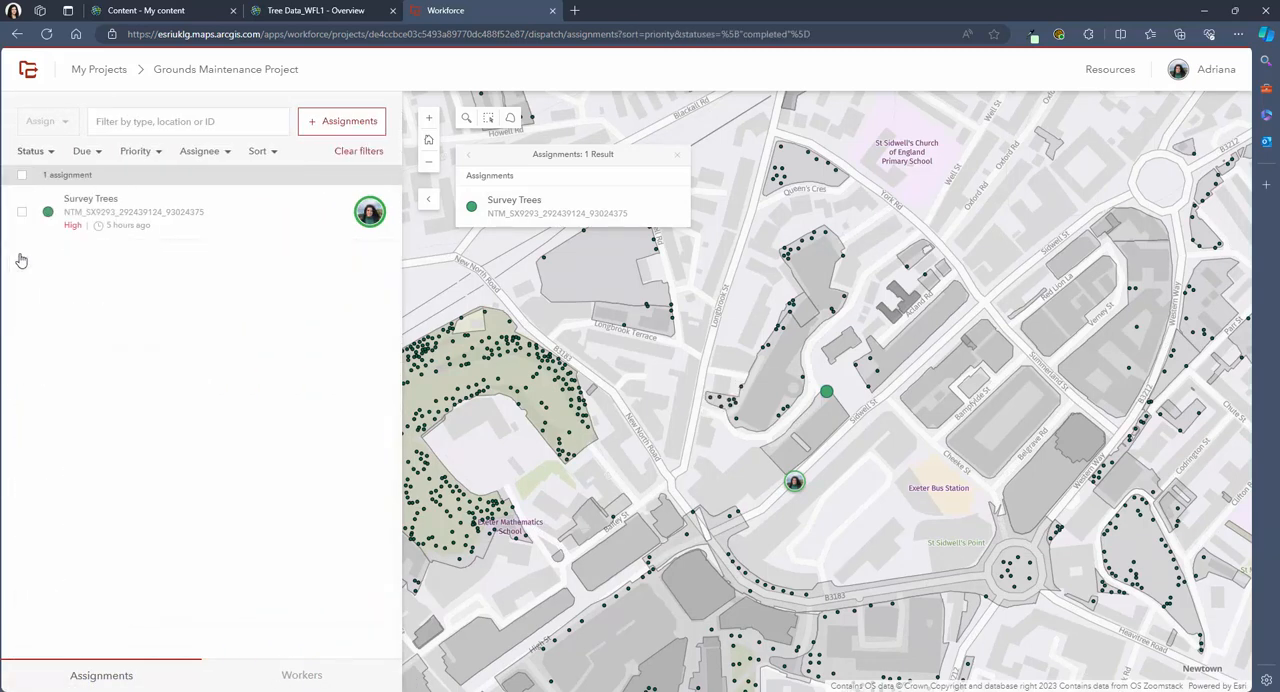